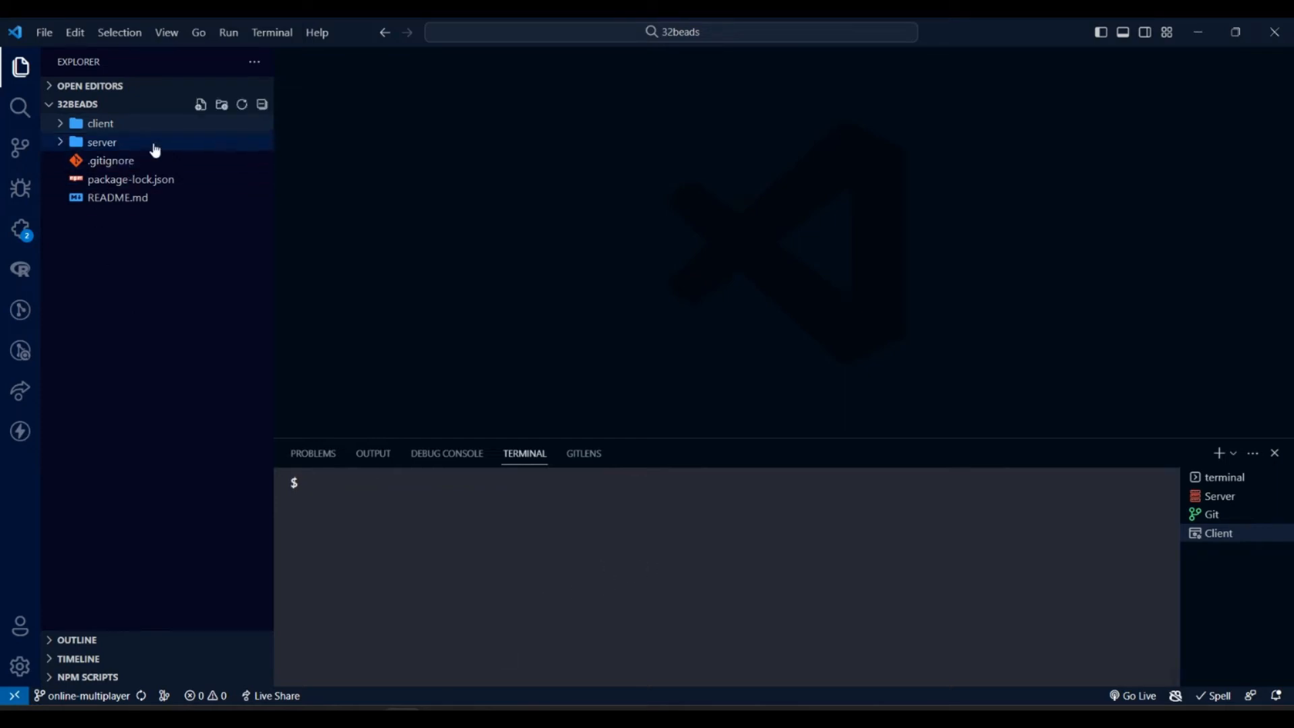
Step: Expand the server and client folders and start checking the client terminal's working directory
click(102, 141)
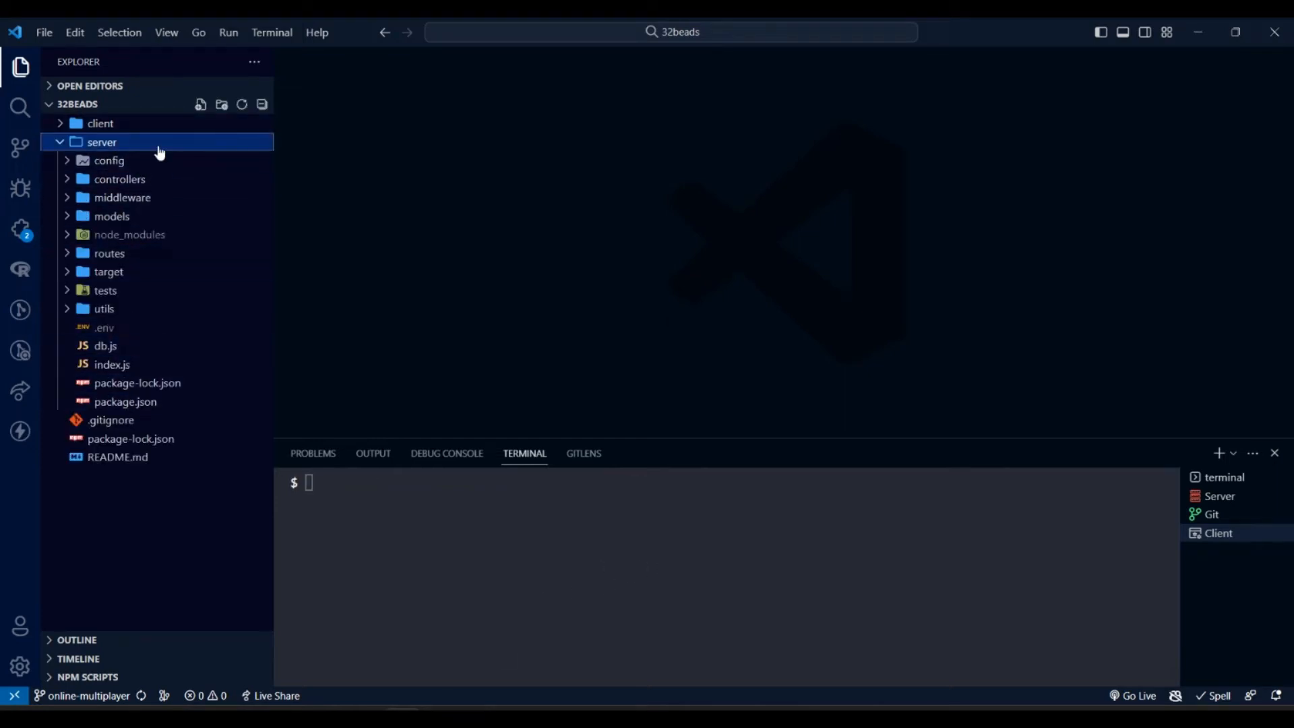
click(99, 122)
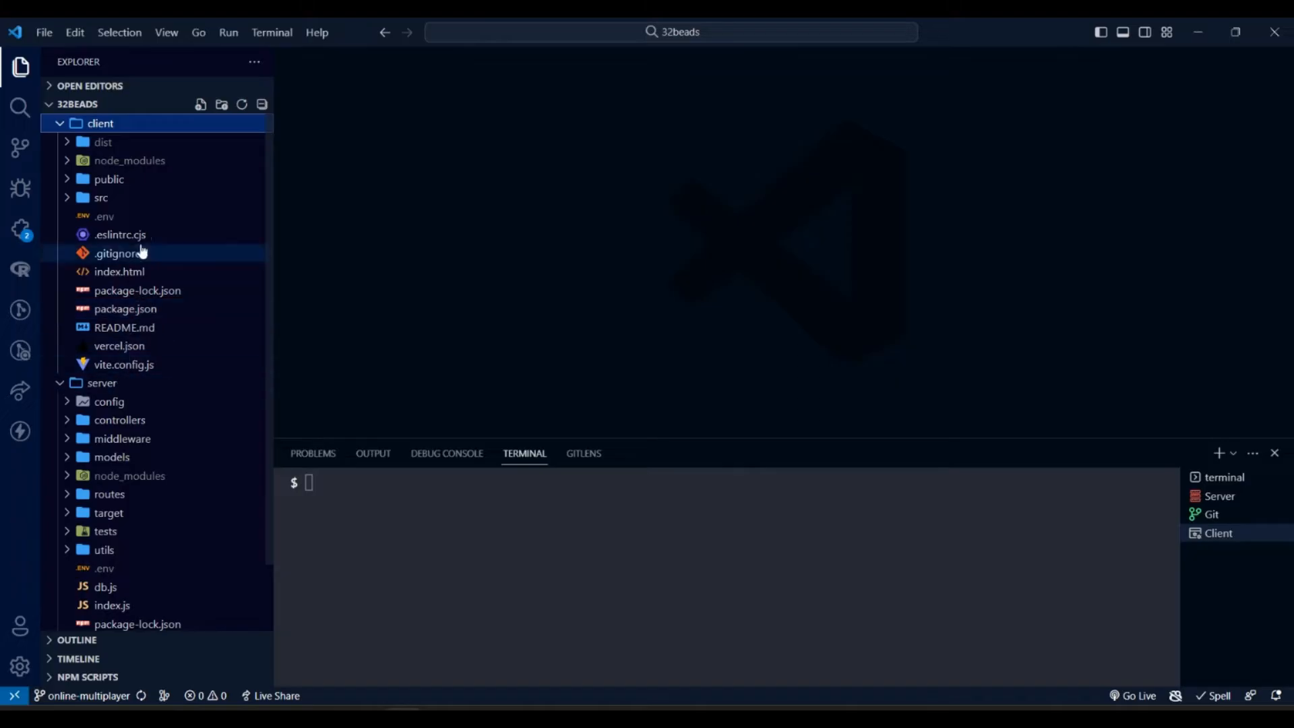
mouse_move(103, 141)
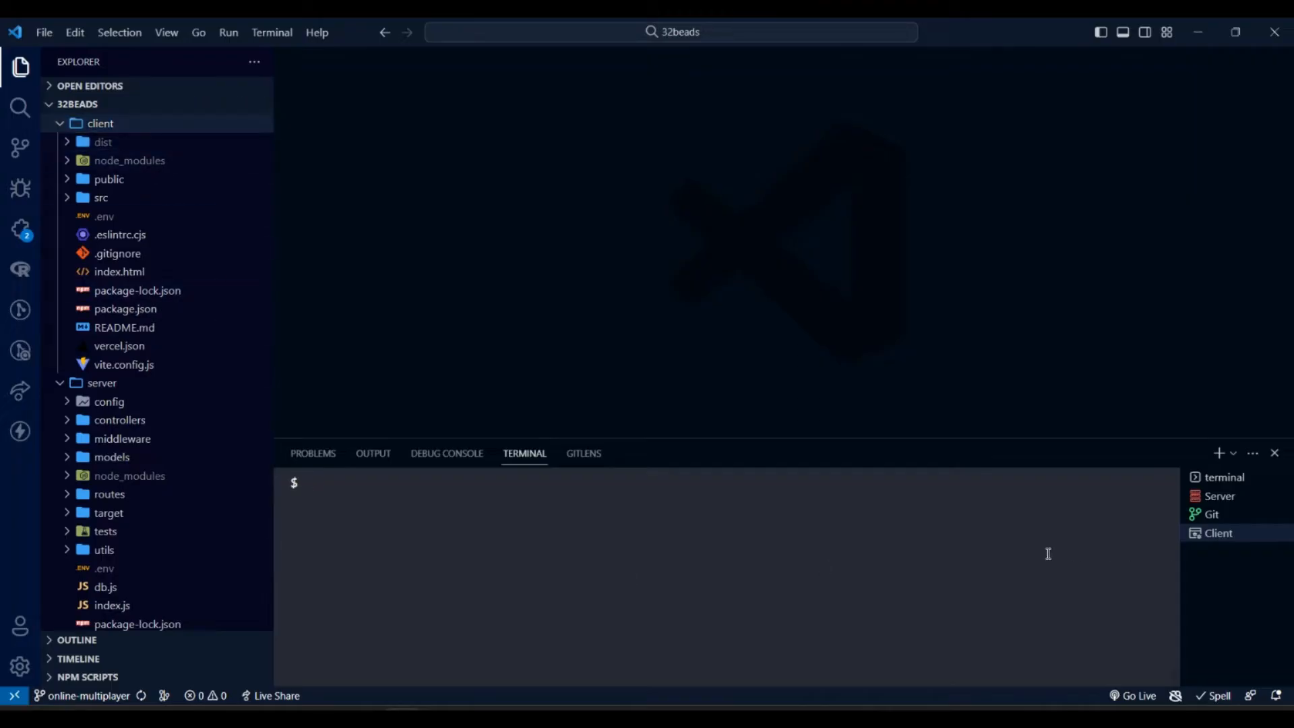
text(pm)
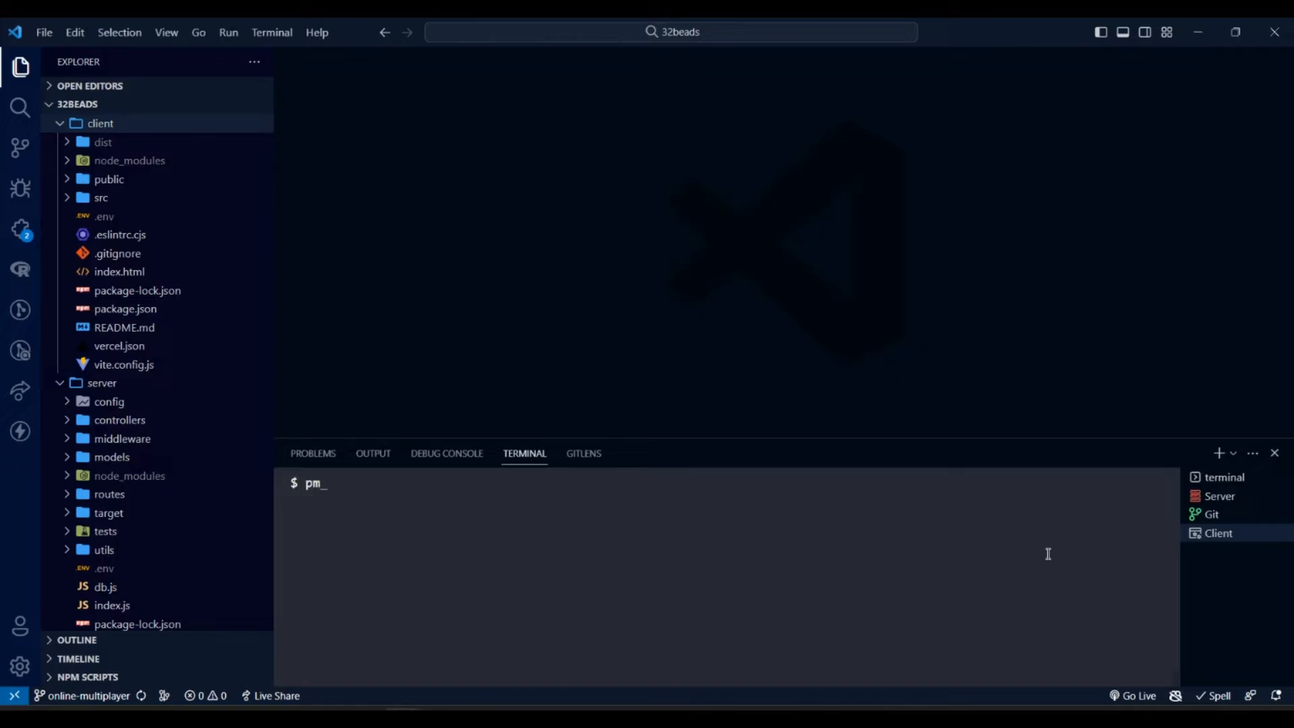
text(c)
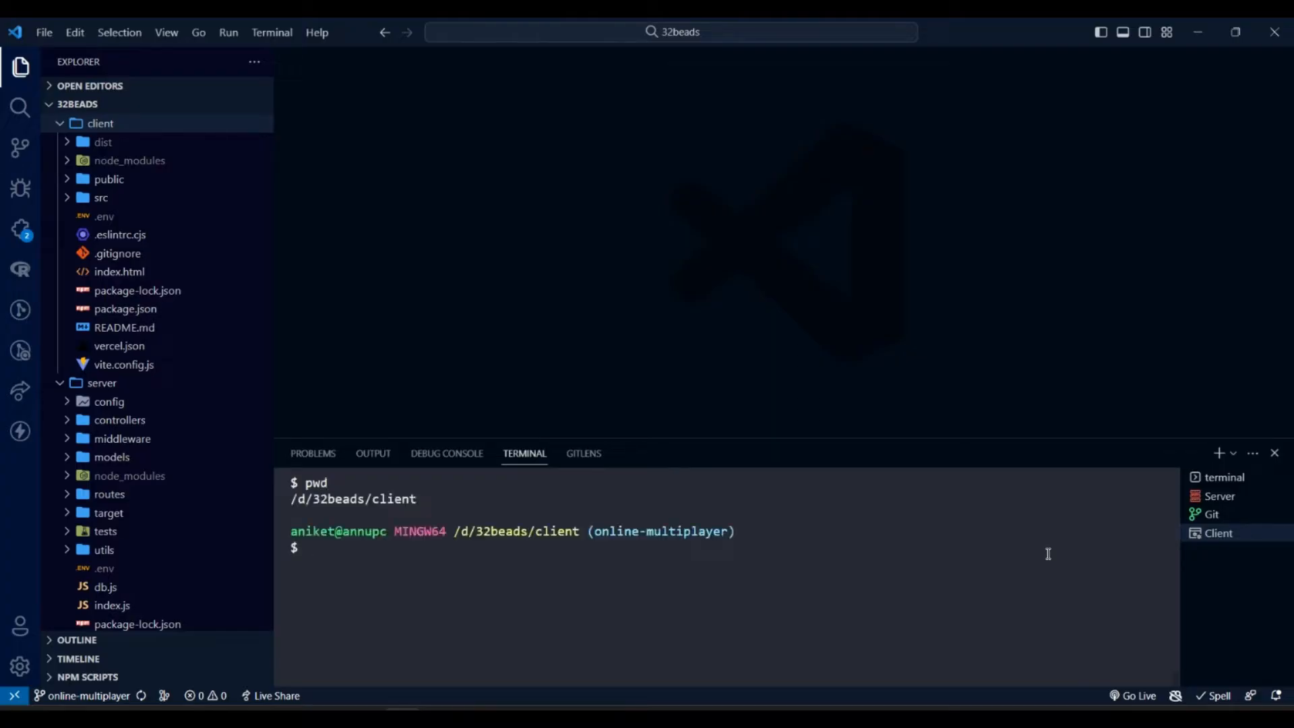
text(n)
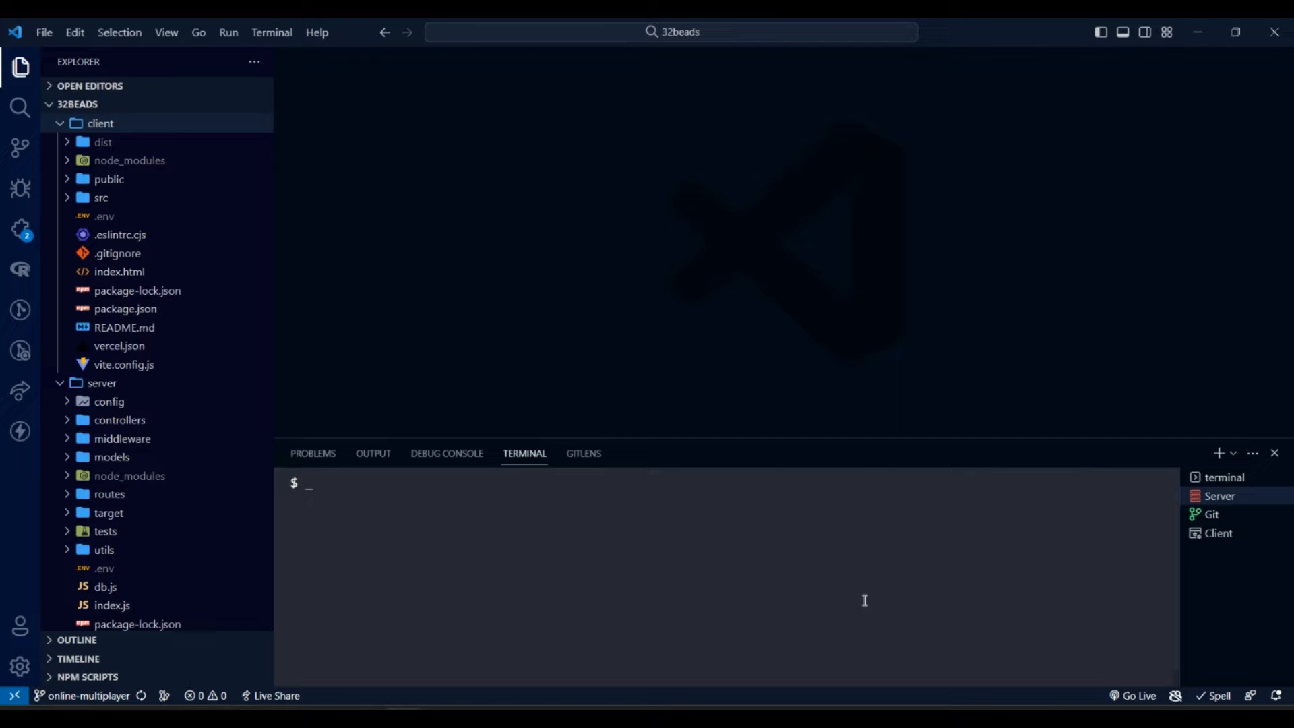
Step: Start the backend with npm run devStart, then open the Vite client at localhost:5173 from the client terminal
text(pwd)
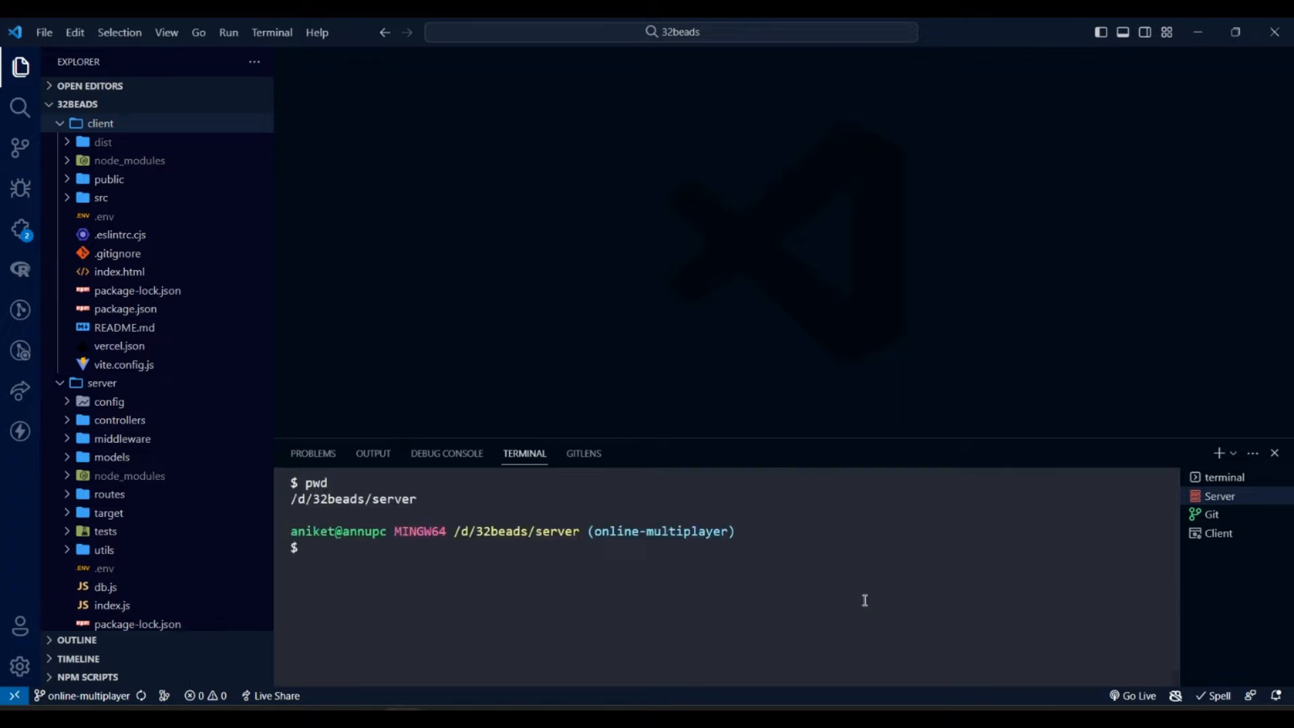
text(npm run dev)
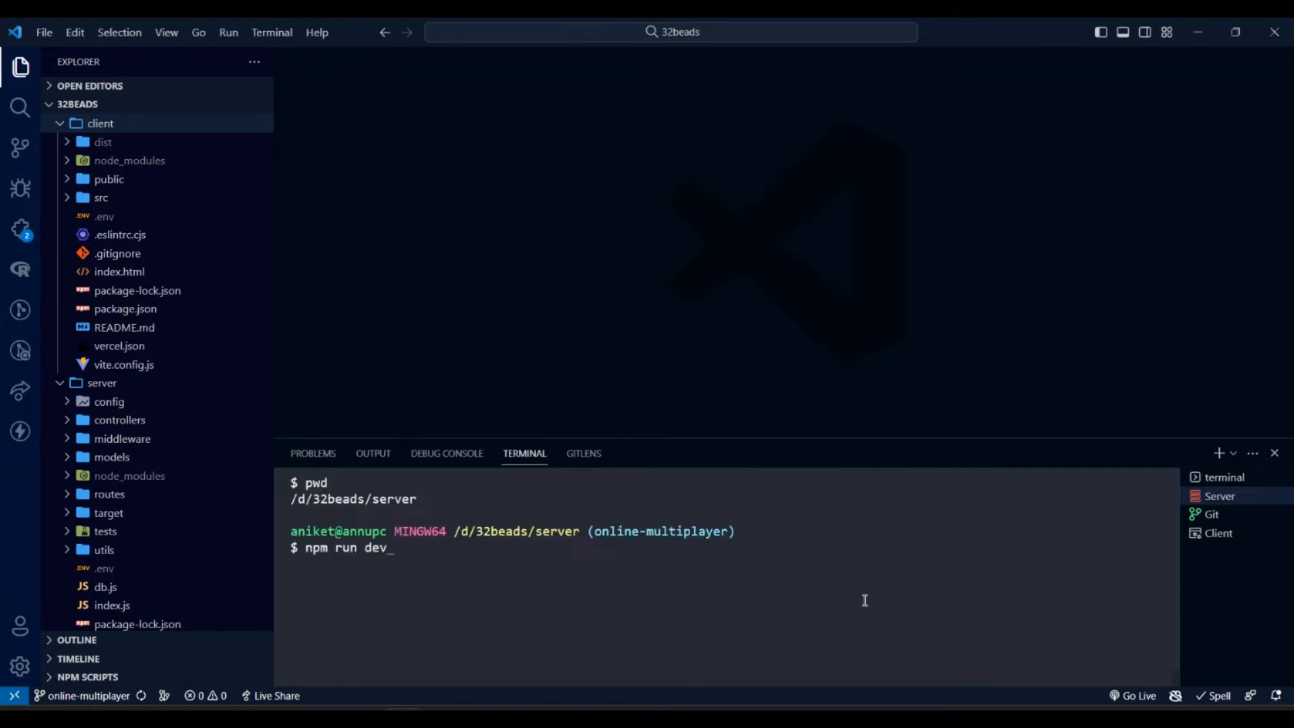
text(Start)
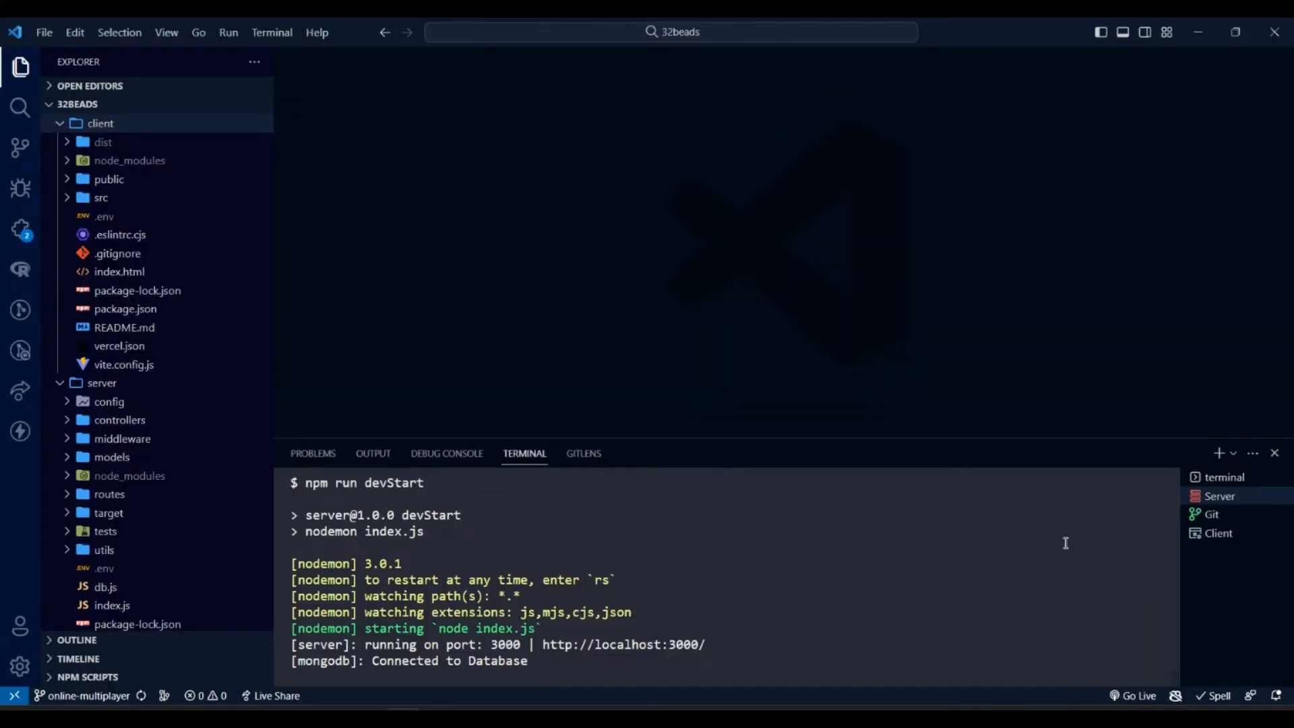
click(1217, 533)
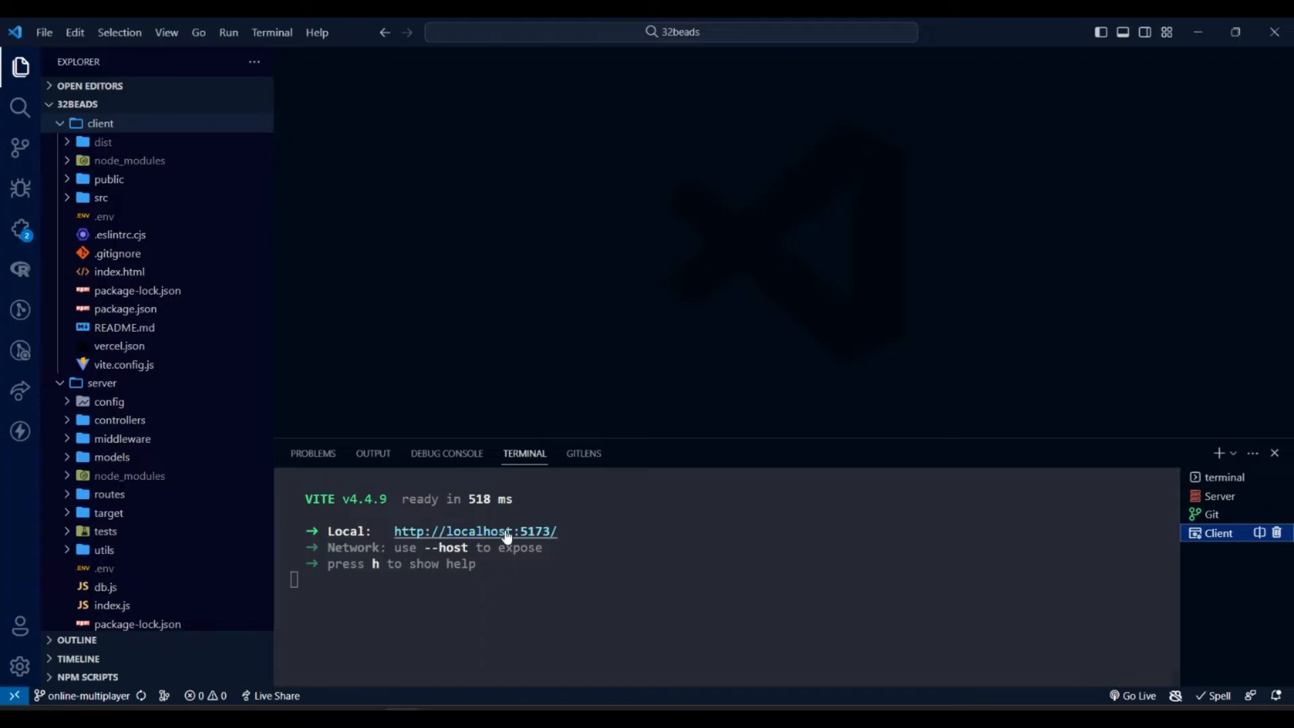
click(474, 530)
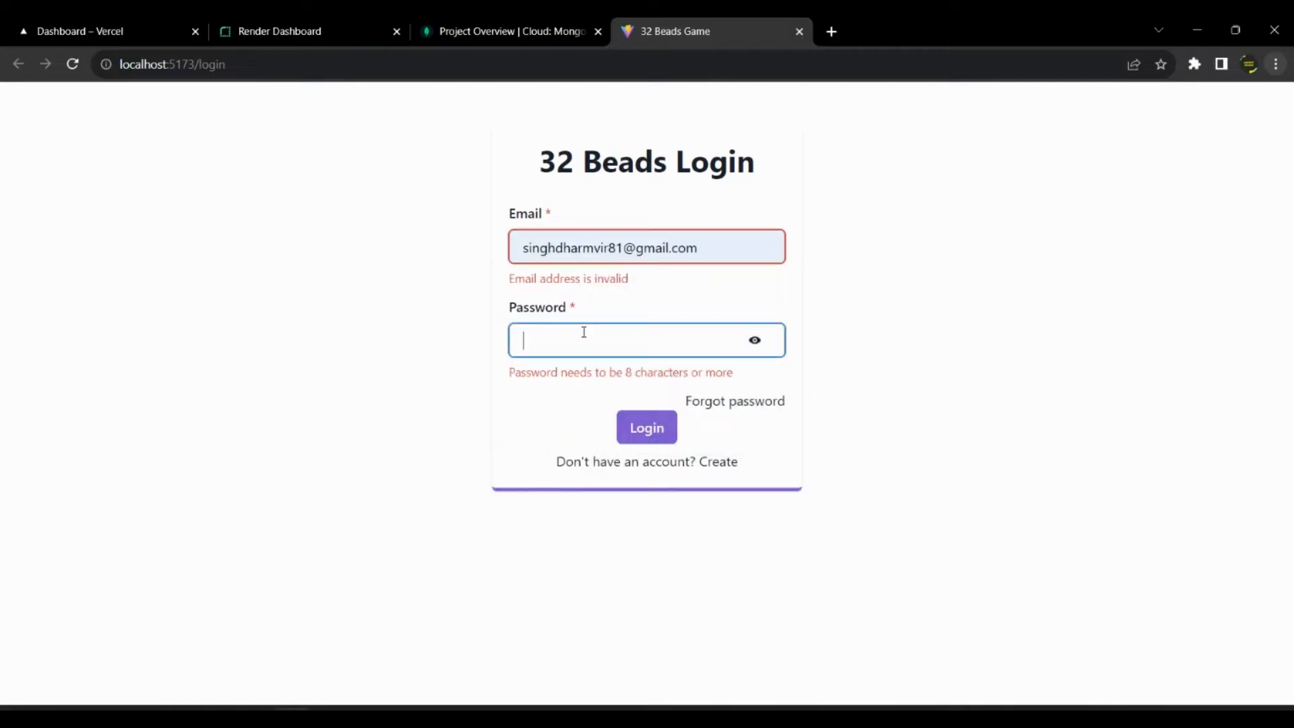
Step: Submit the email and password on the local login page, then close the game tab
text(•••••)
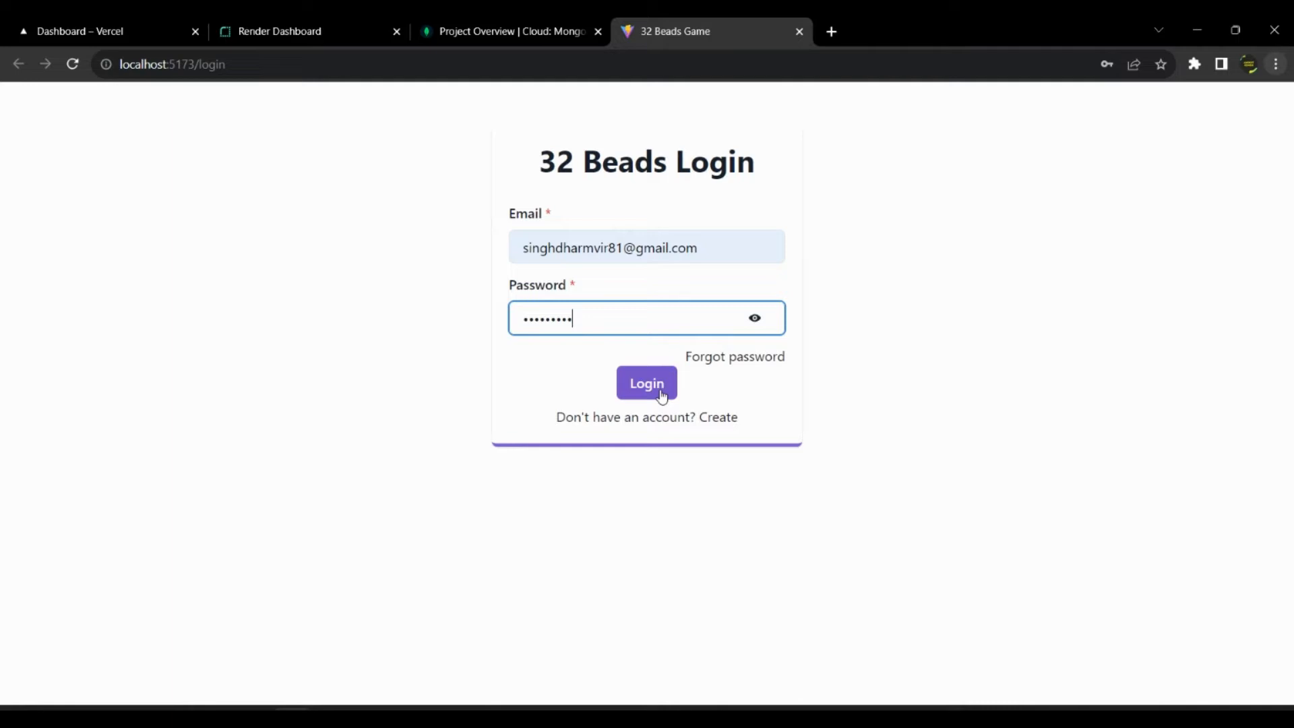
click(646, 382)
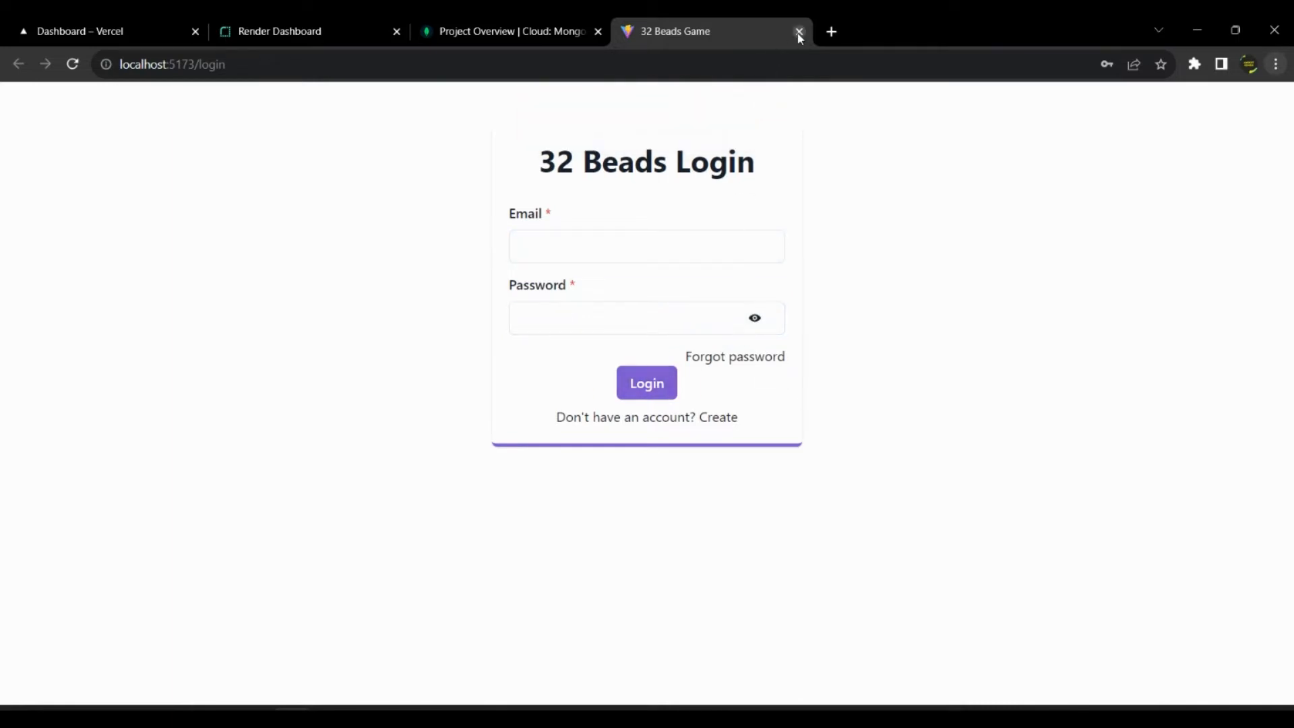
mouse_move(709, 32)
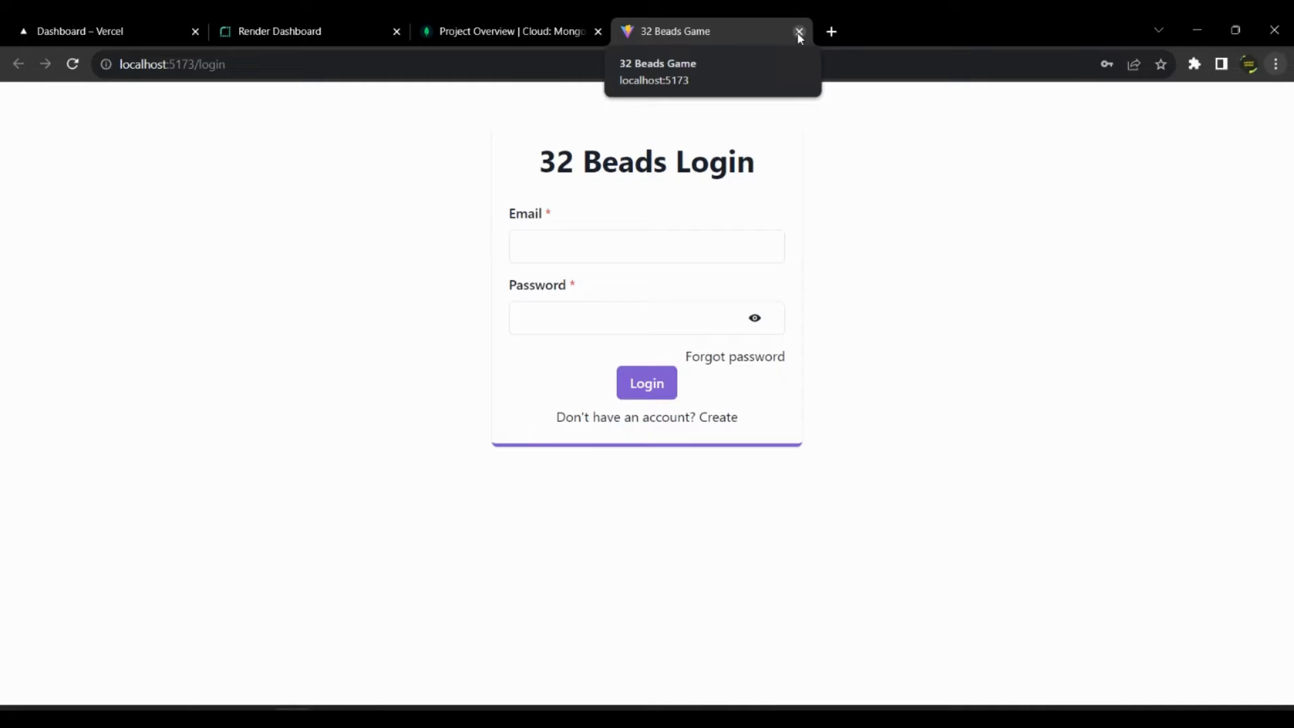
click(798, 32)
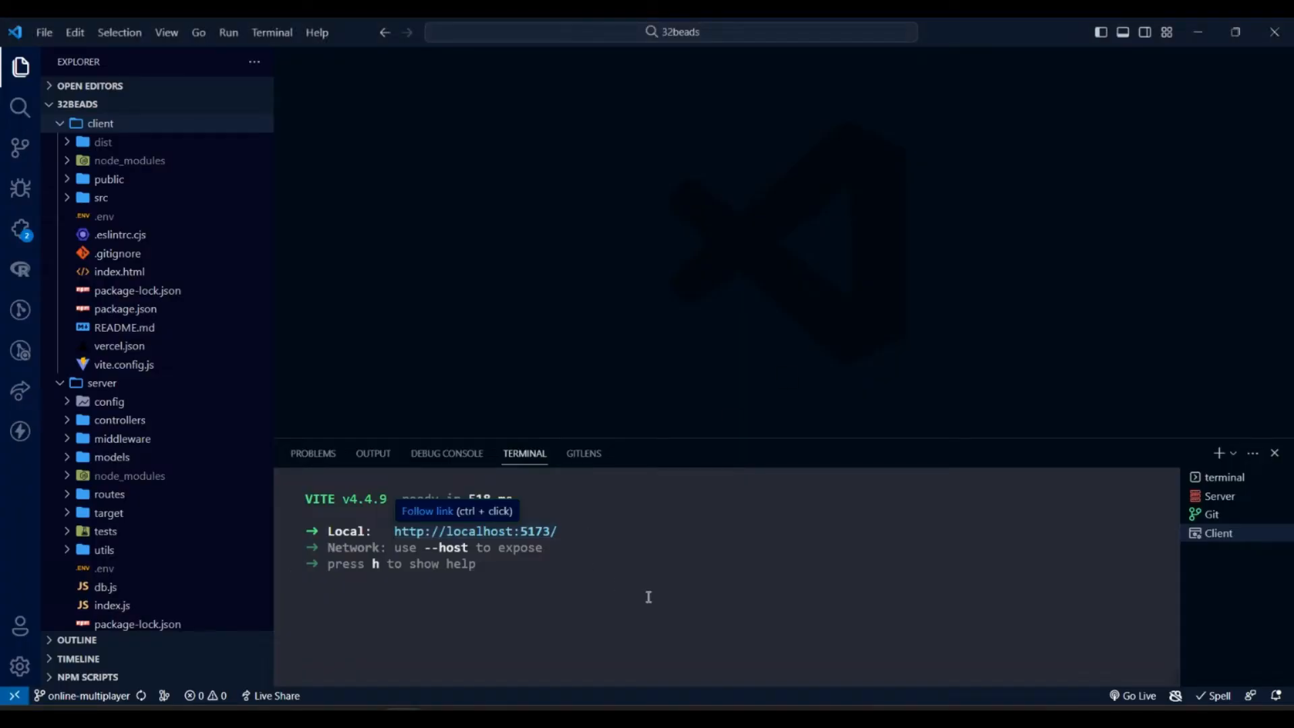
mouse_move(700, 510)
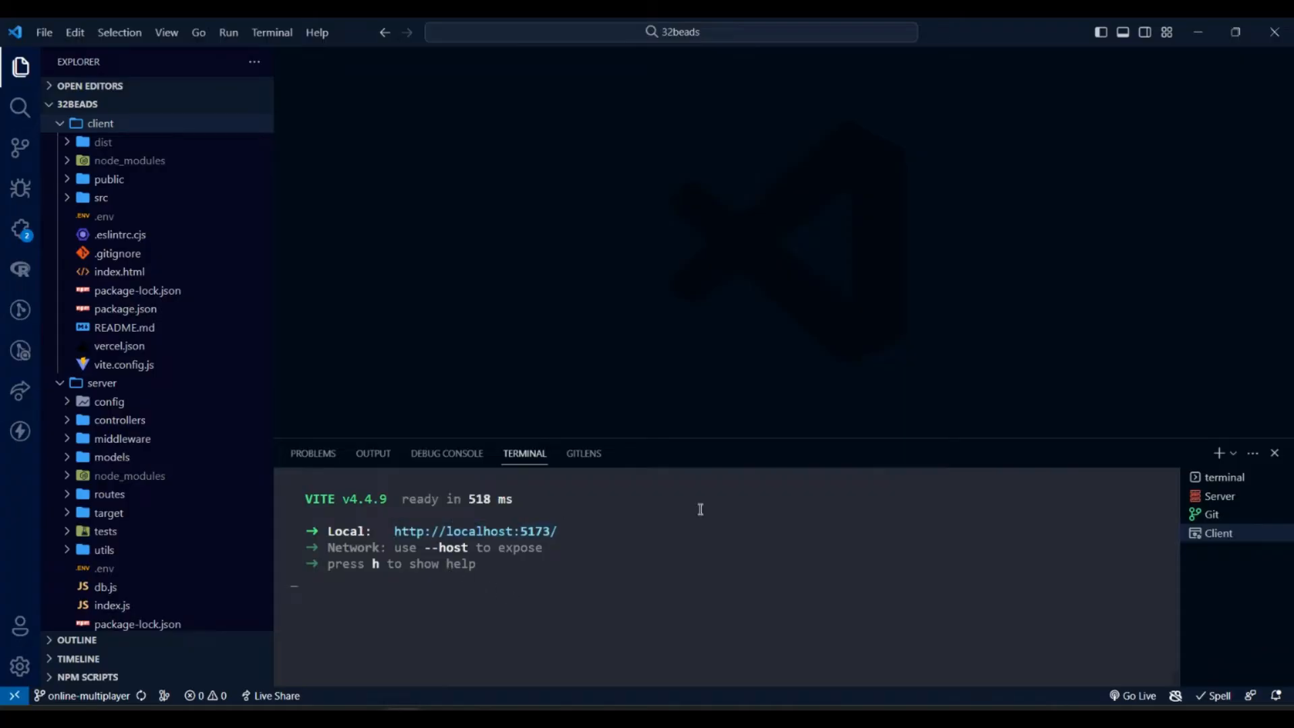
Step: Run git status in the Git terminal to confirm a clean online-multiplayer working tree
click(1211, 514)
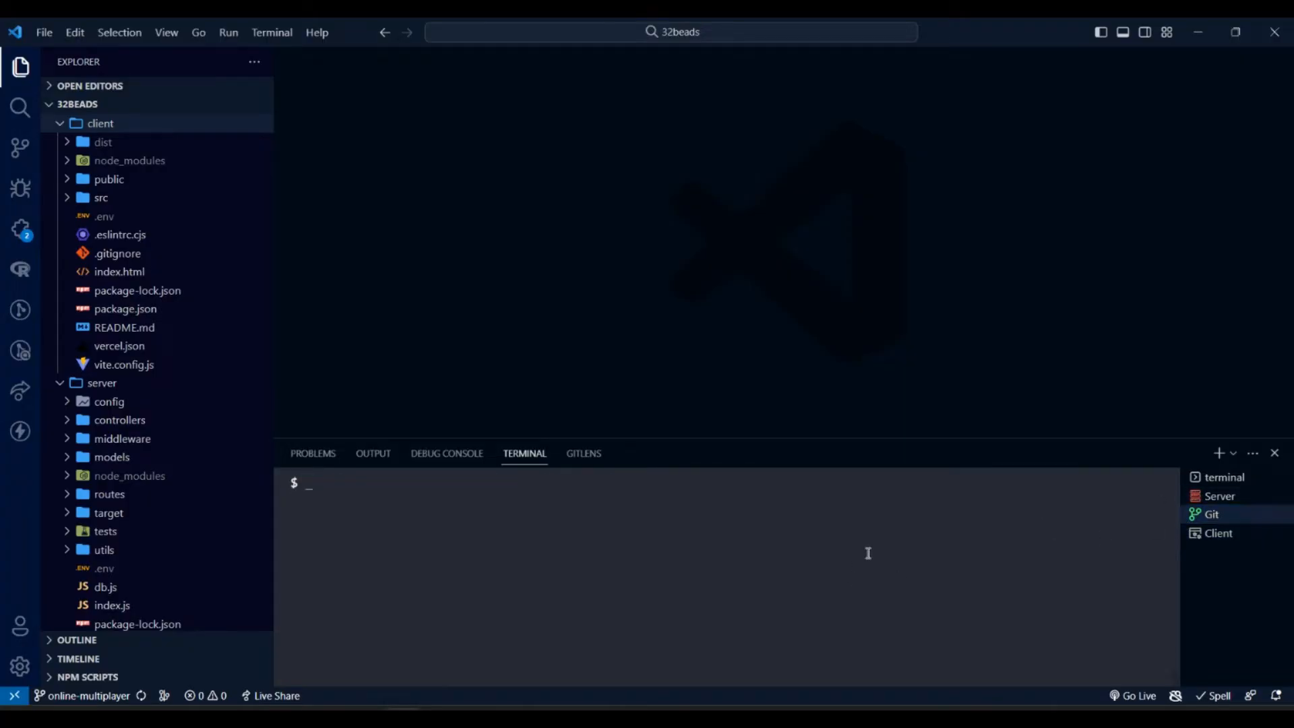
text(i)
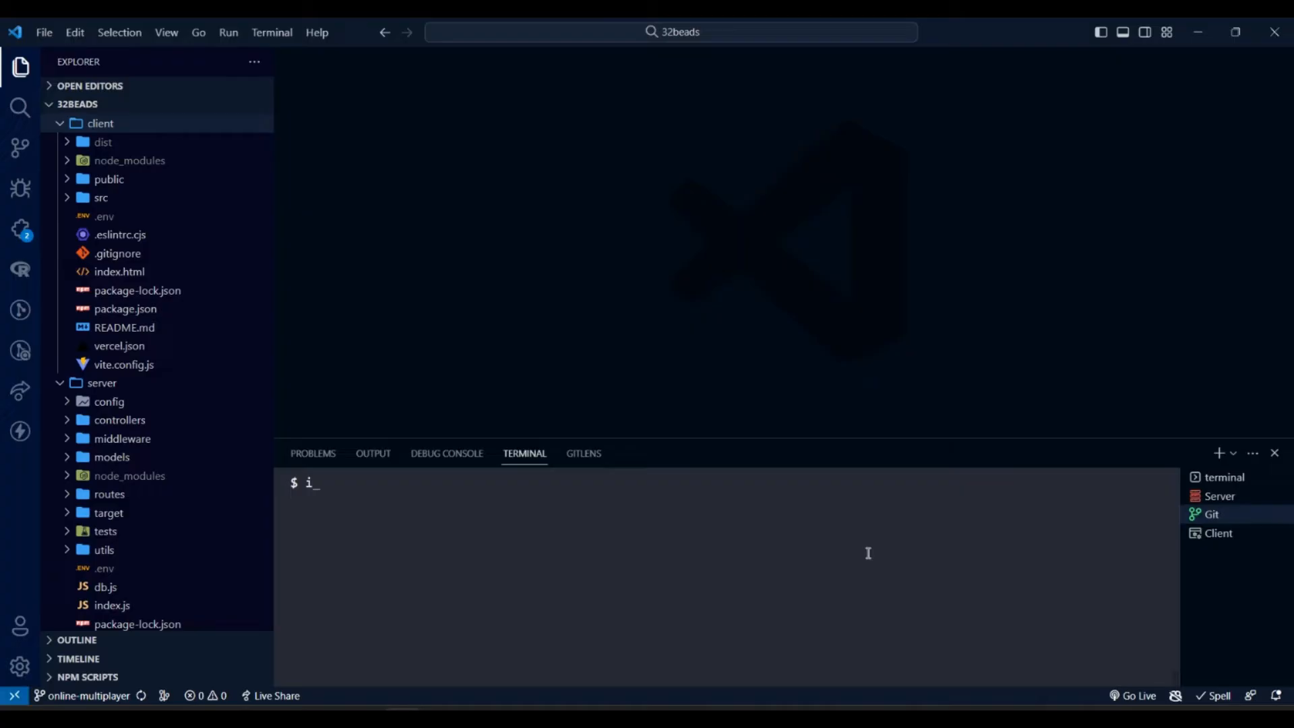
text(git)
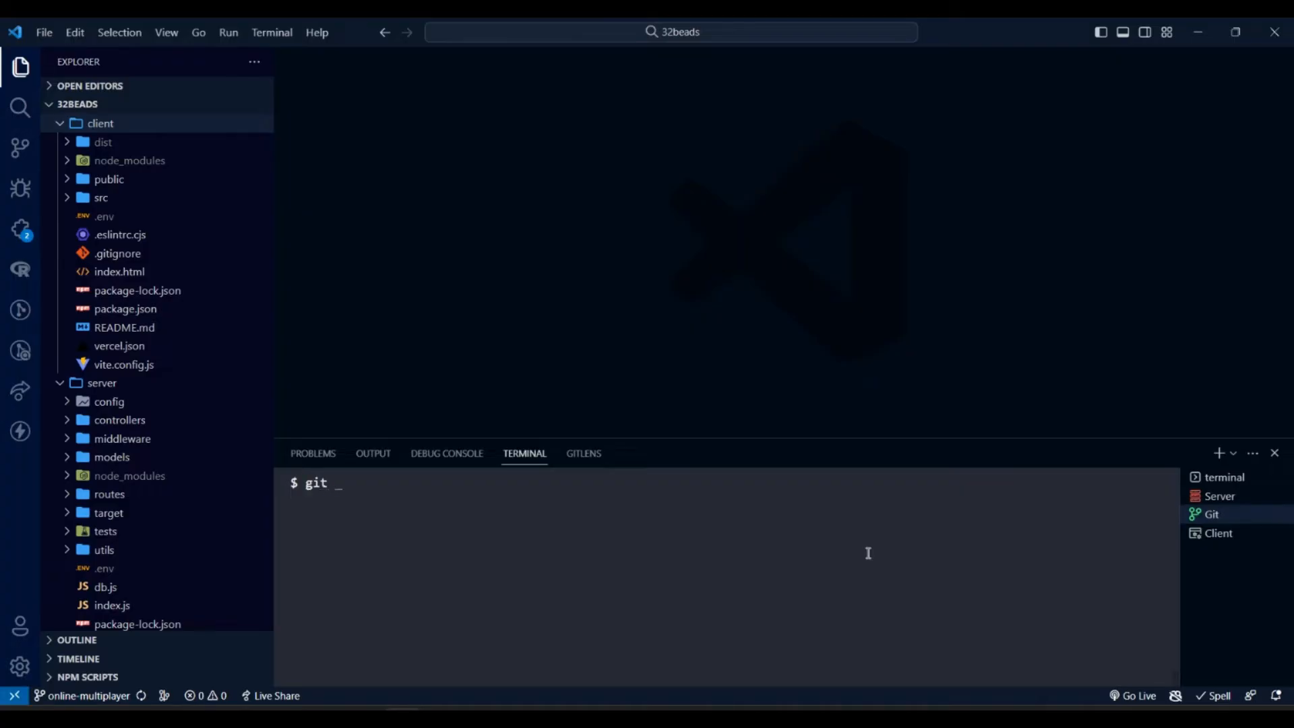
text(stua)
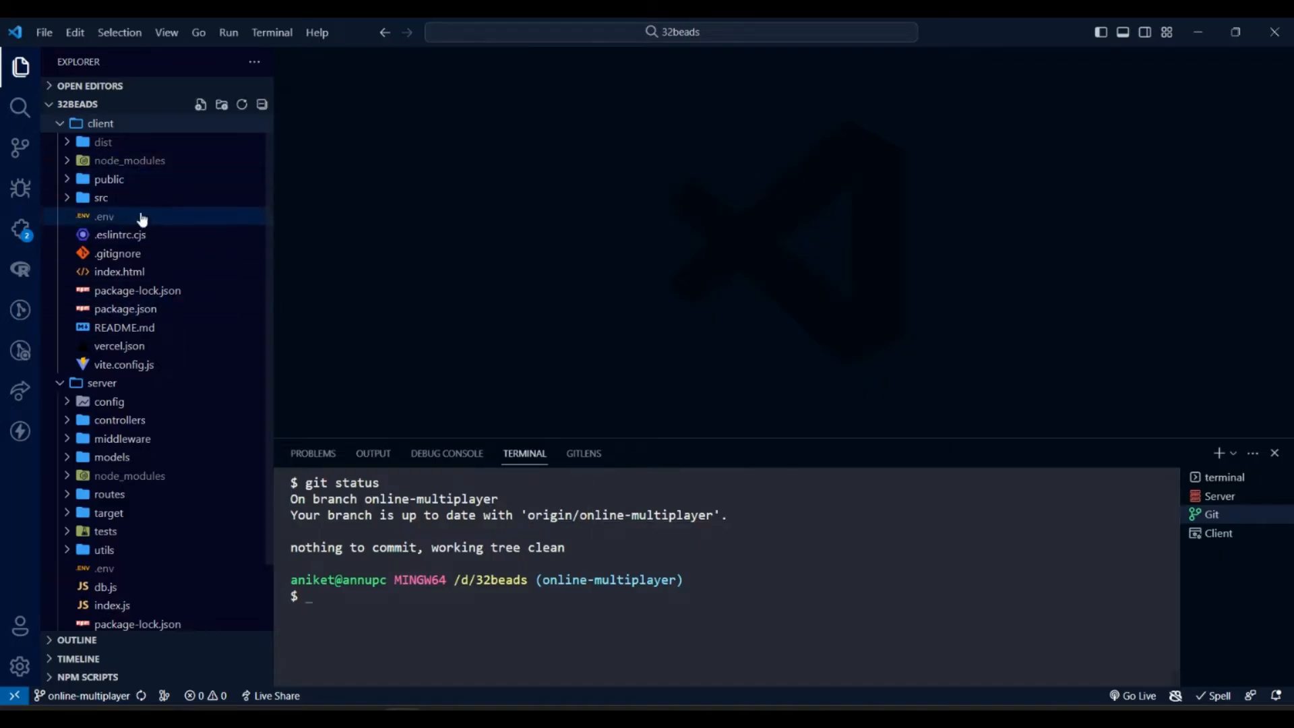
Step: Review the client's vercel.json and .env files, closing each after viewing
click(118, 346)
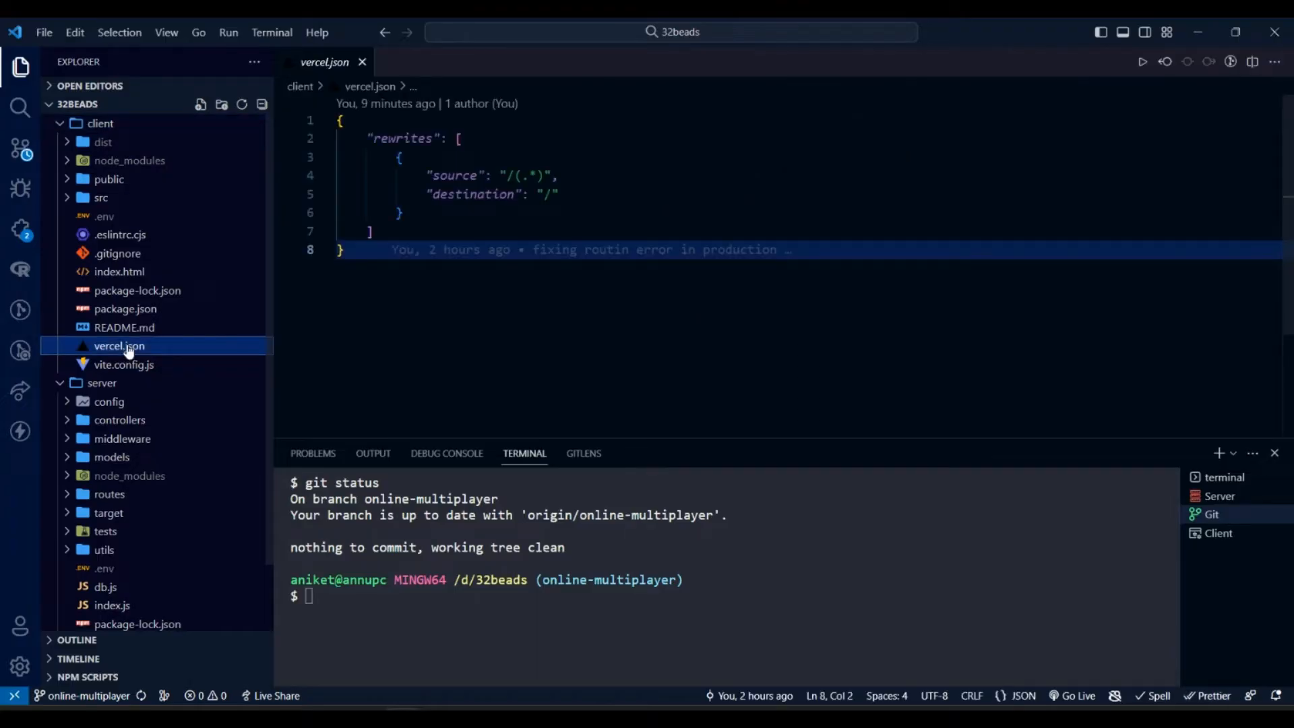
double_click(452, 175)
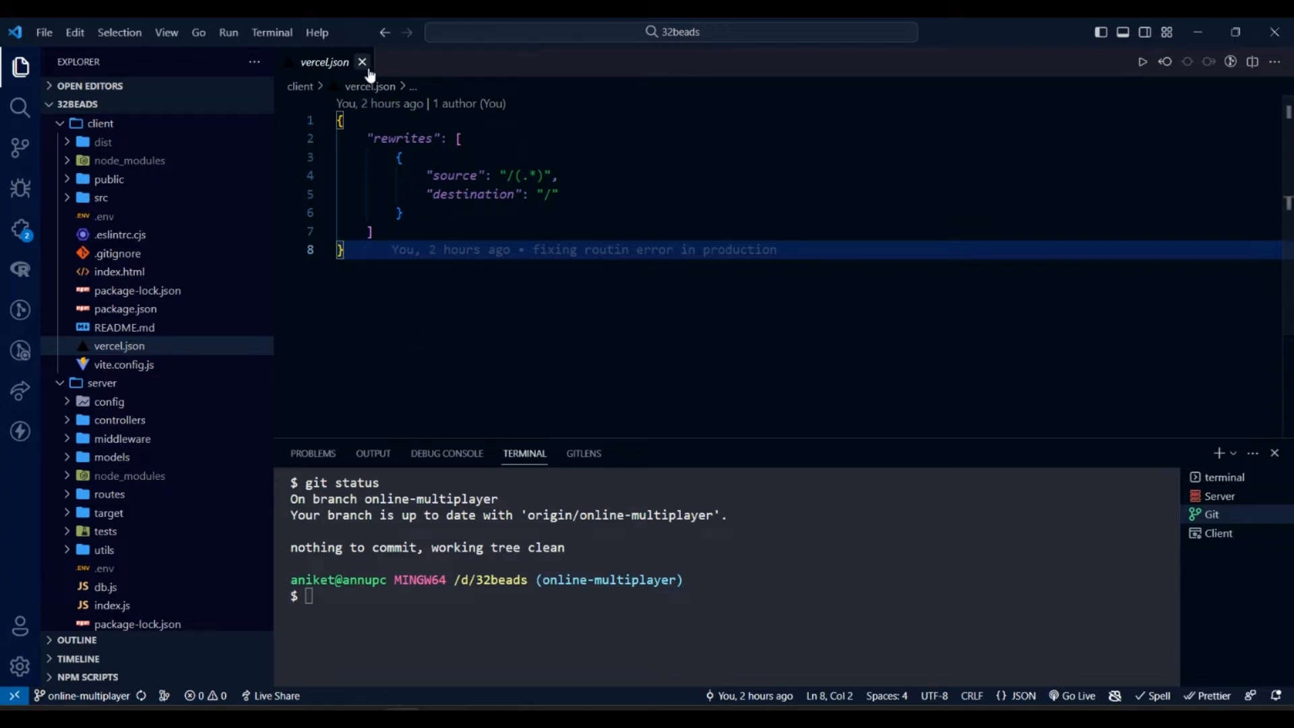
click(362, 62)
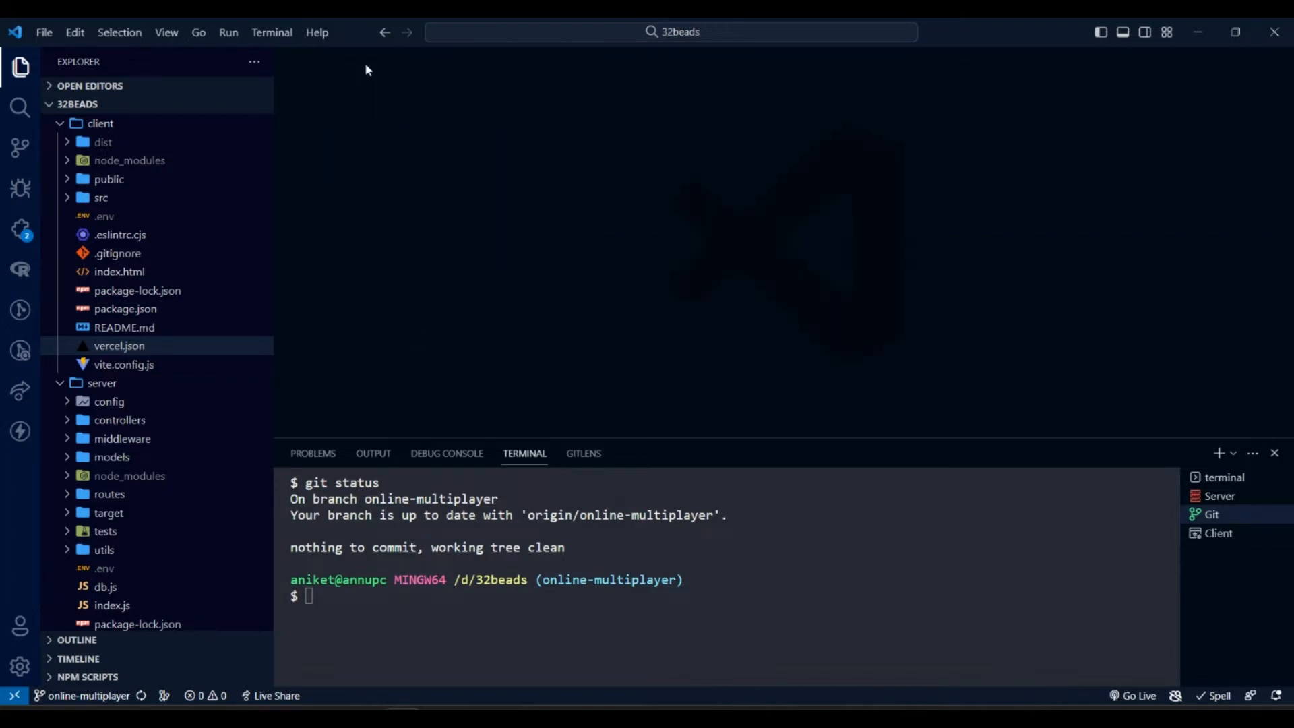
mouse_move(204, 231)
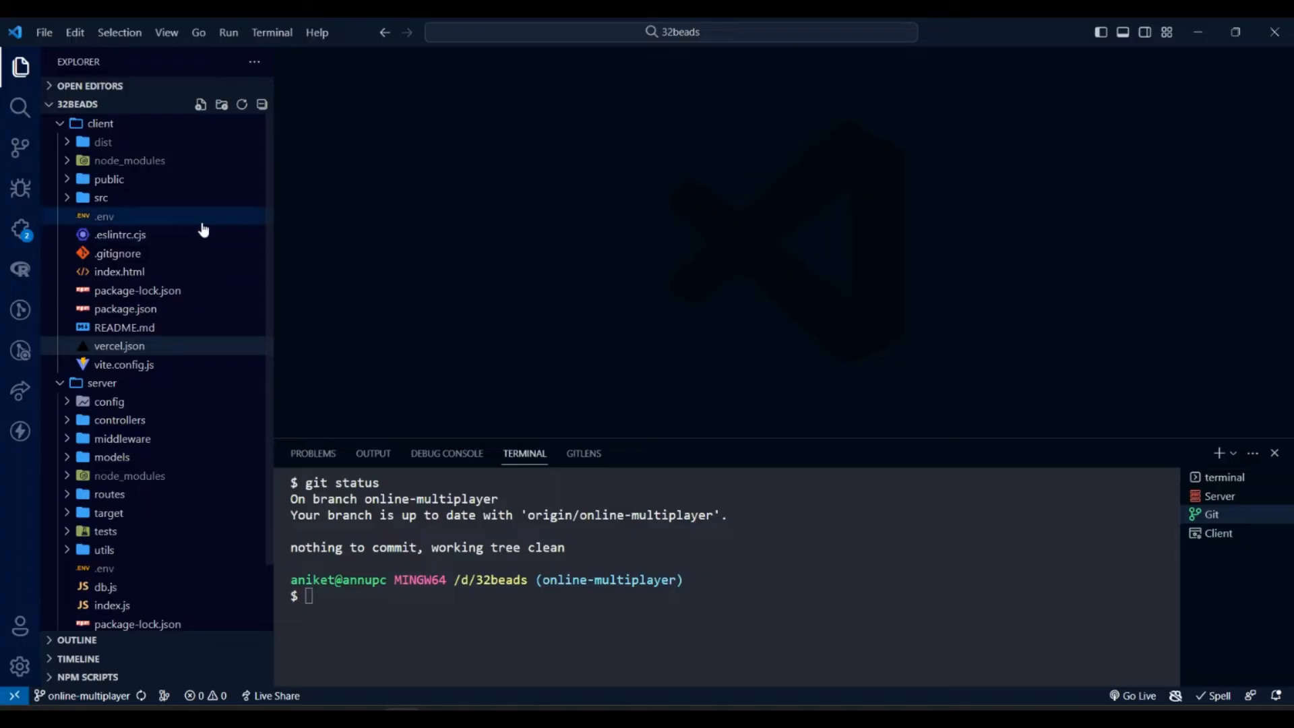
double_click(103, 216)
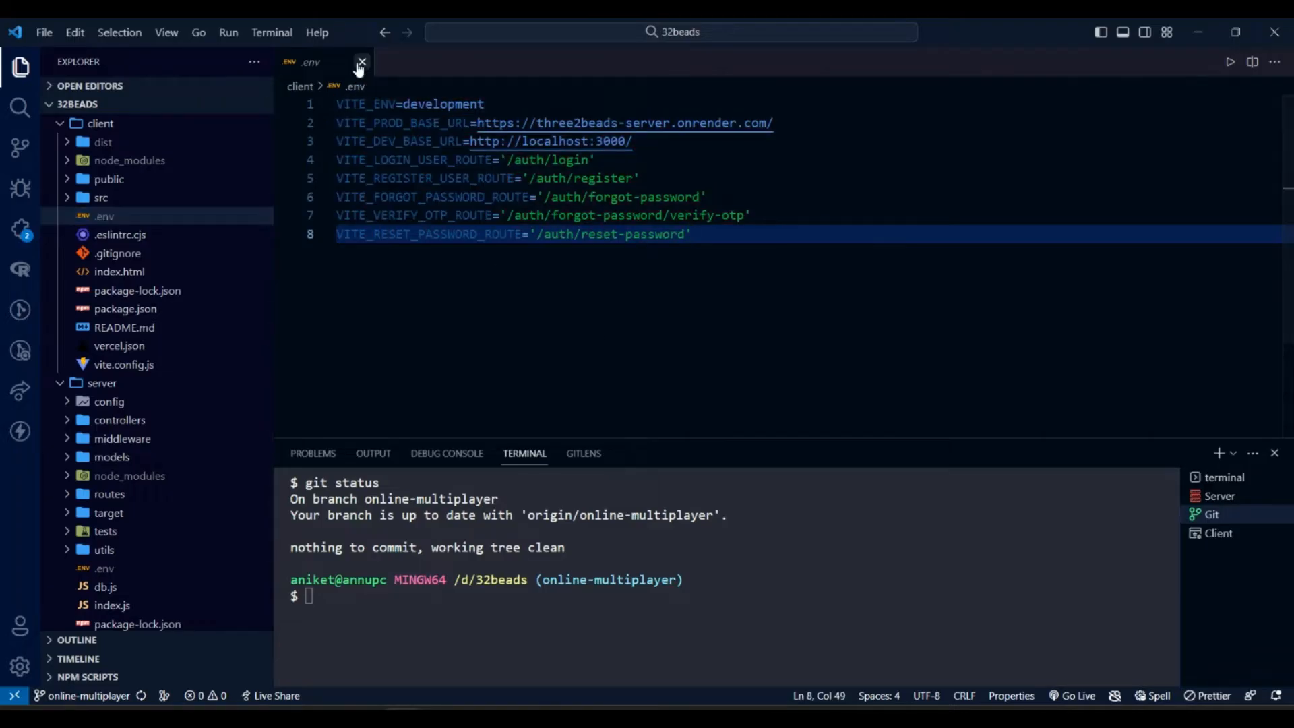
click(360, 62)
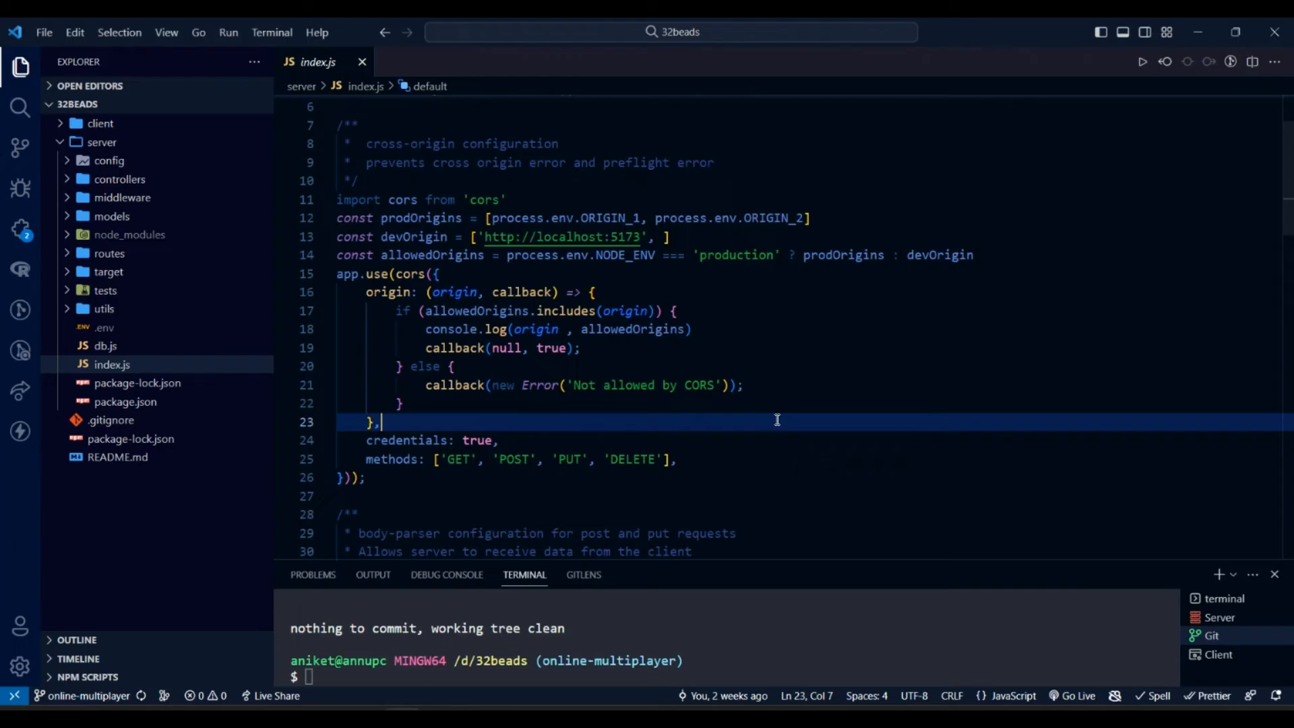
Step: Inspect the CORS configuration, then review the server's .env production variables and close it
double_click(421, 218)
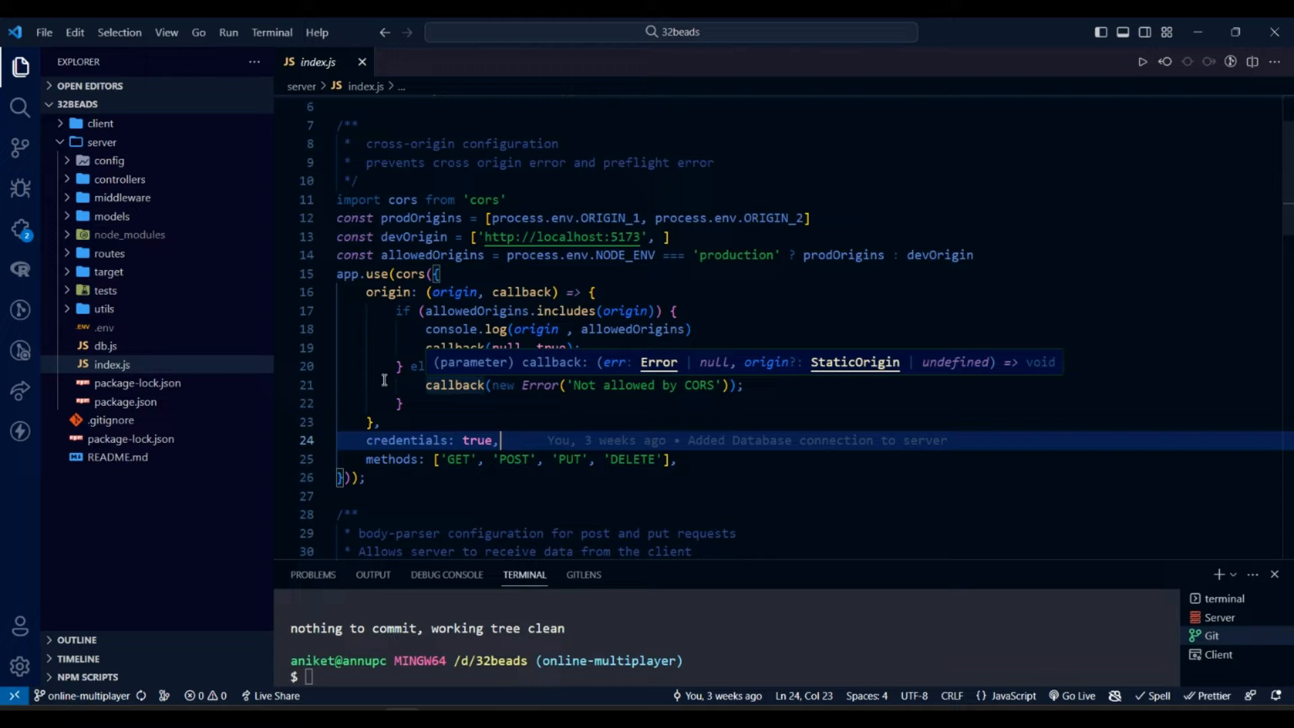
mouse_move(111, 364)
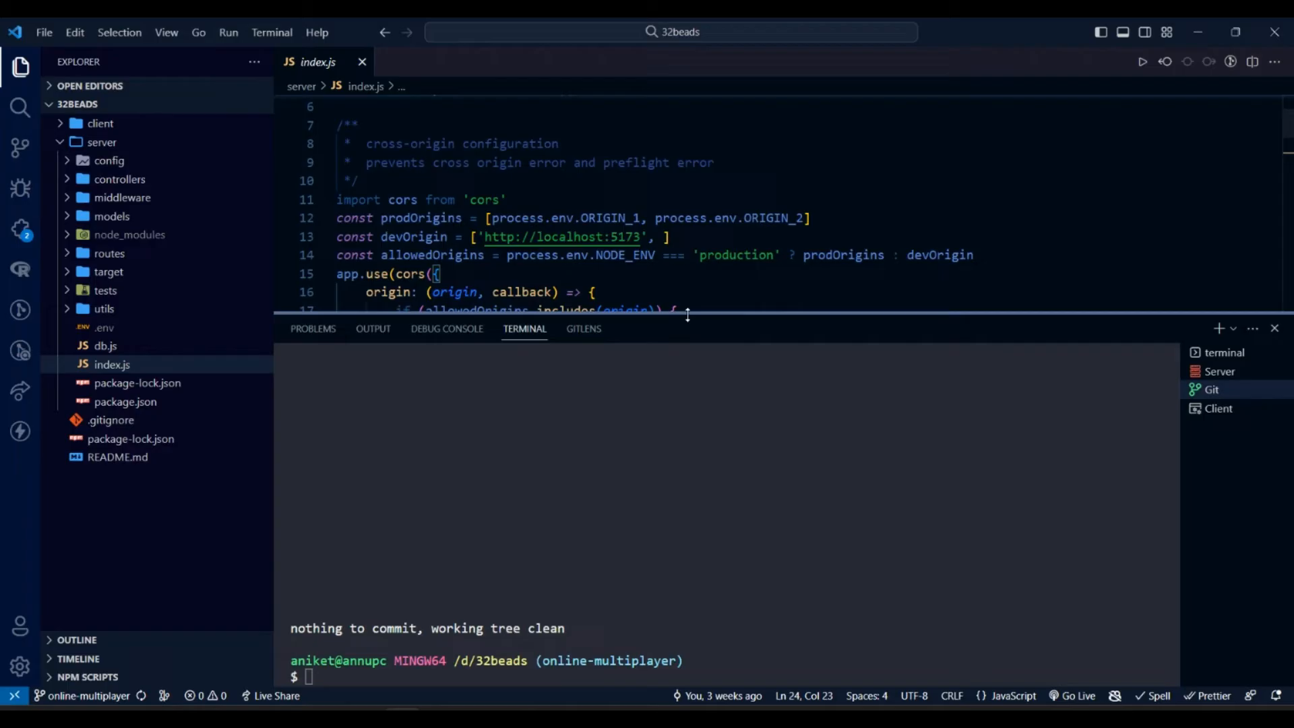
click(104, 327)
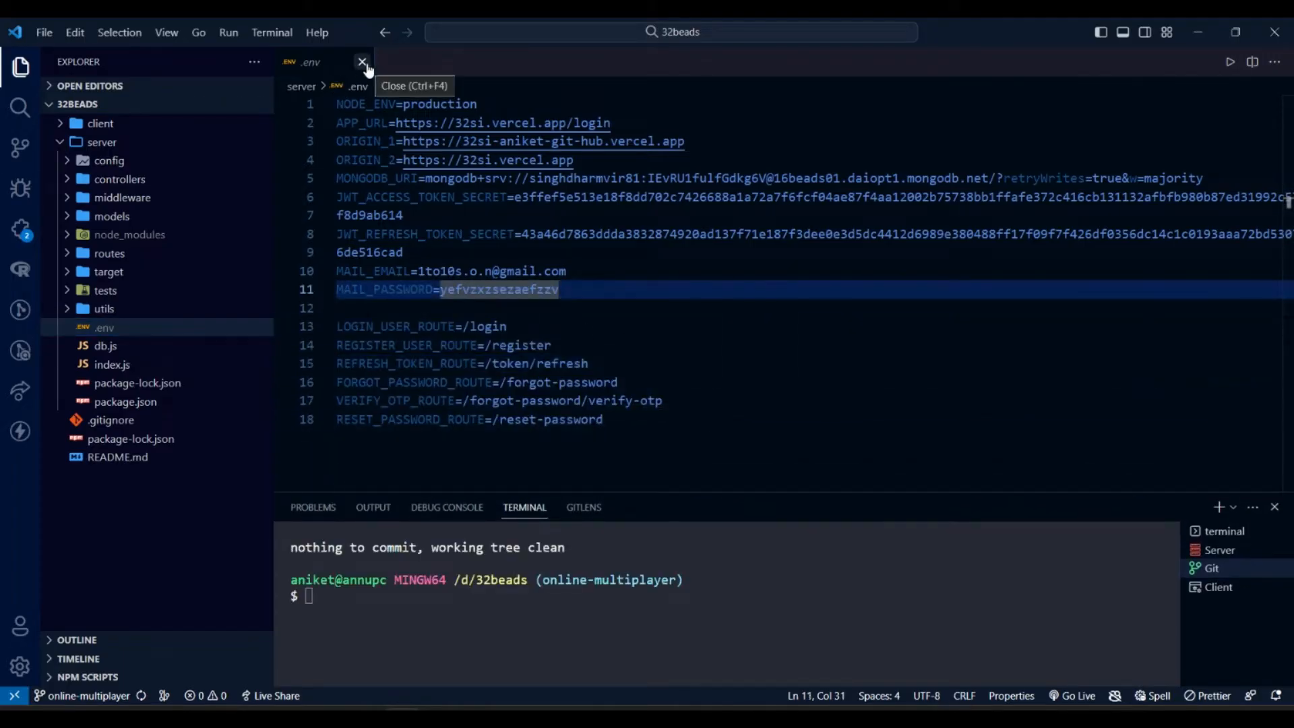
click(361, 62)
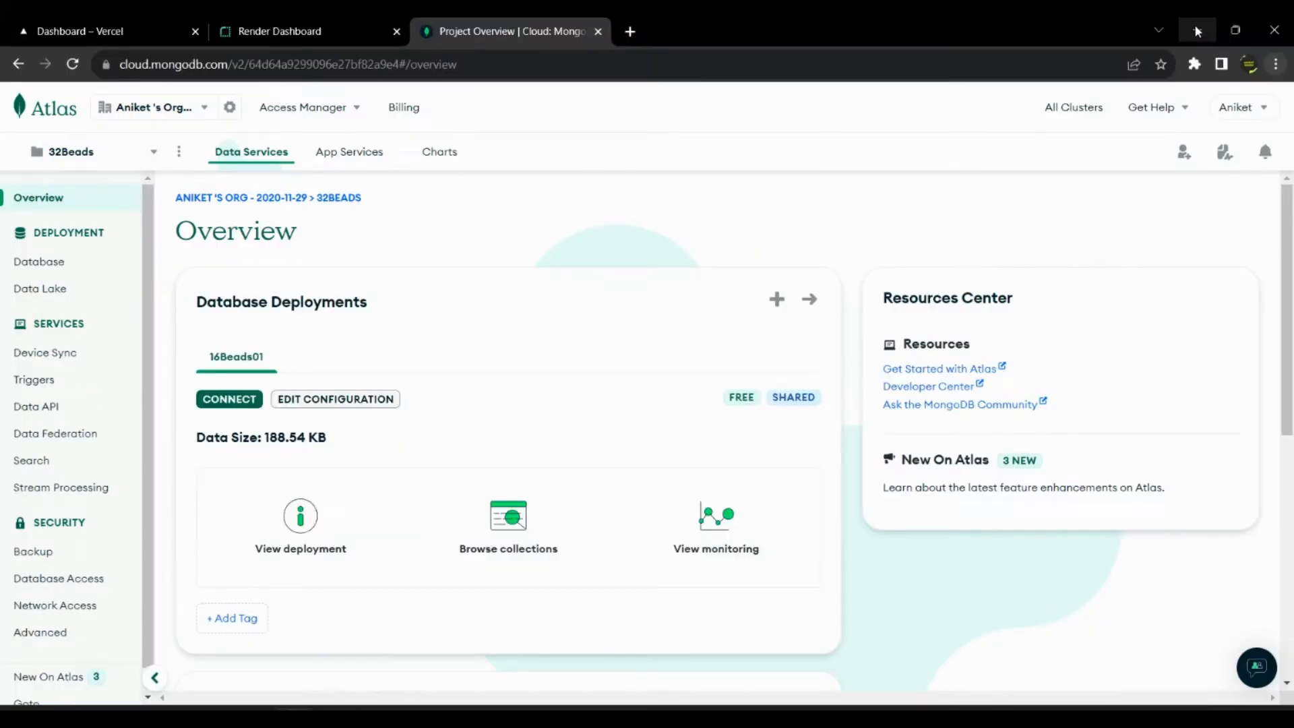
Step: From the Vercel dashboard, start a new project via Add New > Project
click(99, 32)
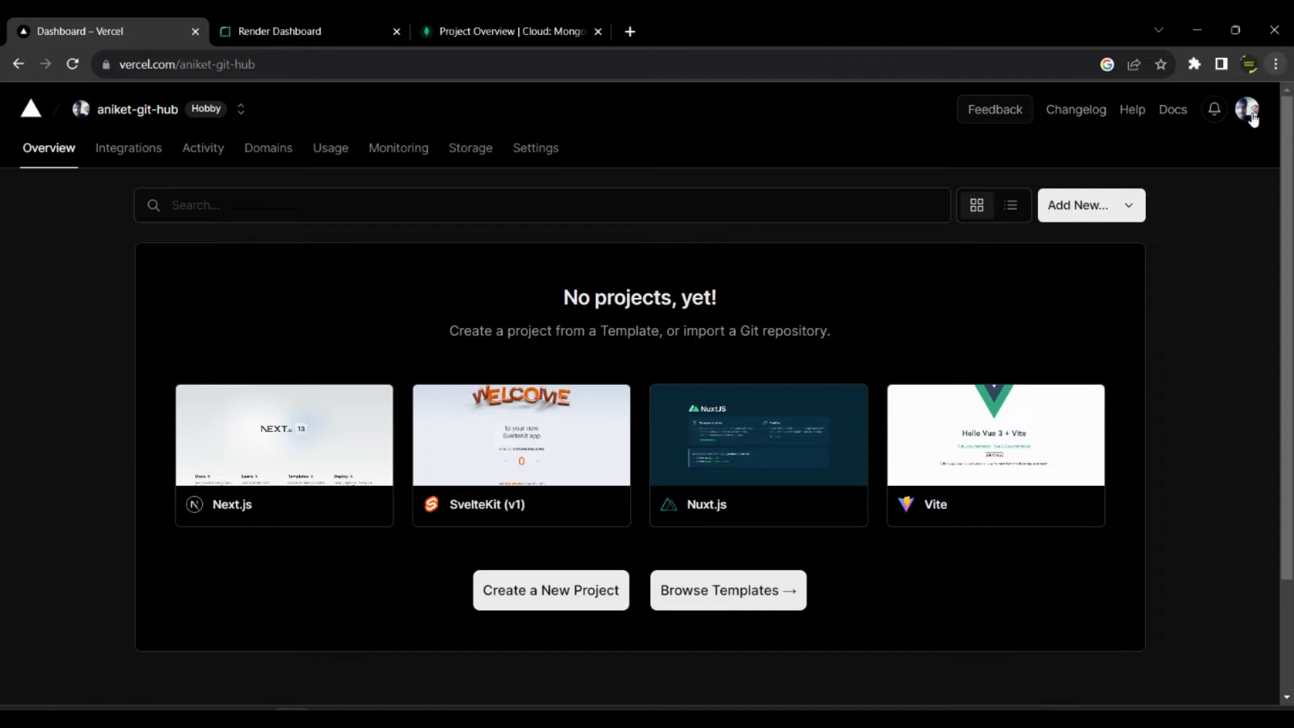
mouse_move(521, 435)
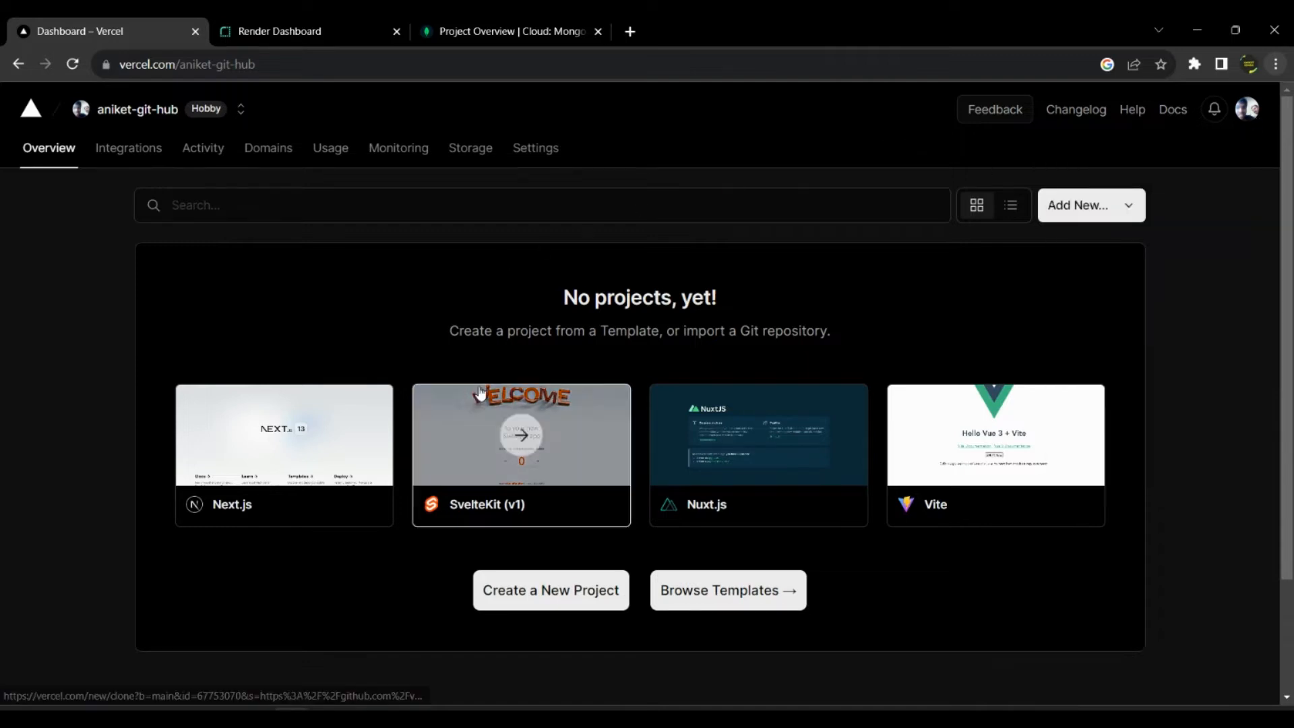
click(1082, 205)
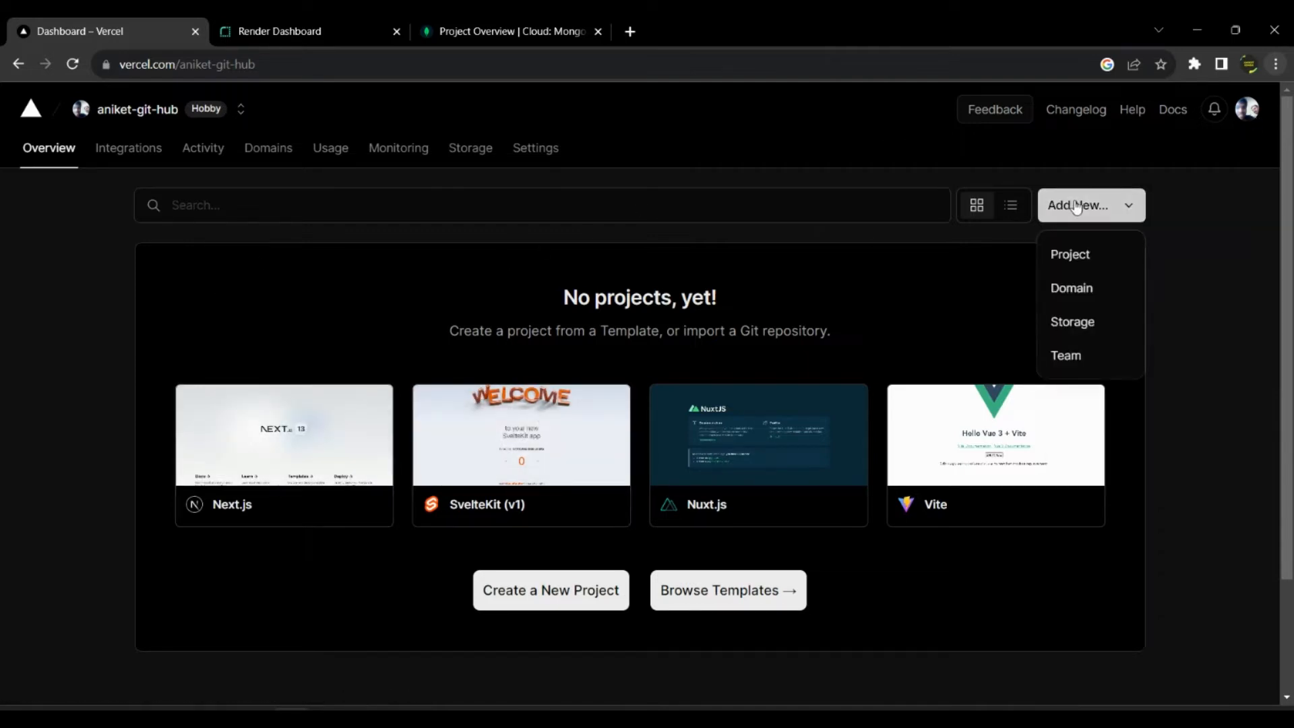
click(1070, 254)
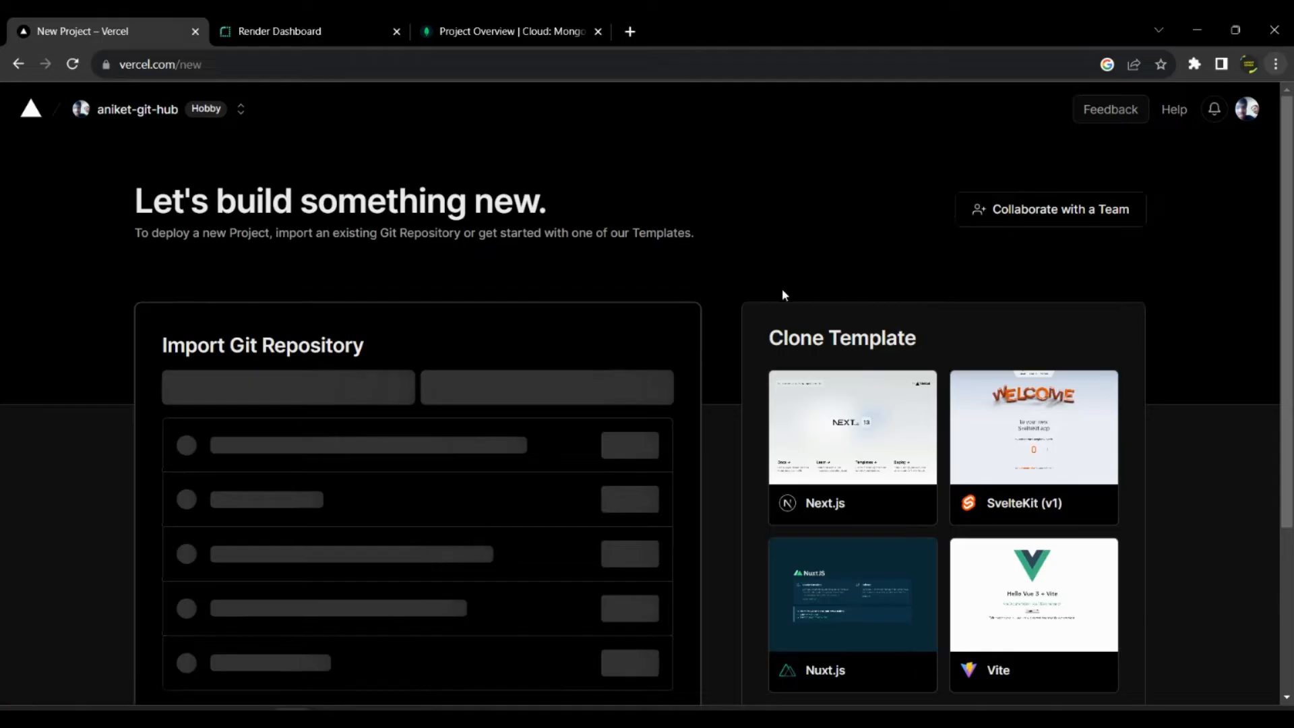
Step: Import the 32si repository and choose Vite as the framework preset
scroll(down, 3)
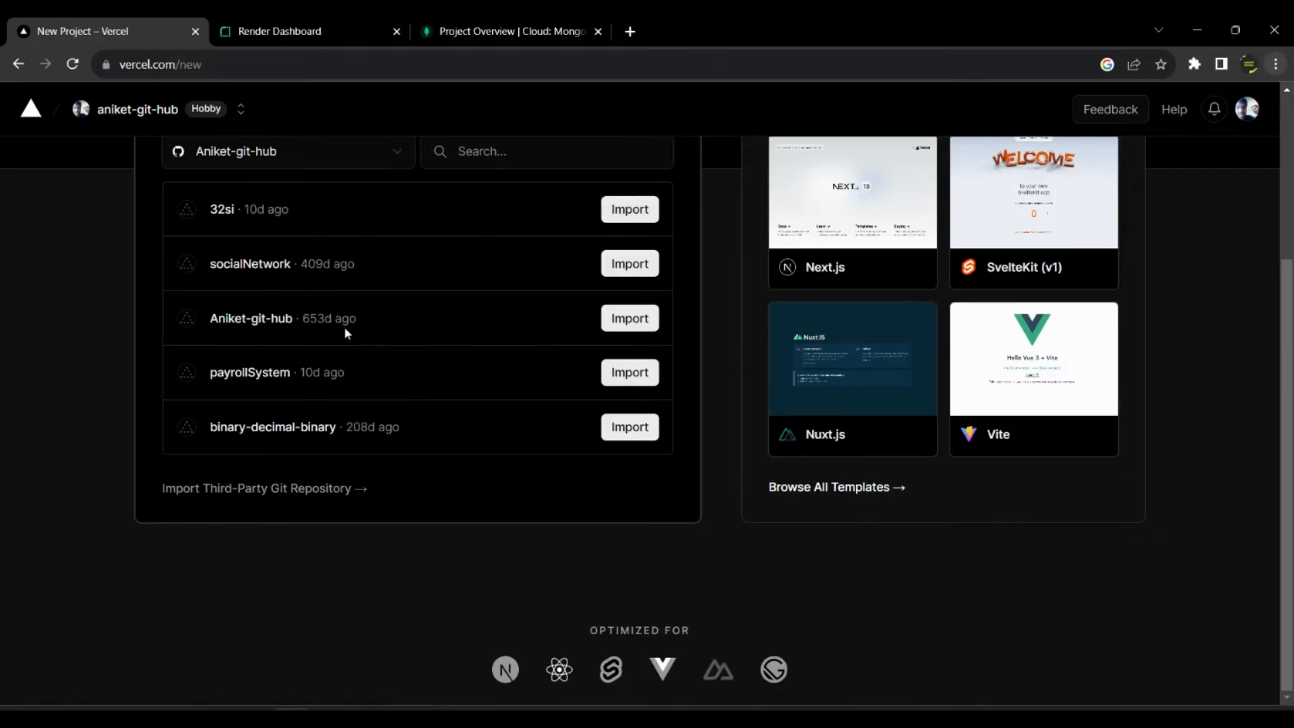
click(628, 209)
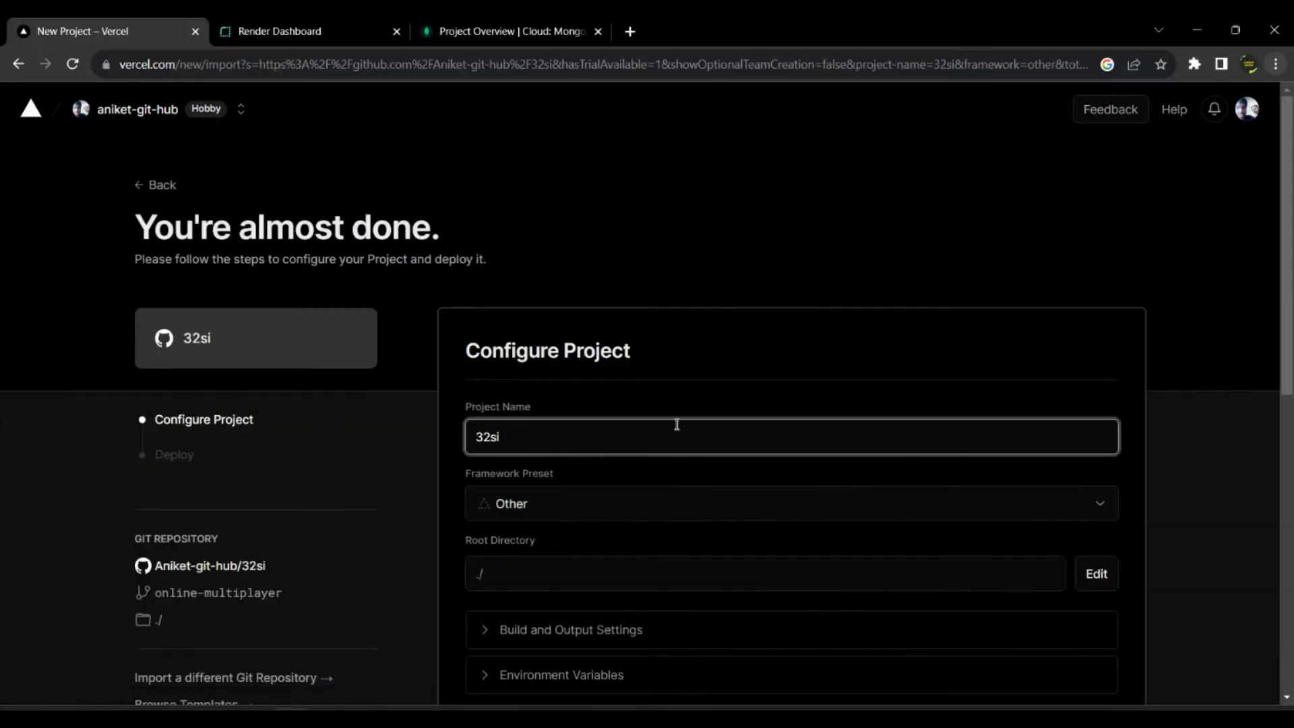
click(791, 503)
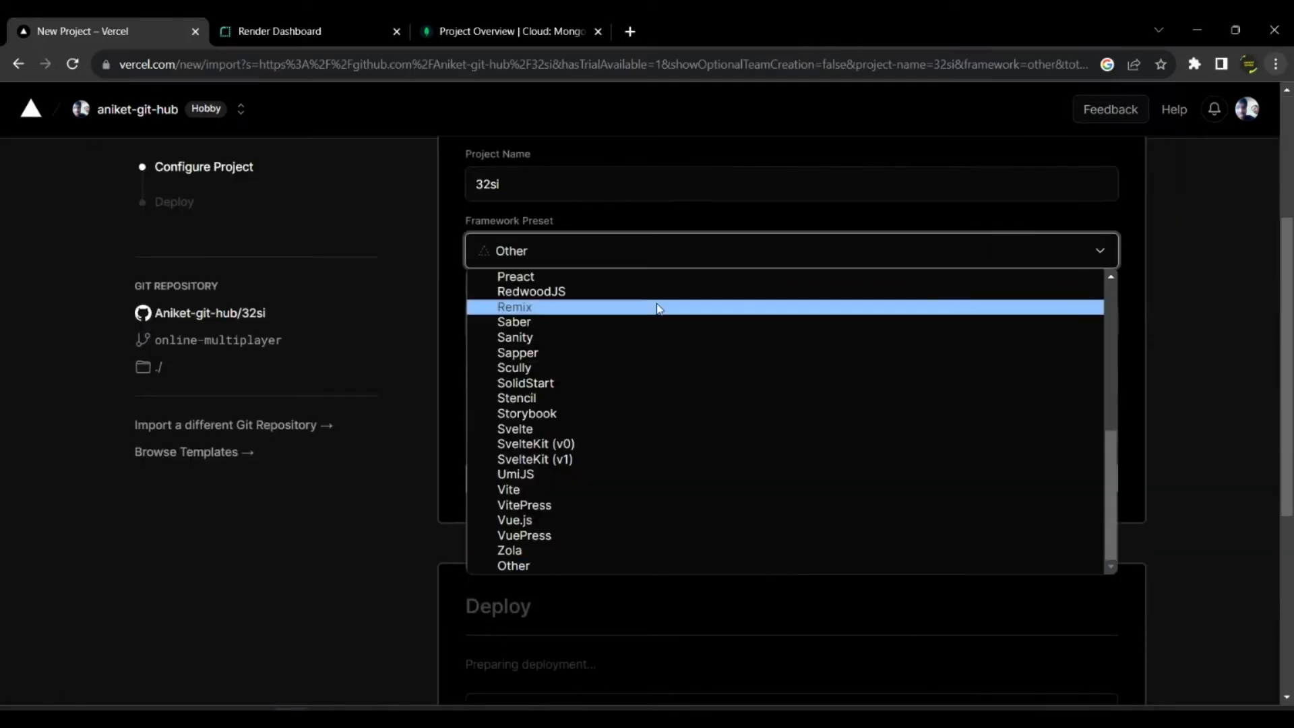
click(508, 489)
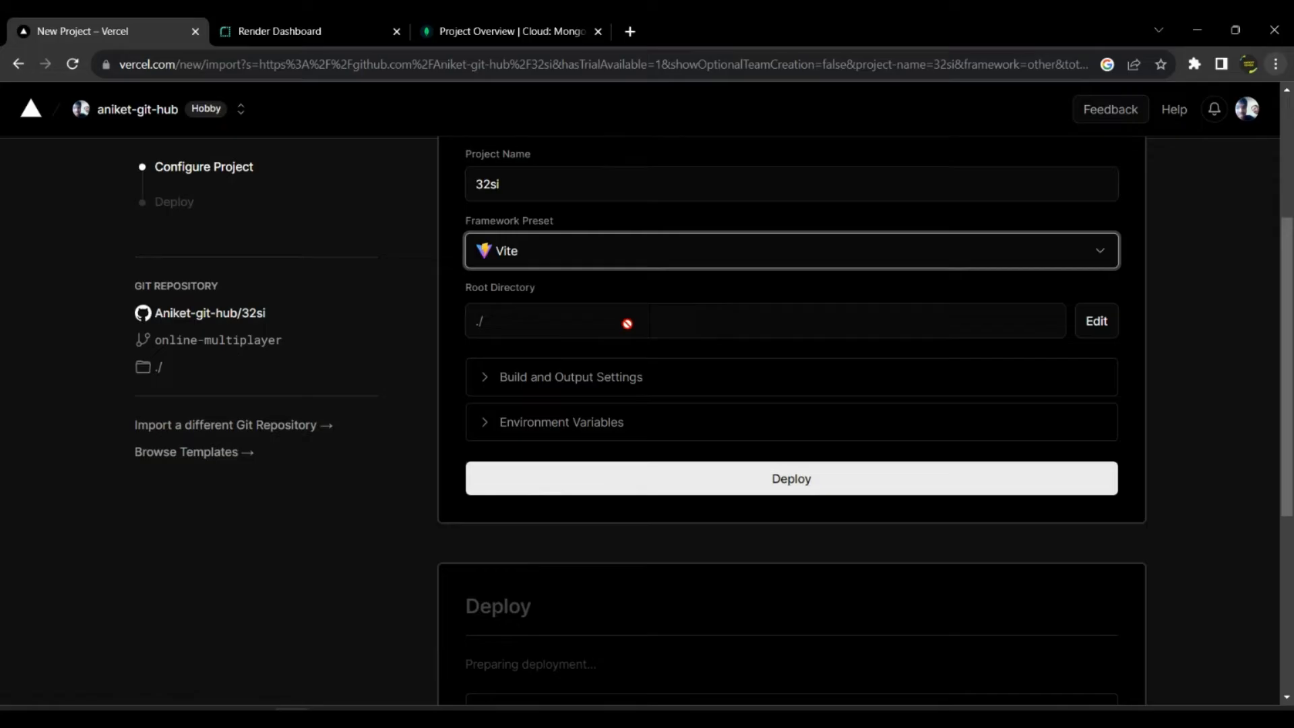
Step: Set the root directory to client and expand the Environment Variables section
click(1095, 321)
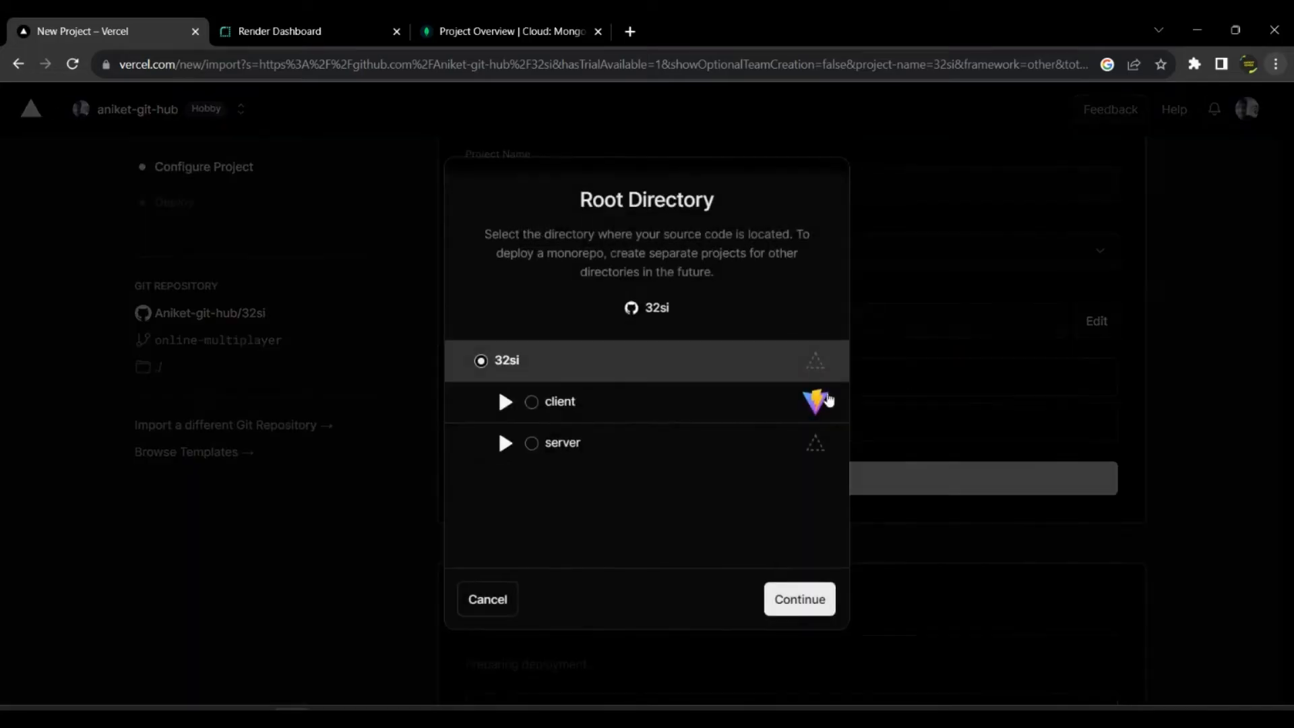
click(532, 401)
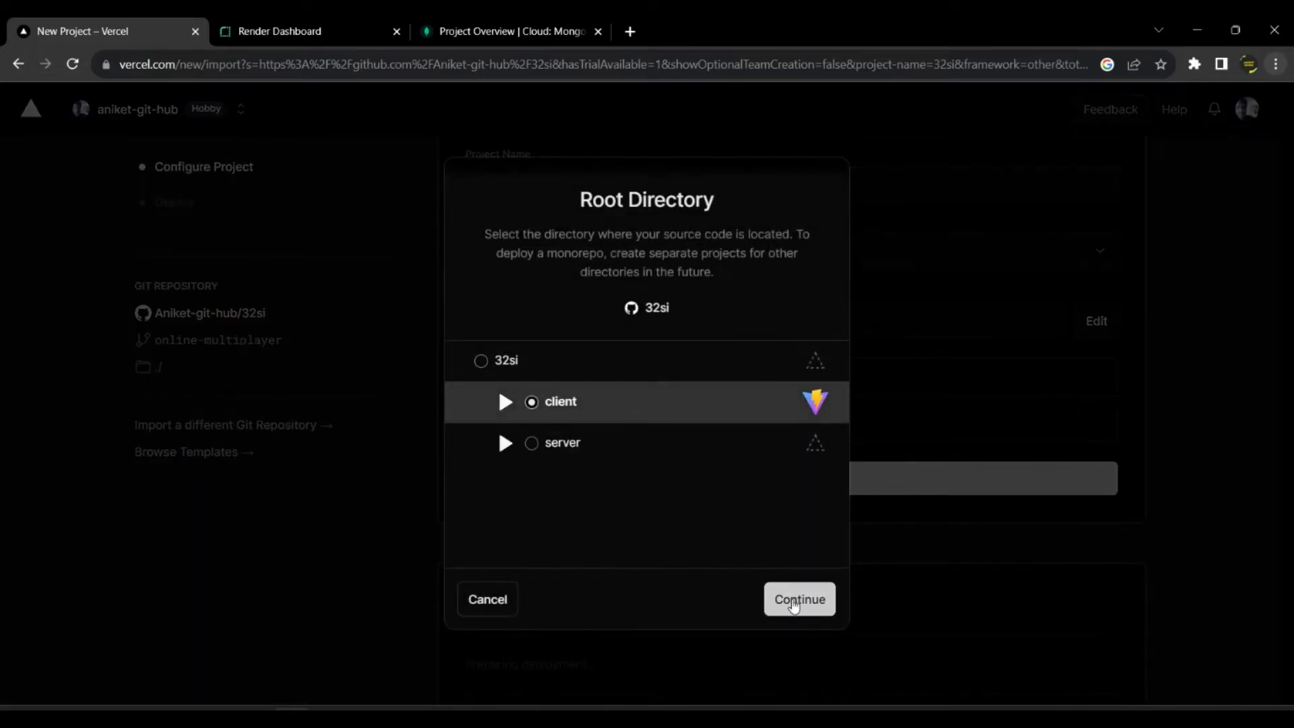
click(797, 598)
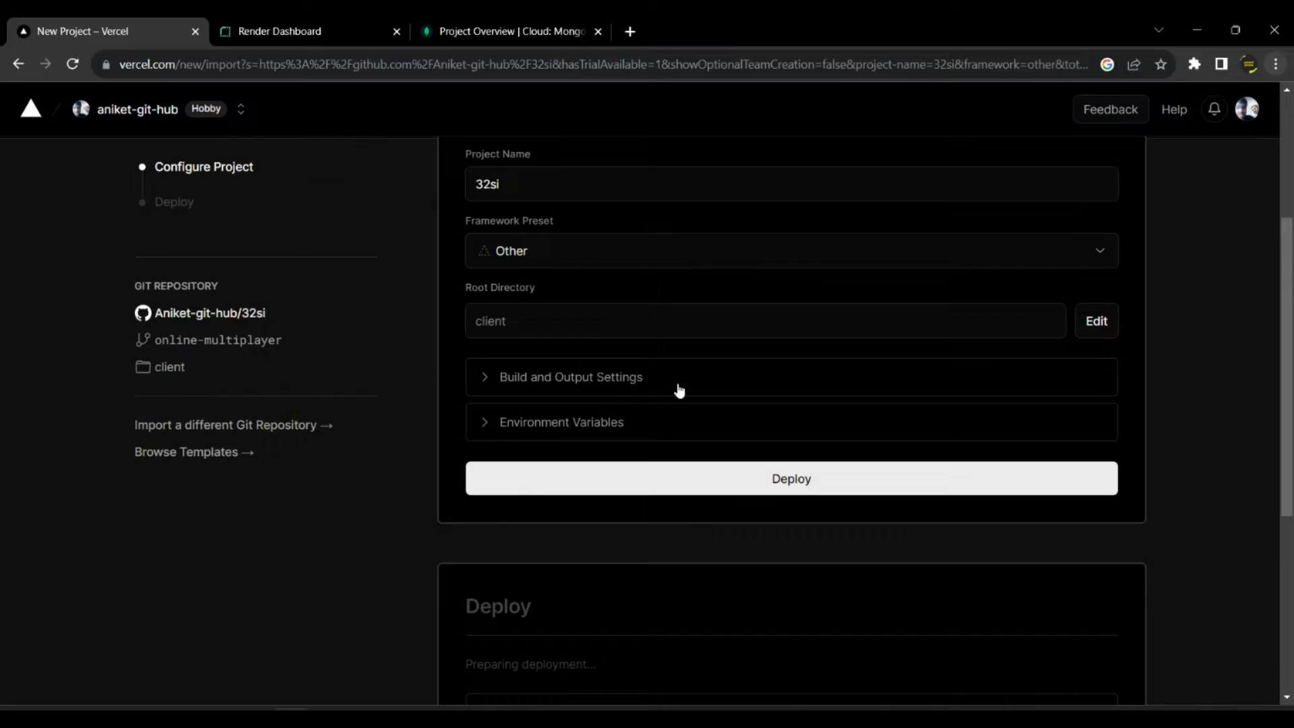
click(562, 422)
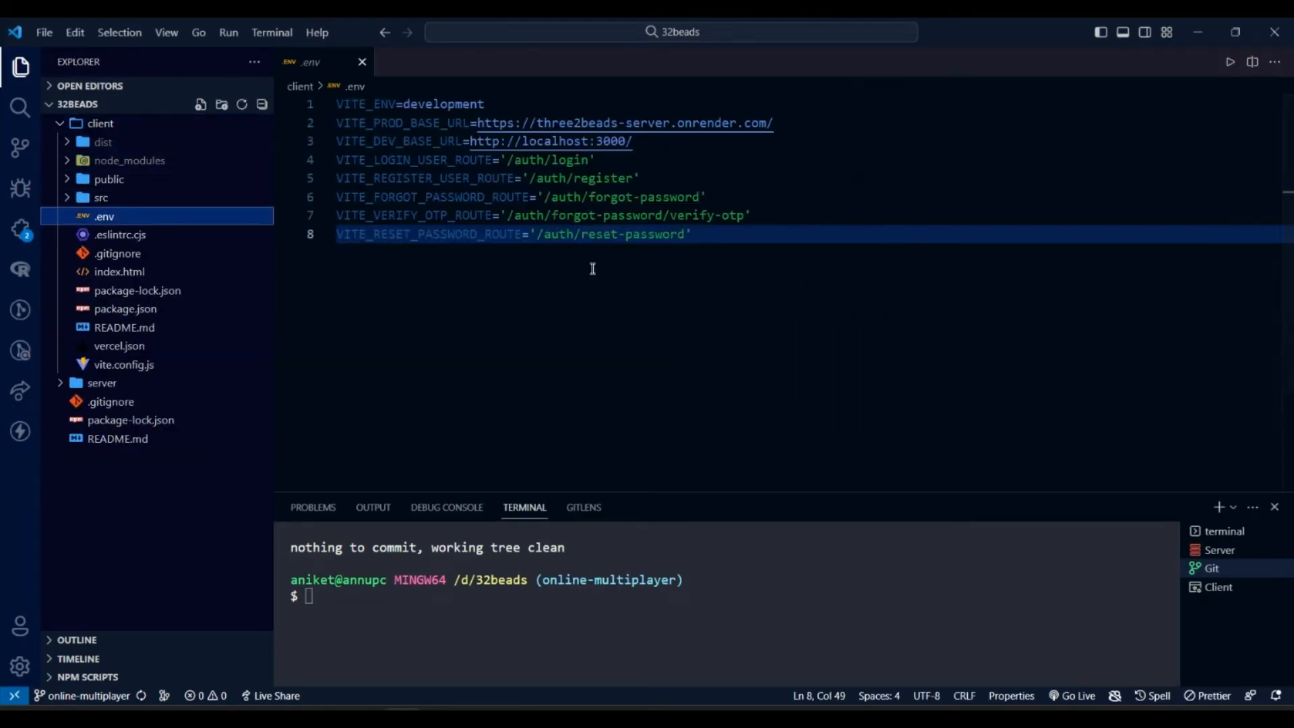
Step: Paste the client .env variables with VITE_ENV set to production and deploy the project
key(ctrl+a)
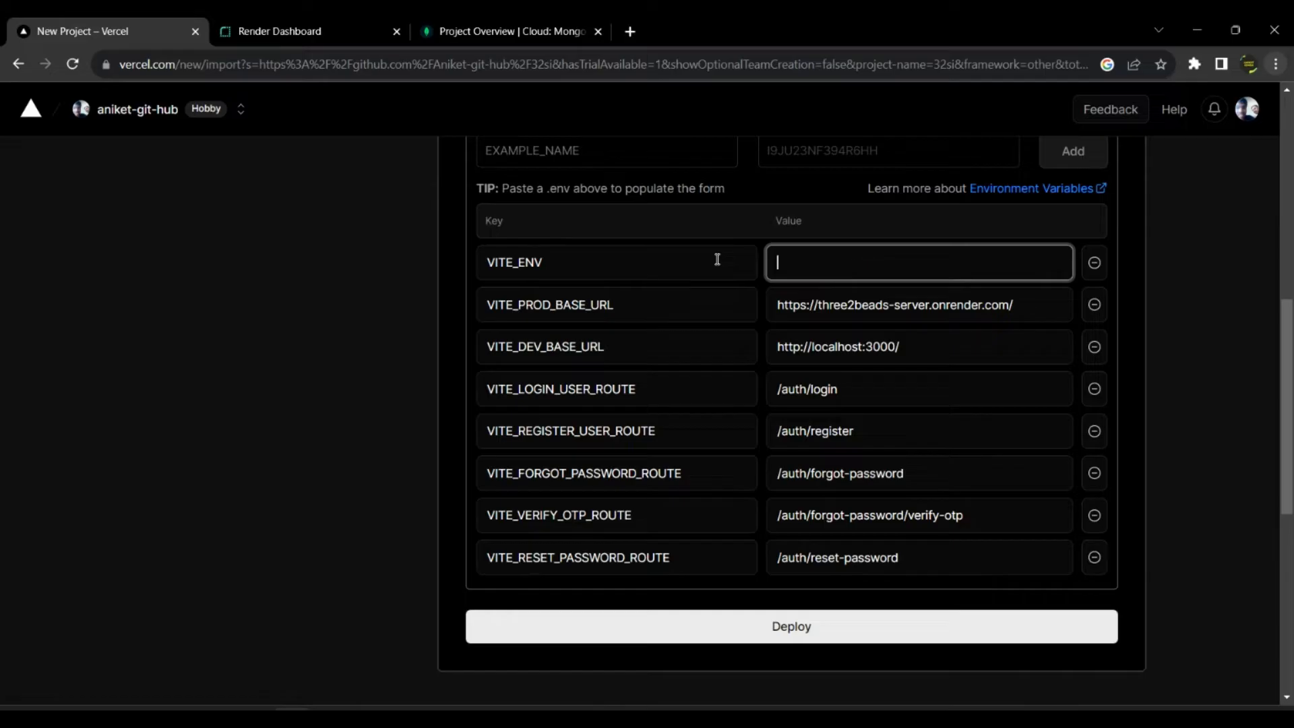
text(production)
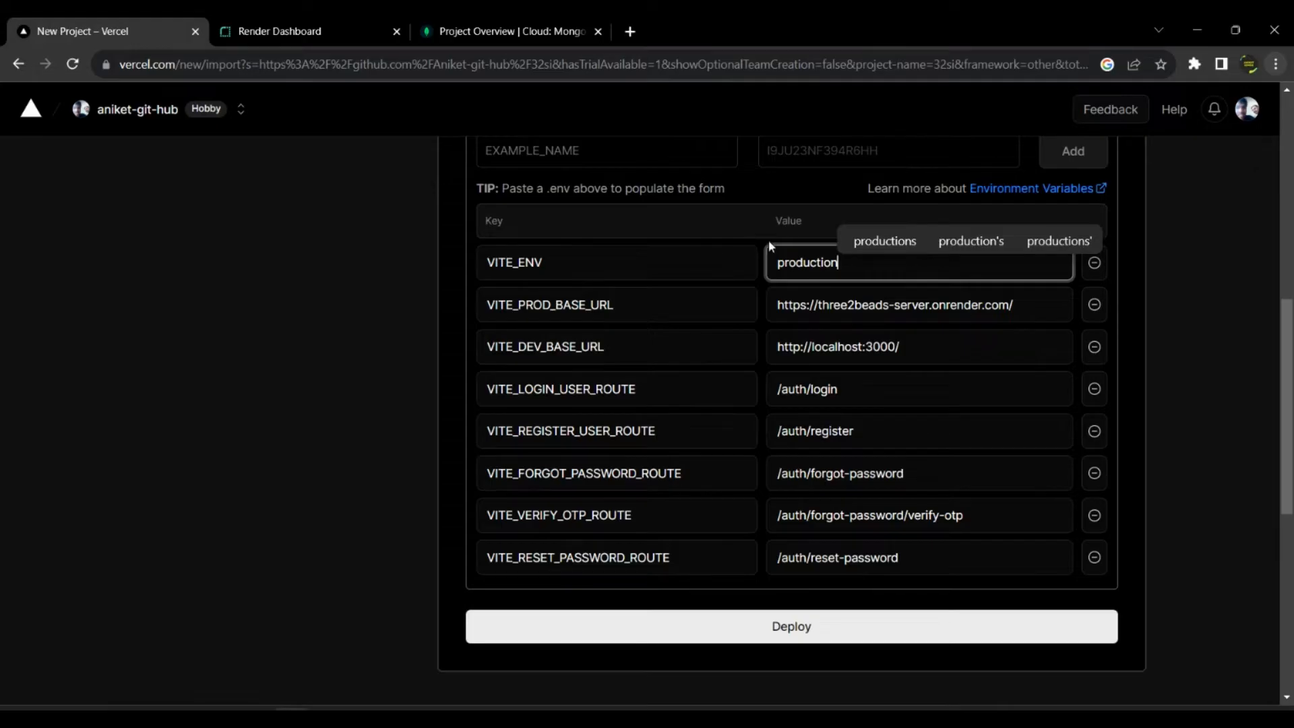
click(790, 625)
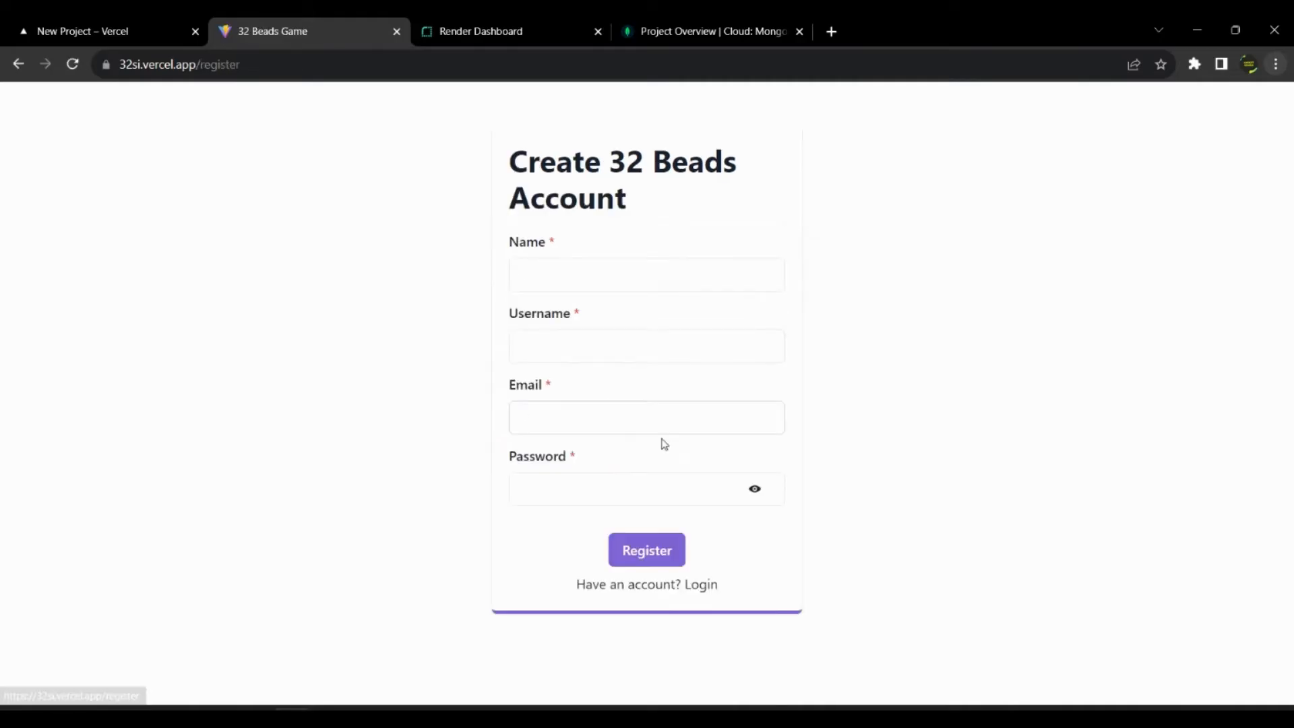
Step: Check the live login and password-reset pages on the deployed site, then return to login
click(699, 585)
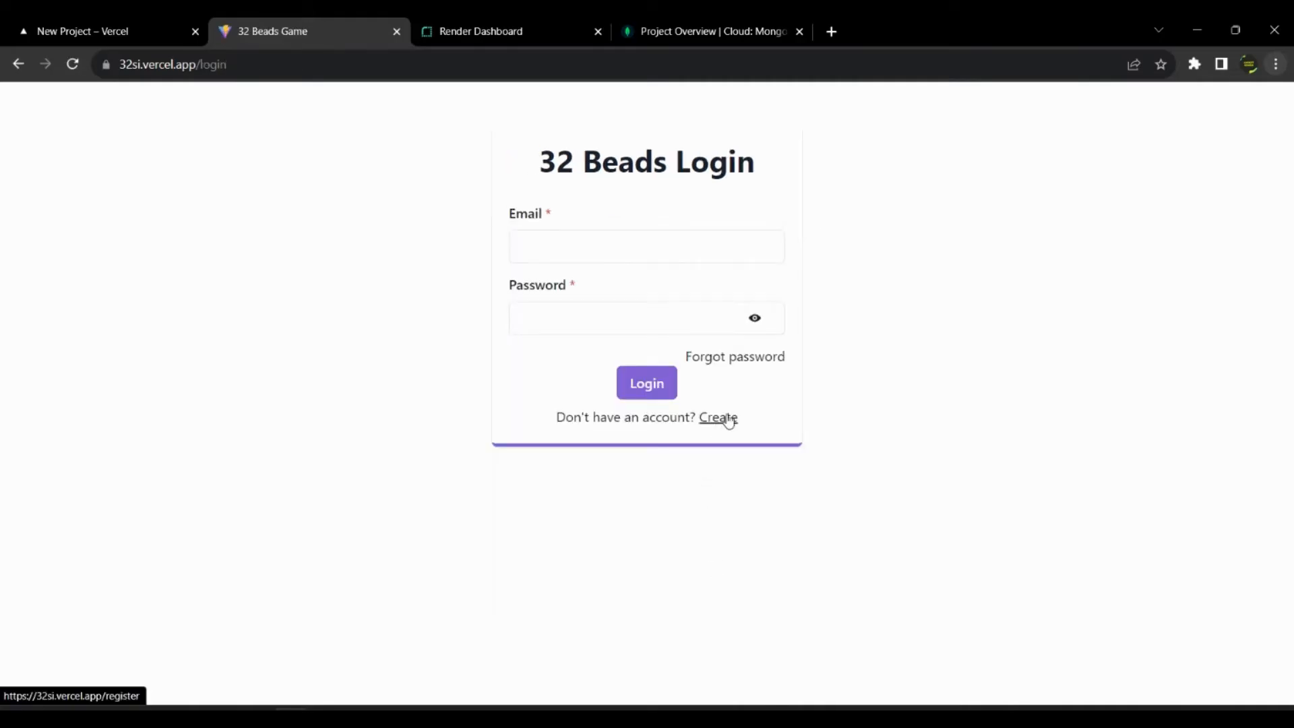
click(734, 356)
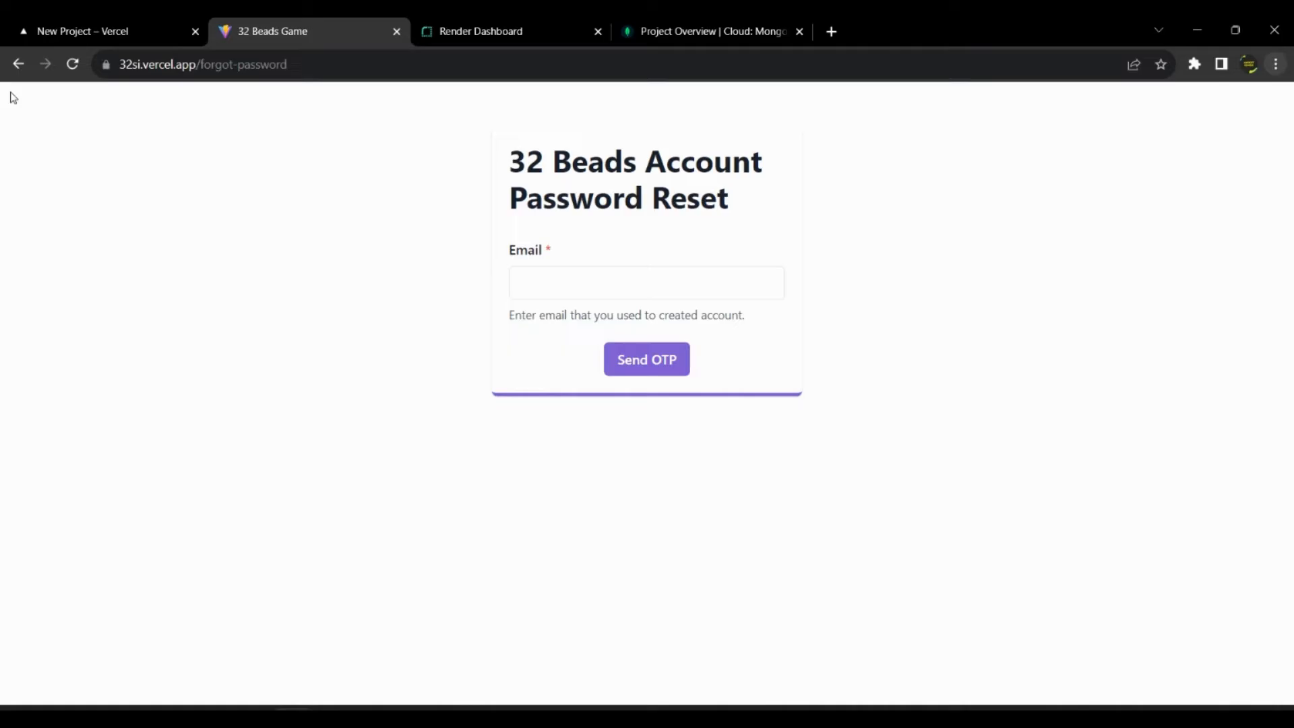
click(18, 65)
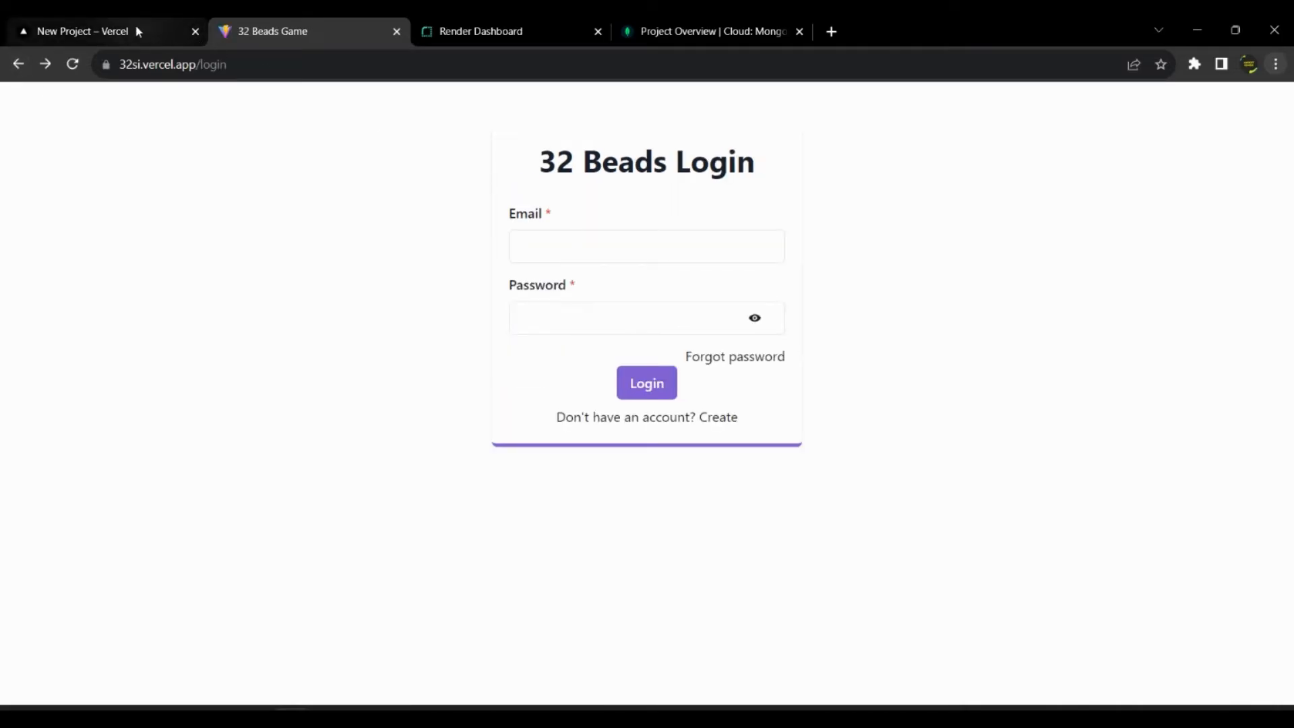
Step: Confirm 32si is Ready in Vercel's project overview, then switch to the Render dashboard
click(80, 32)
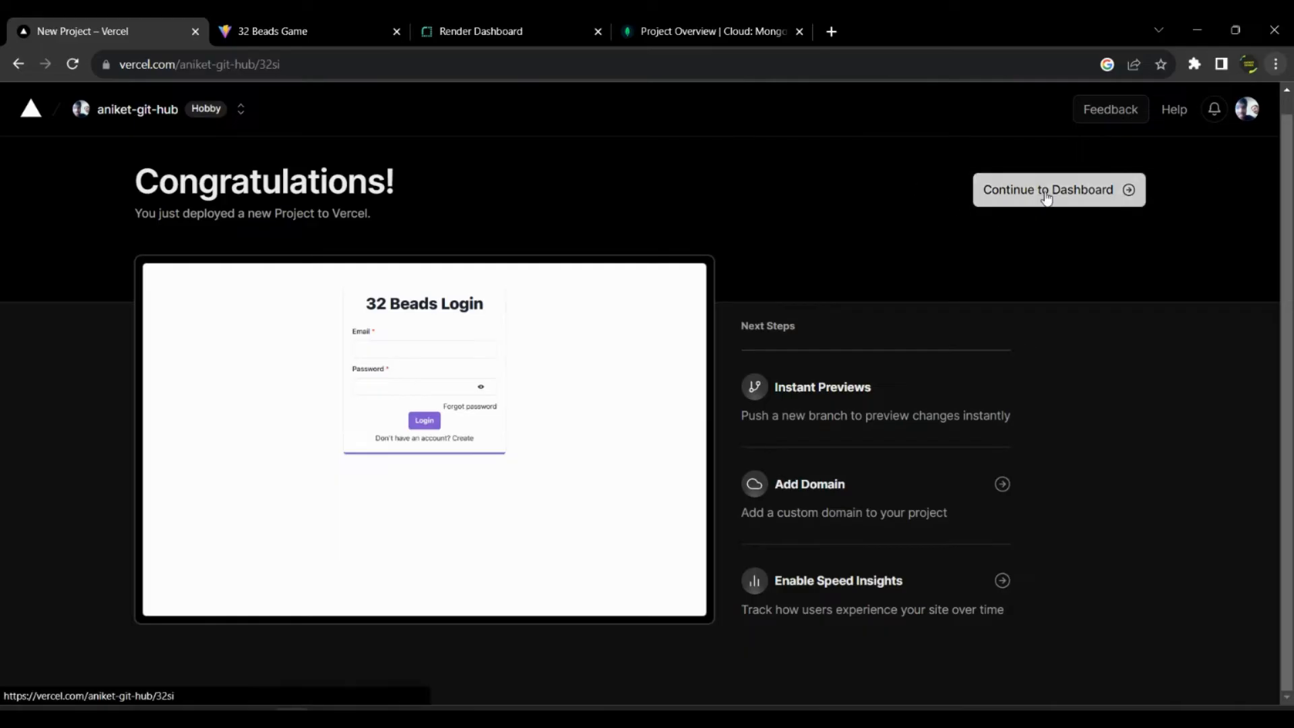
click(1059, 188)
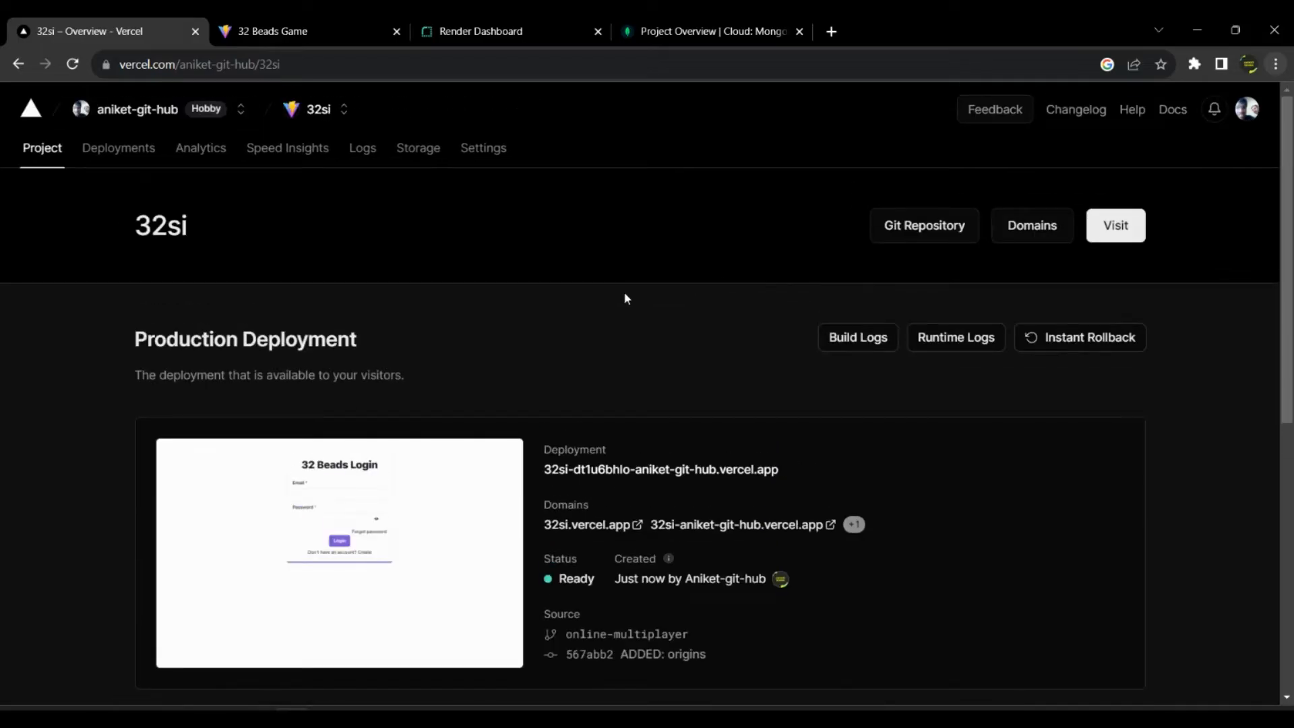
click(495, 32)
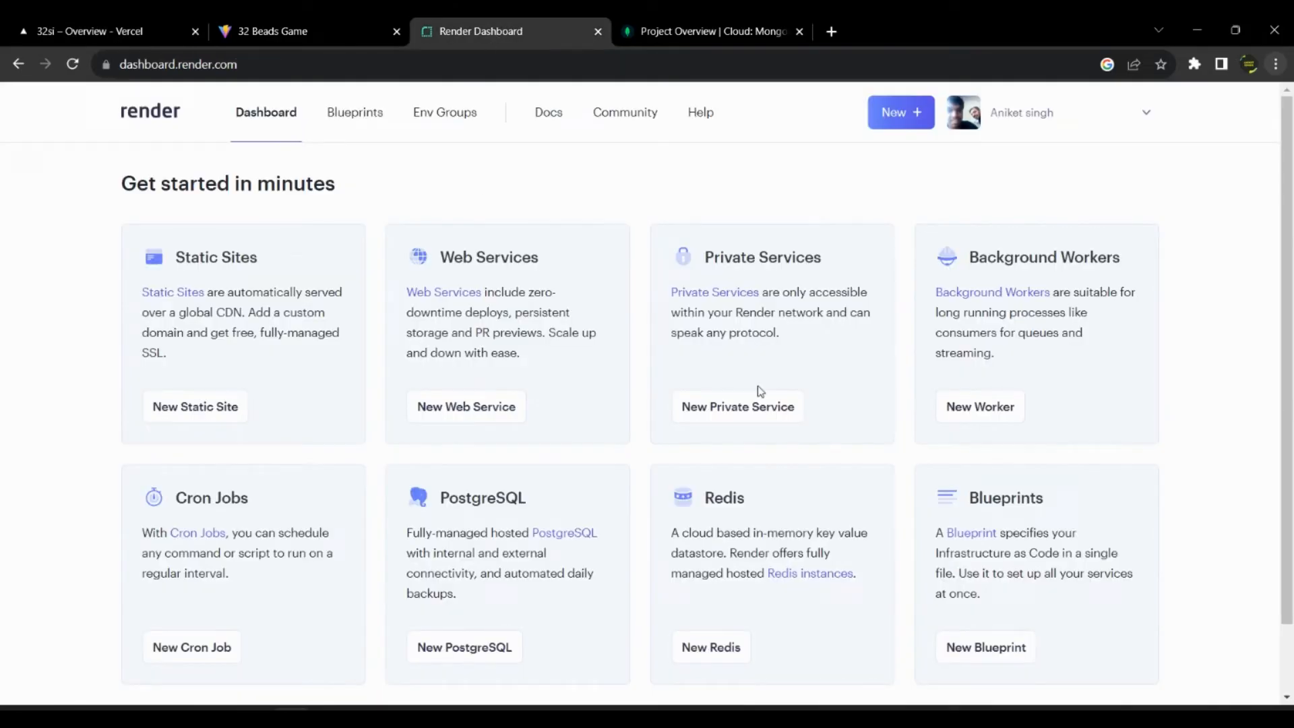
mouse_move(849, 400)
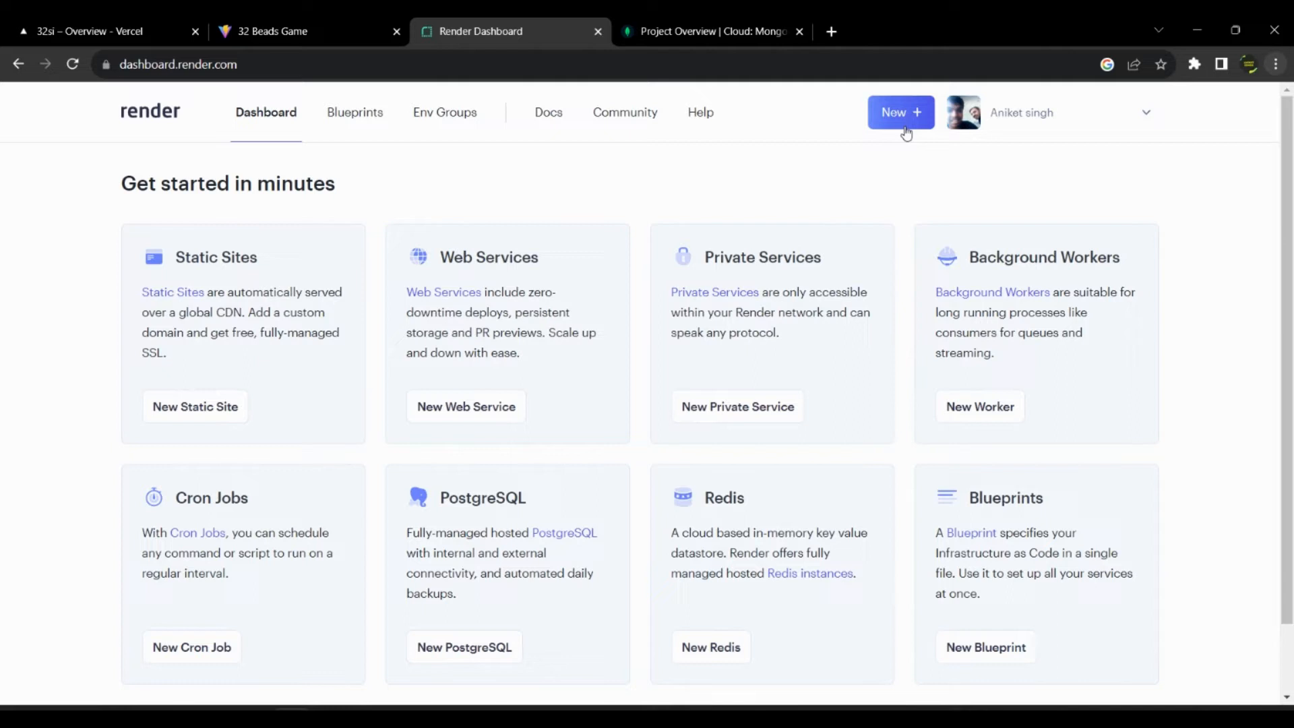
Step: Create a web service from 32si named 32beads-server in Singapore, branch online-multiplayer, root server/
click(465, 406)
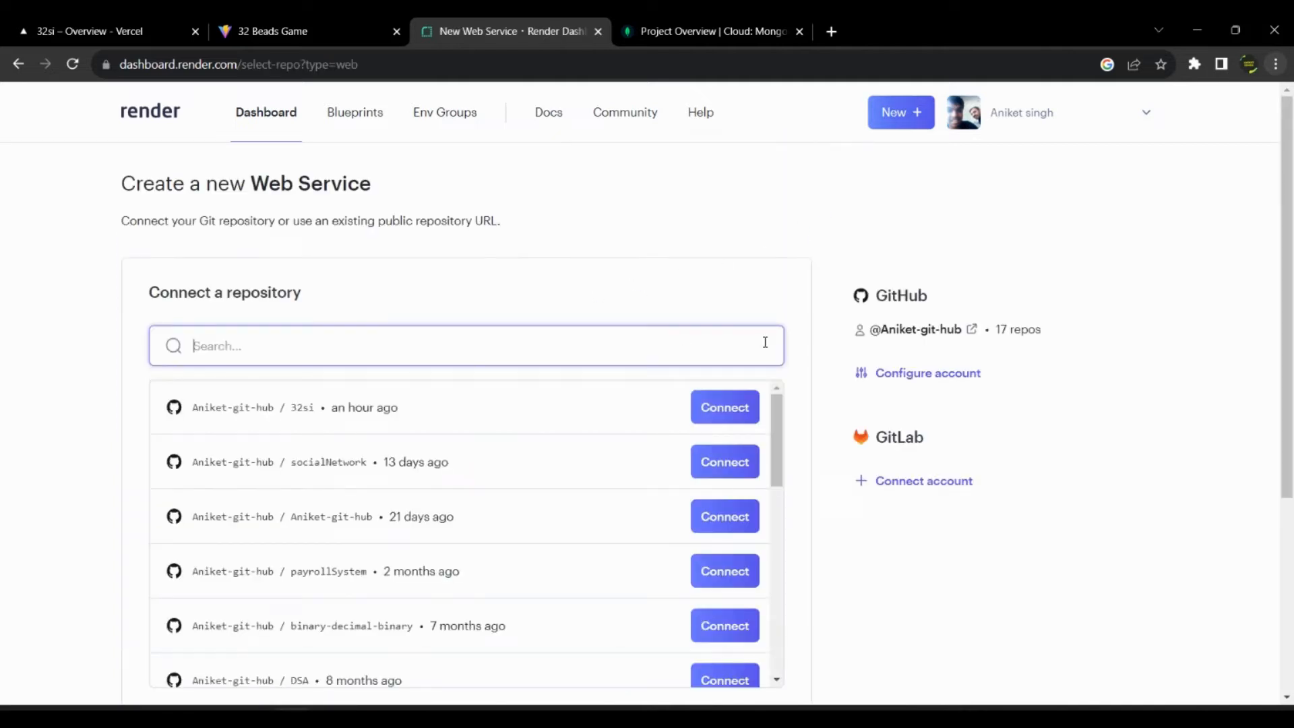
scroll(down, 3)
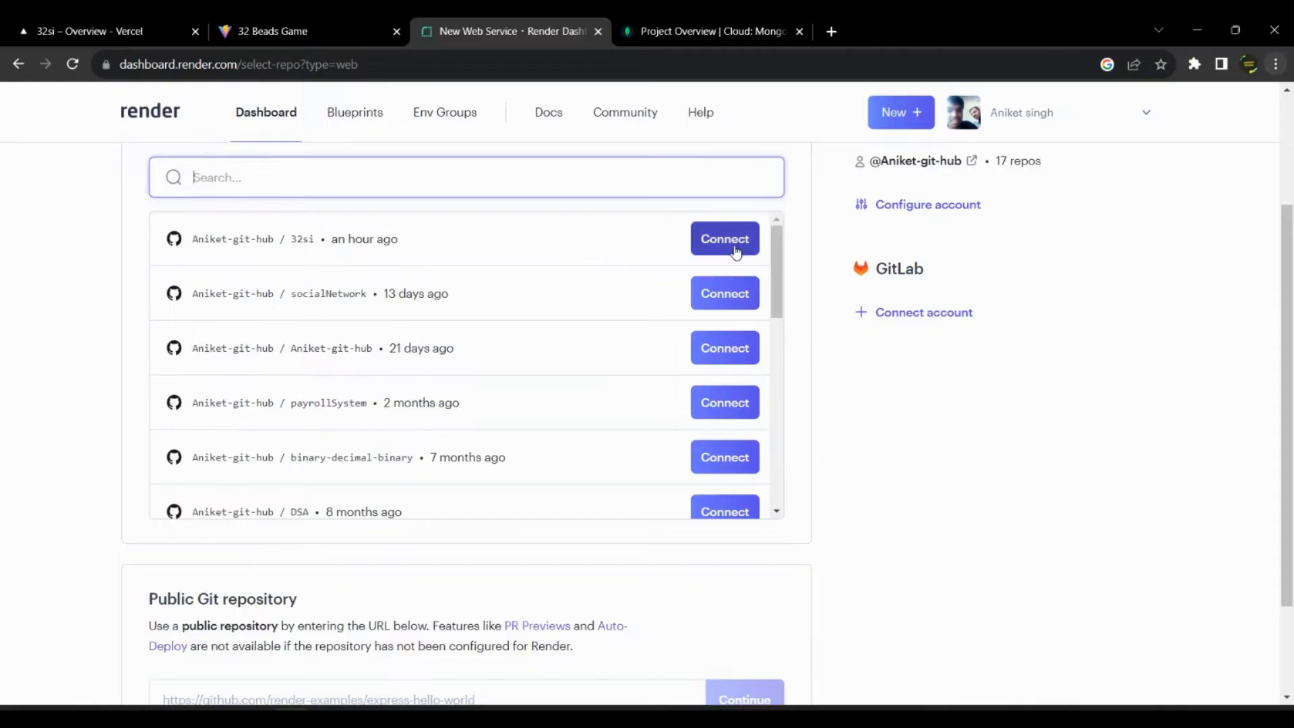
click(724, 239)
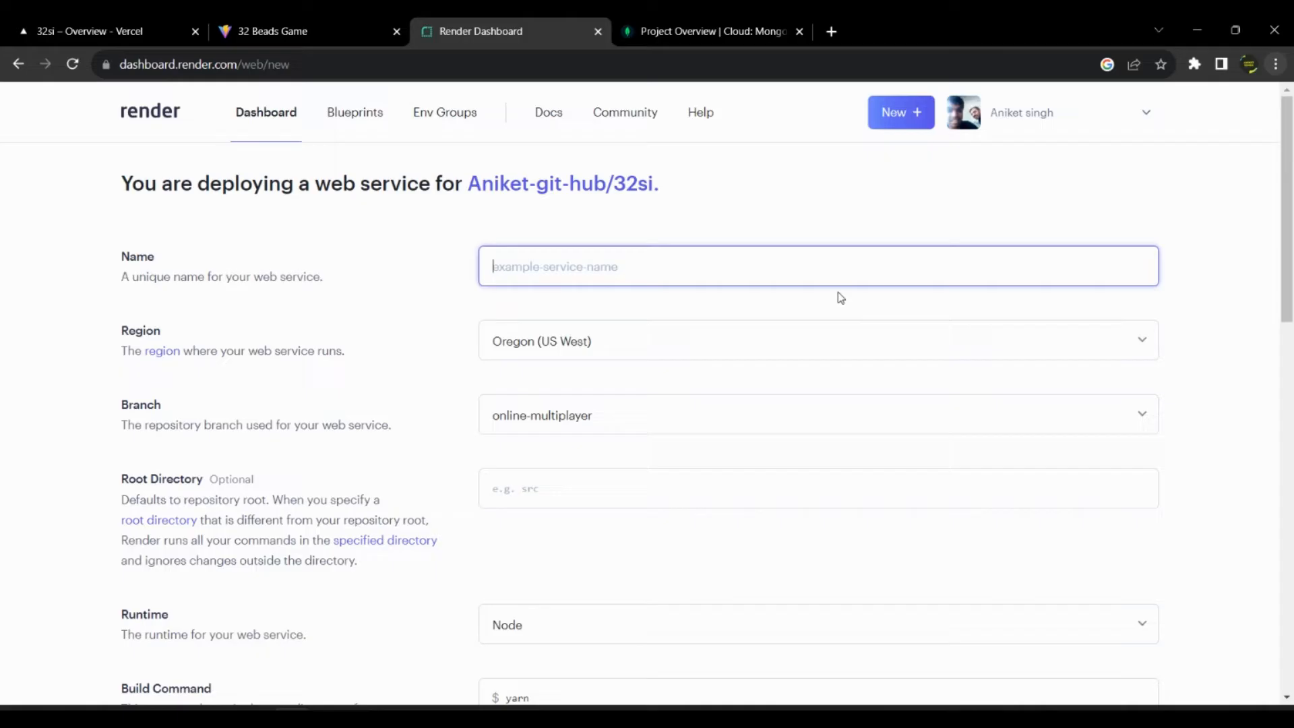
text(32beads-server)
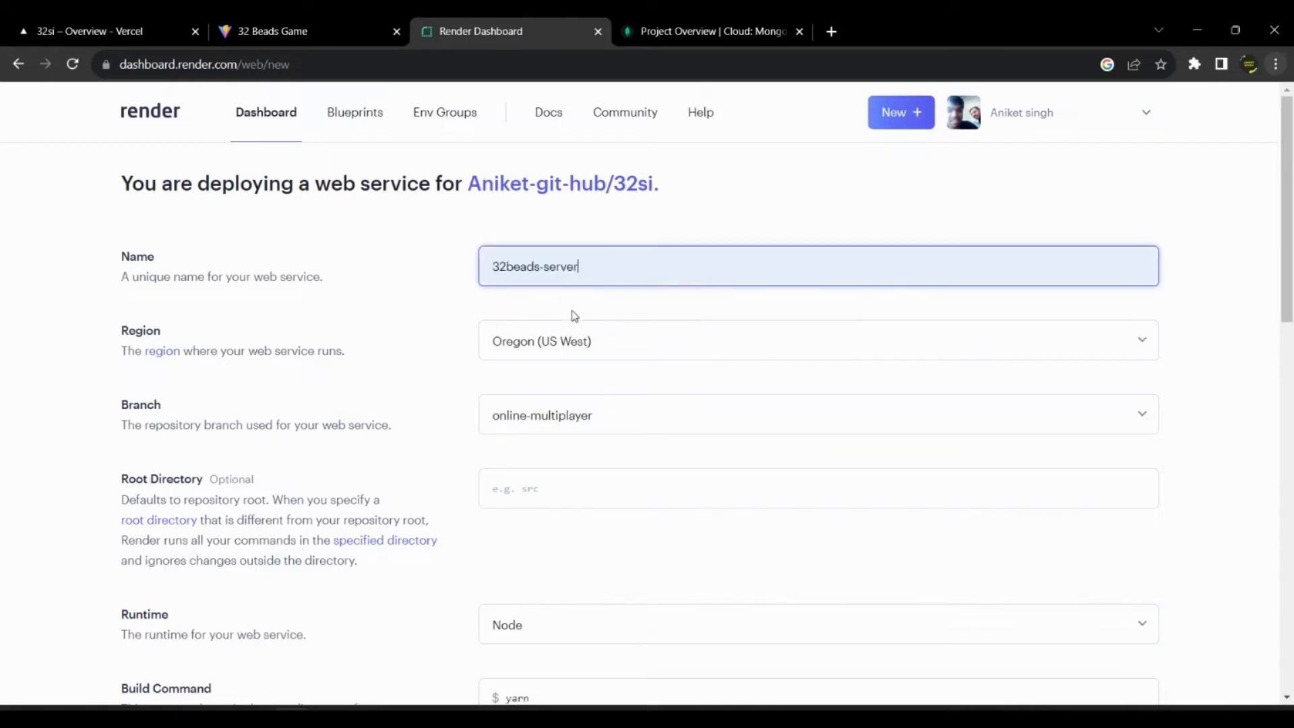
click(817, 341)
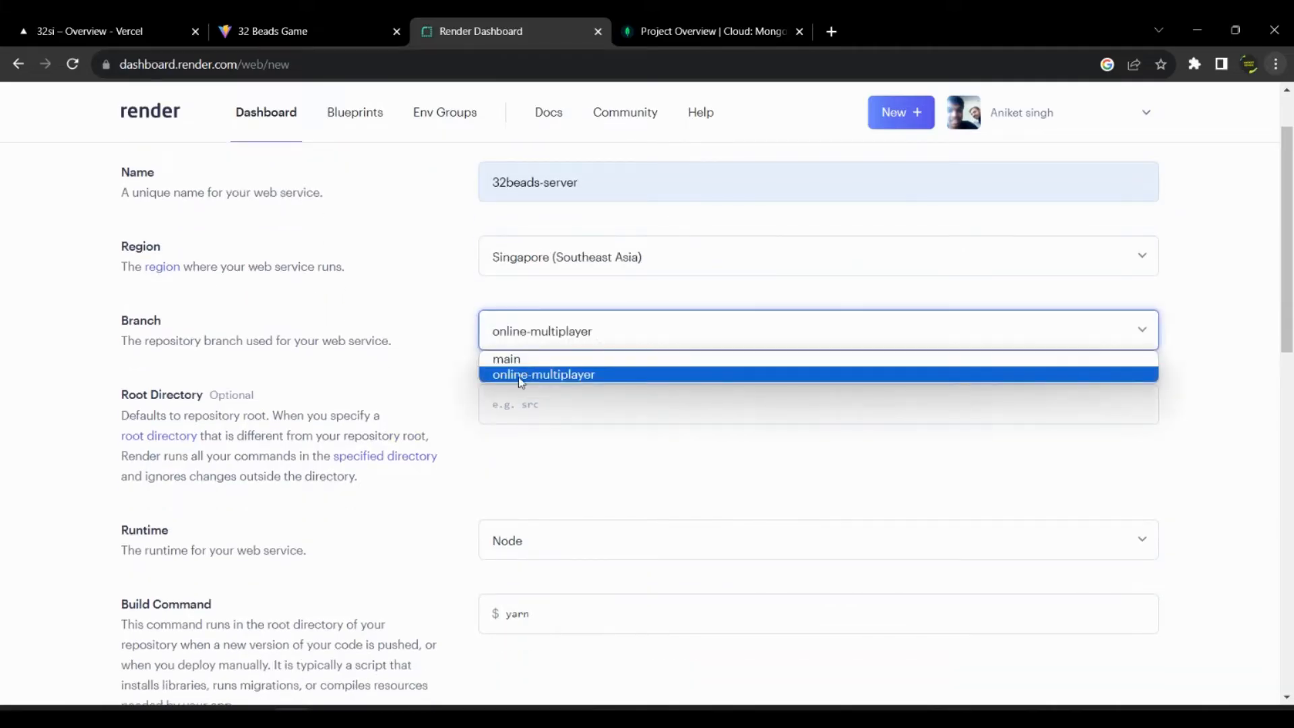
click(816, 236)
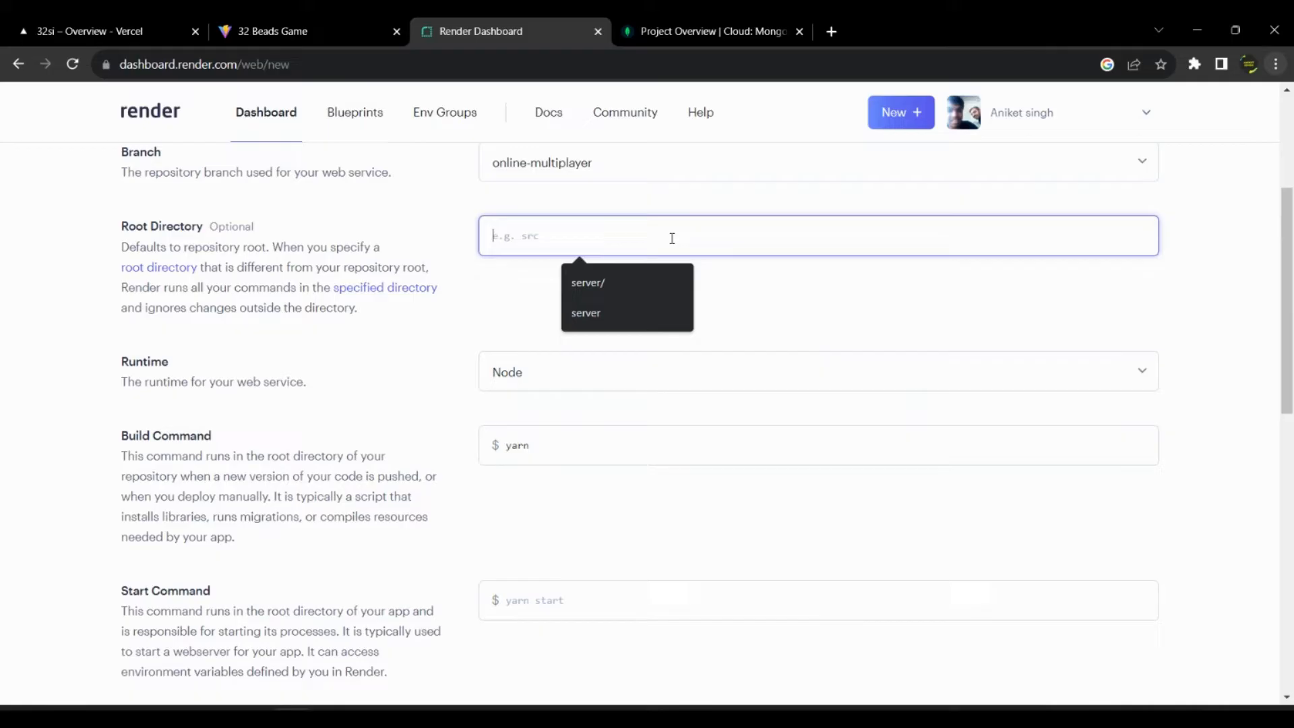
click(588, 283)
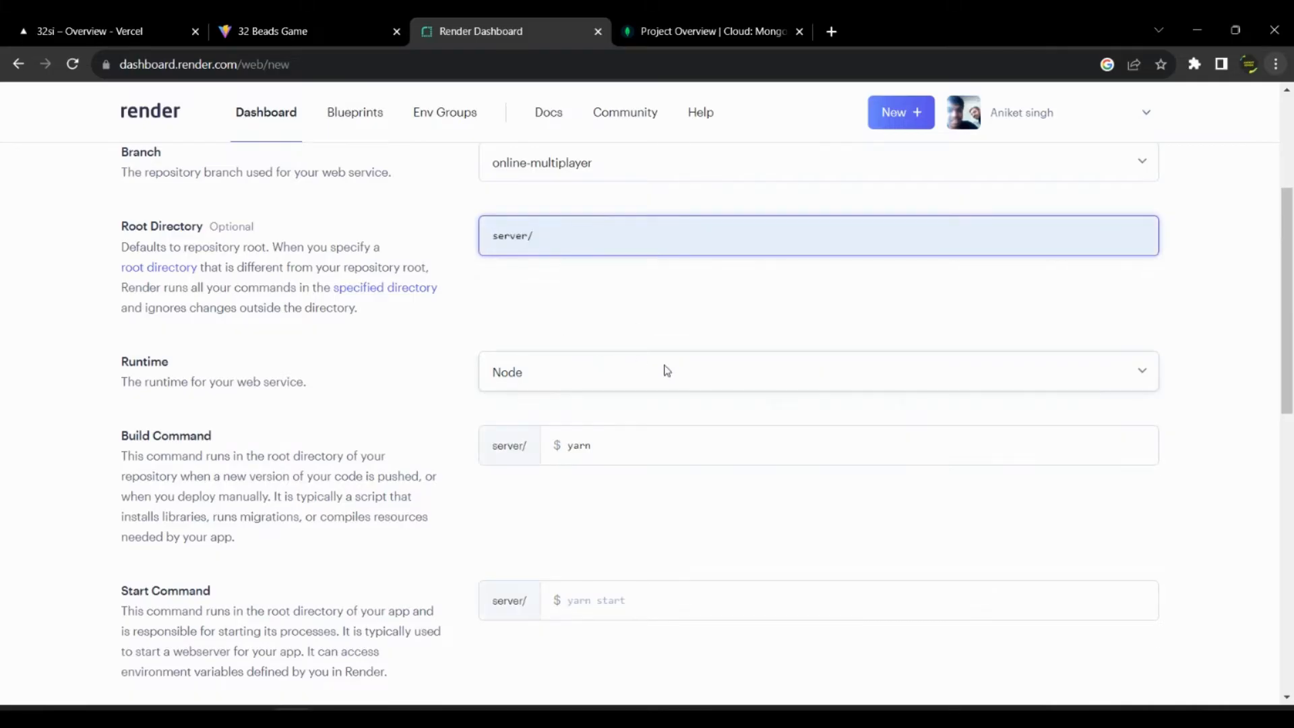
Step: Set build command npm install, start command npm start, and scroll to the Free plan
scroll(down, 3)
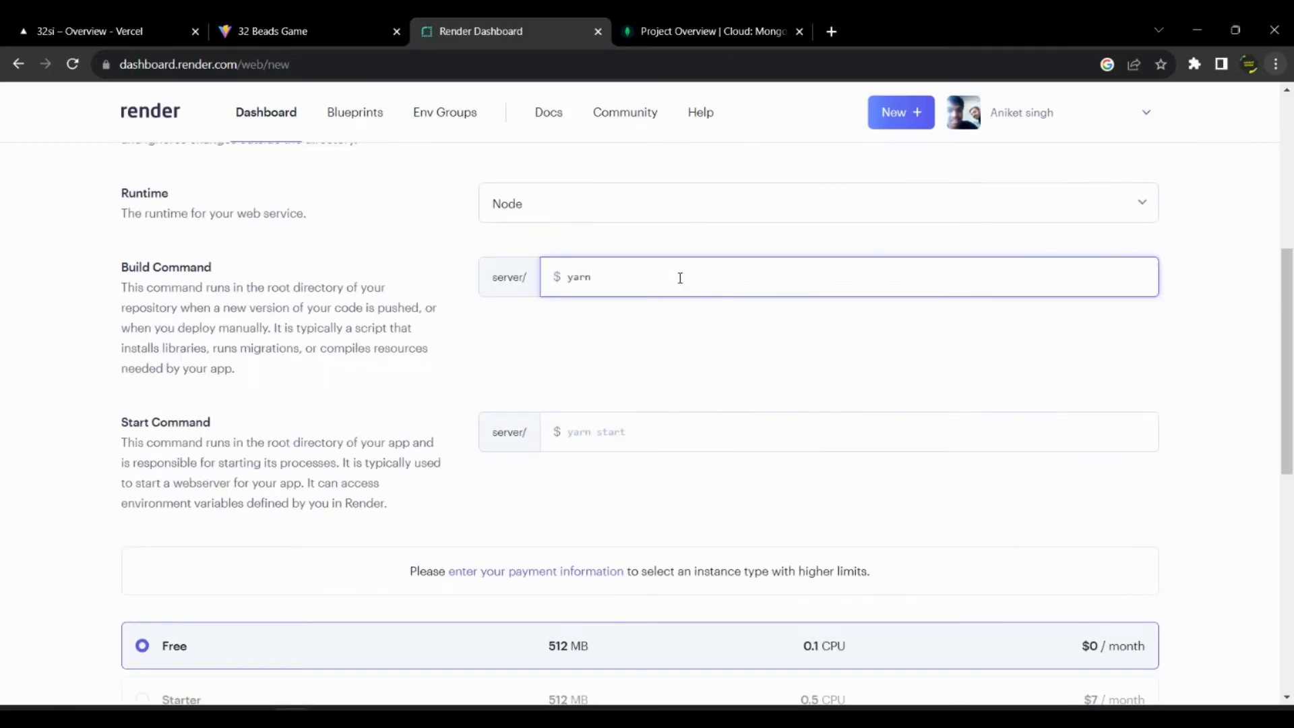
text(n)
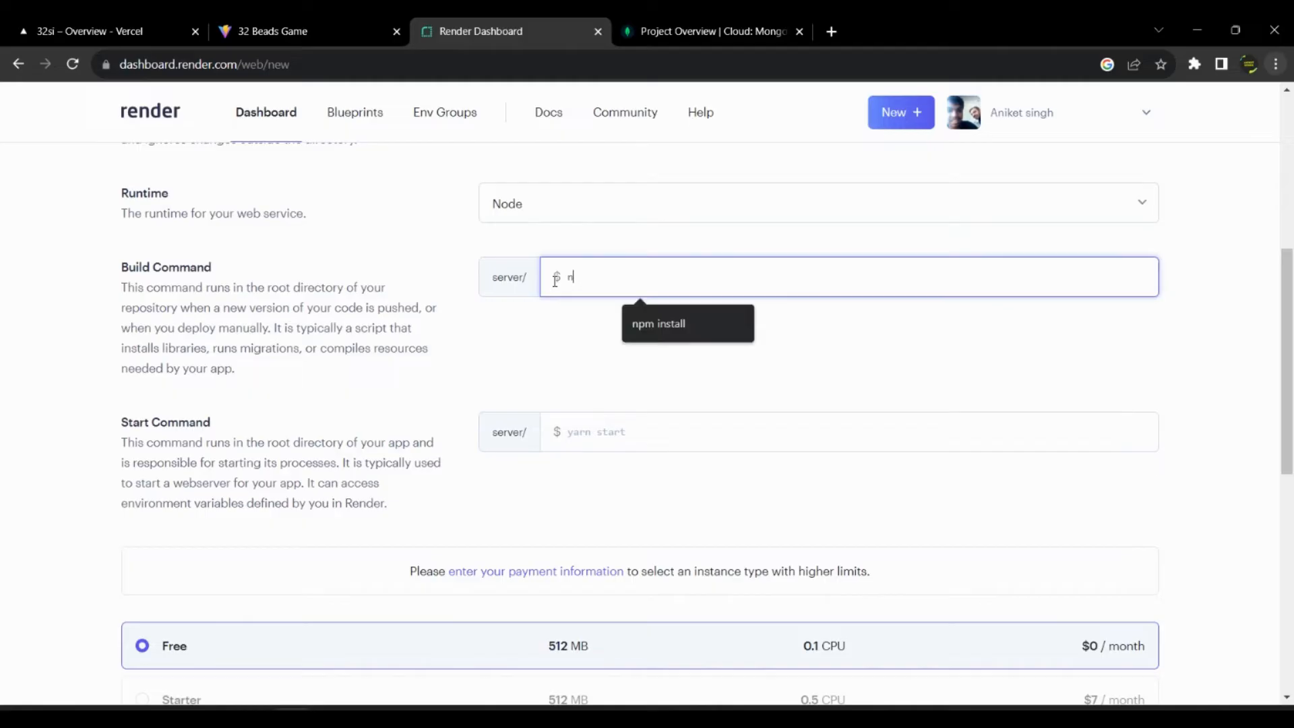
text(pm install)
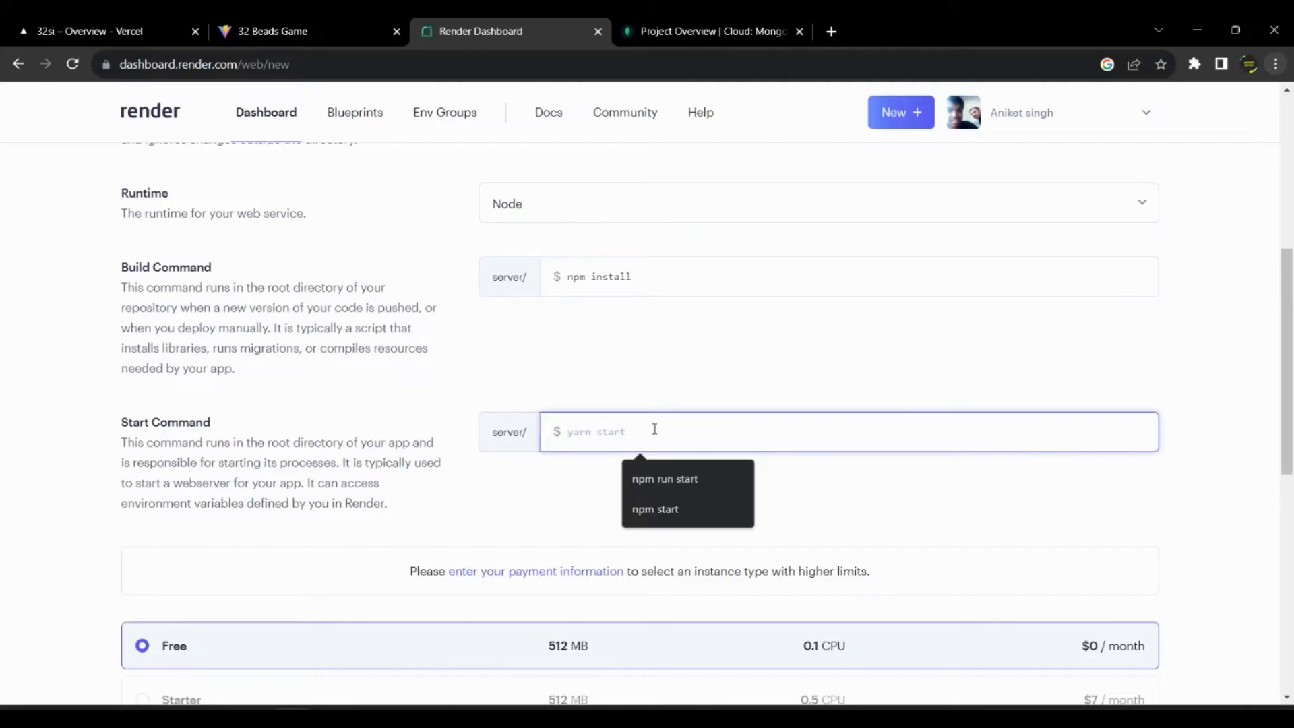
text(npm sta)
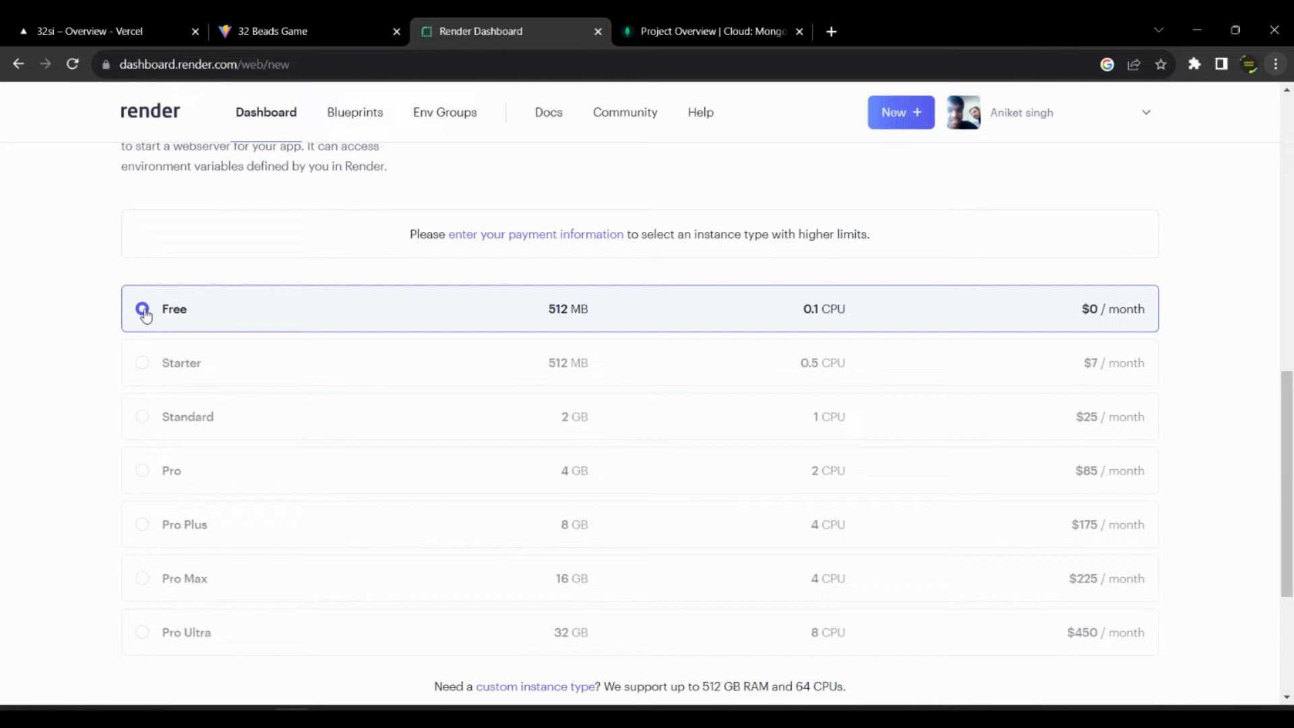
scroll(down, 3)
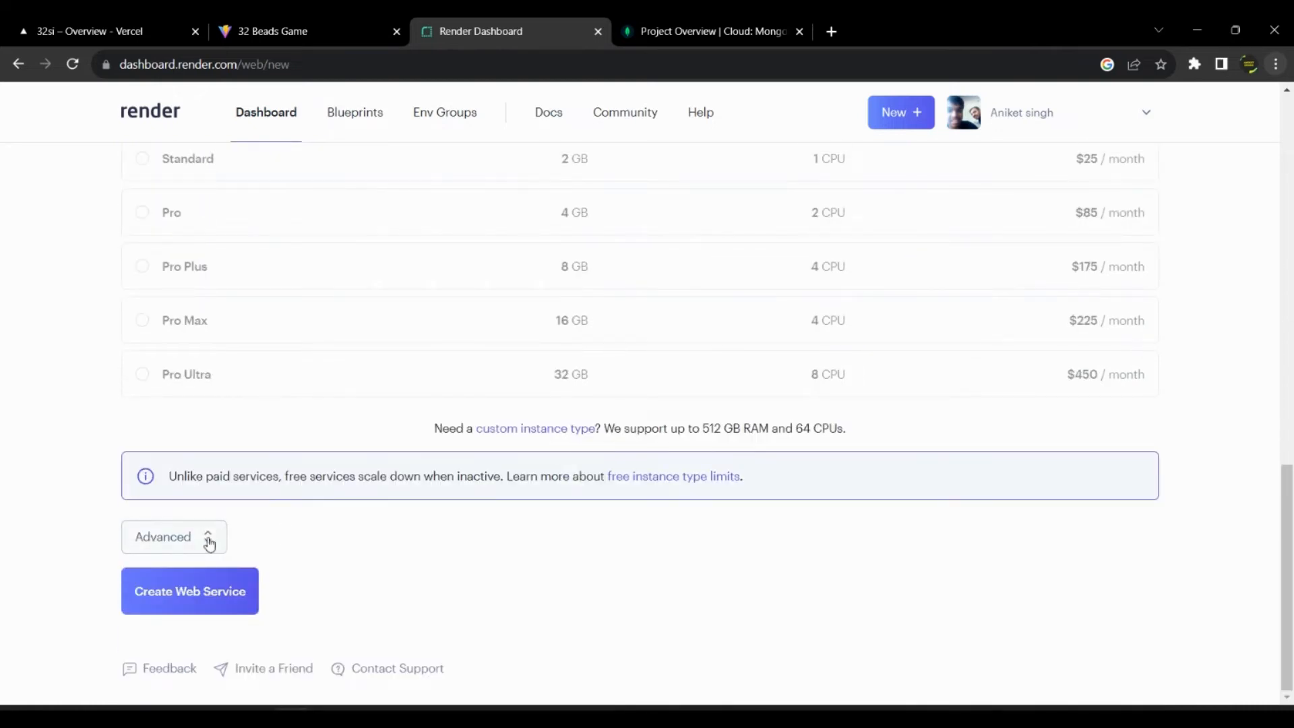
Step: Add a .env secret file holding the server's production settings (NODE_ENV=production) and save it
click(163, 537)
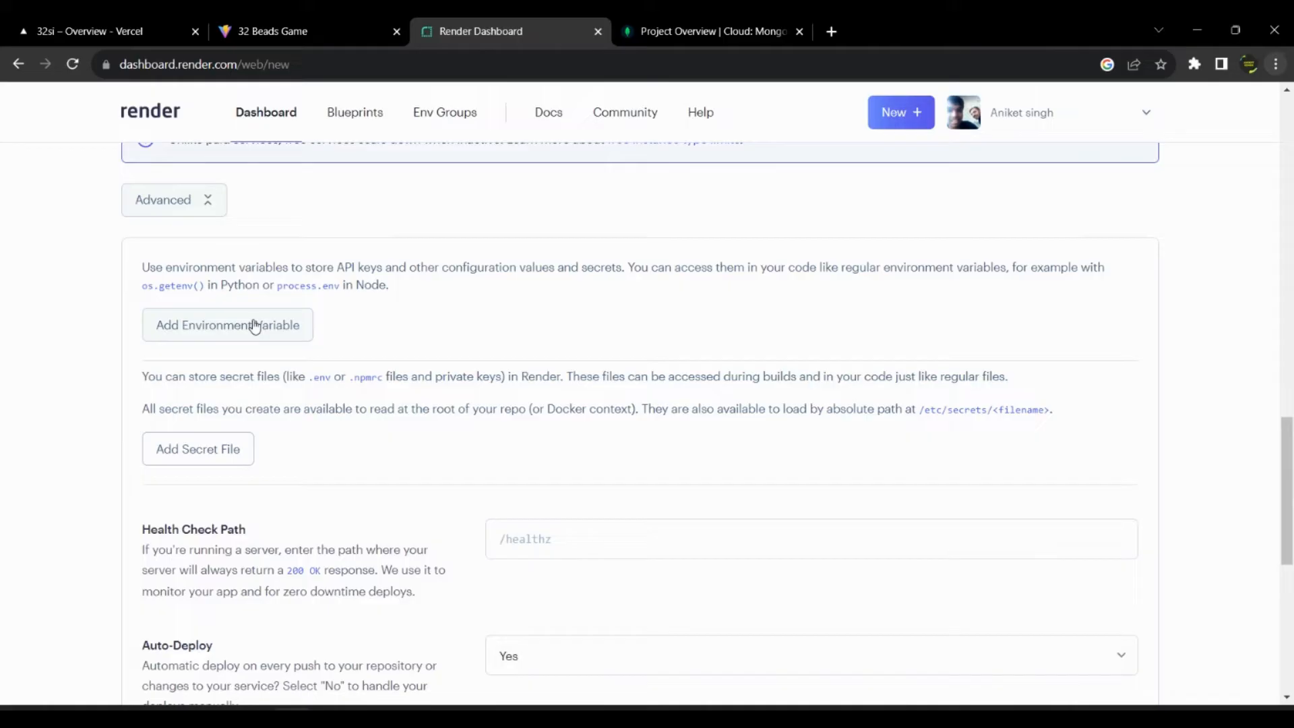
click(227, 324)
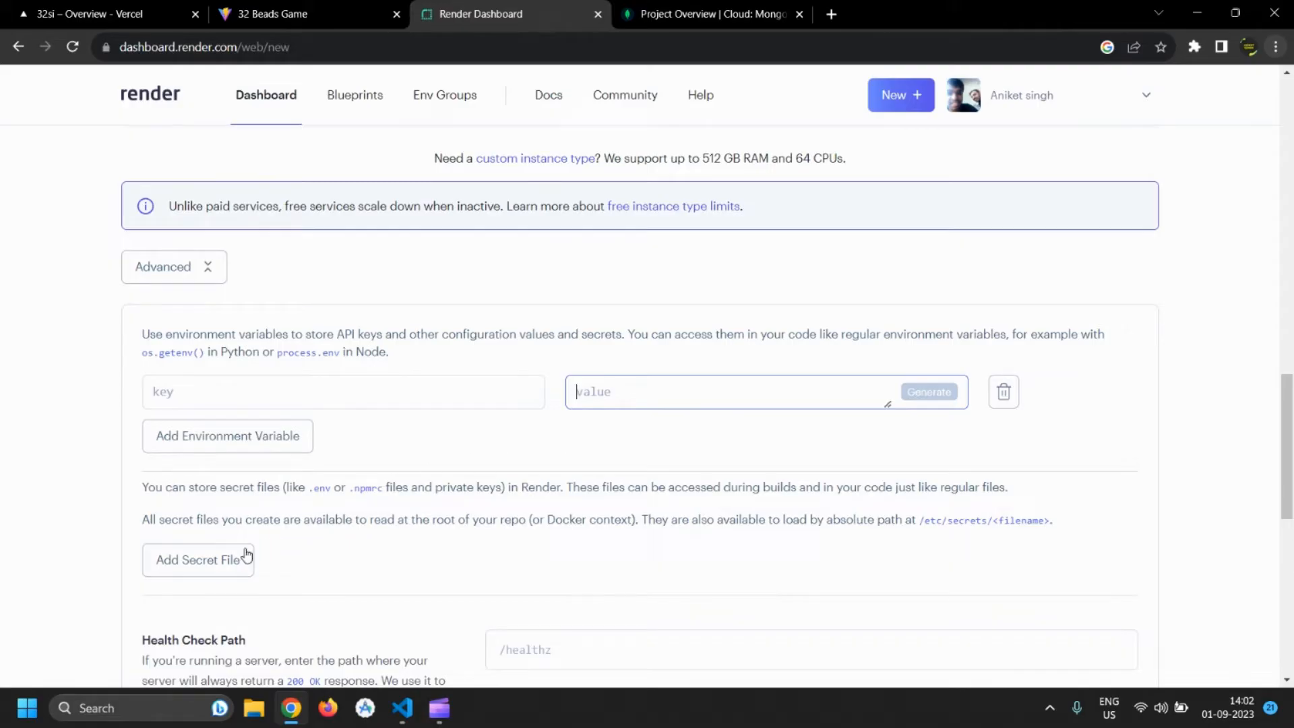
click(198, 559)
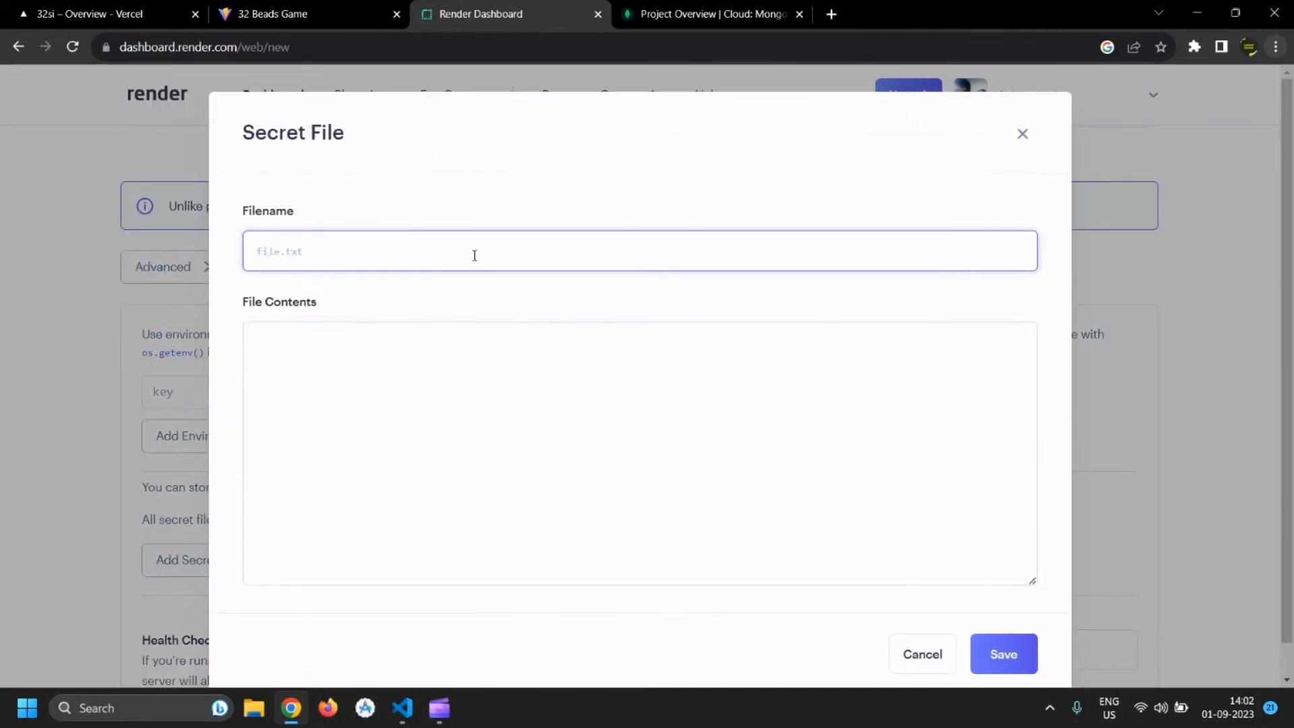
text(.e)
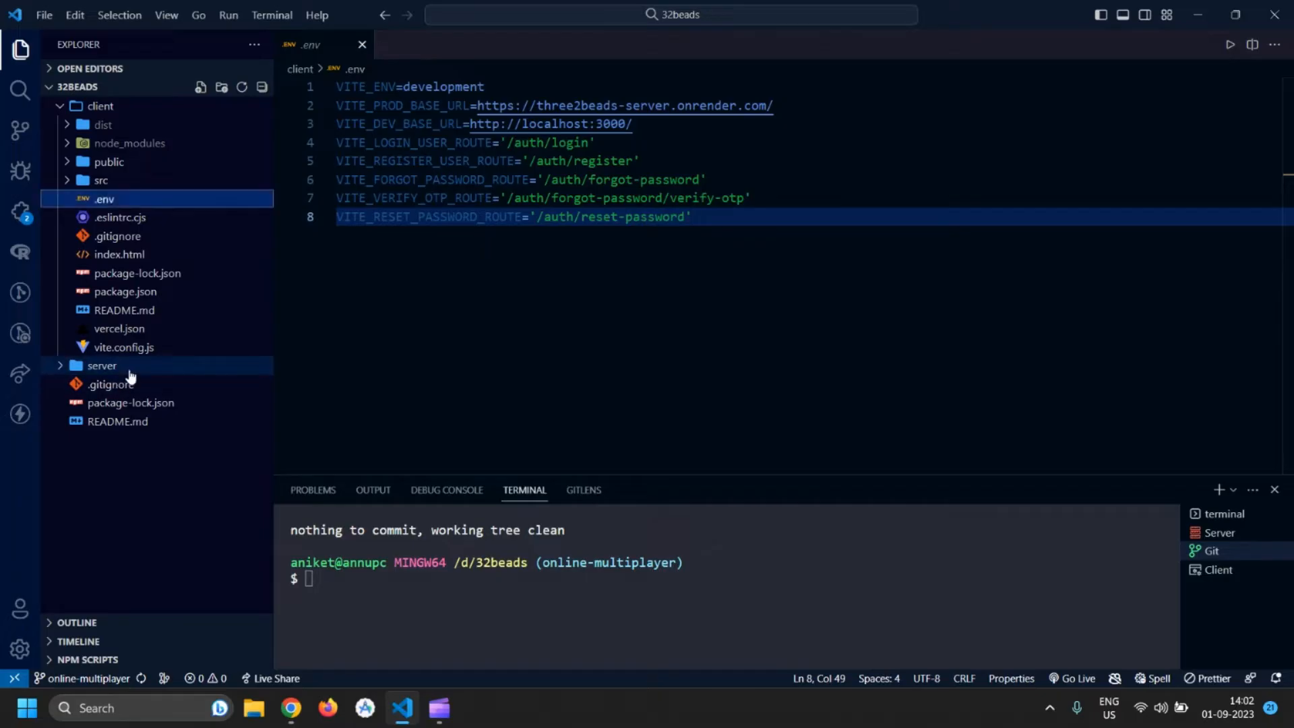
click(103, 475)
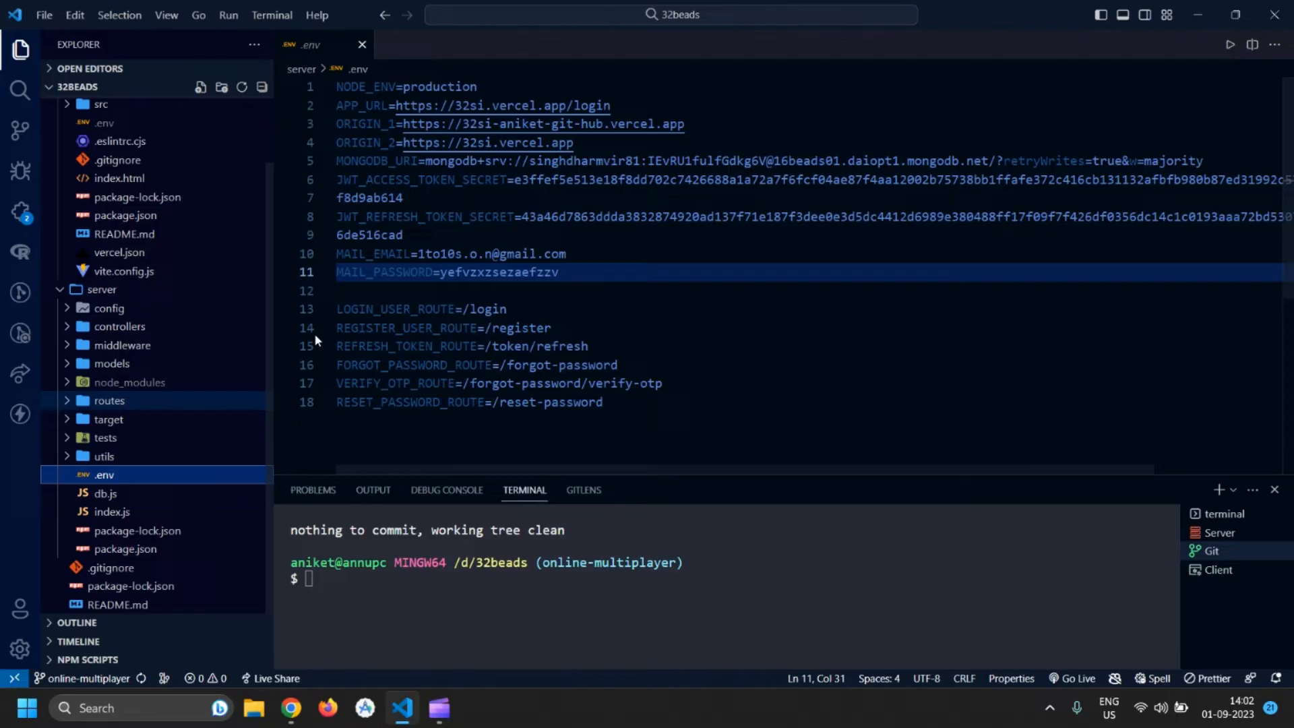
key(ctrl+a)
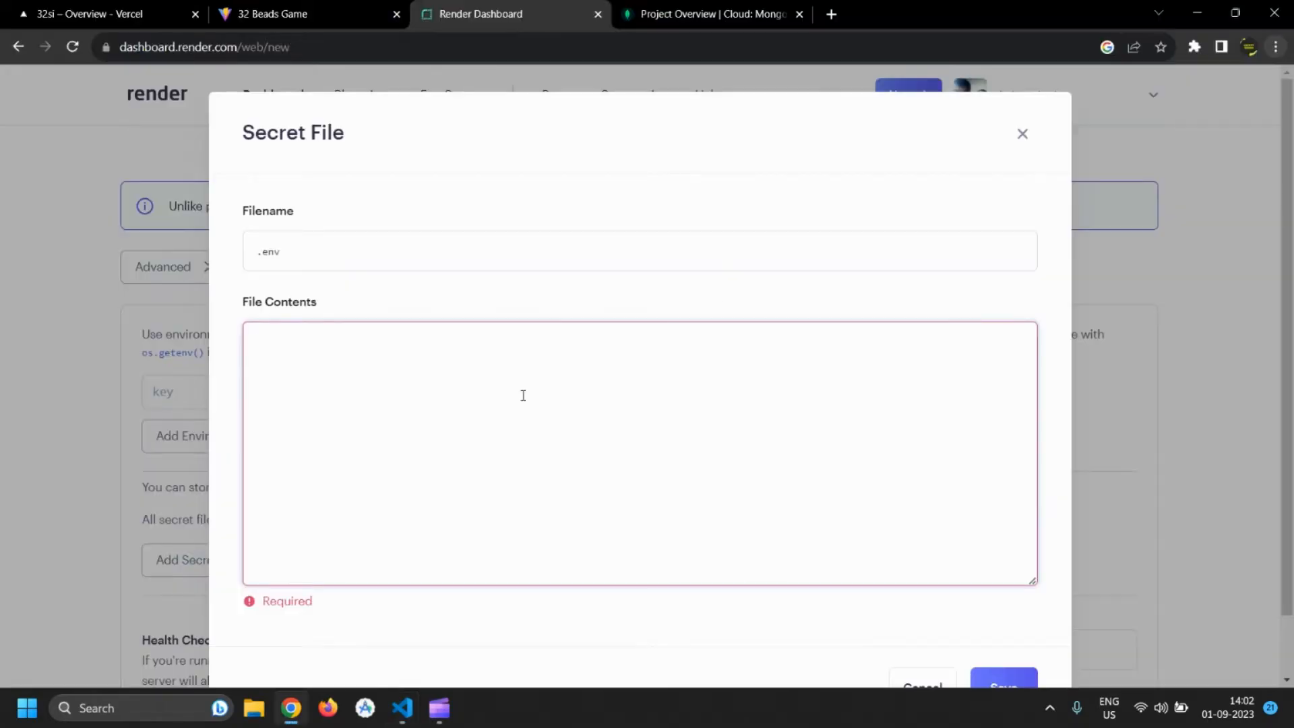
text(NODE_ENV=production)
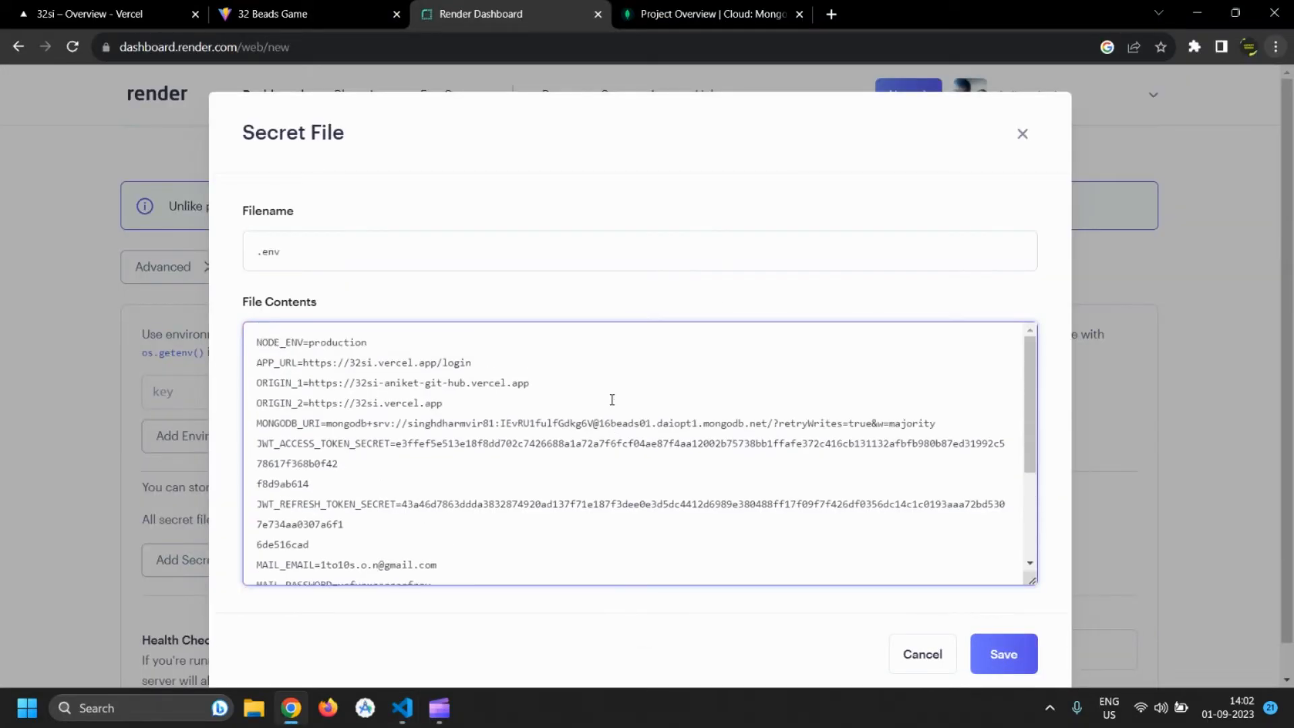
mouse_move(978, 616)
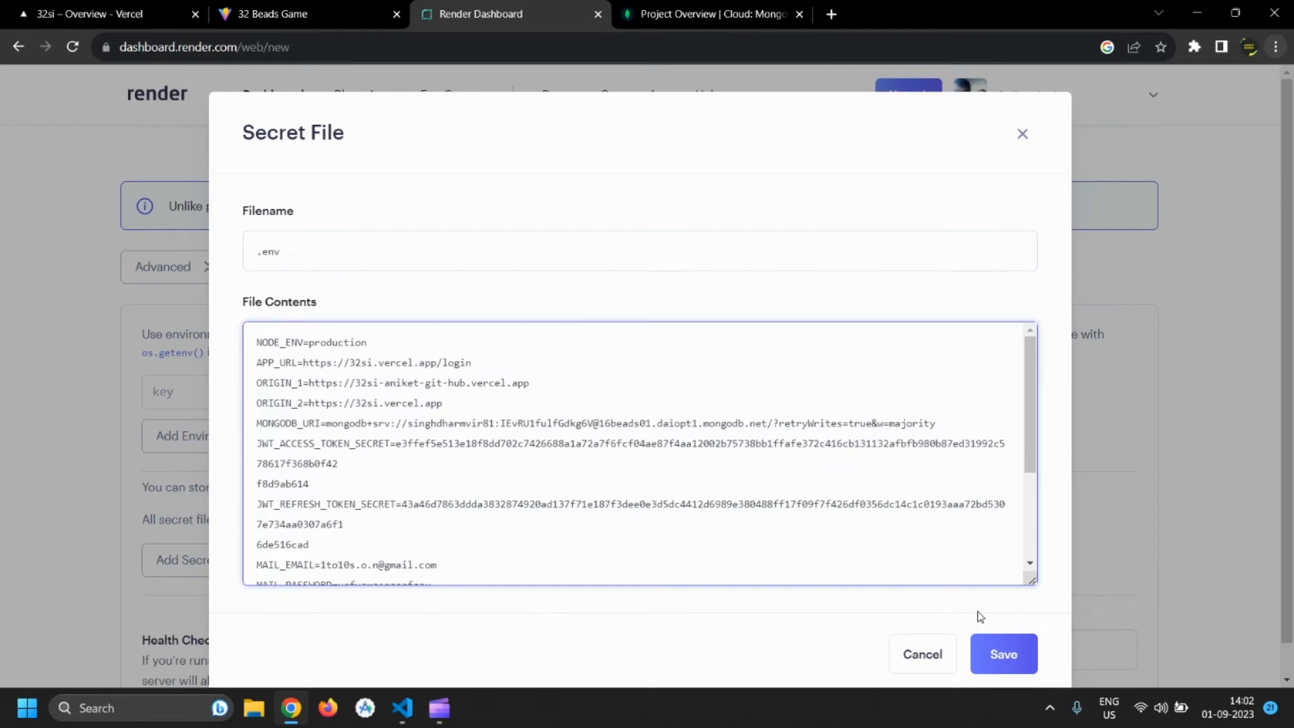
click(1003, 654)
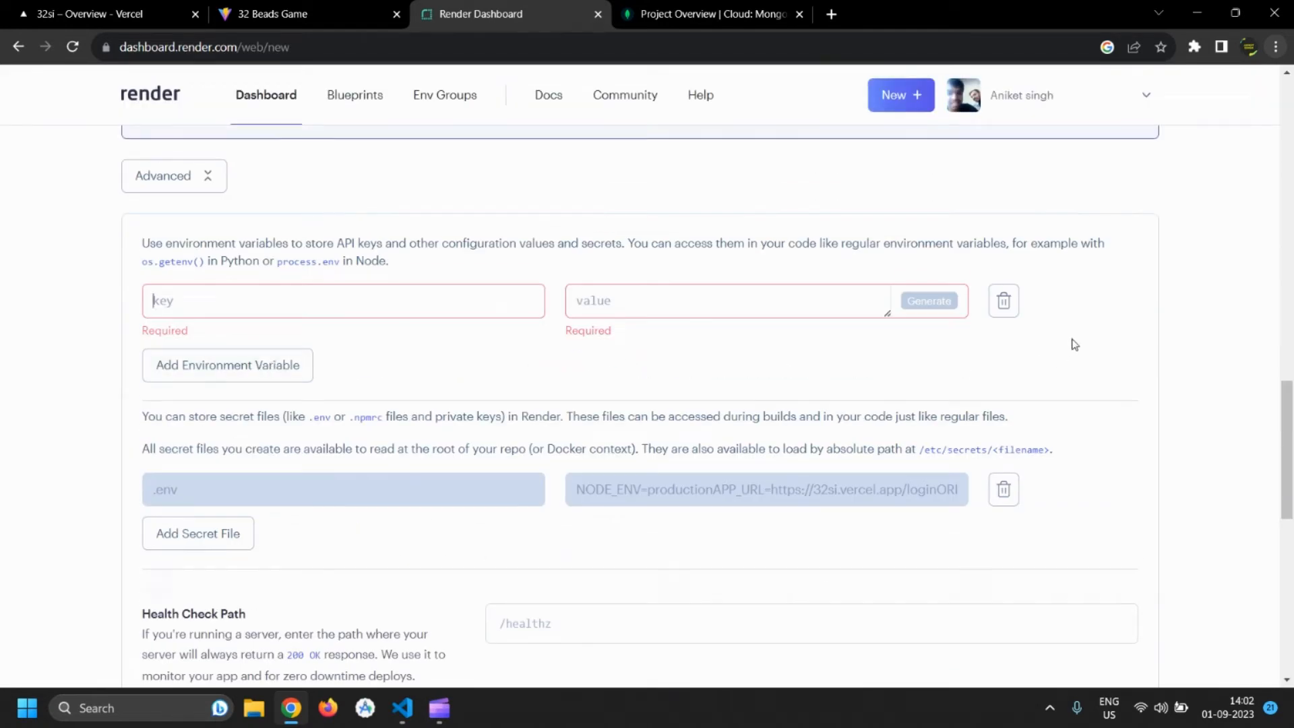
Step: Remove the empty environment variable entry and submit Create Web Service
click(1002, 299)
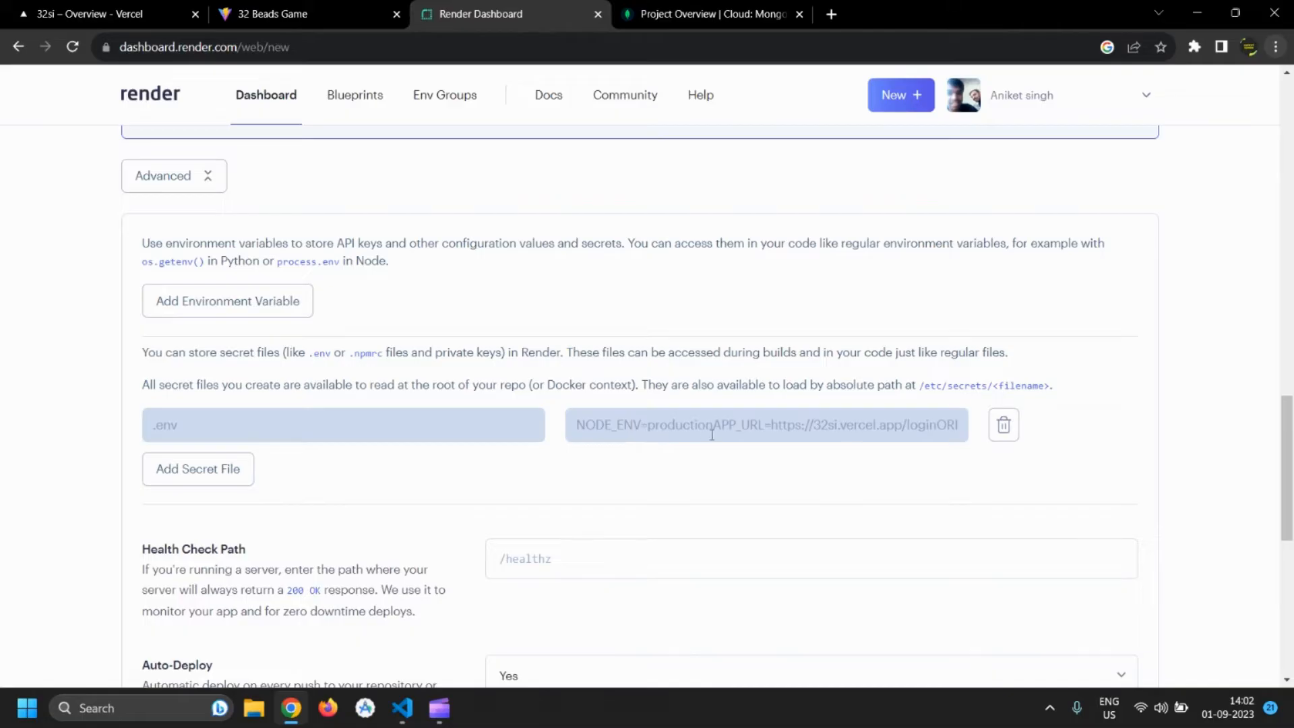
mouse_move(801, 452)
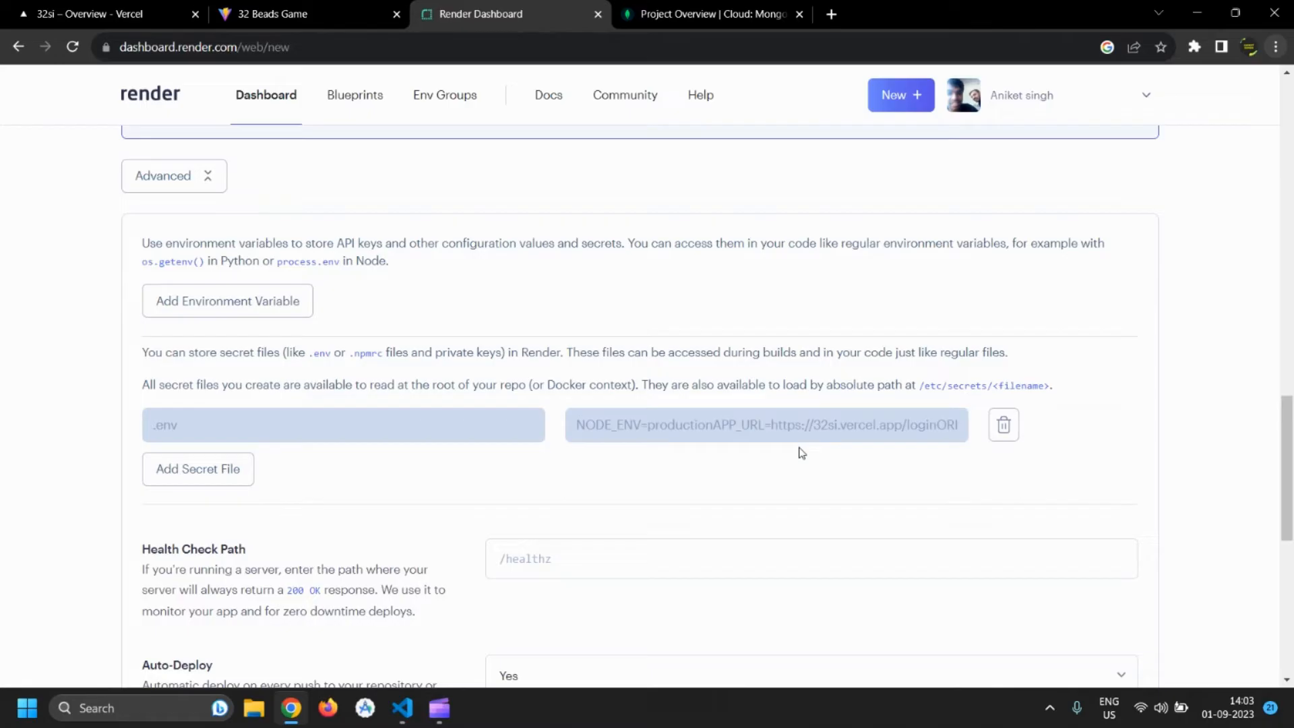
scroll(down, 3)
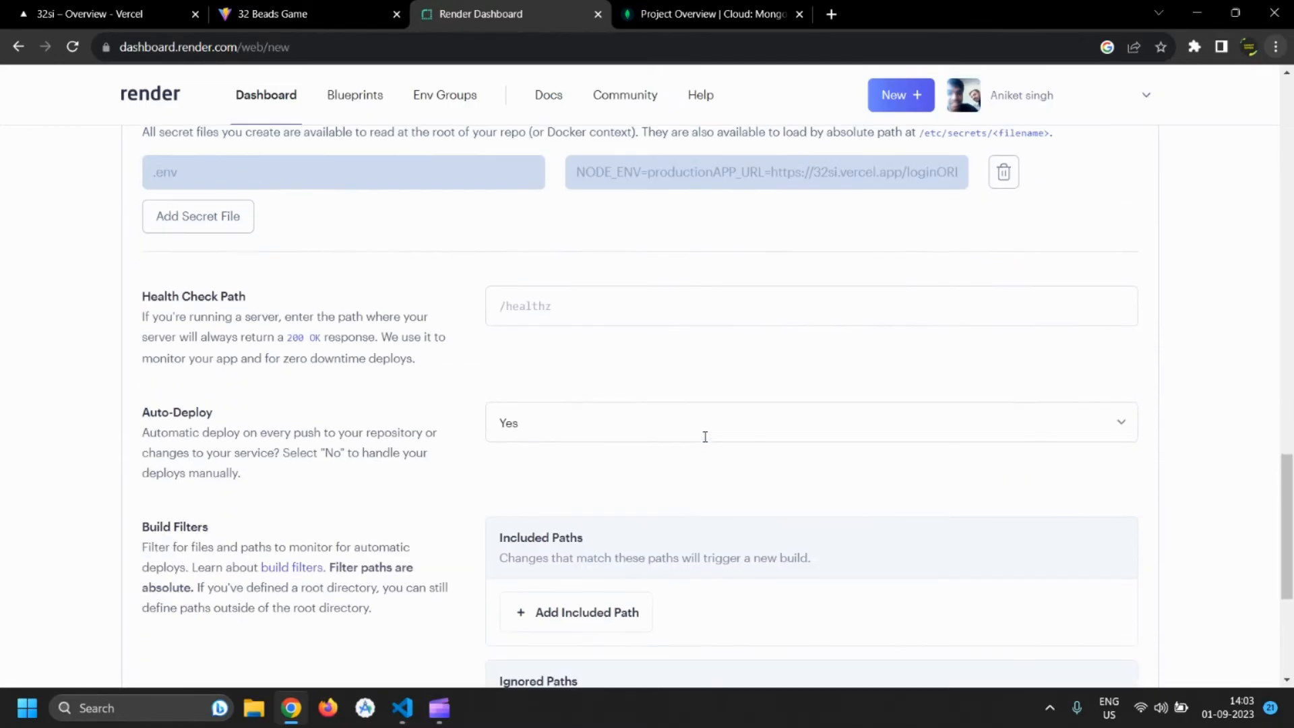
scroll(down, 3)
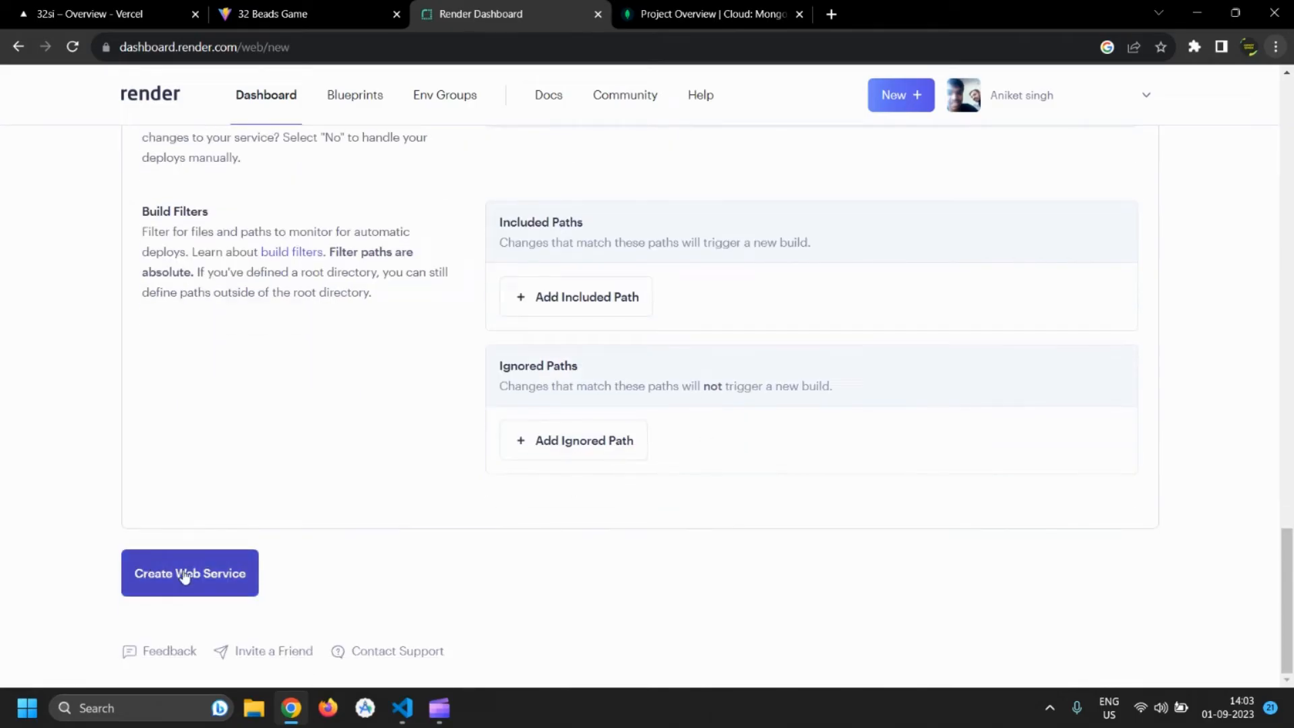
click(189, 573)
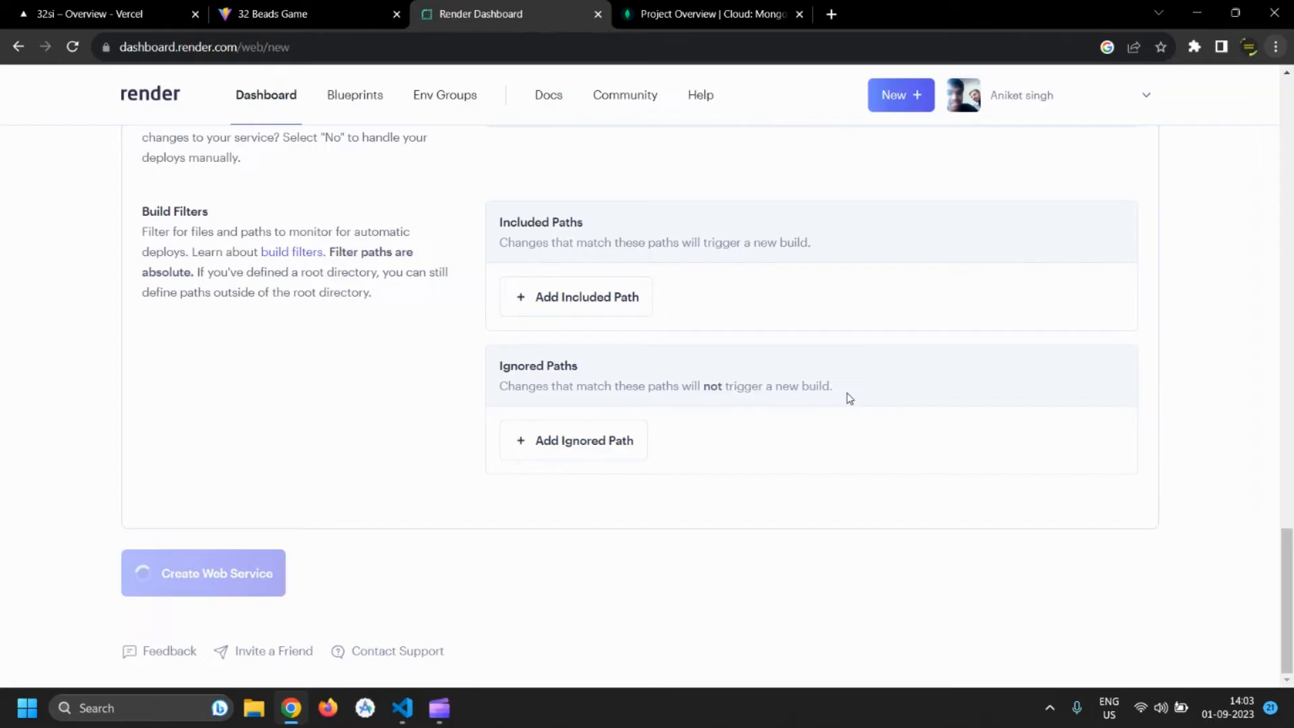
Step: Watch the 32beads-server deploy log until the build succeeds, then switch to the Atlas project overview
click(202, 573)
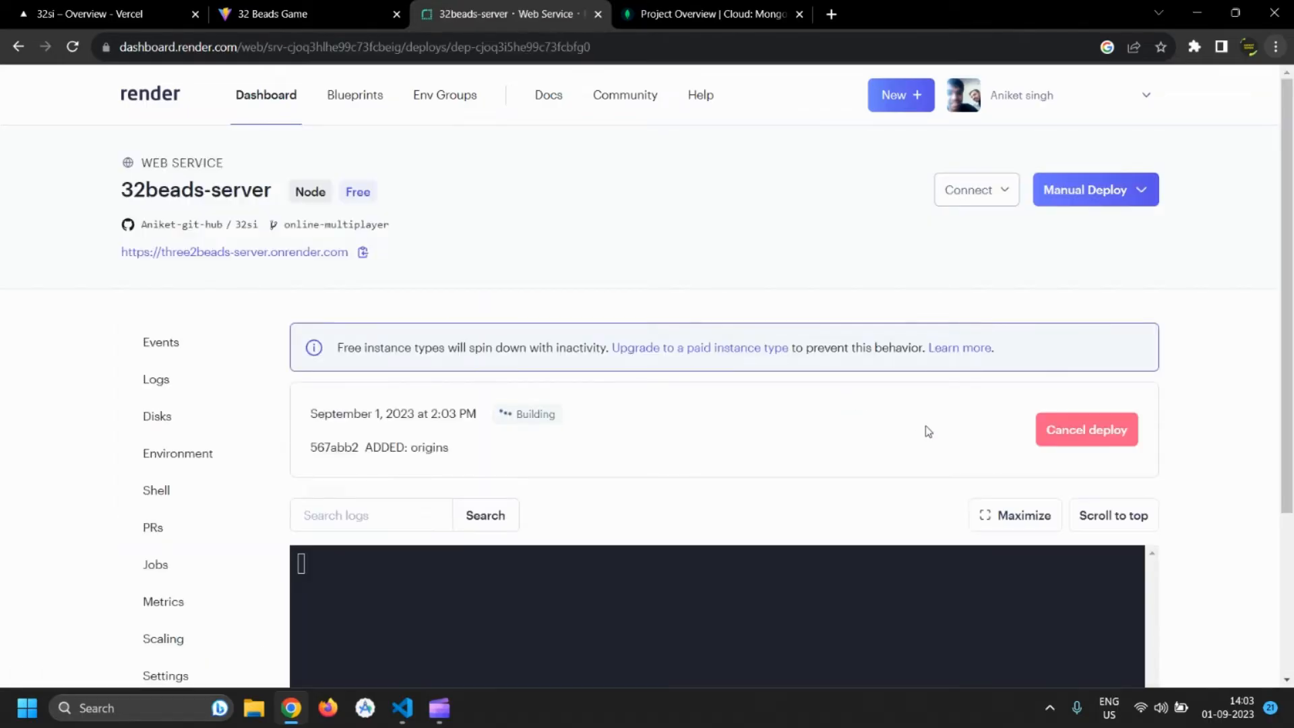
scroll(down, 3)
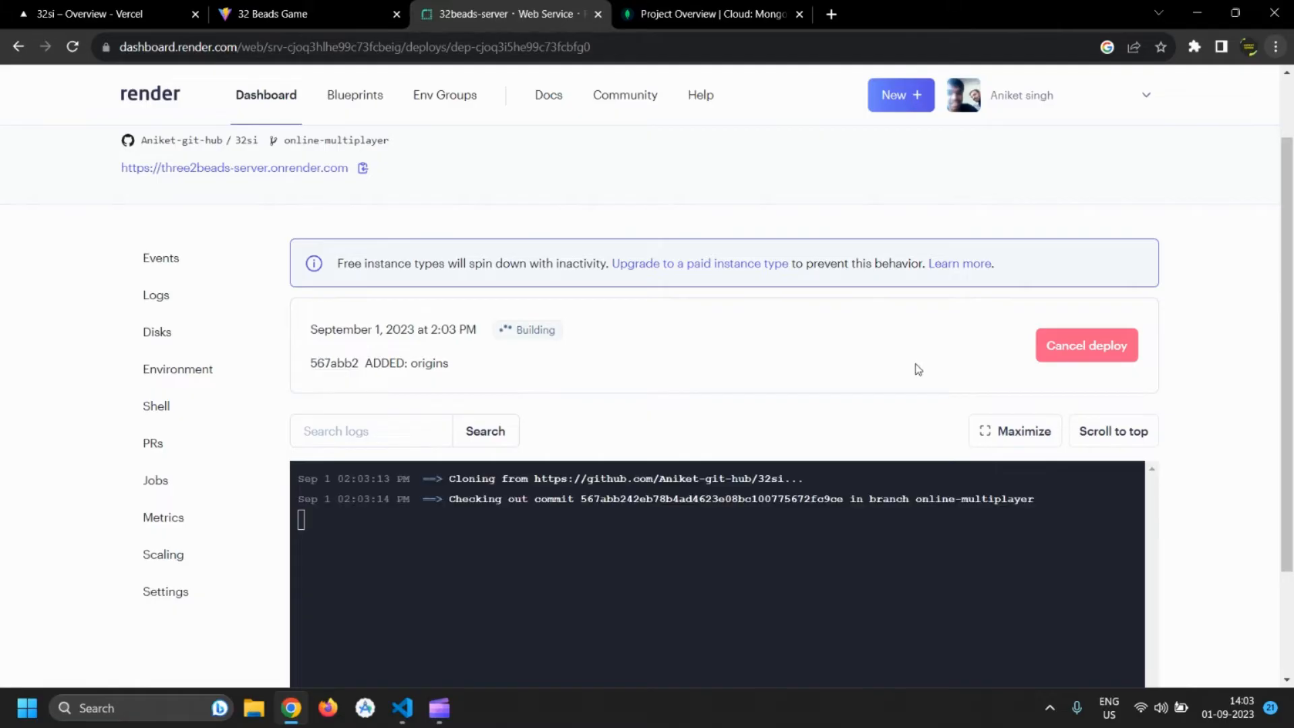
scroll(down, 3)
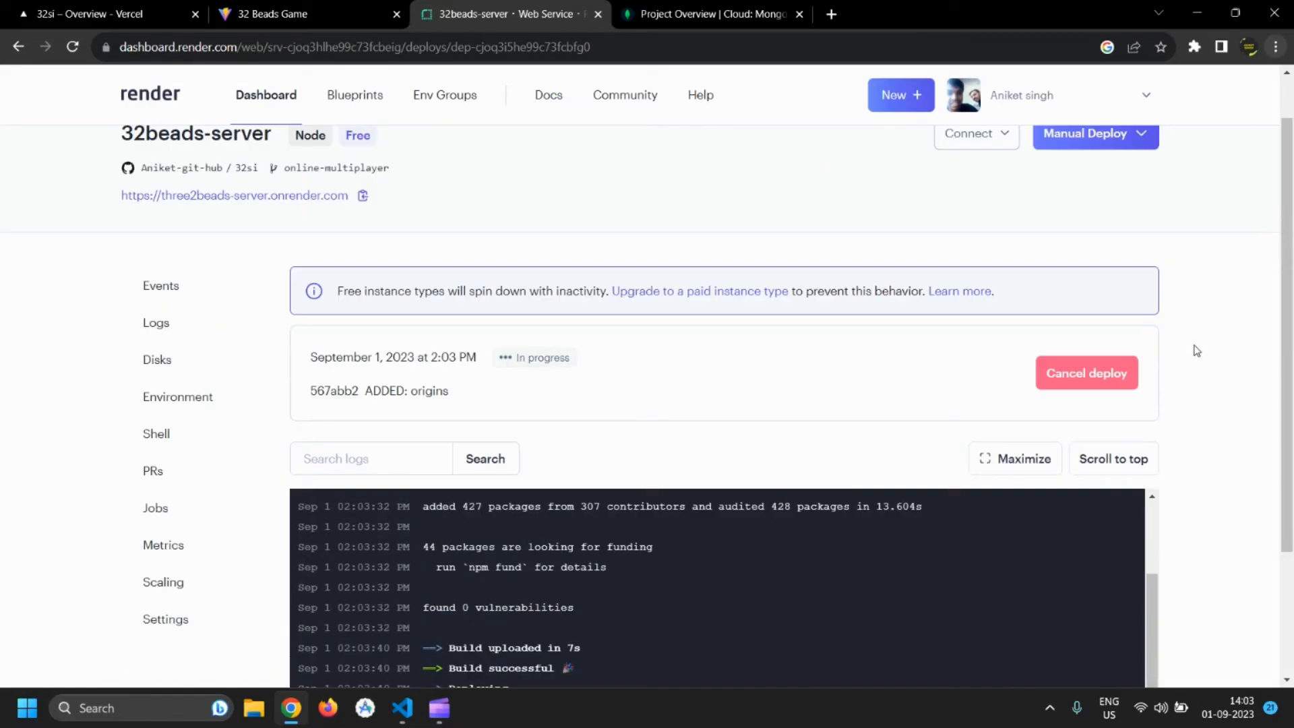
click(976, 133)
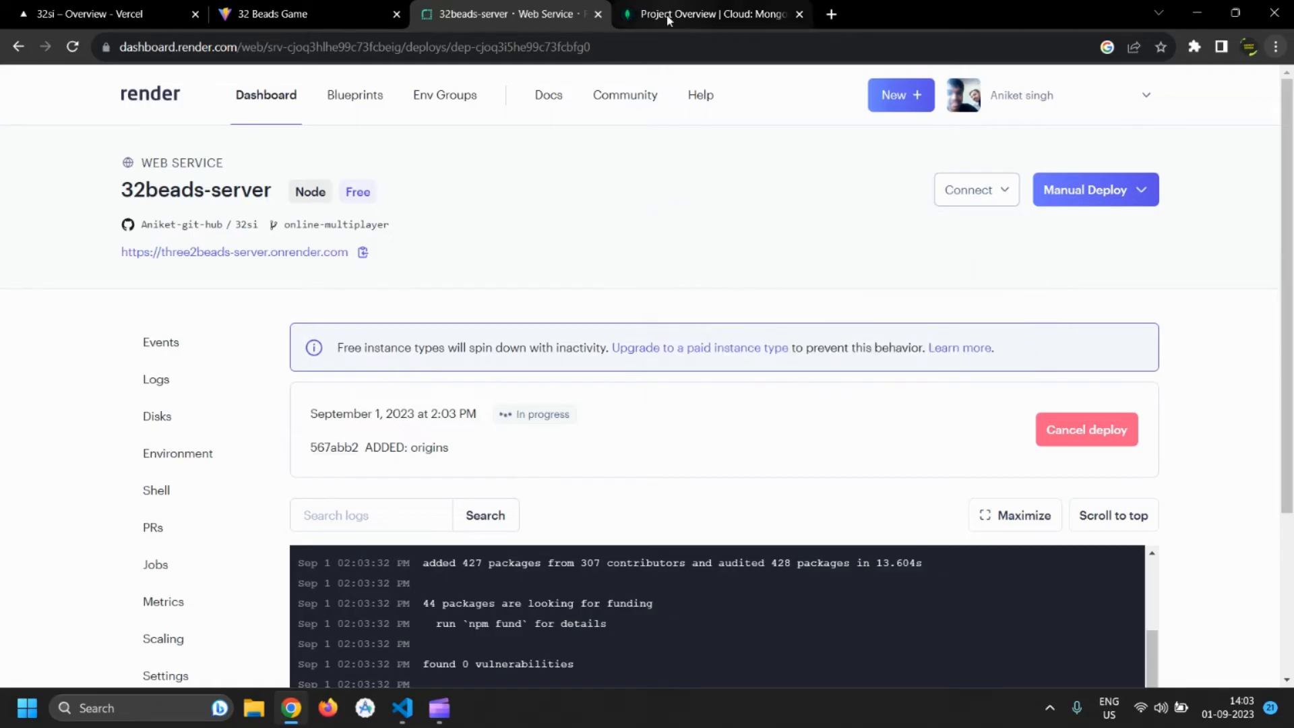
click(710, 14)
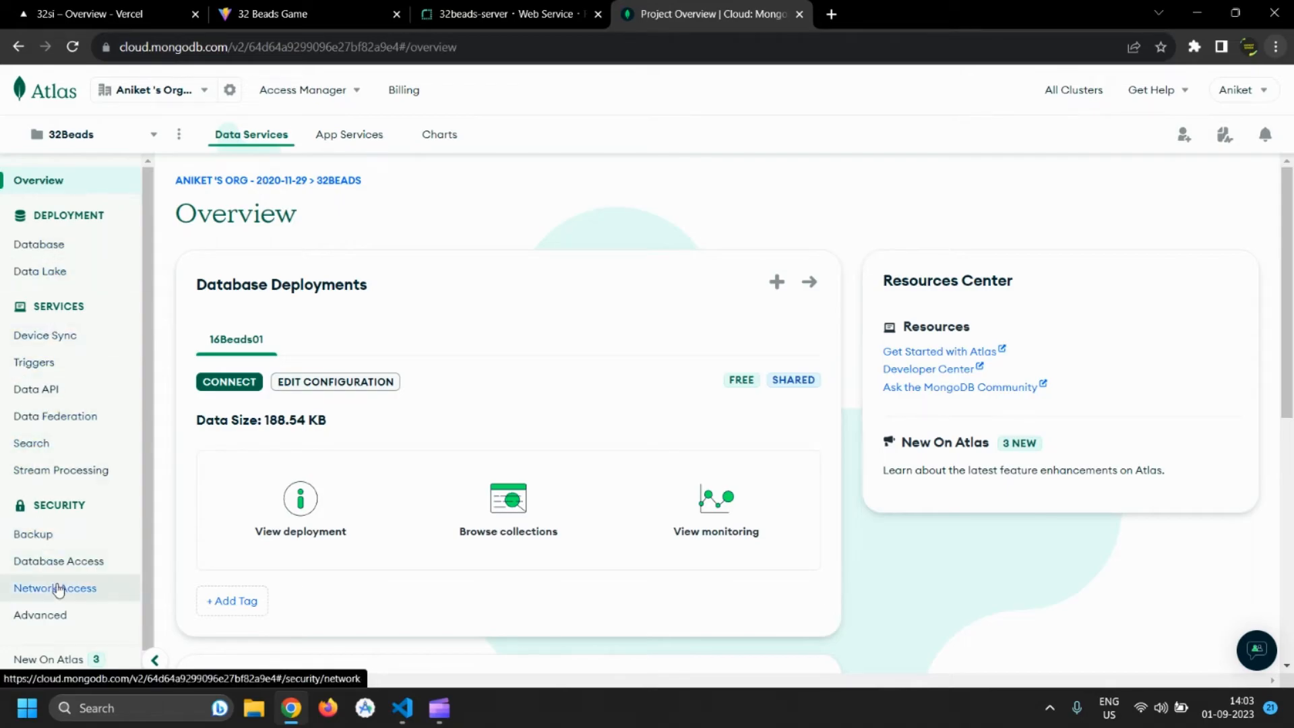
click(55, 588)
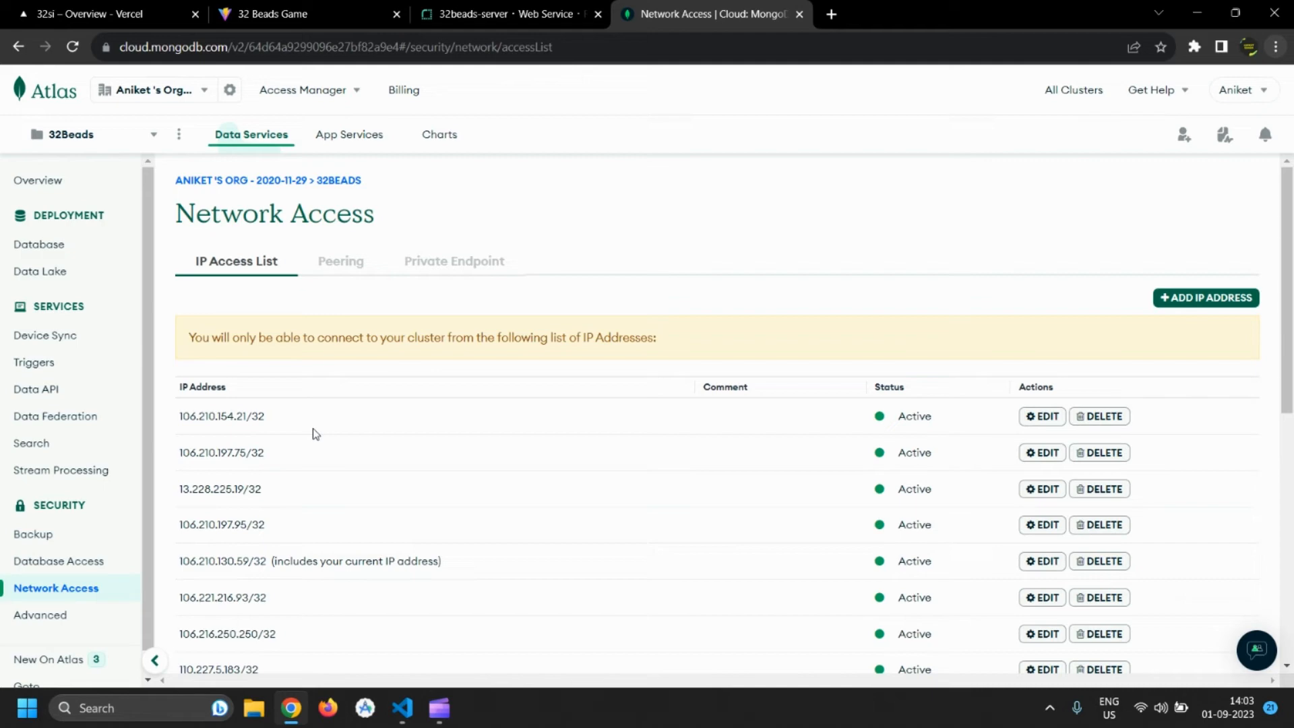
scroll(down, 3)
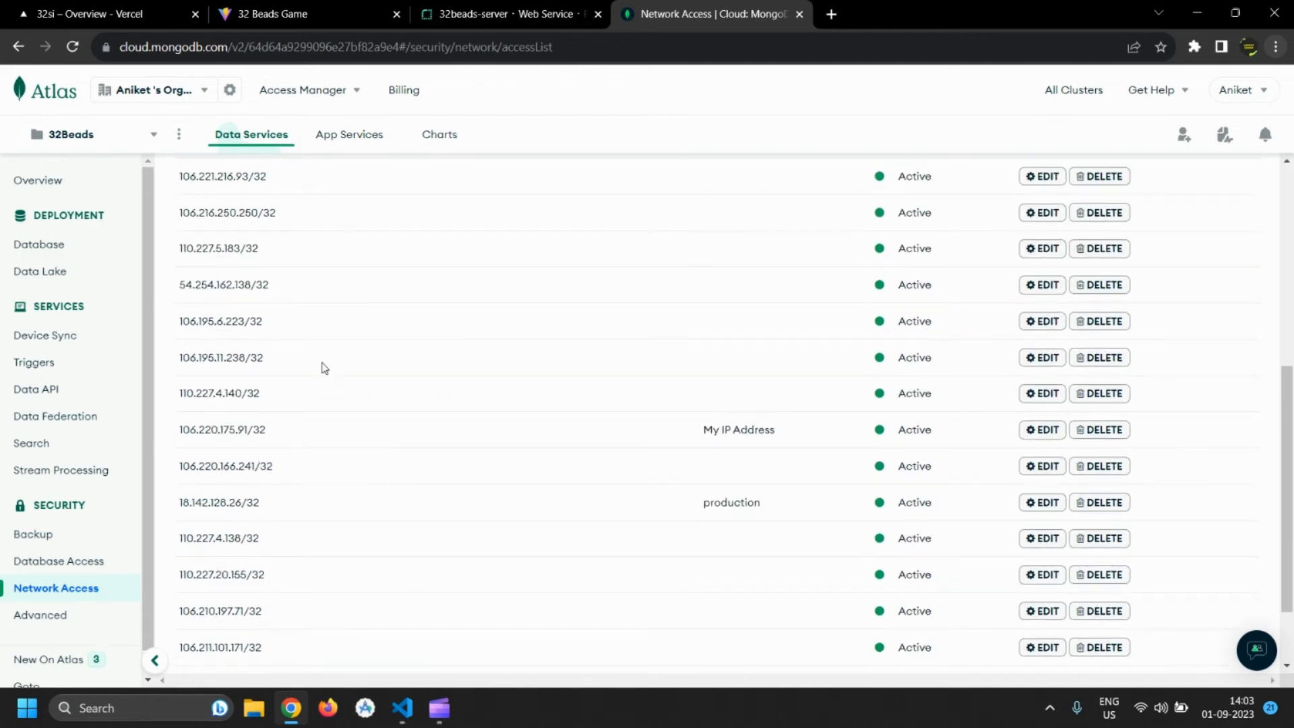
click(1204, 298)
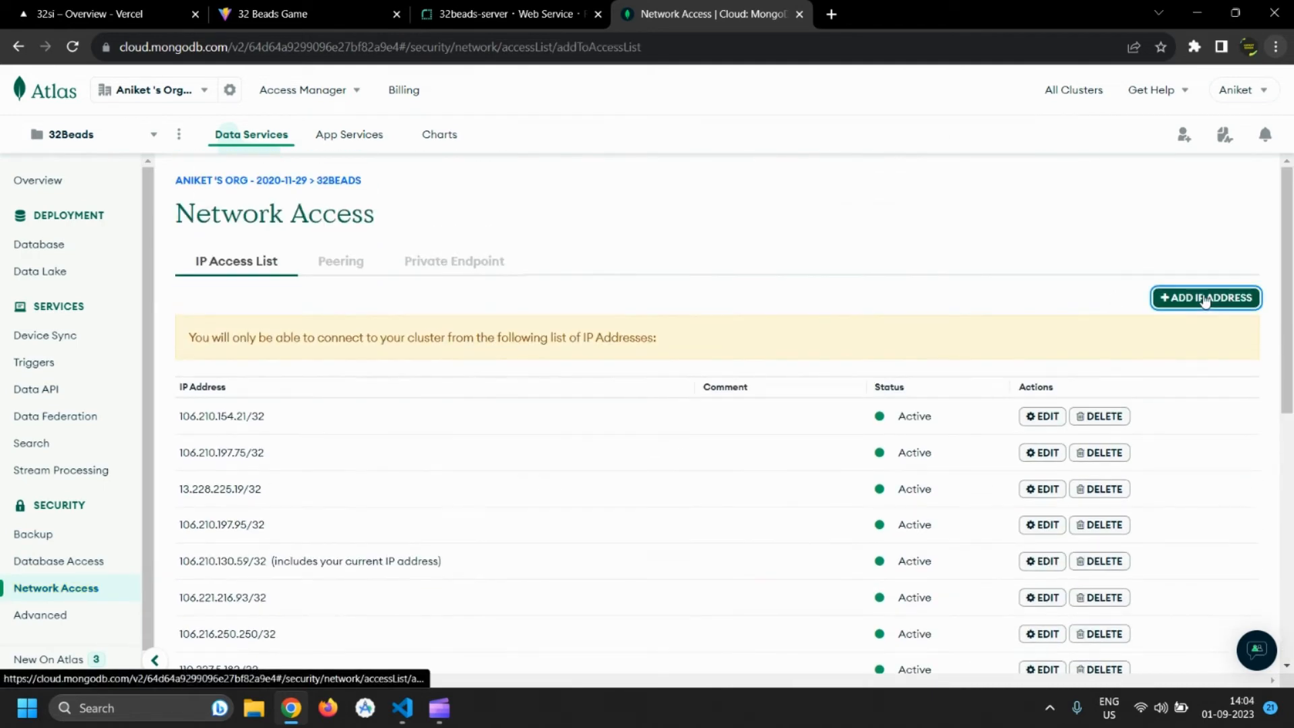
click(1205, 298)
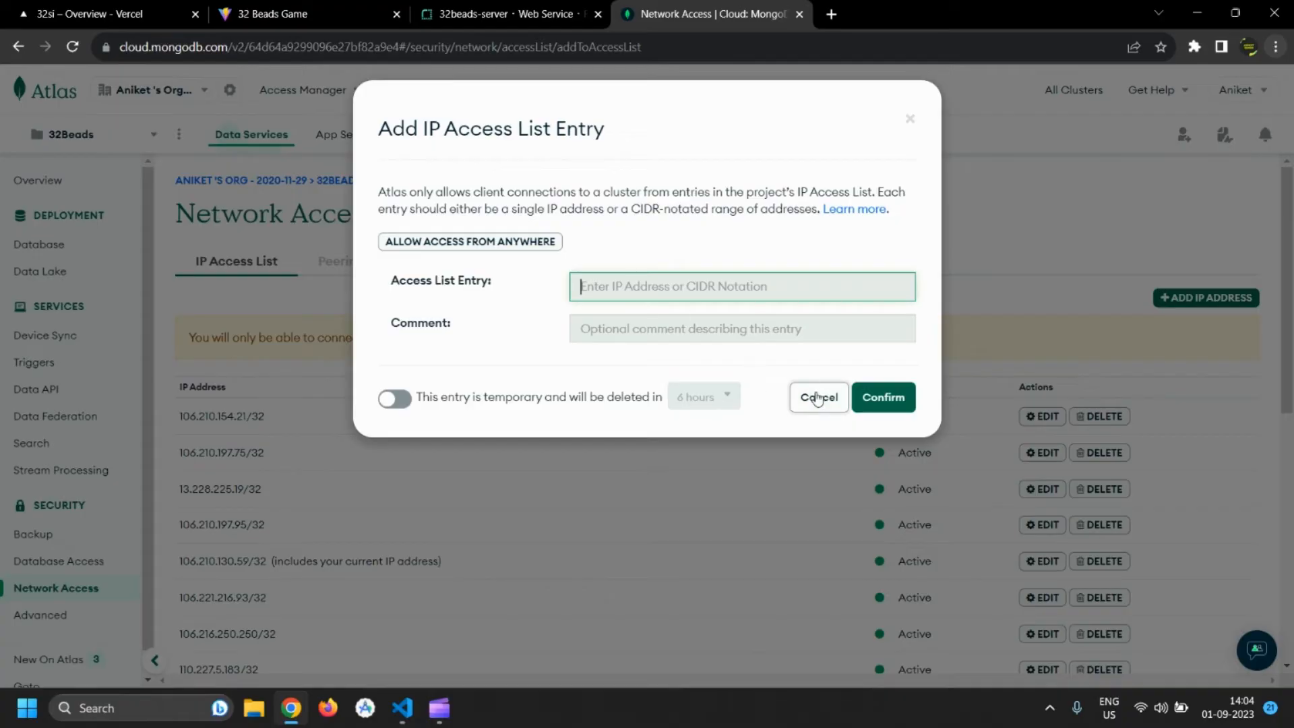
click(818, 397)
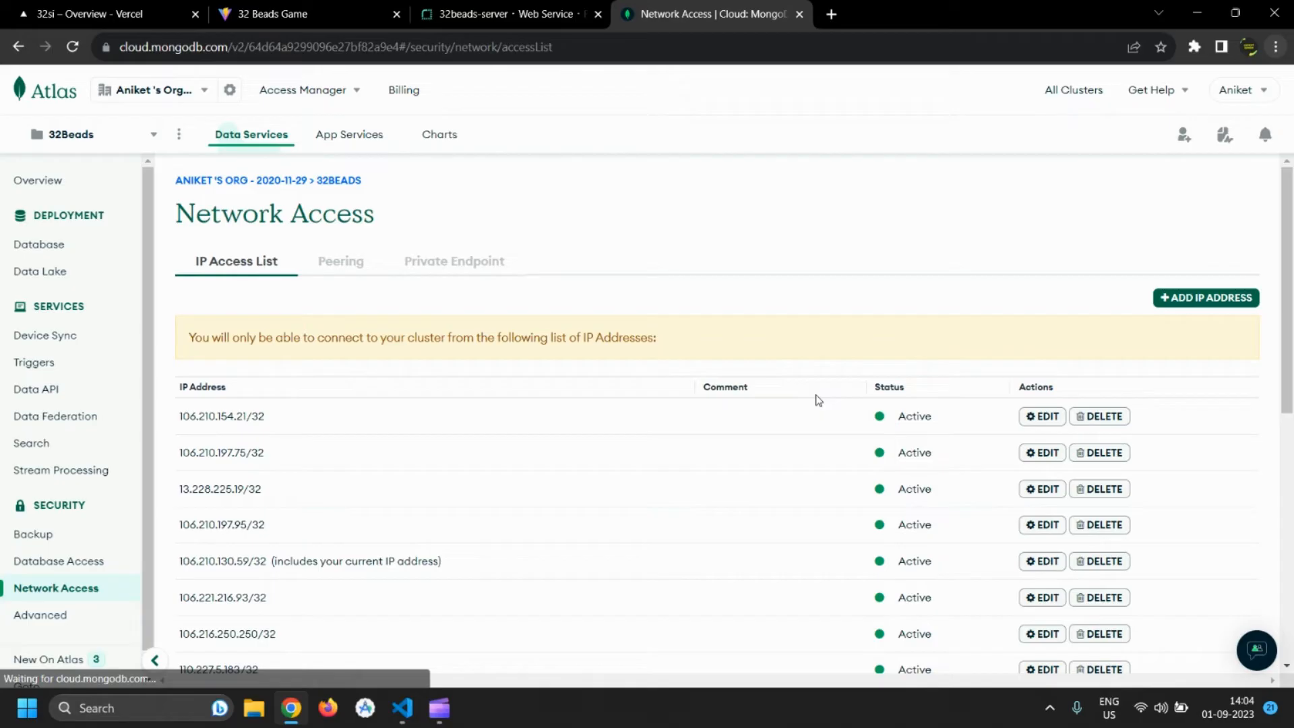
click(504, 14)
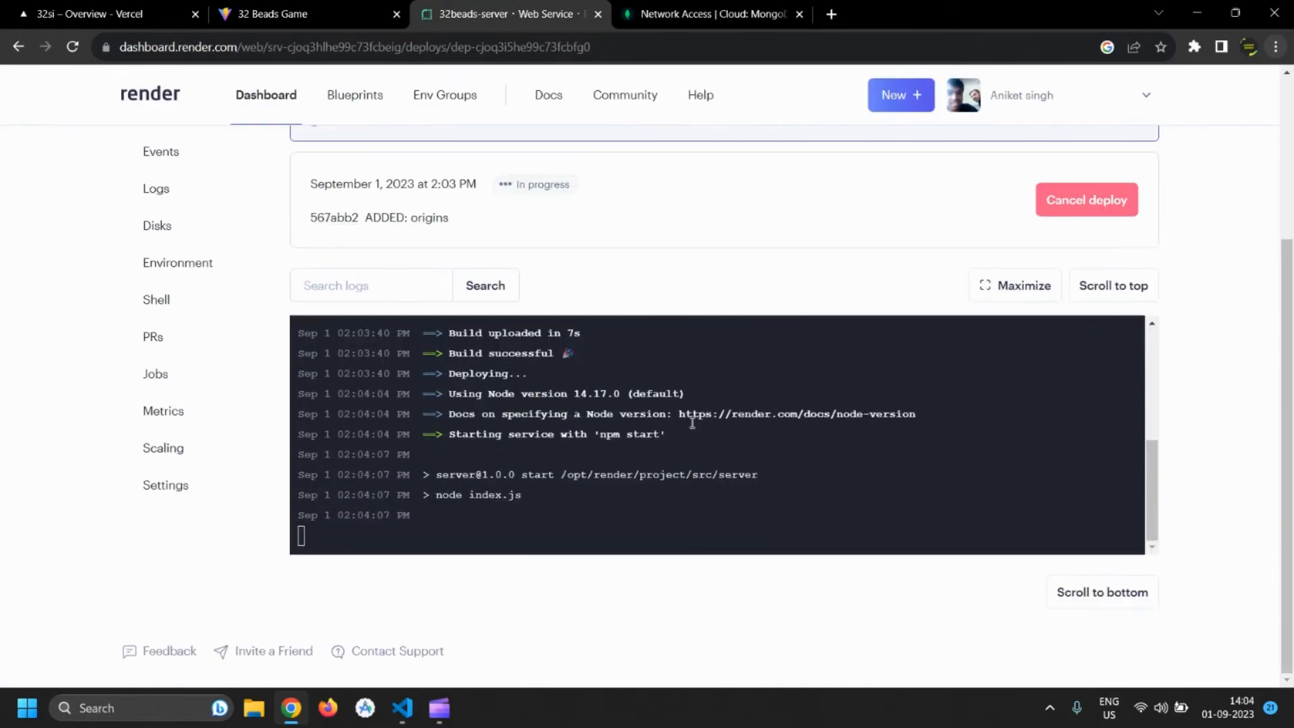
mouse_move(683, 266)
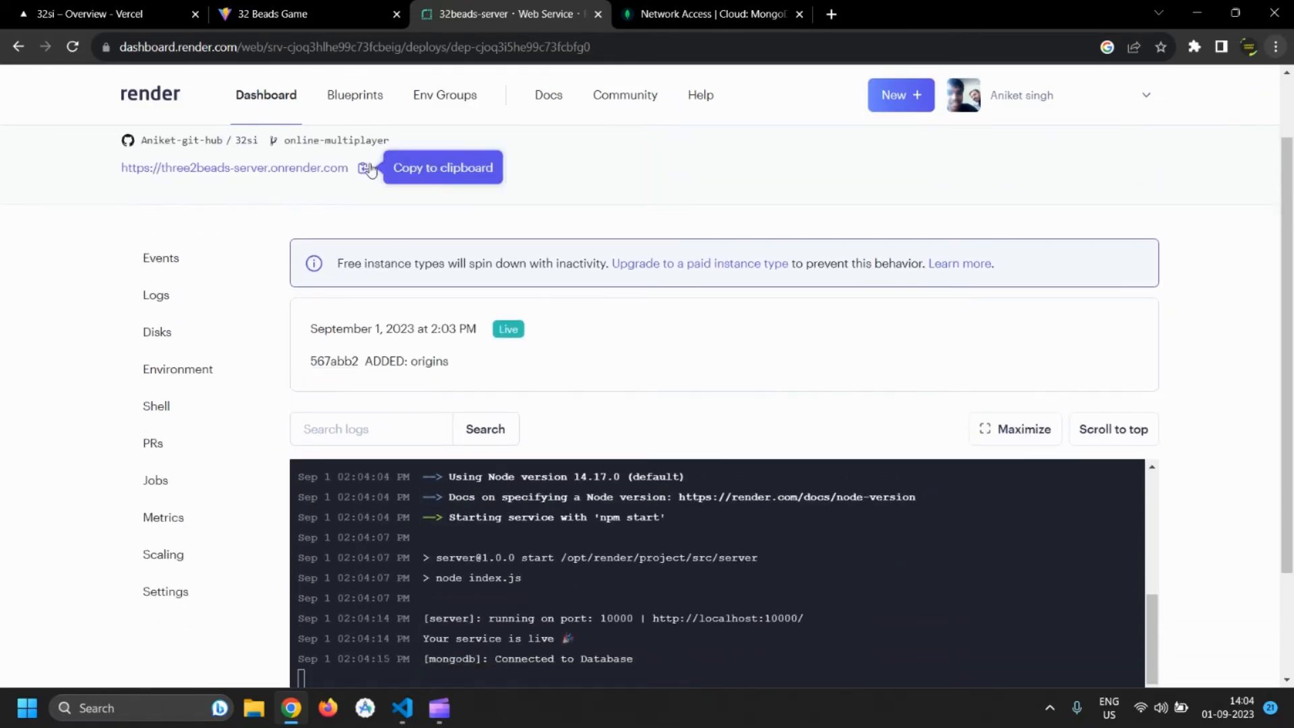
Step: Copy the live 32beads-server onrender.com URL once the deploy shows Live
click(363, 168)
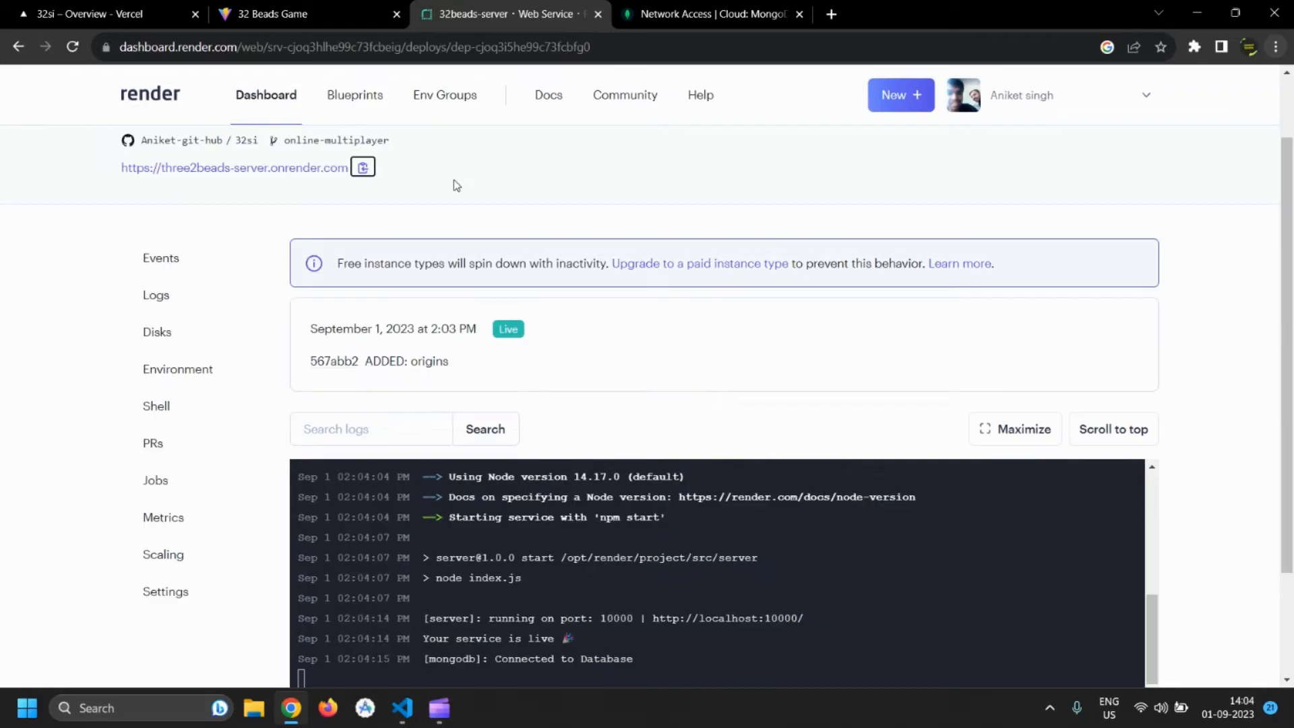
Step: Navigate to the 32si project's Settings > Environment Variables in Vercel
click(99, 14)
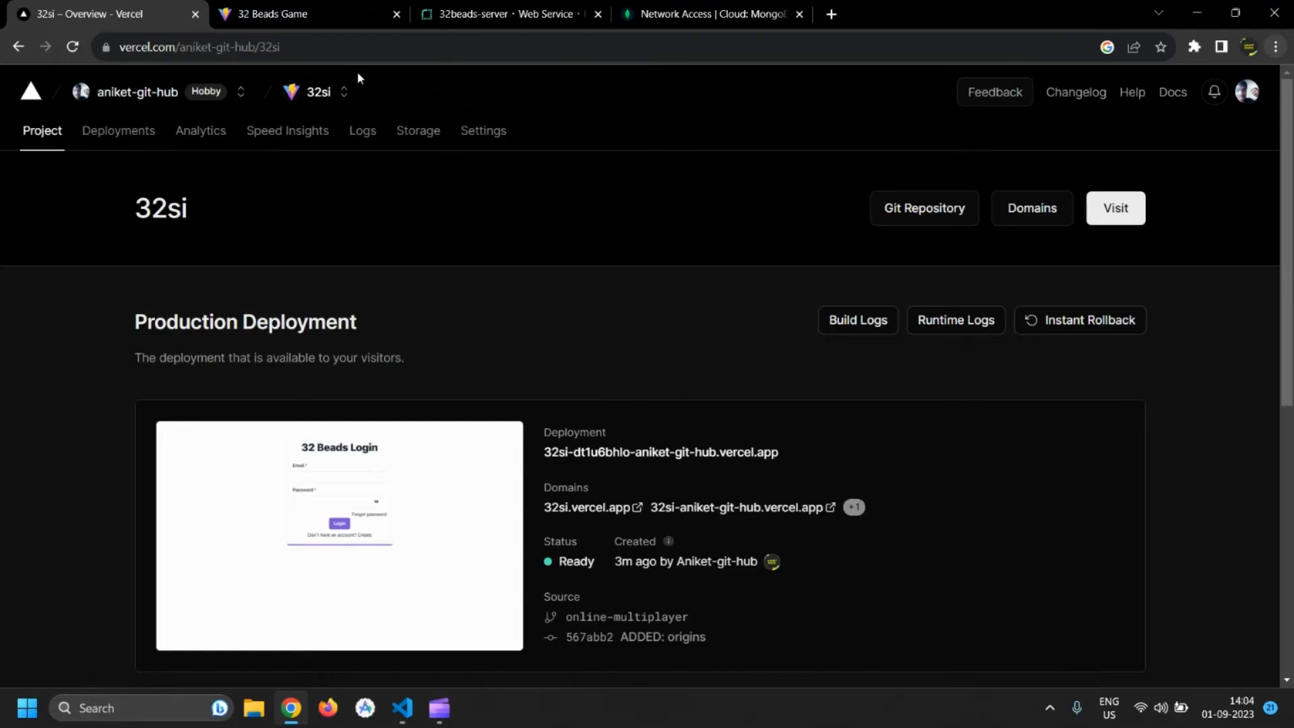
click(482, 130)
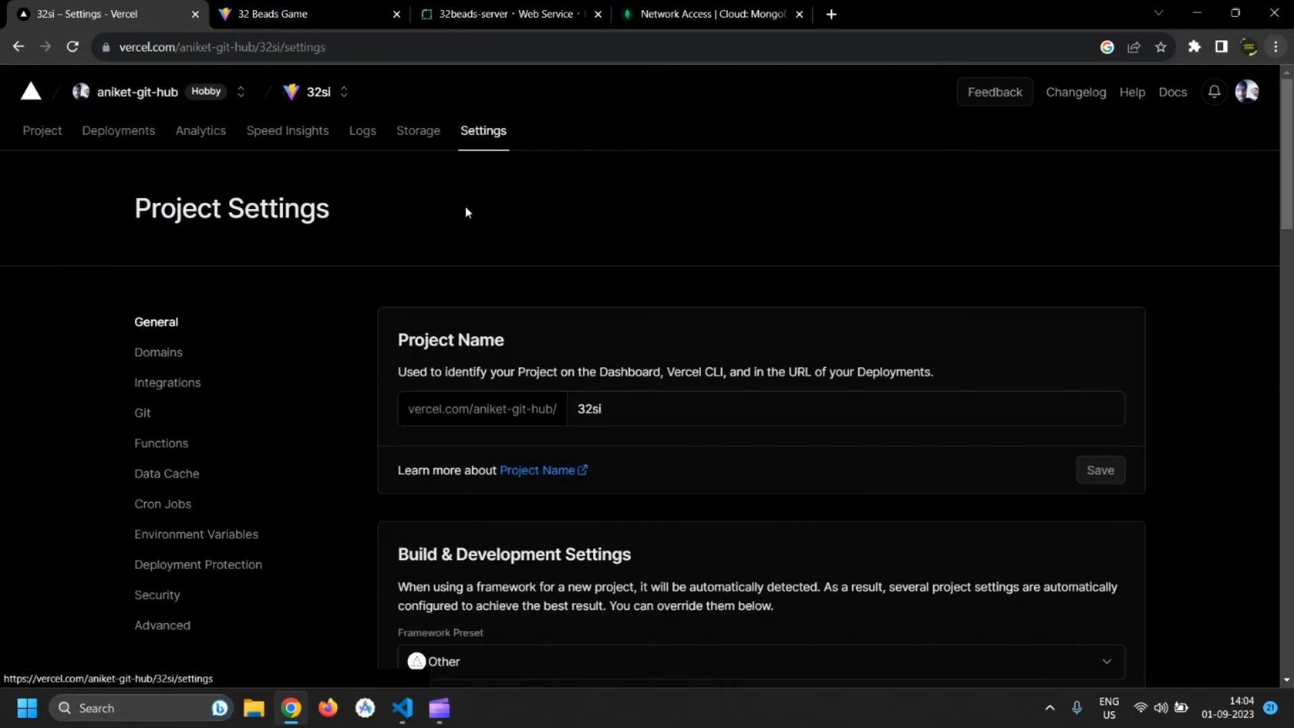
scroll(down, 3)
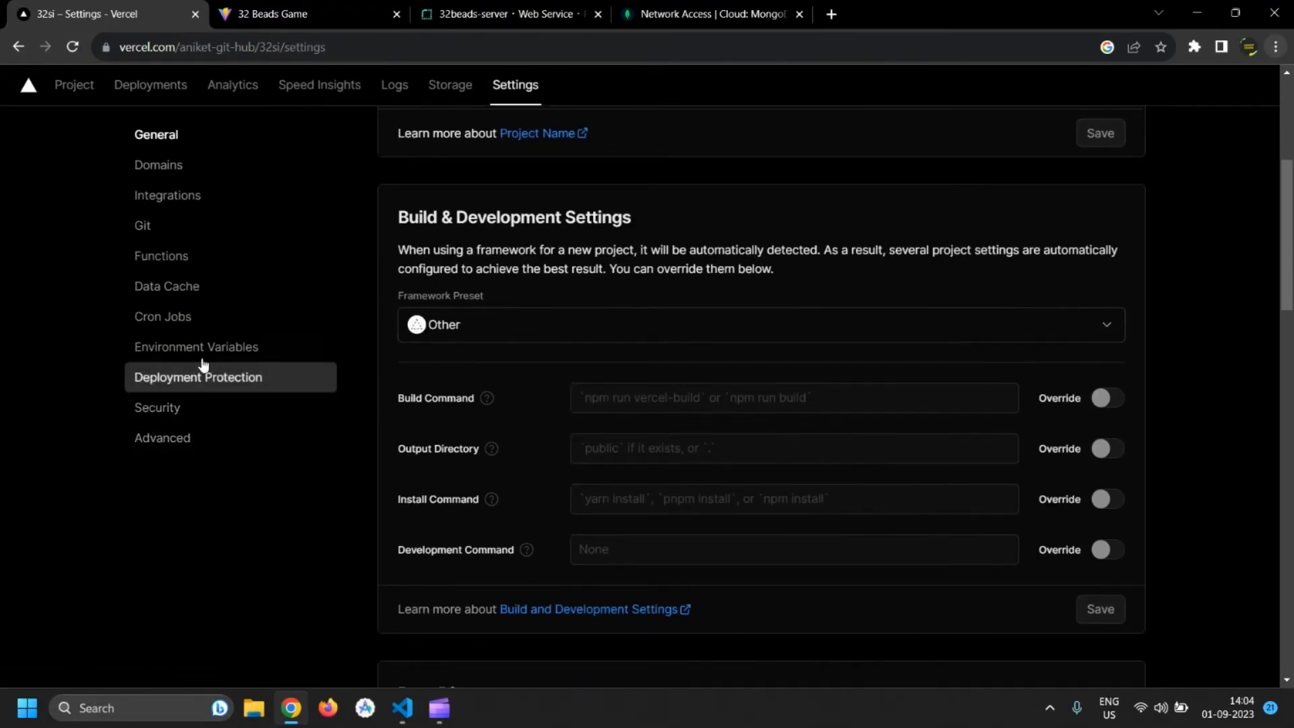
click(195, 346)
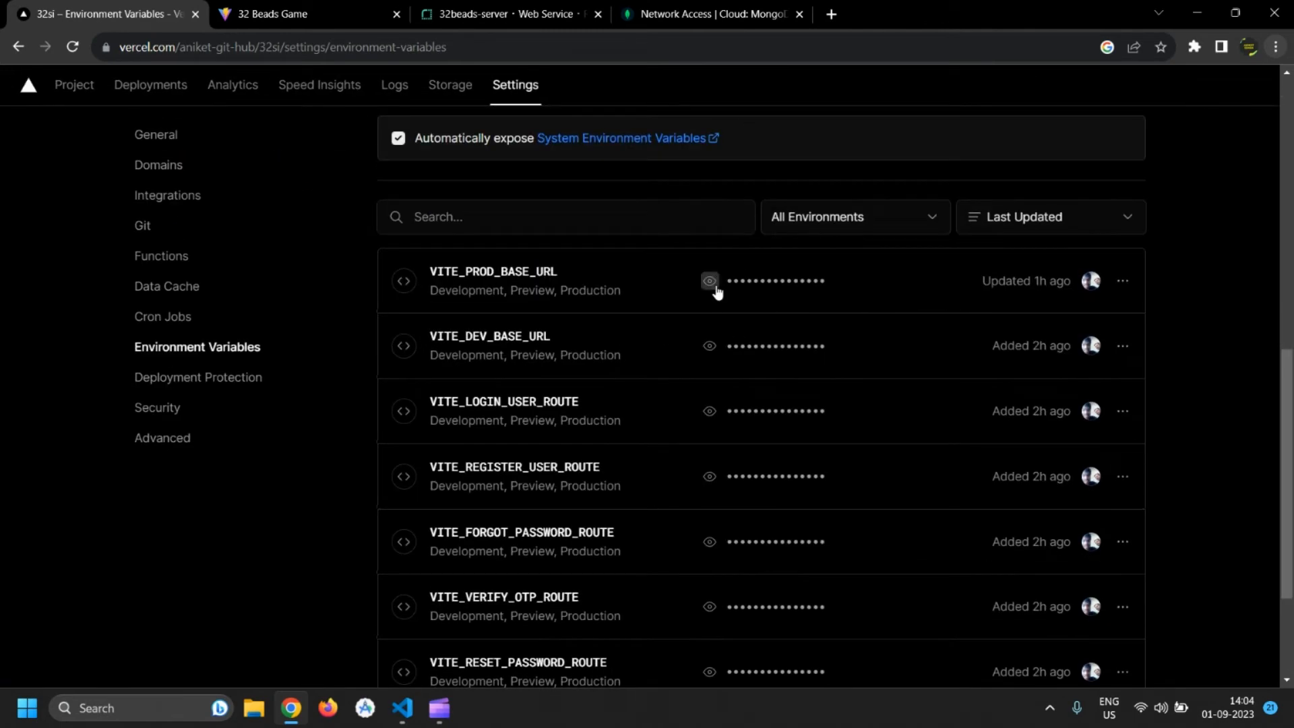
Step: Reveal VITE_PROD_BASE_URL, confirm it holds the onrender.com server address, cancel, and show the branch's actions
click(709, 280)
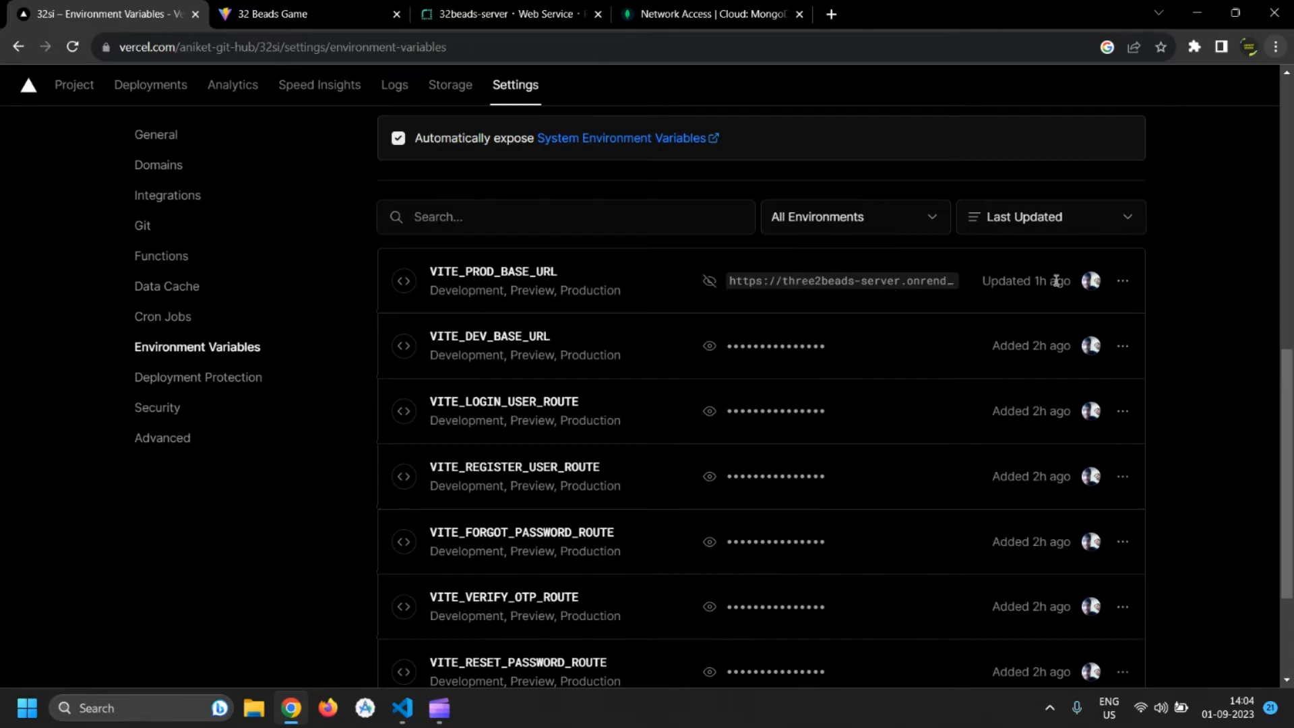
click(1122, 281)
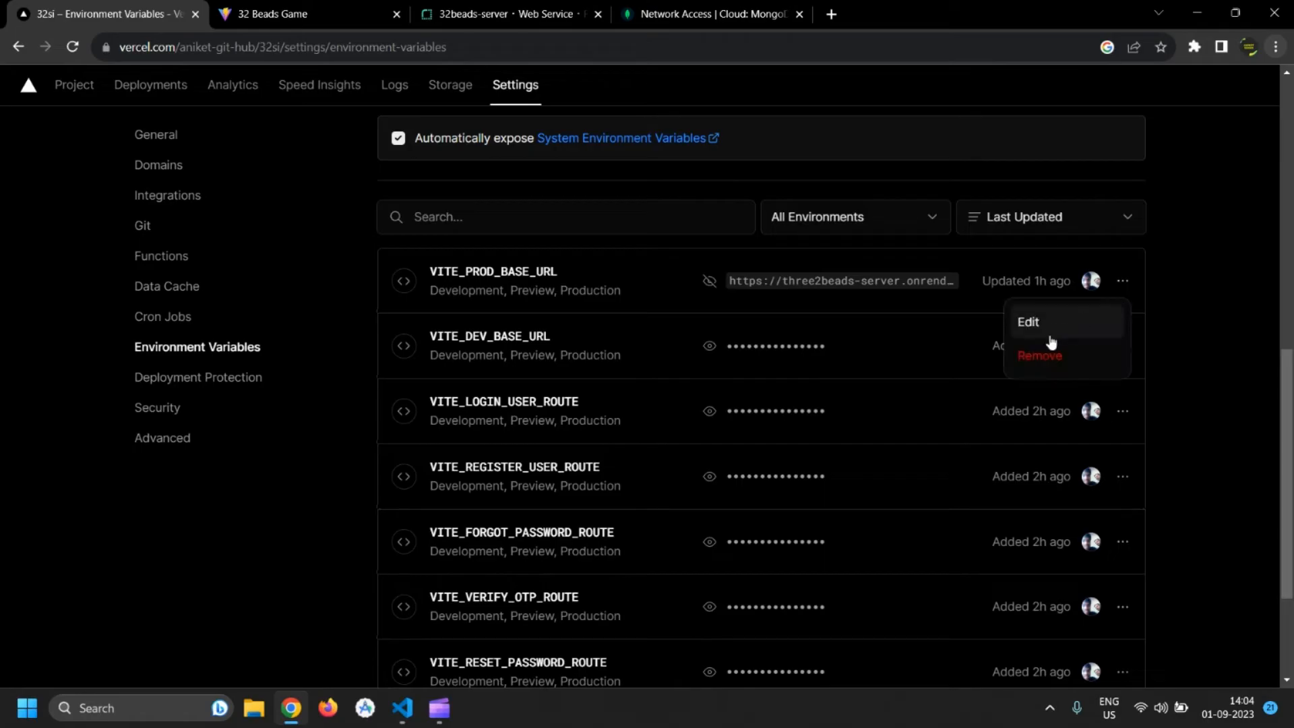
click(1027, 322)
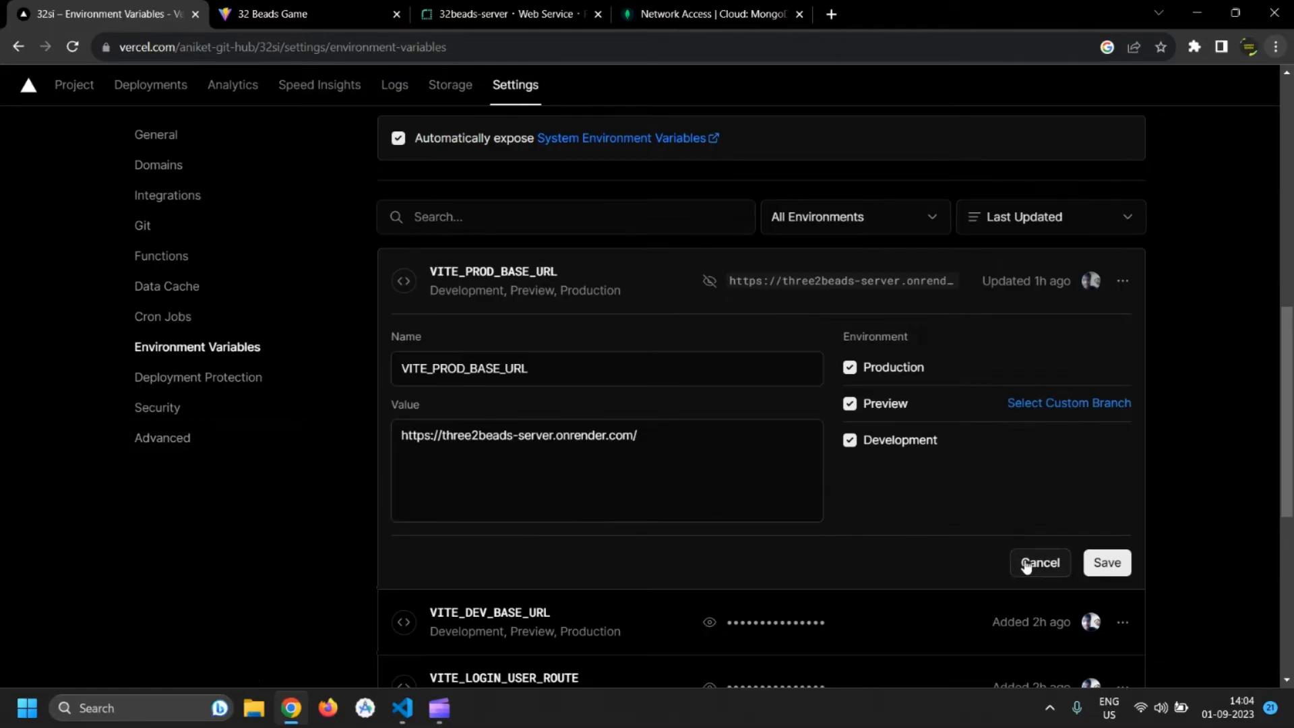
click(1040, 562)
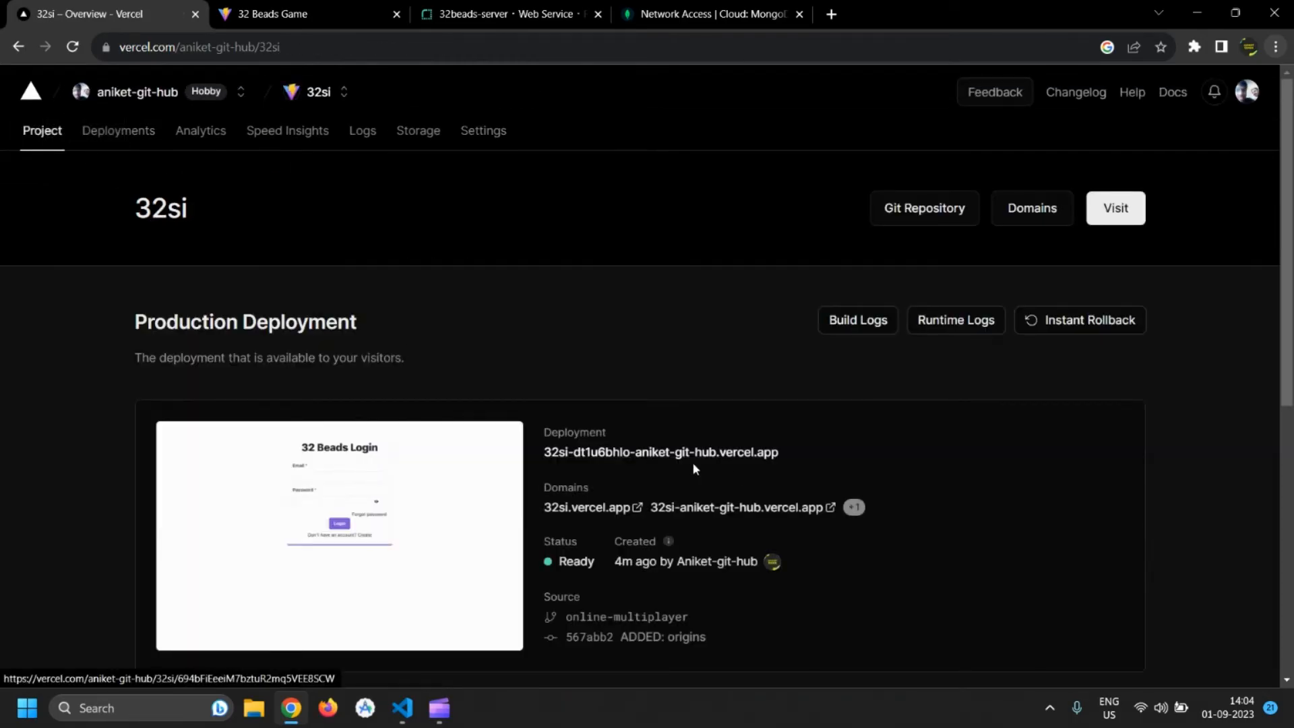
click(1123, 445)
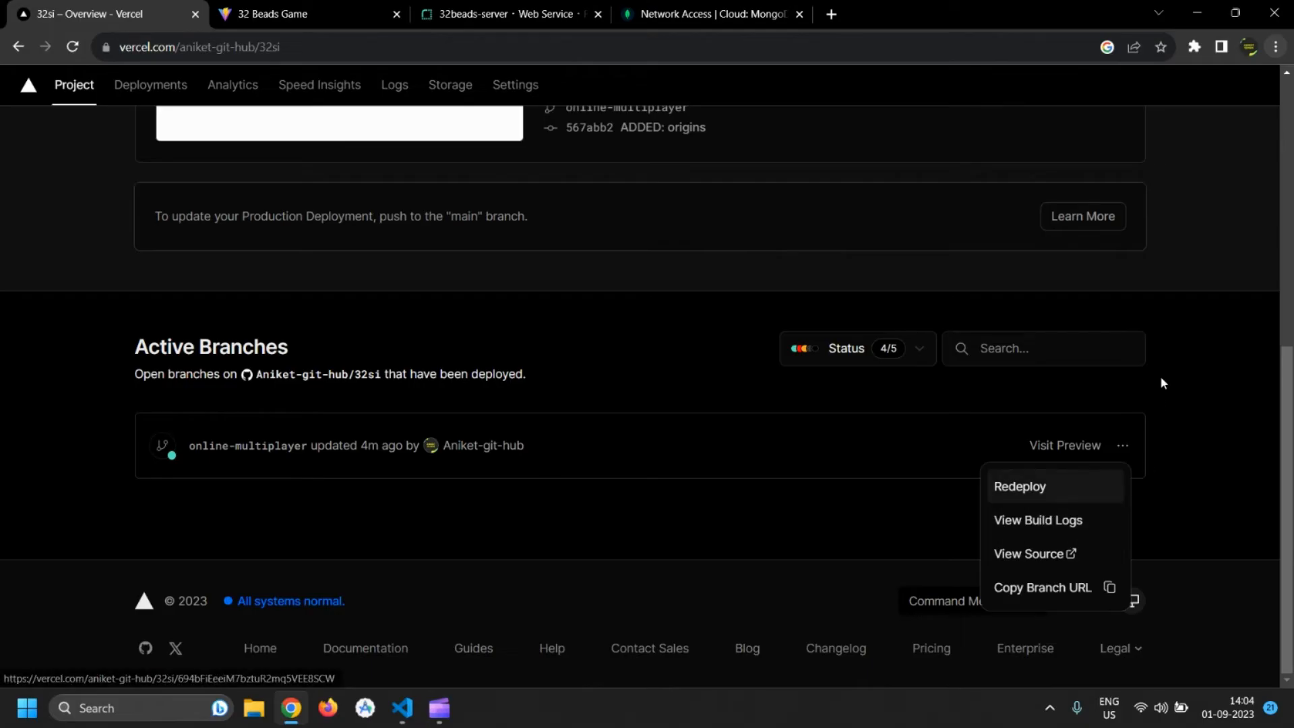
Step: Log in on the live 32 Beads site with email and password, DevTools open
click(272, 15)
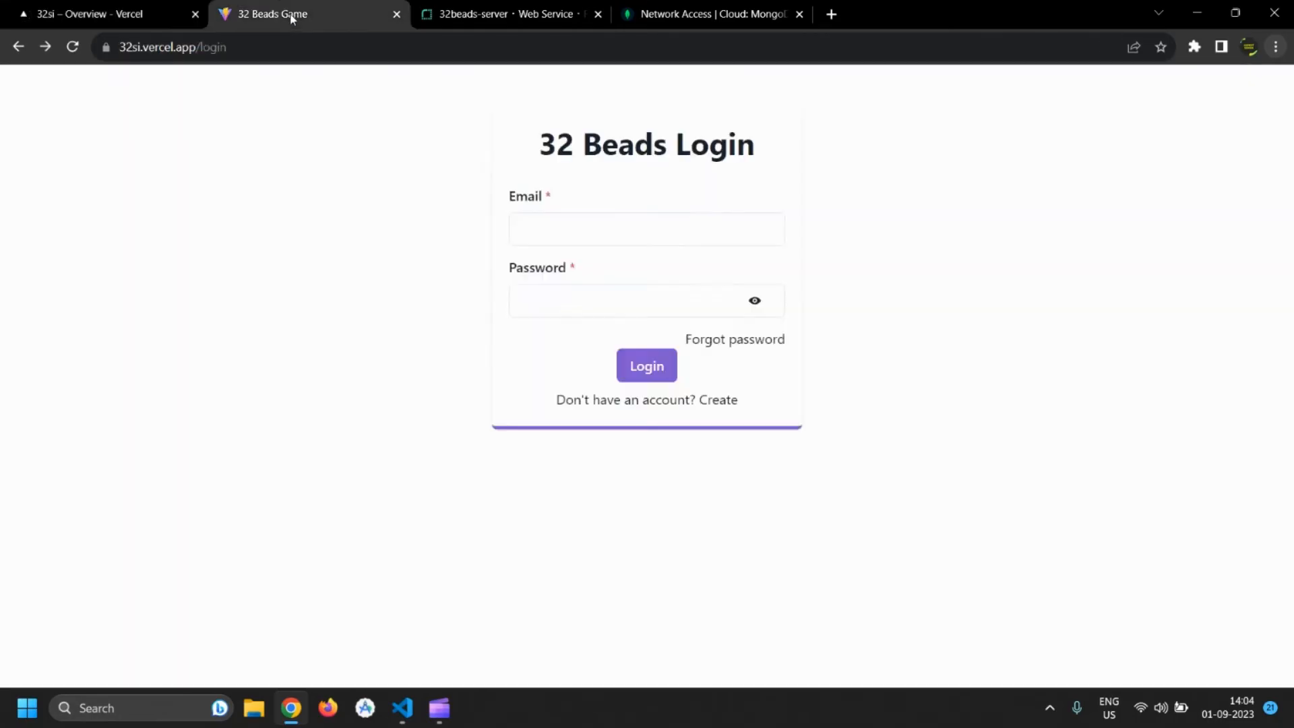
mouse_move(982, 259)
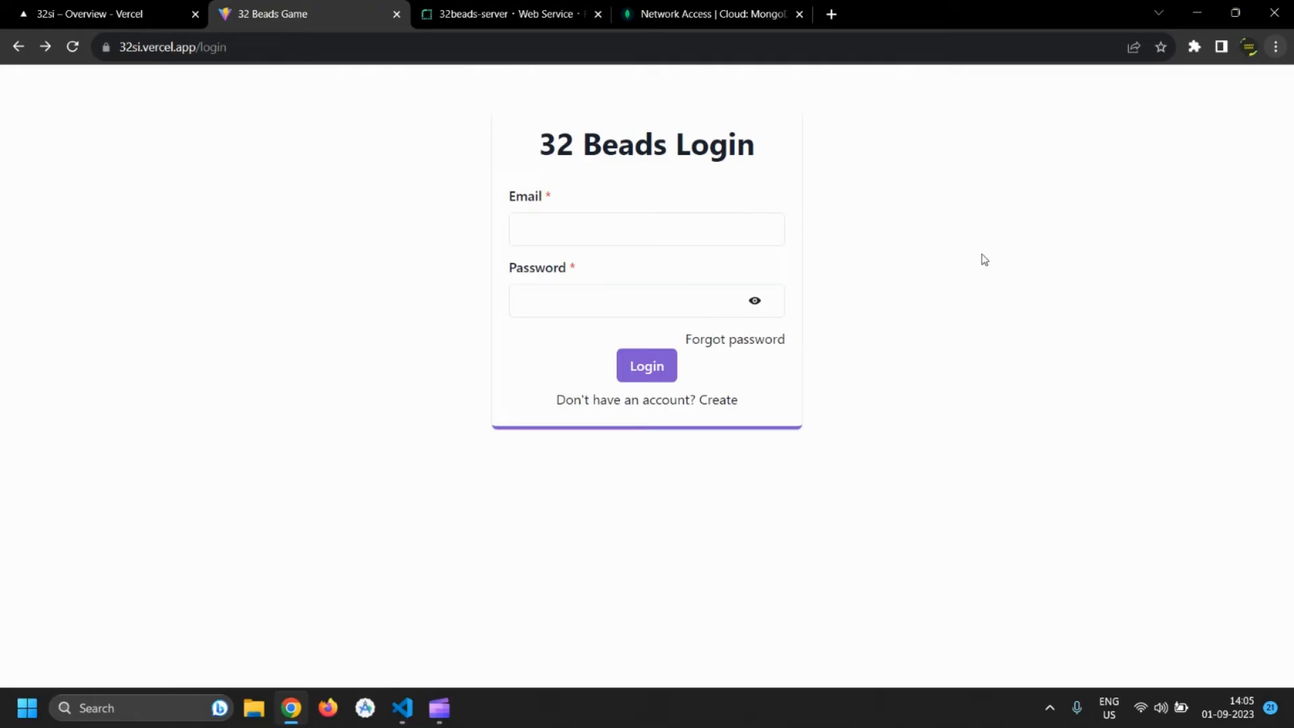
key(F12)
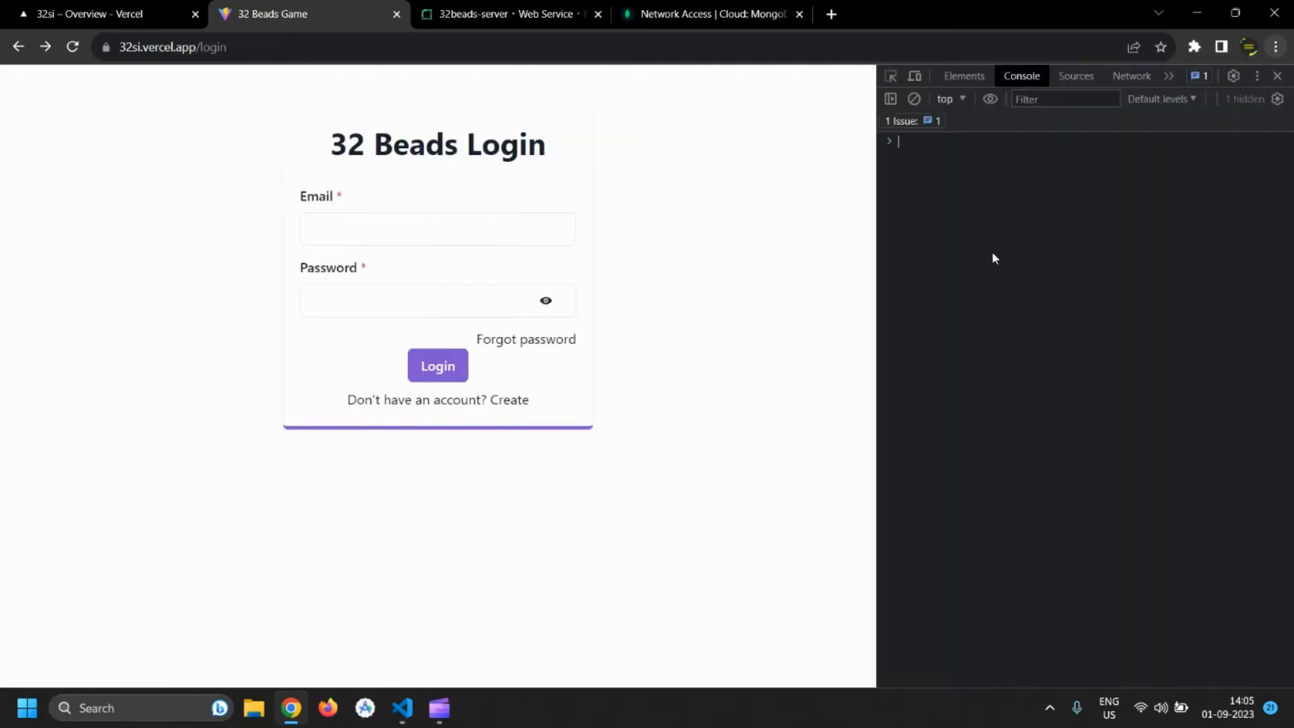
click(438, 229)
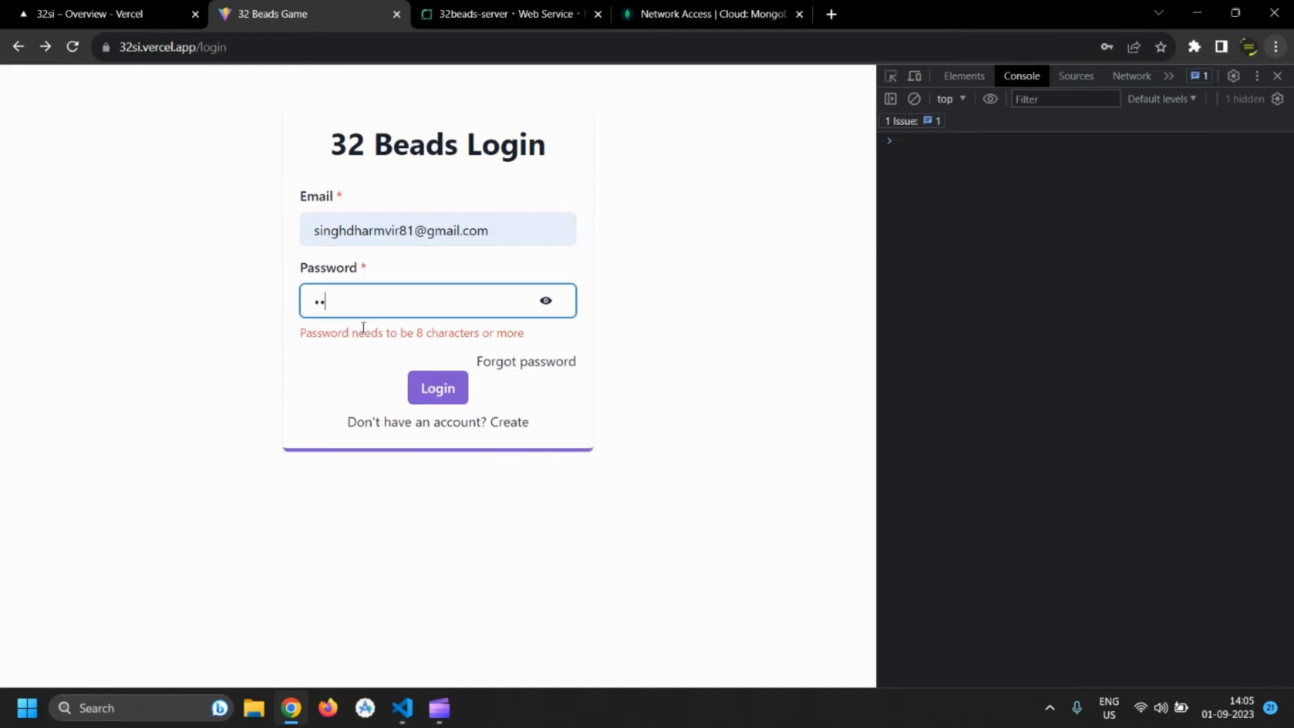
text(password)
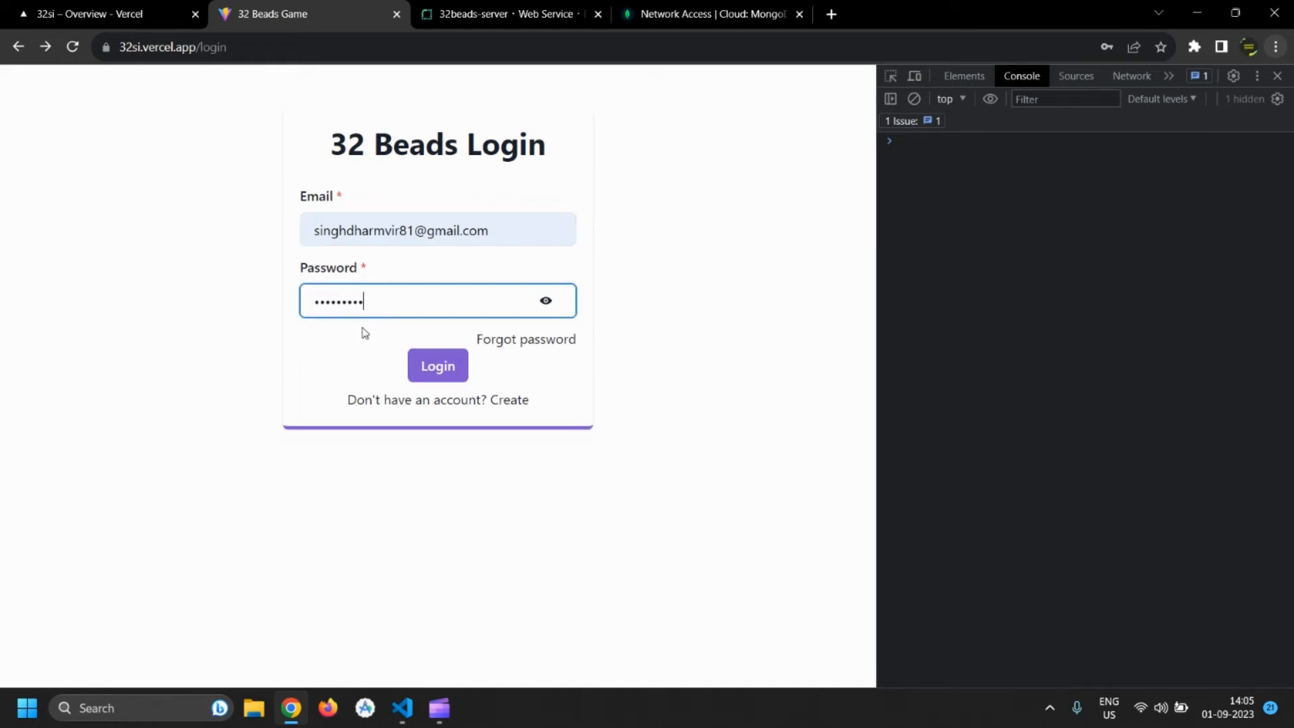
click(438, 366)
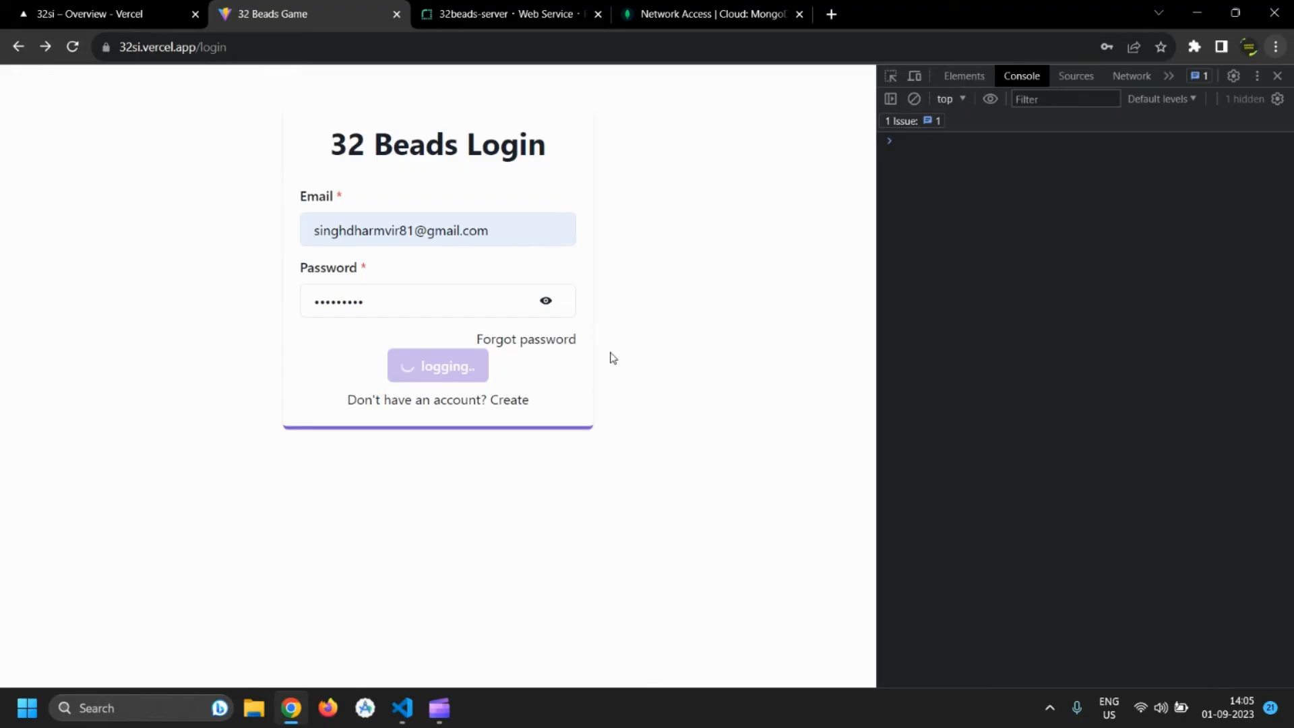
click(437, 365)
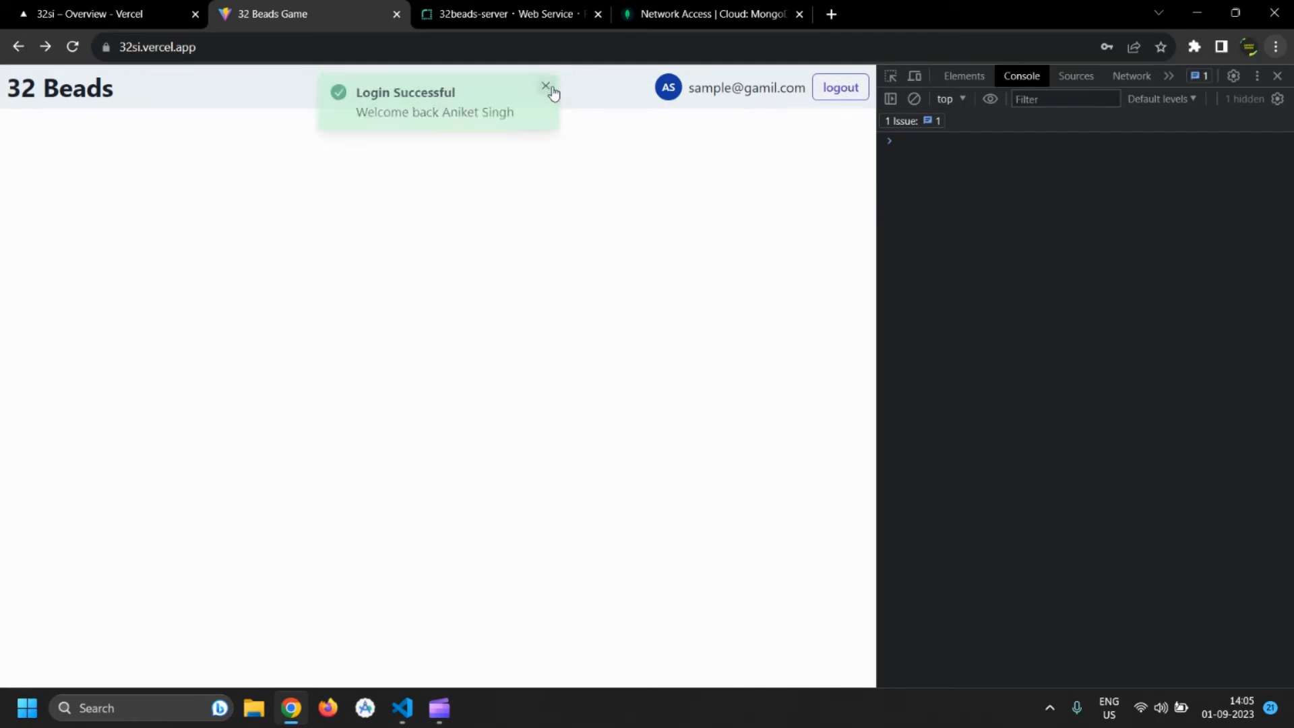
Step: Dismiss the success toast, log out, and start filling the registration form's Name field
click(547, 86)
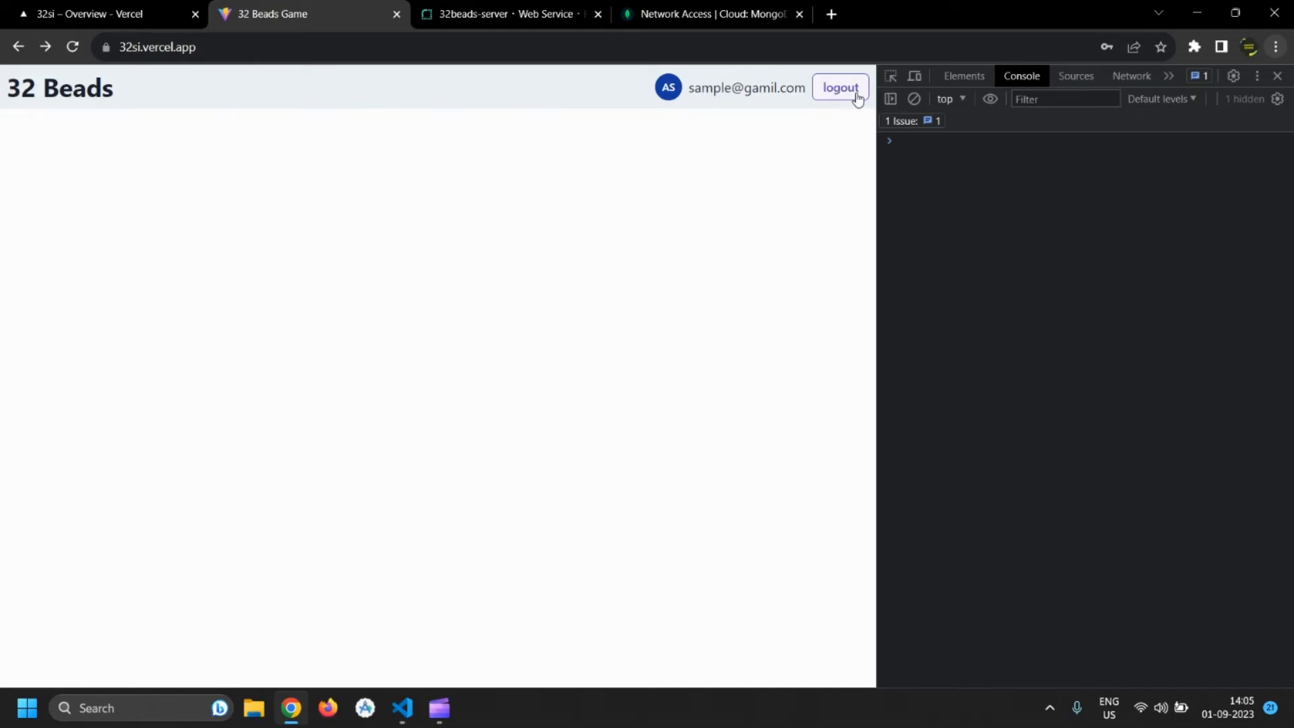
click(840, 88)
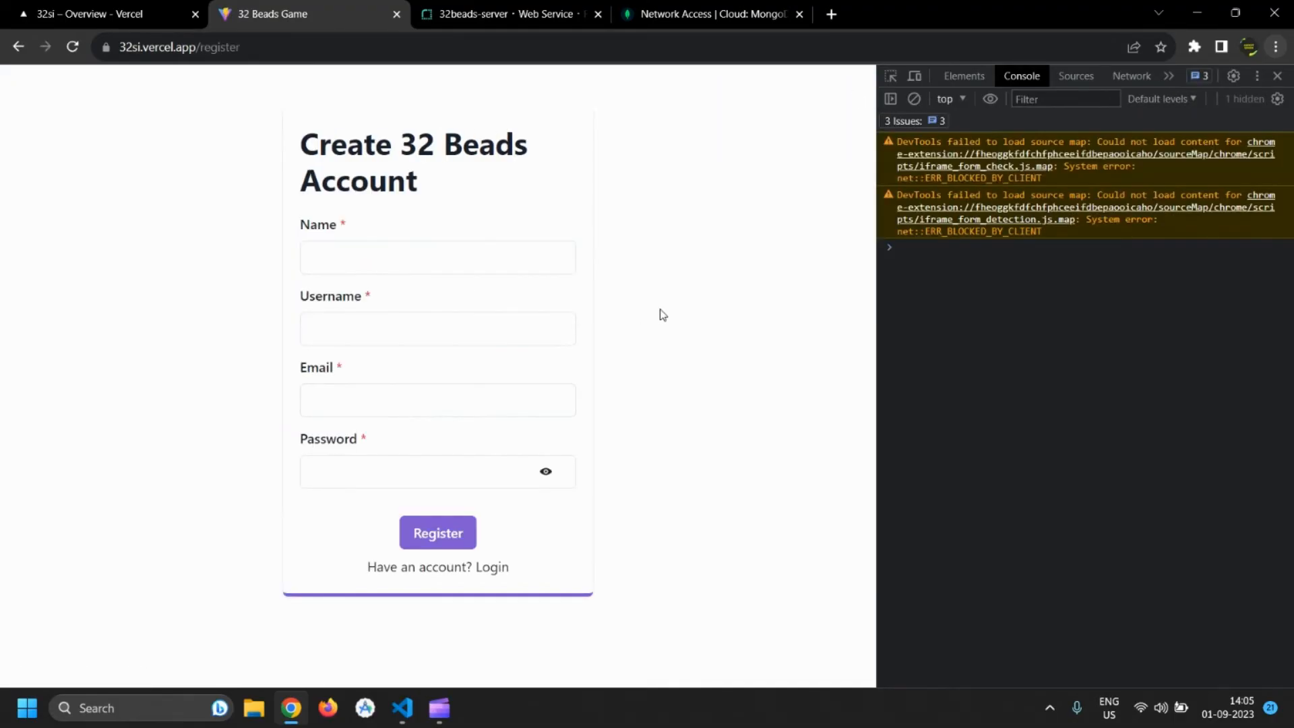
click(437, 257)
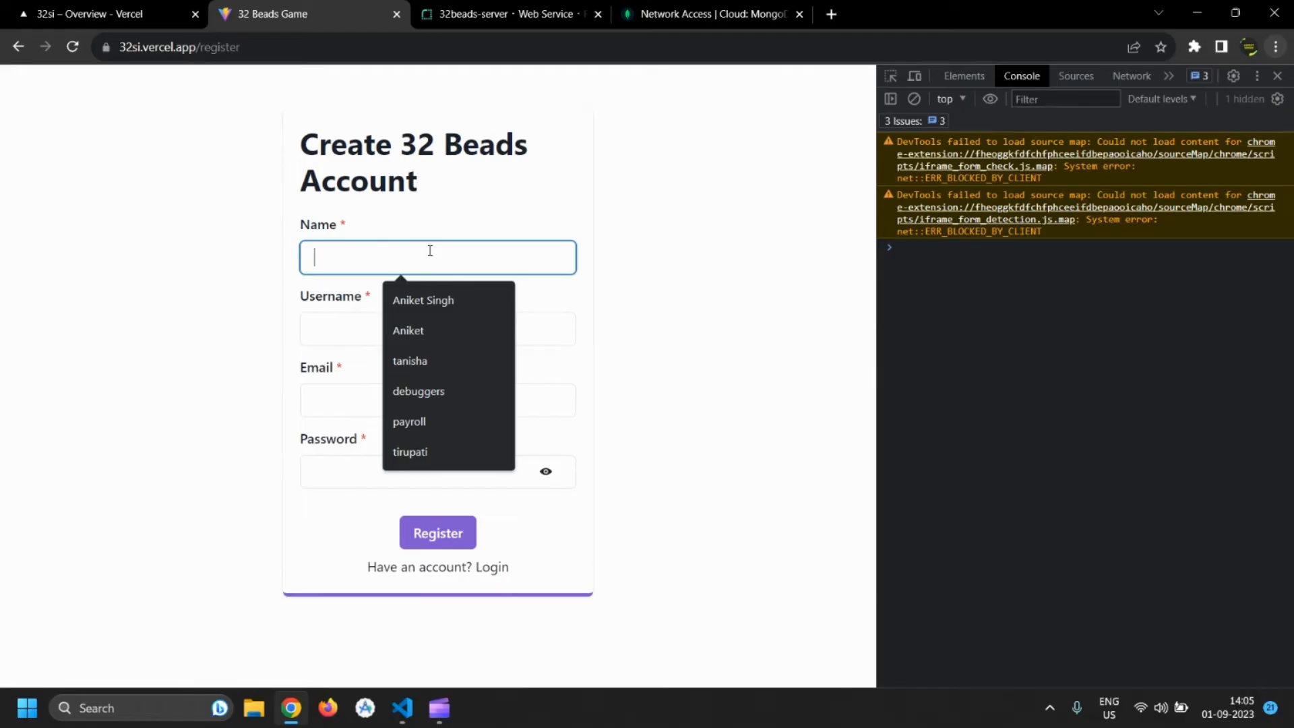
Step: Browse the Atlas cluster's collections and view the test.users documents
click(709, 14)
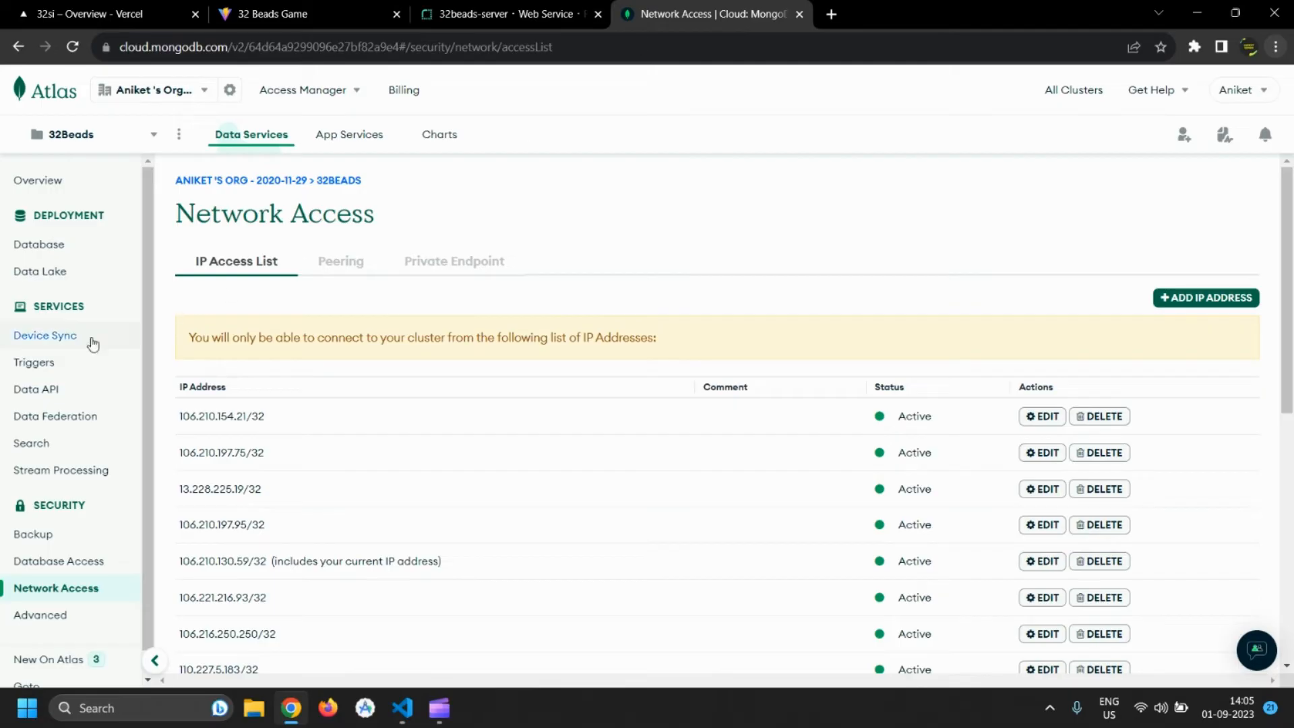
click(38, 244)
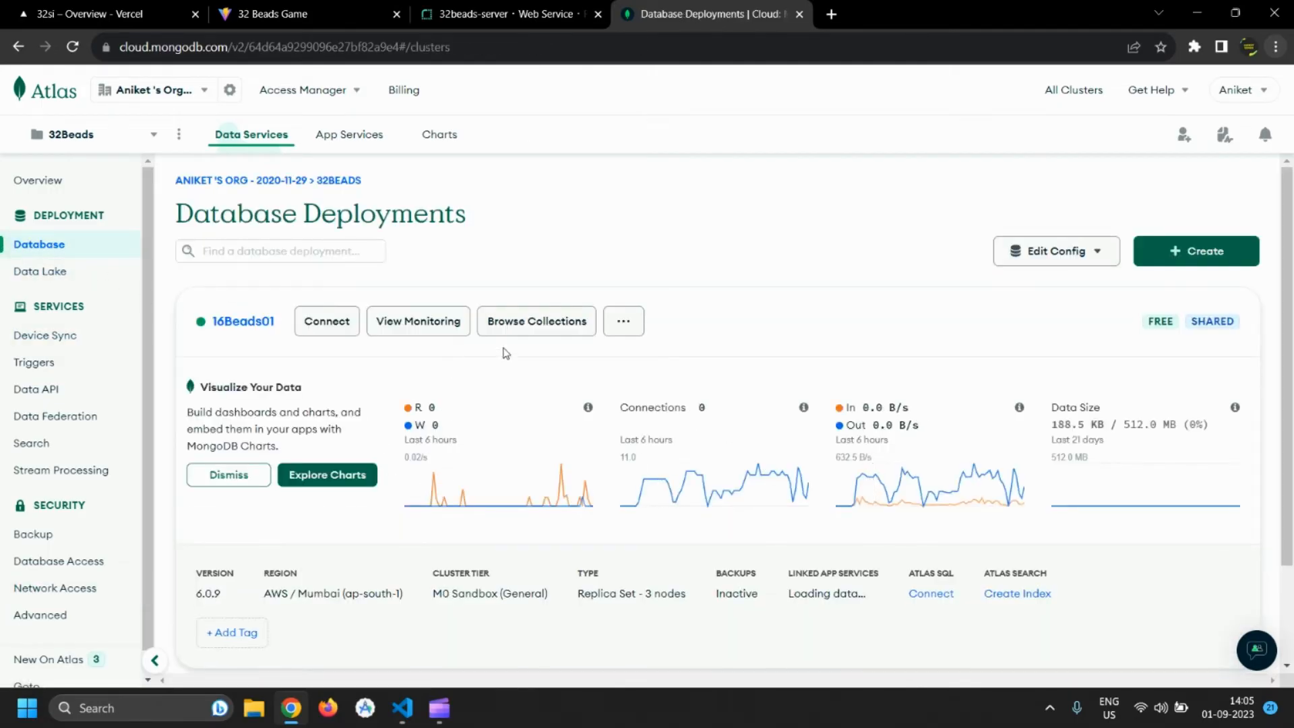
click(536, 321)
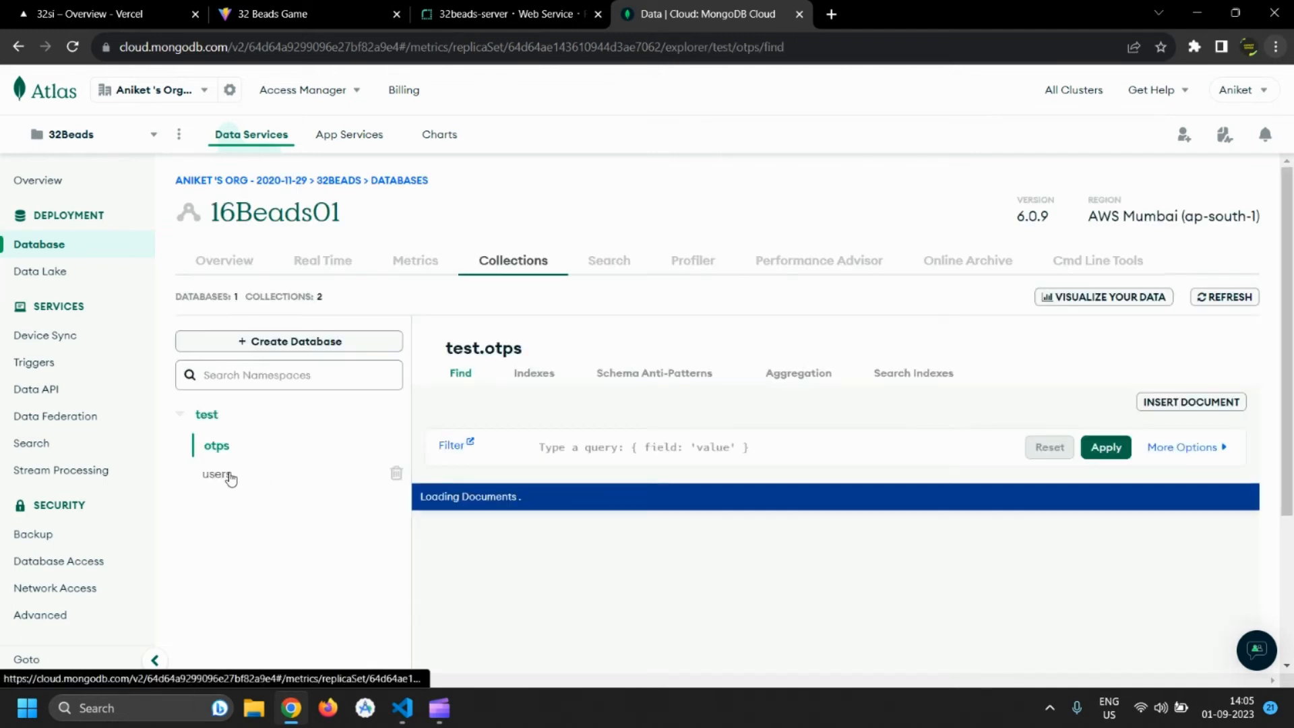
click(216, 473)
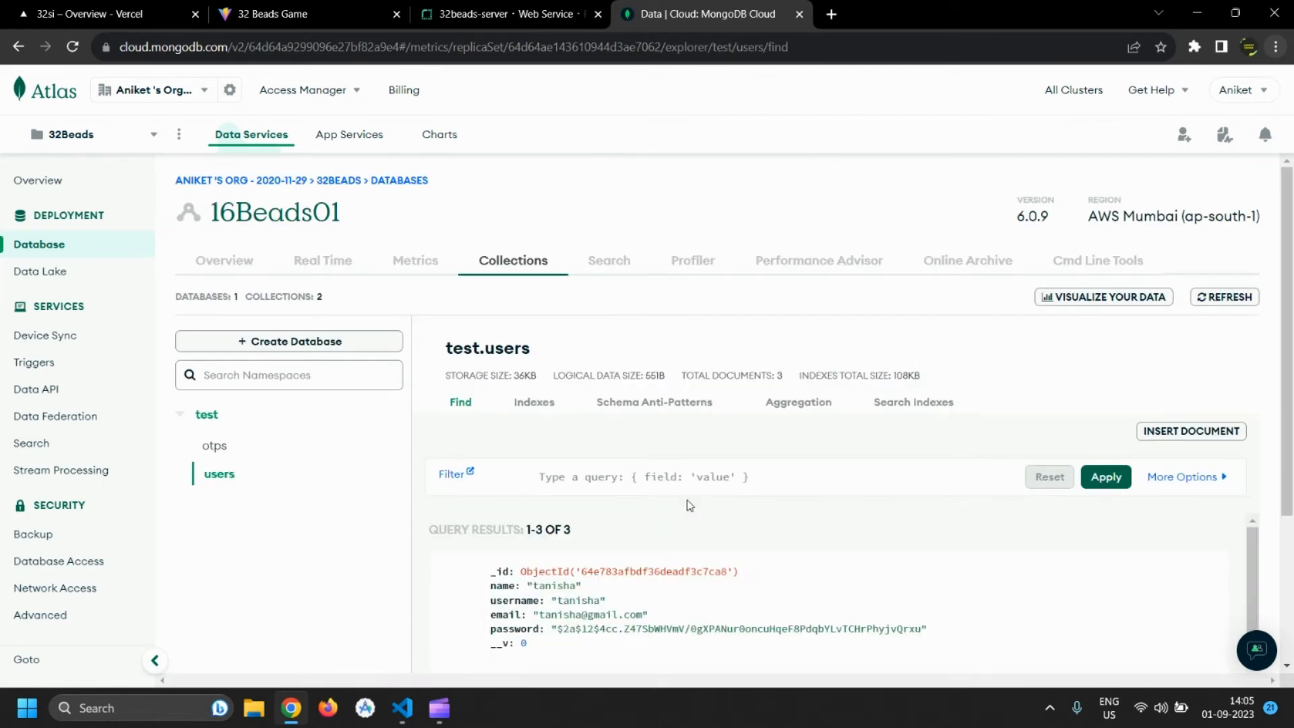
Step: Delete the newest user document, leaving two users, and switch to the Render server logs
scroll(down, 3)
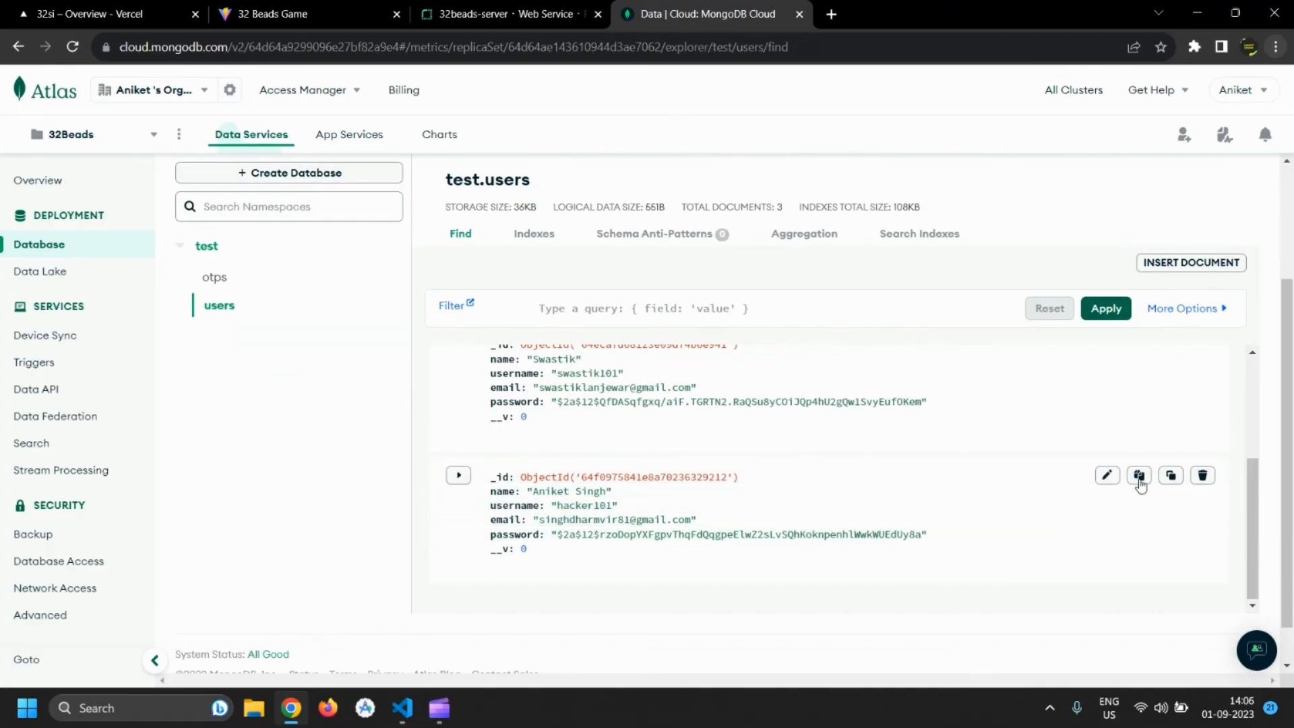
click(1203, 475)
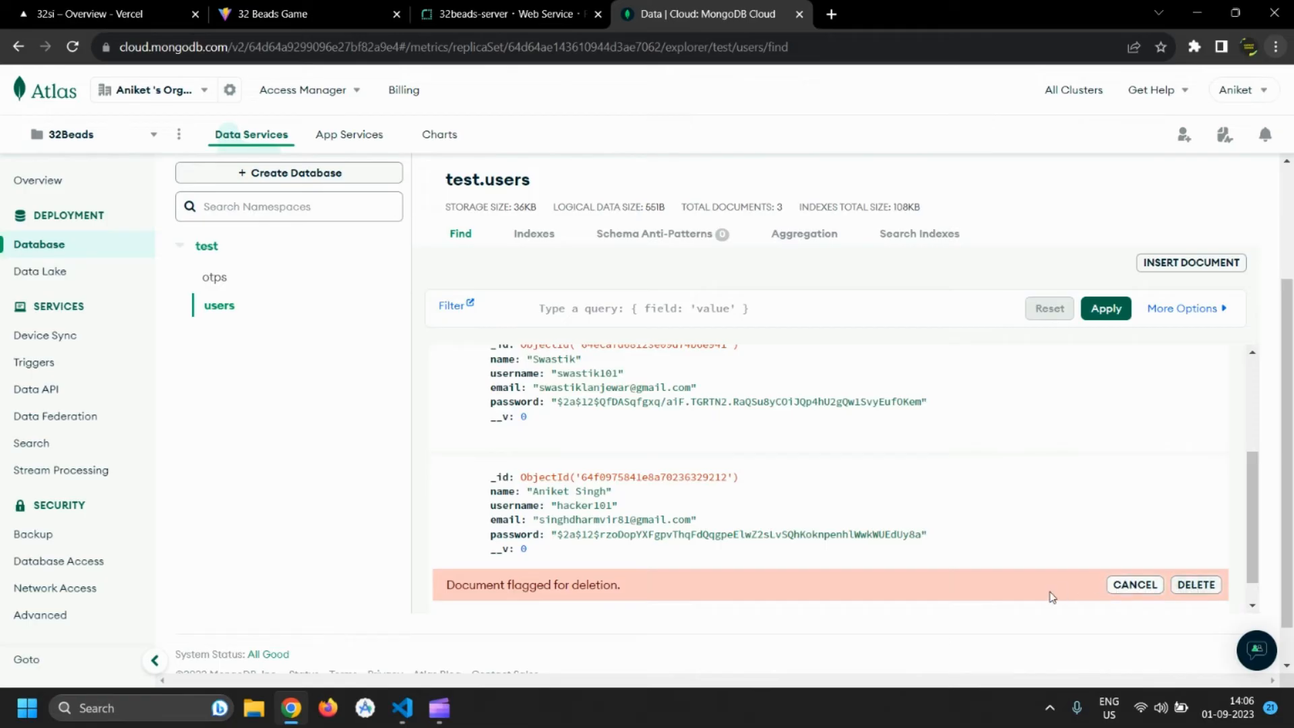
click(1195, 584)
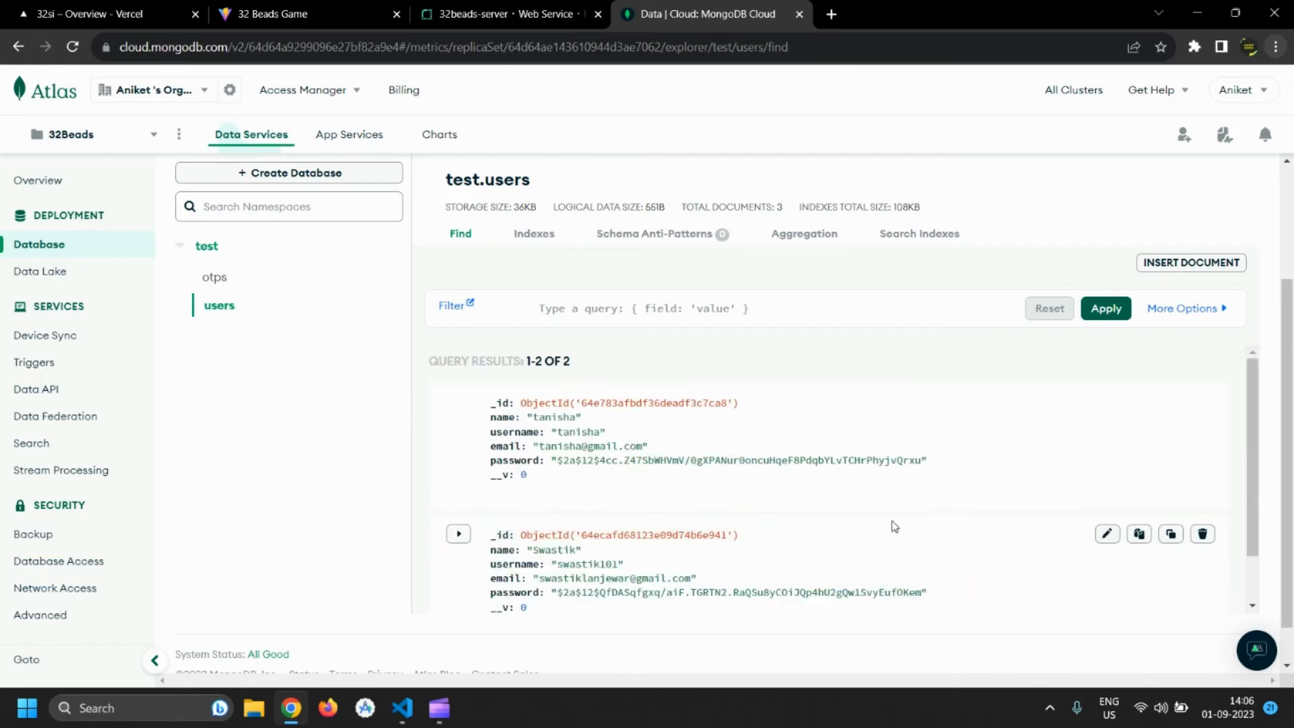
click(496, 14)
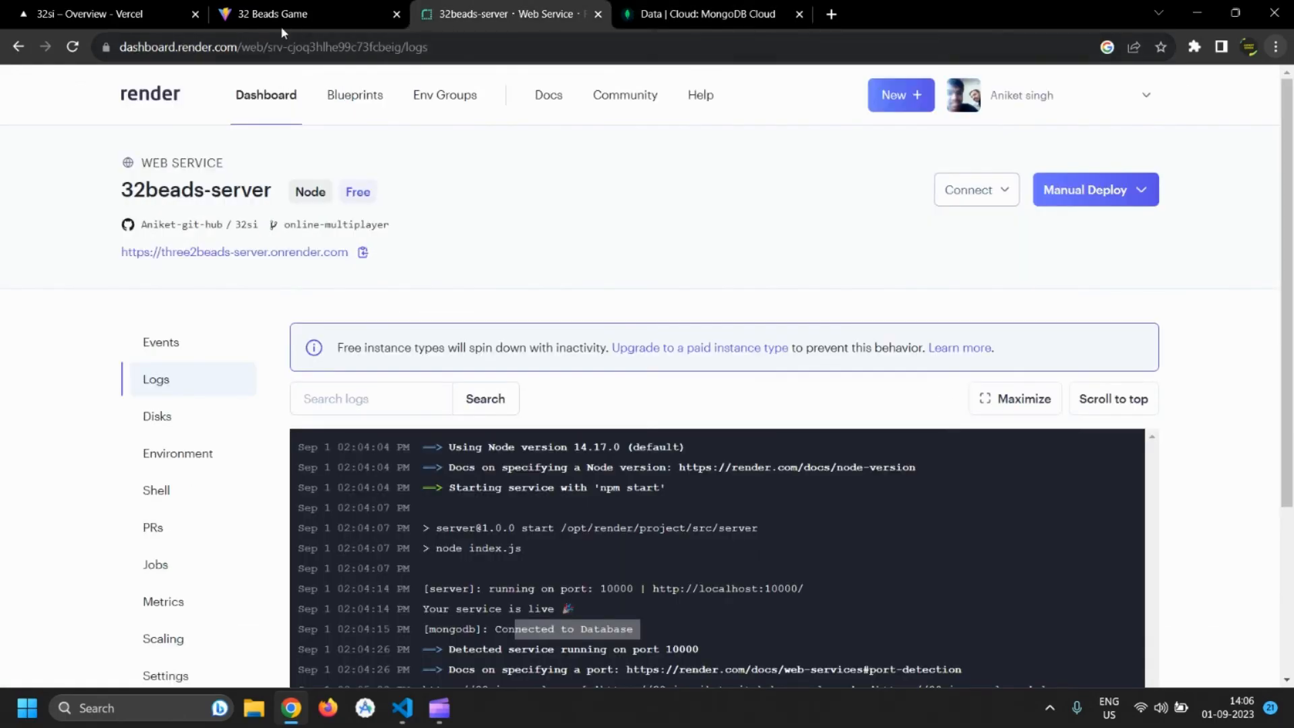
Step: Register a new account with name, username, email and password, then dismiss Chrome's password warning
click(275, 14)
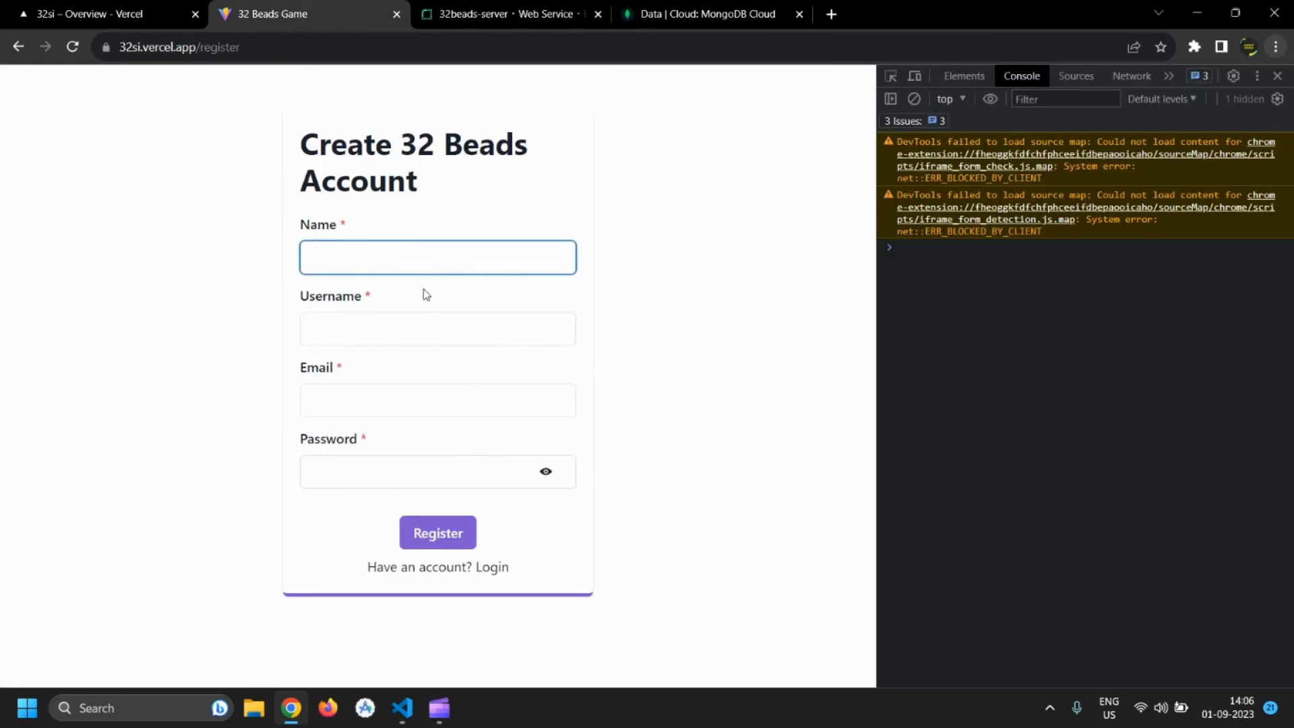
click(438, 257)
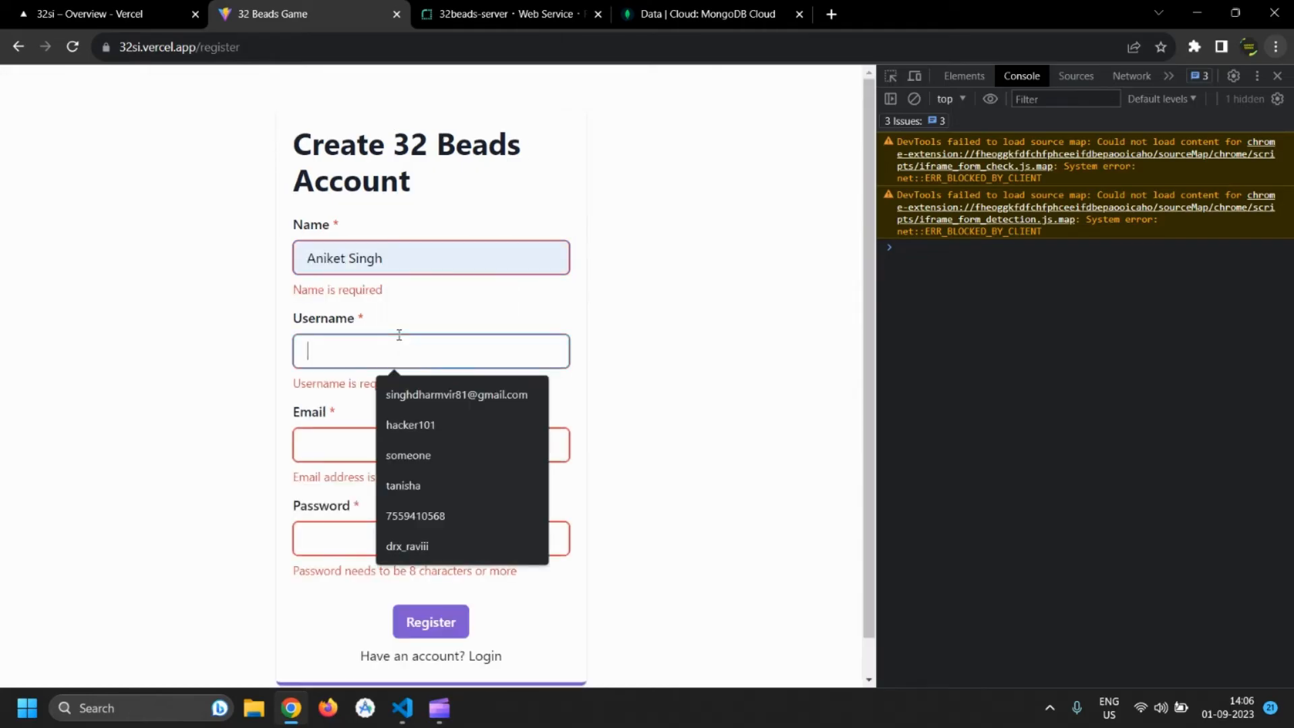
click(410, 424)
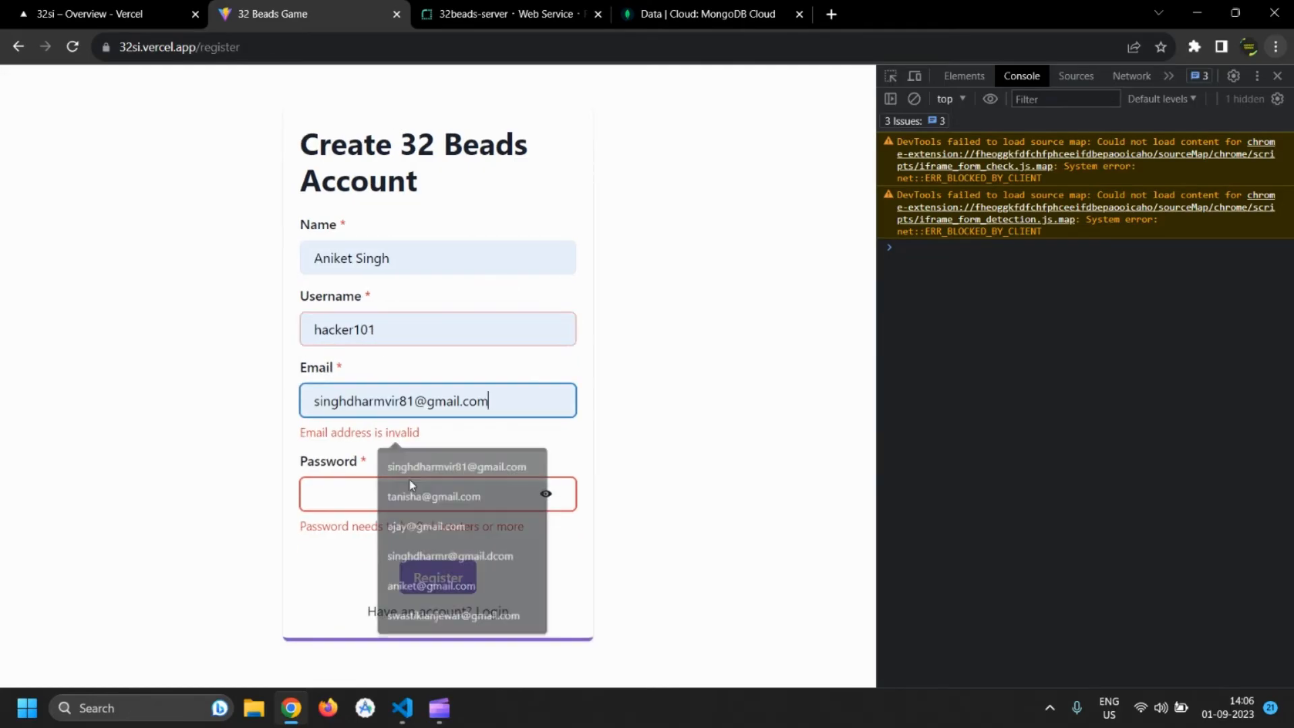
click(391, 494)
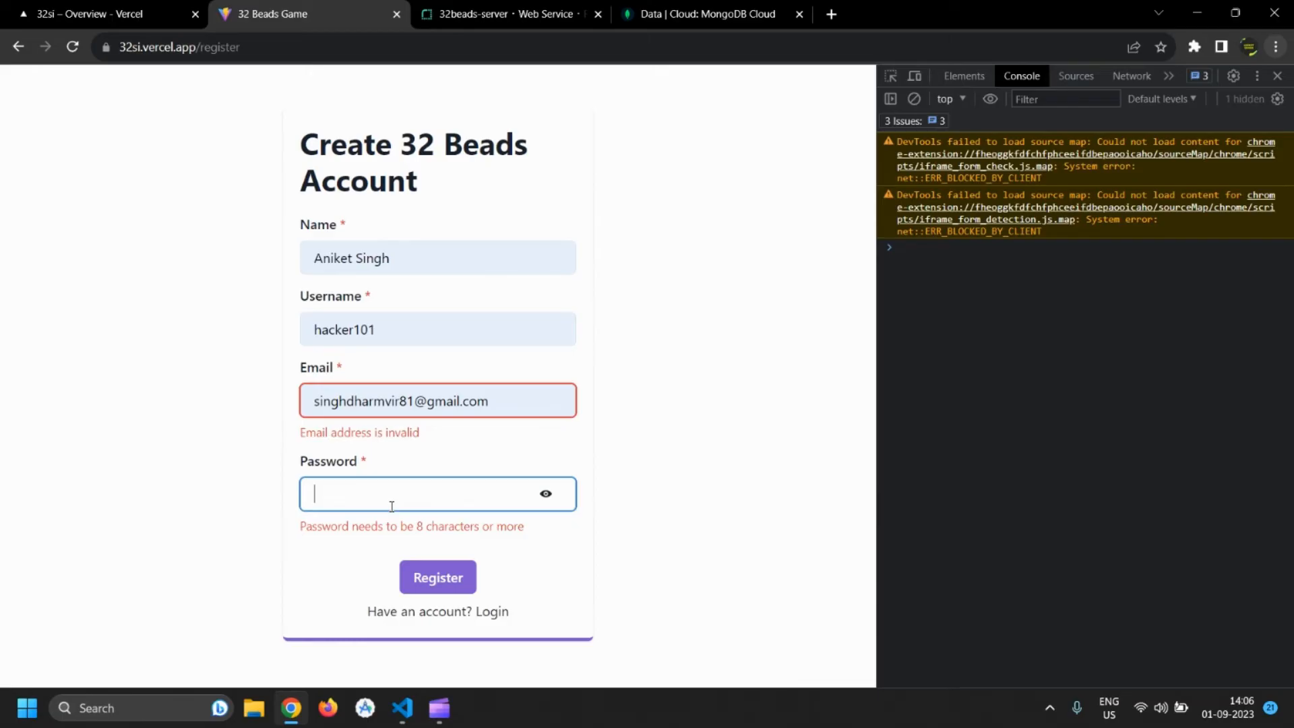
text(••••••)
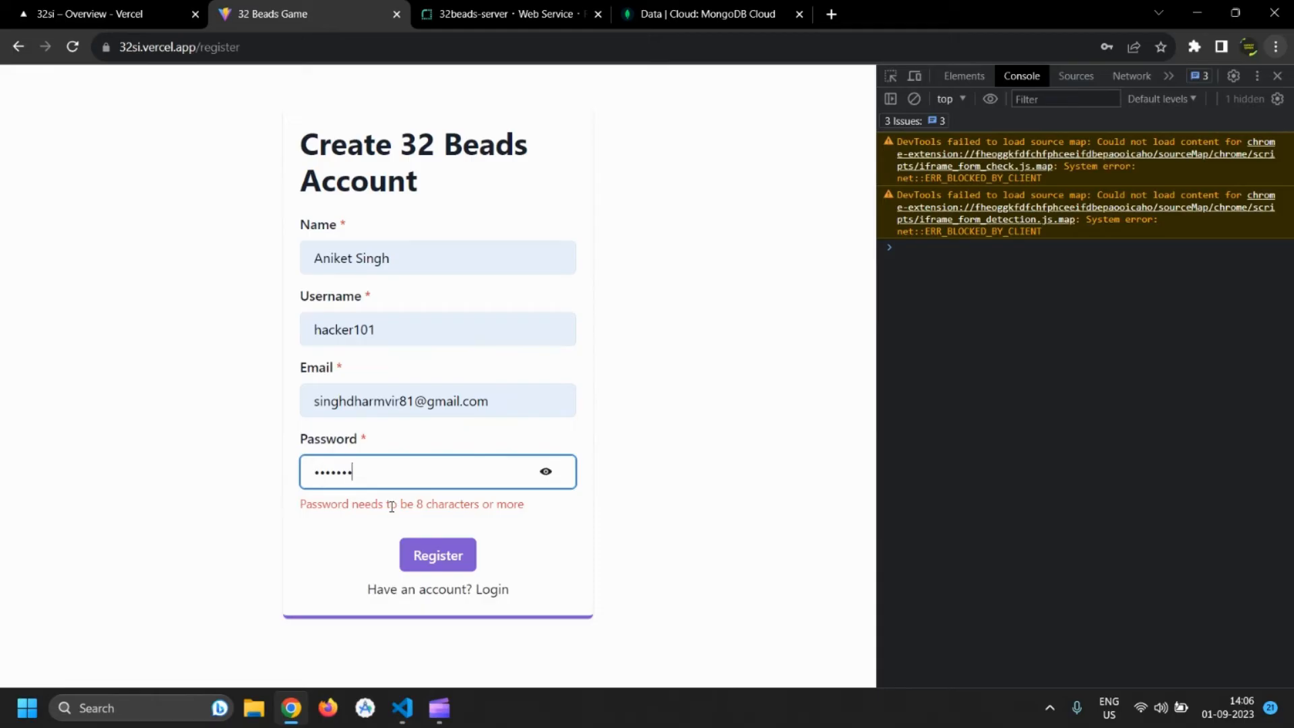
click(545, 471)
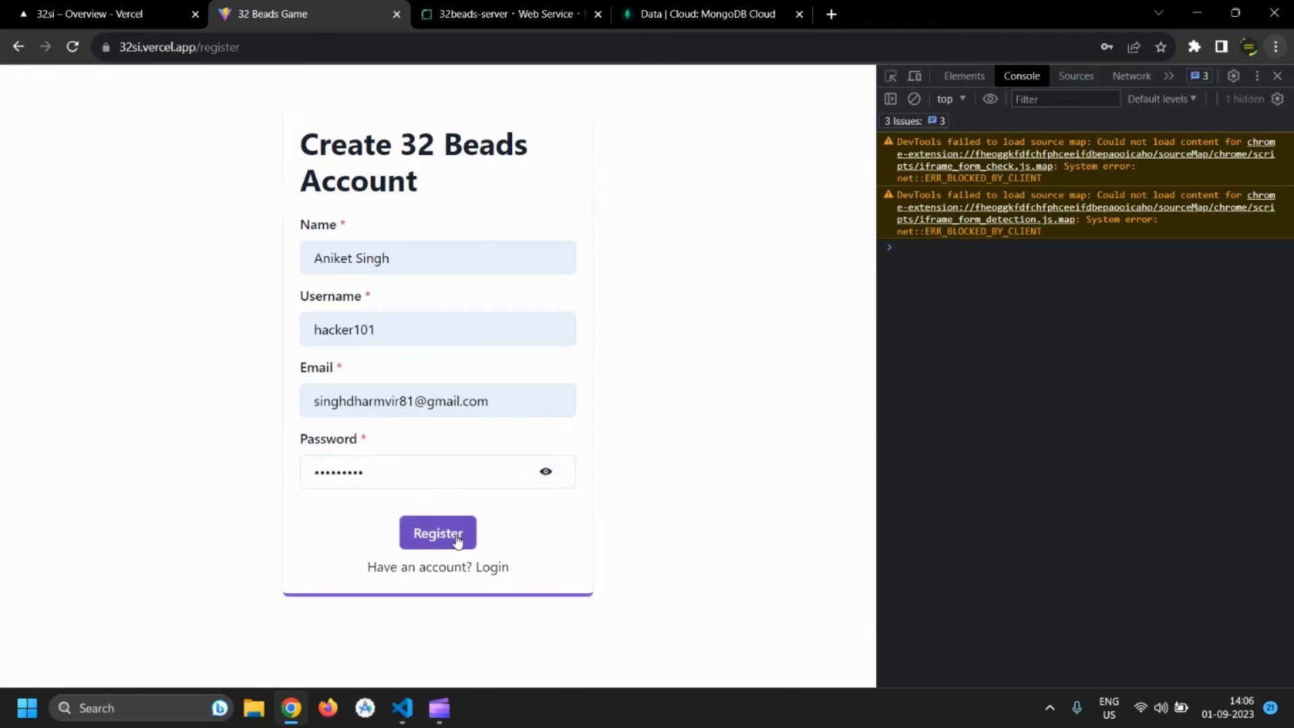
click(438, 533)
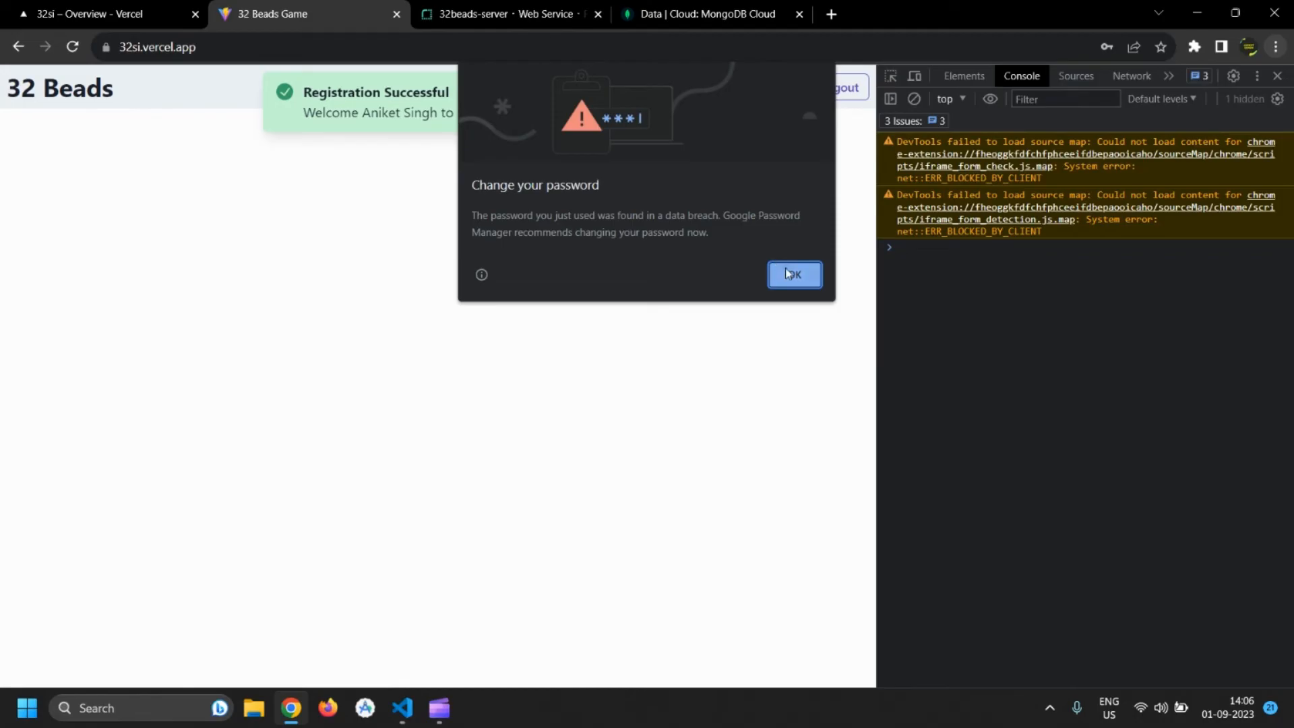
click(793, 275)
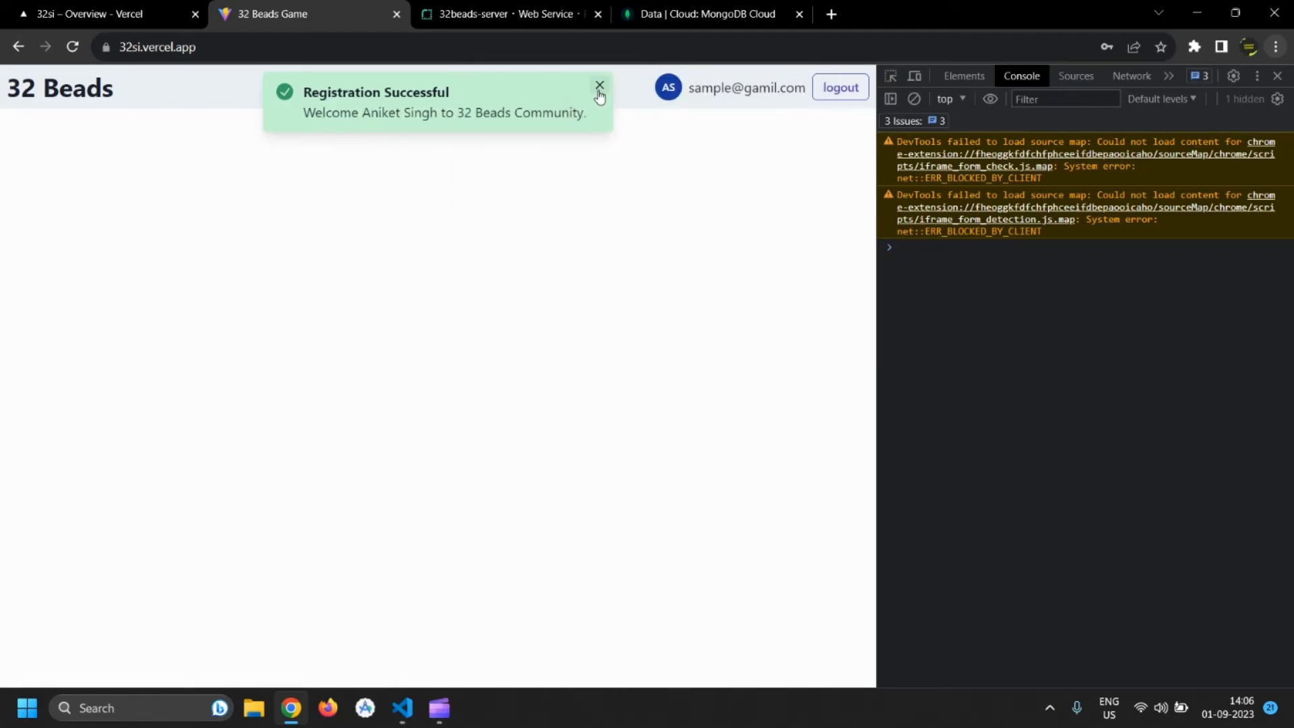
Step: Open the 32 Beads welcome email in Gmail and follow its Login link to the game site
click(599, 86)
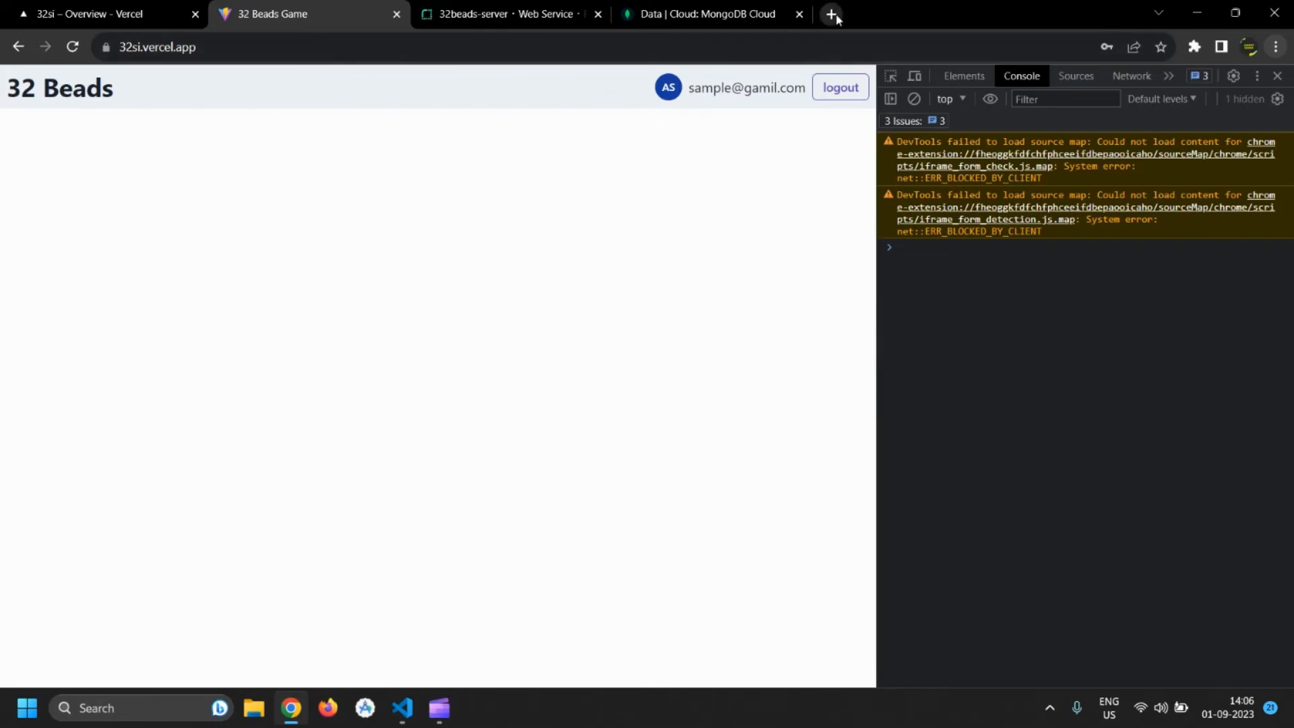
click(835, 14)
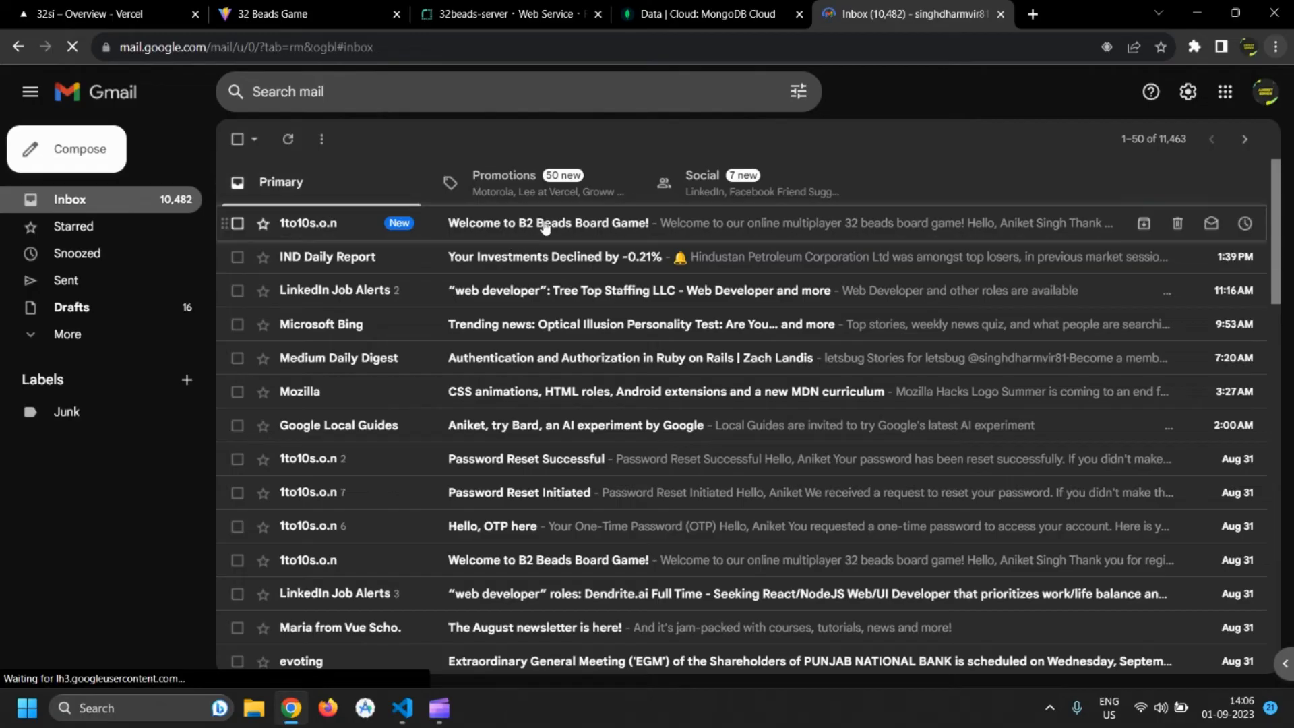
click(548, 223)
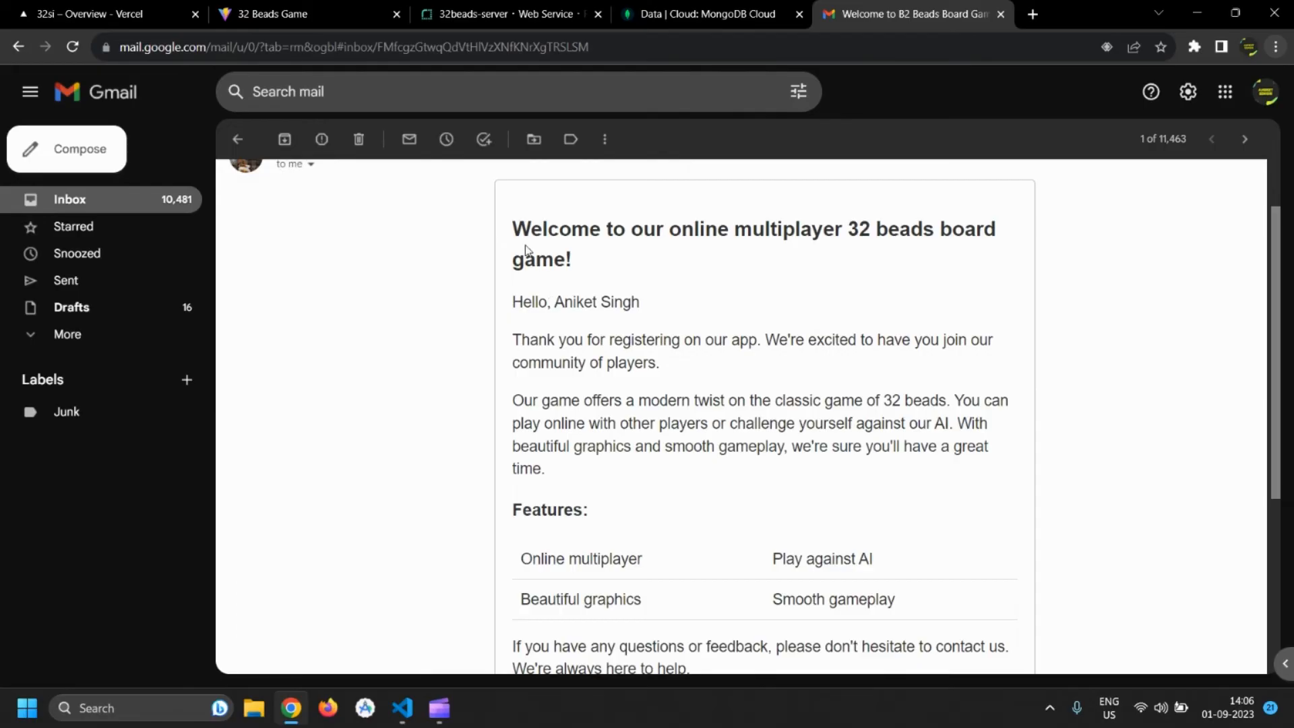
scroll(down, 3)
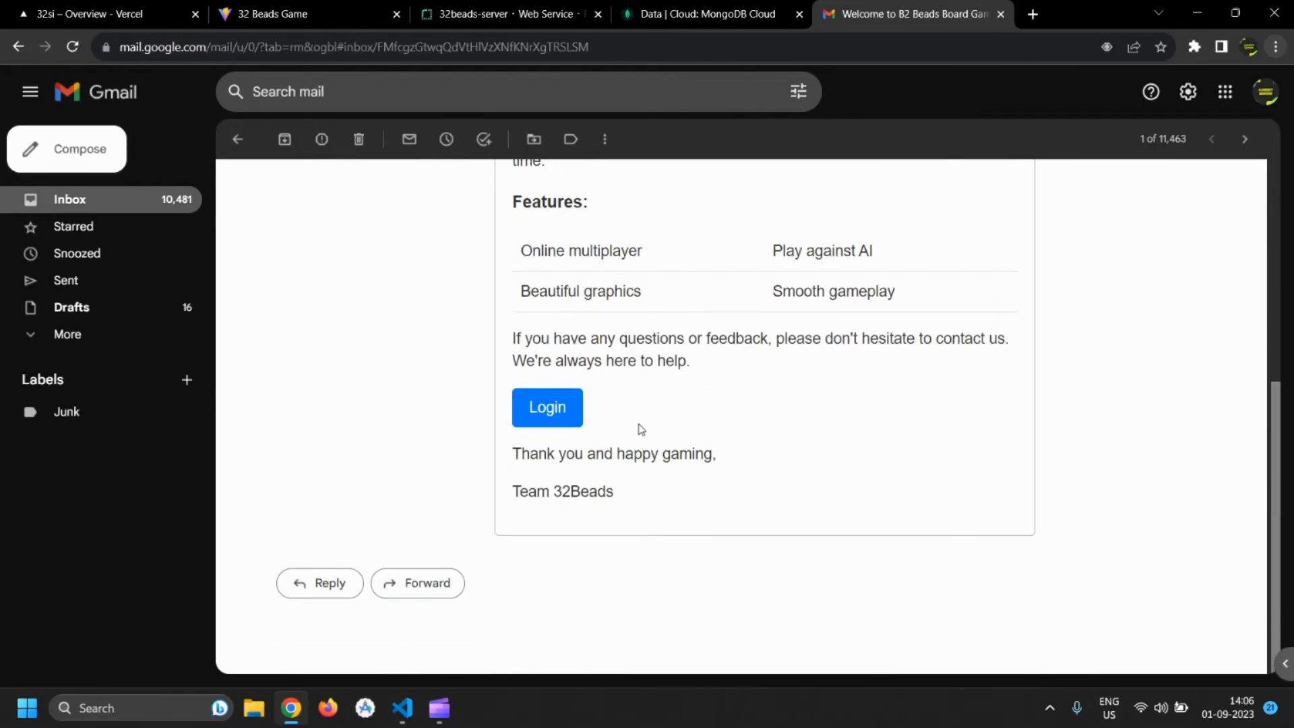
click(546, 408)
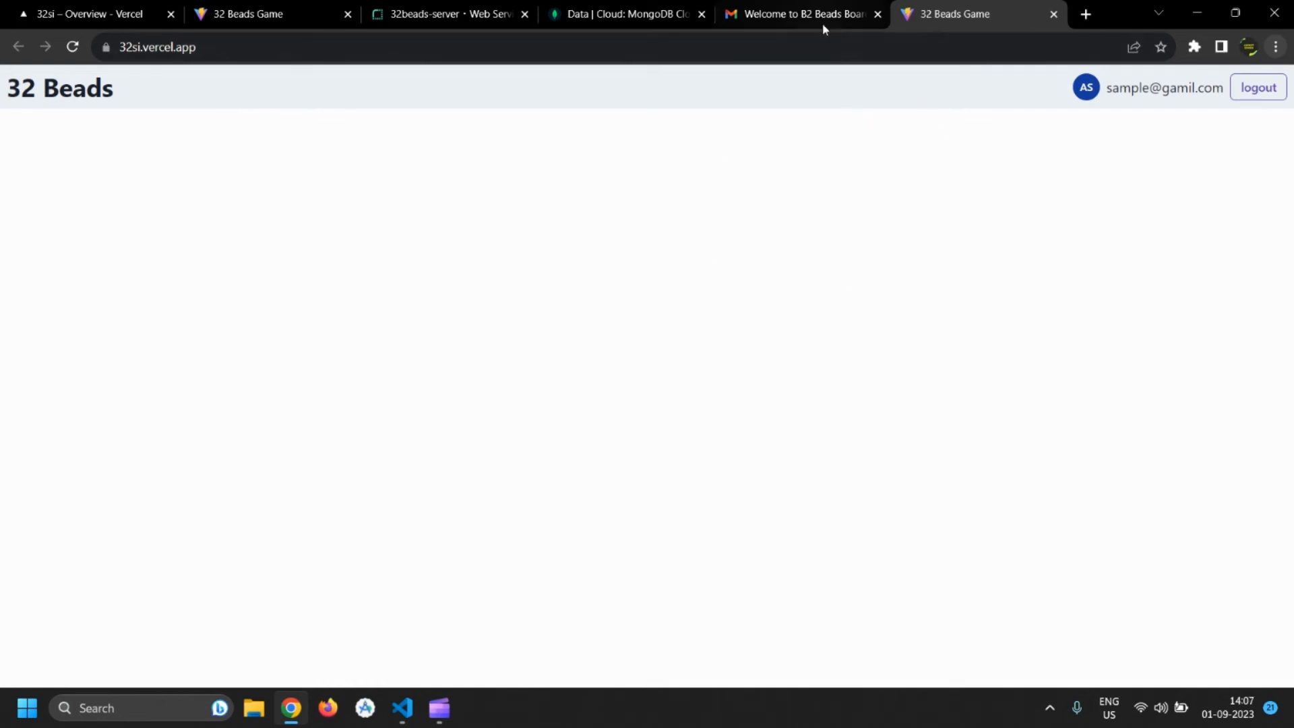
Step: Check the Render server logs, return to the game page and log out
click(445, 14)
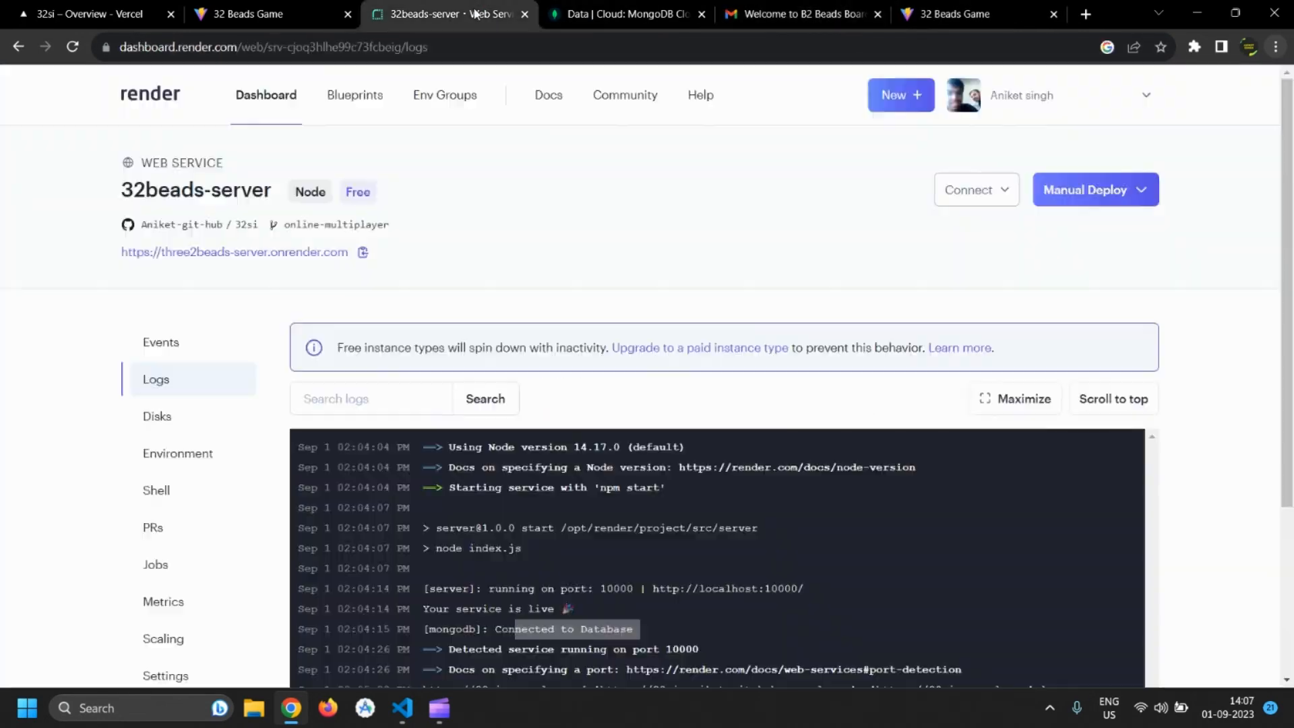
click(251, 14)
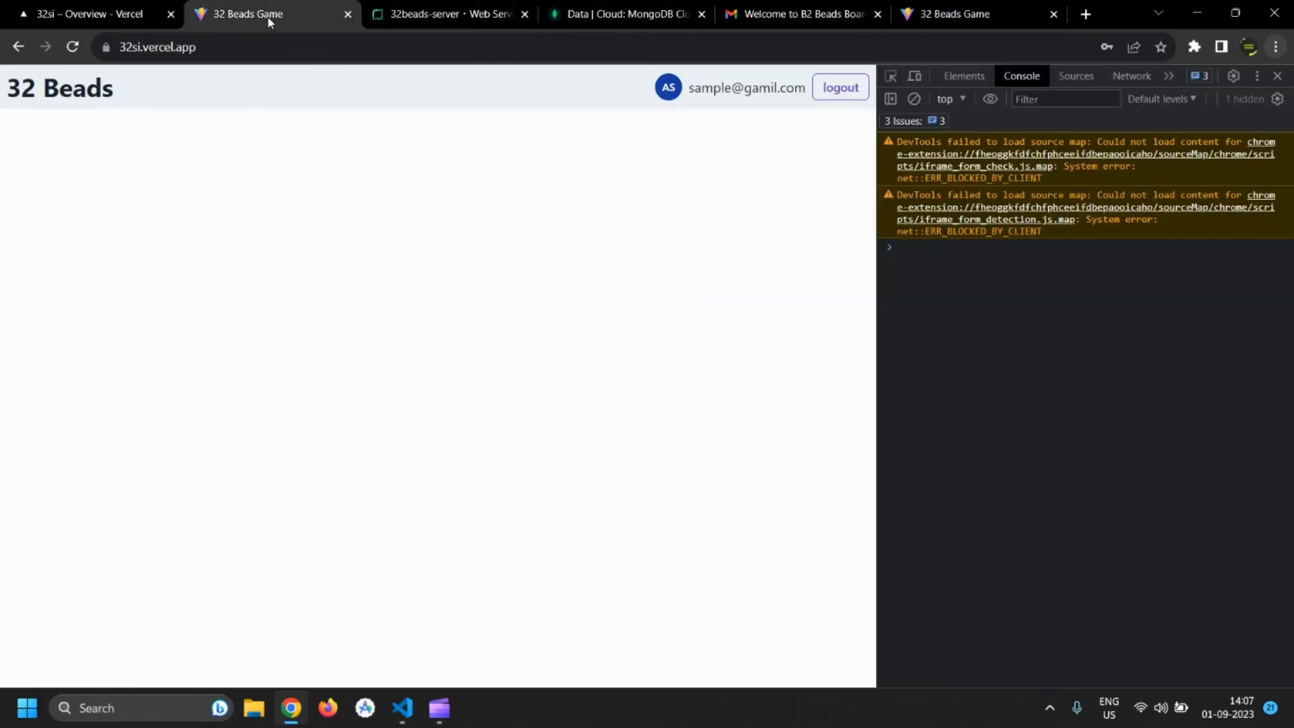
click(838, 87)
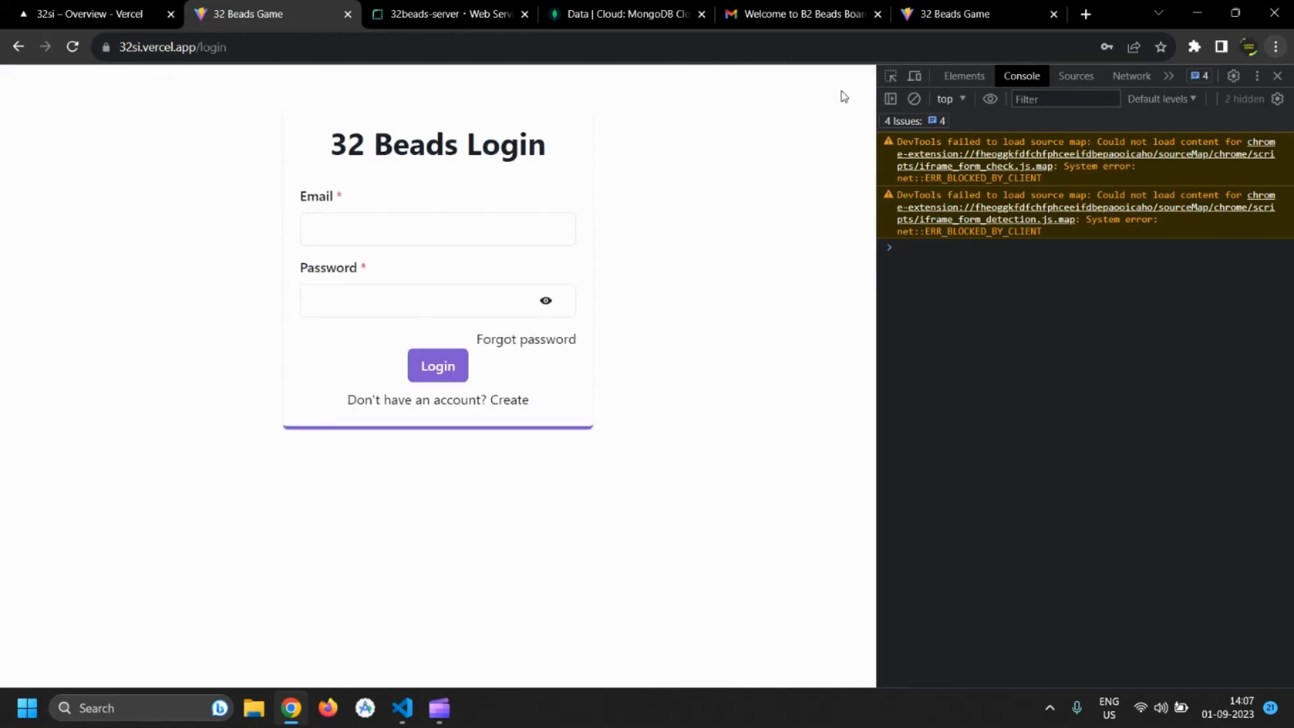
Step: Attempt login with the registered email, getting Invalid Password, then go to the account creation page
click(436, 229)
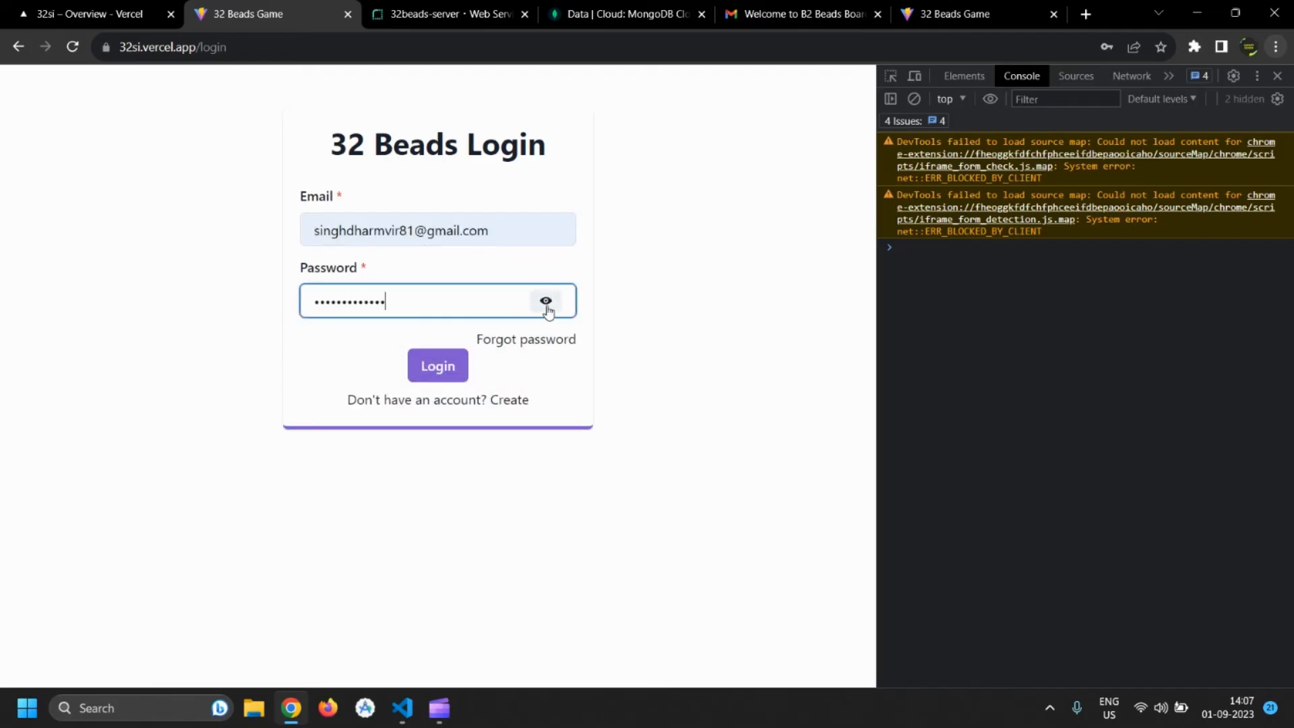
click(437, 365)
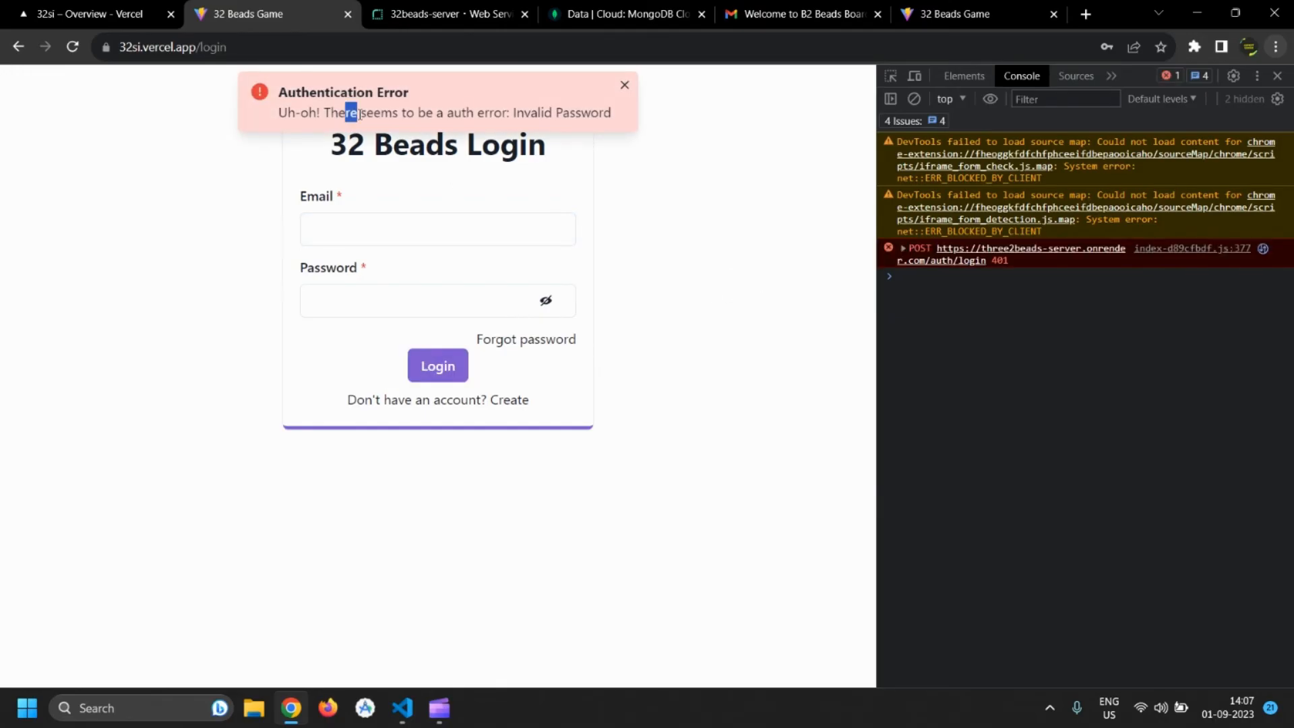
click(438, 229)
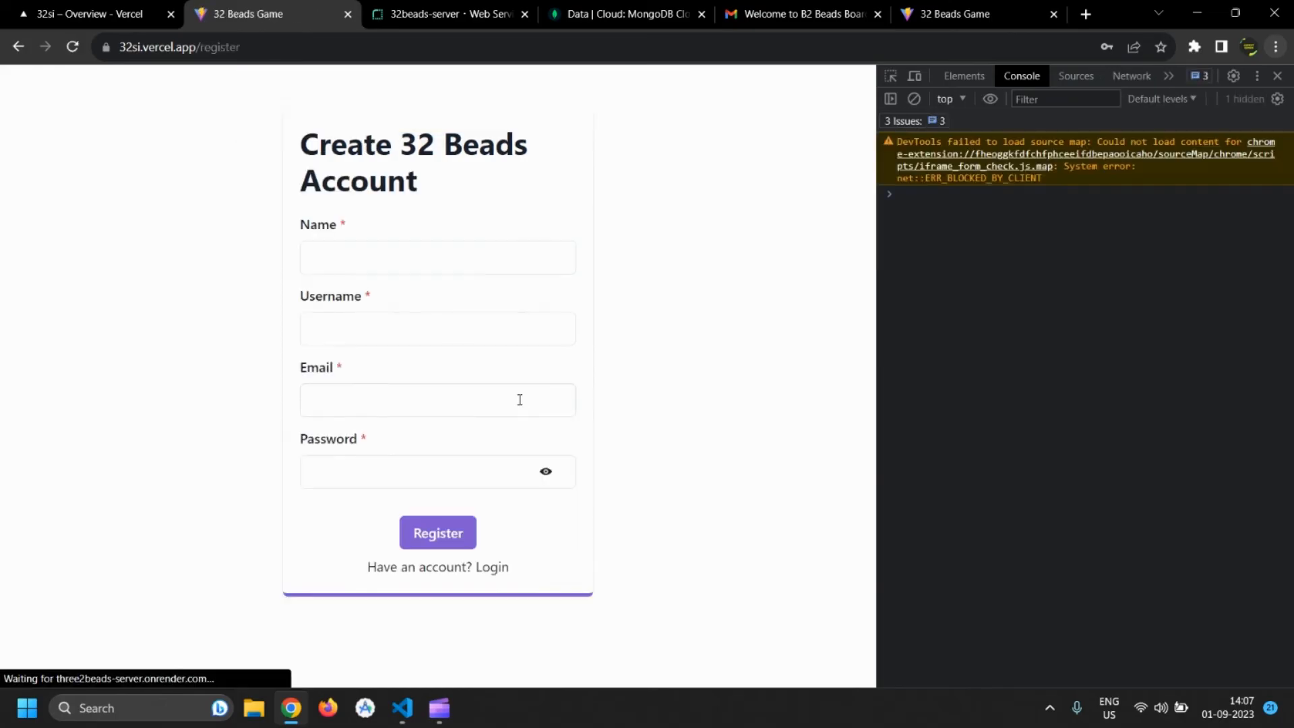
Step: Resubmit the same registration details, rejected with 'Credentials already exits'
click(430, 350)
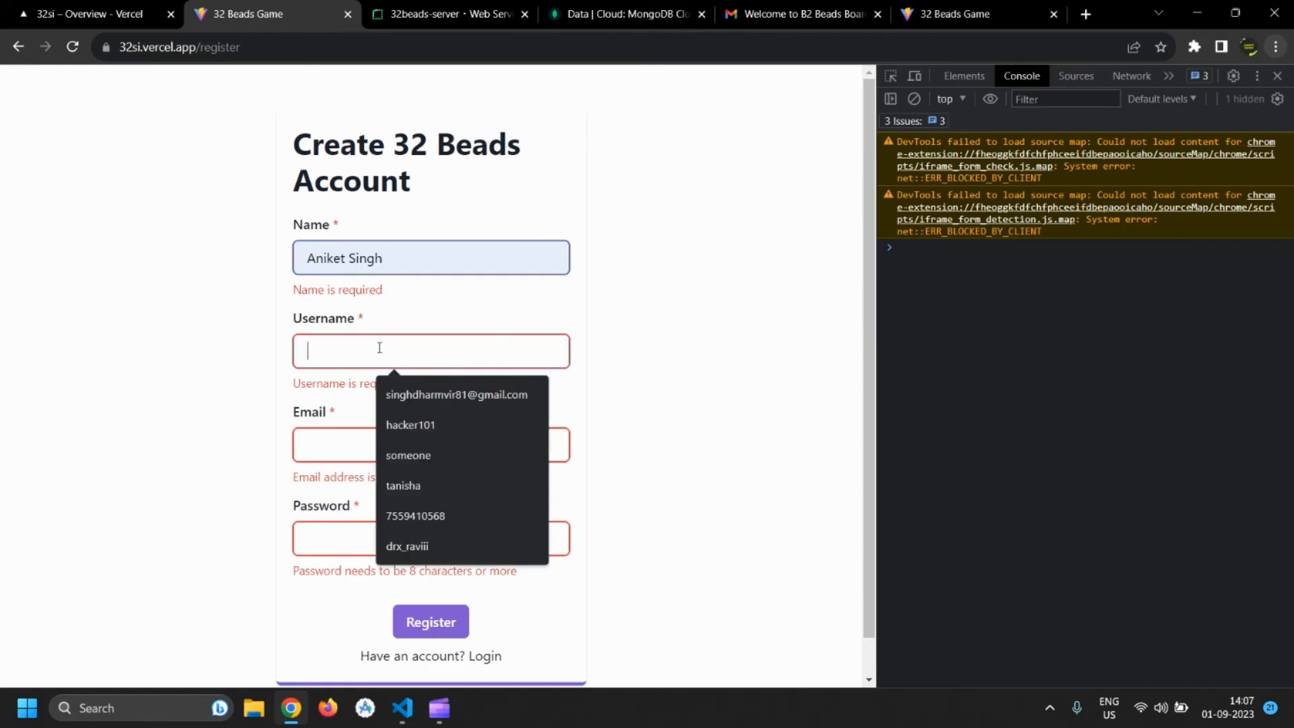
text(ajay01)
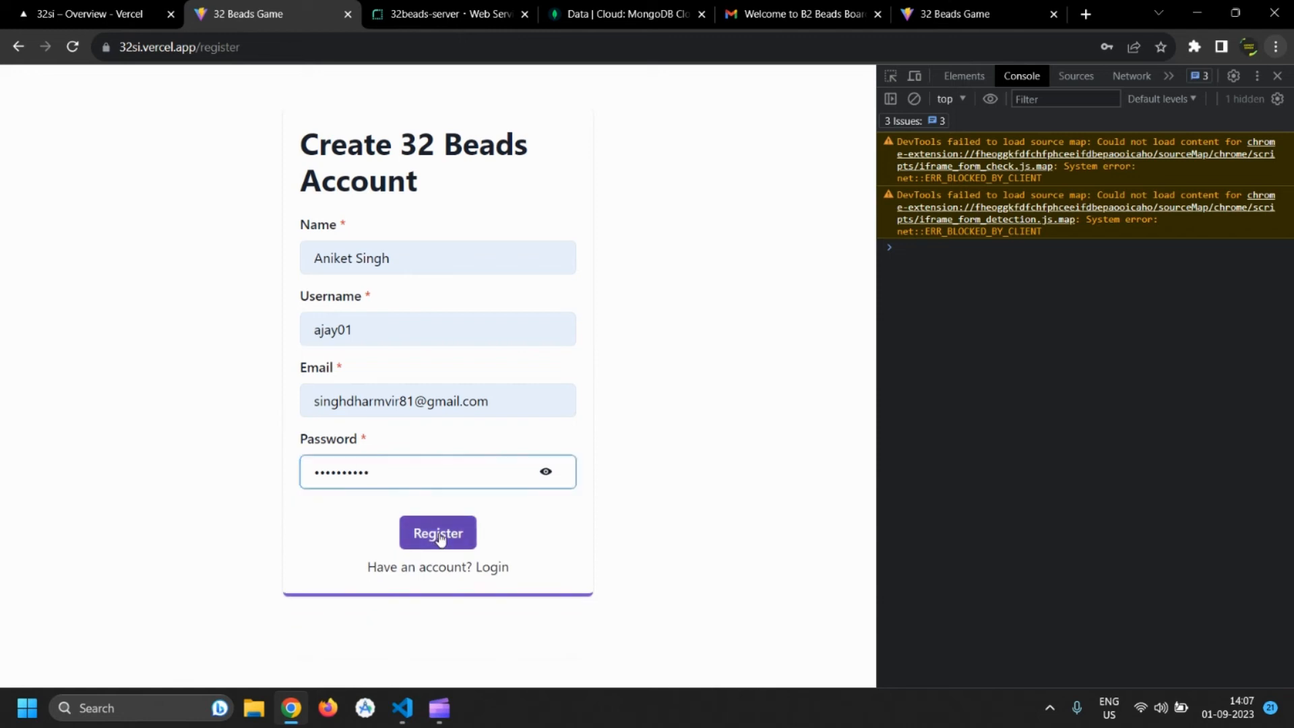
click(438, 532)
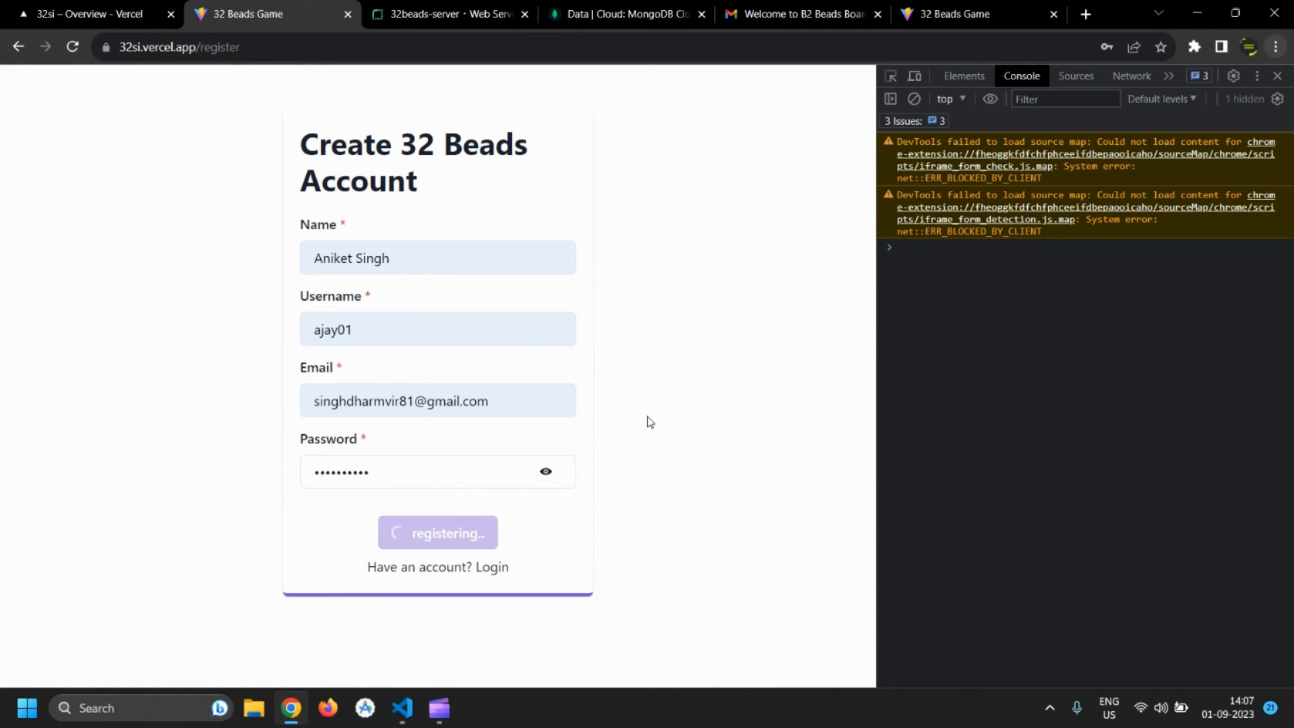
click(438, 533)
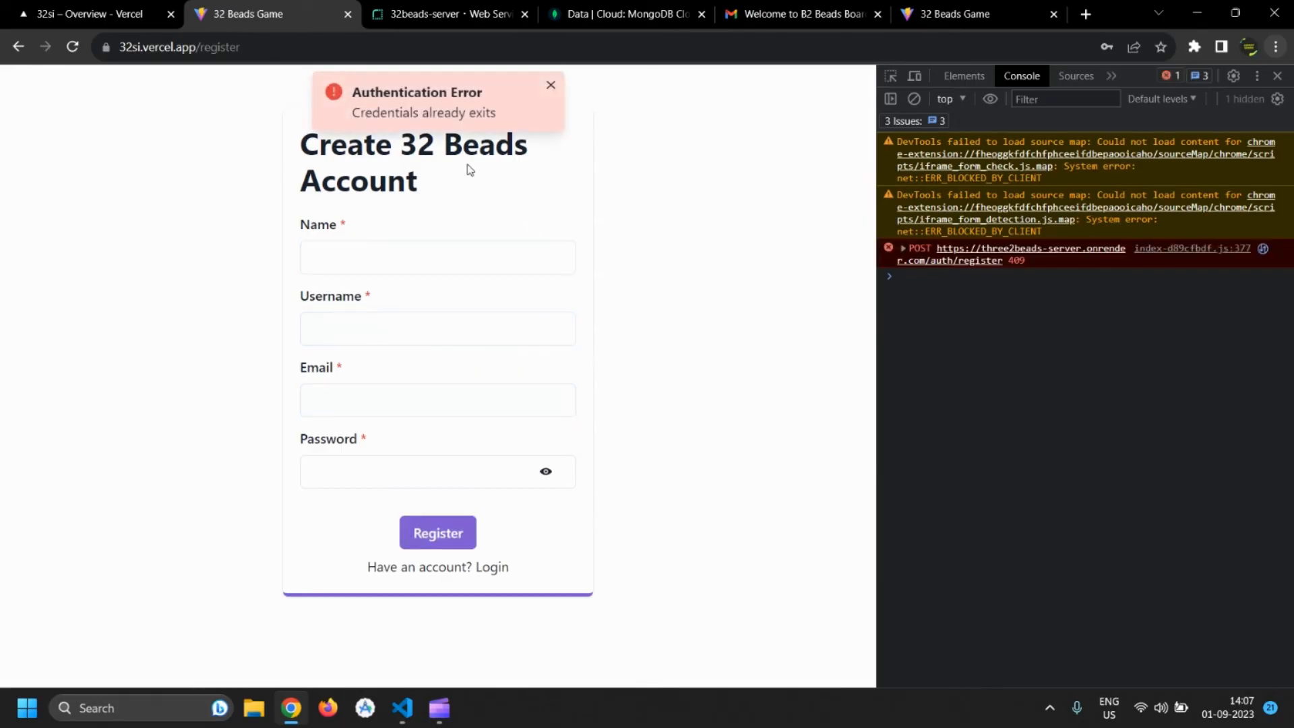
click(437, 327)
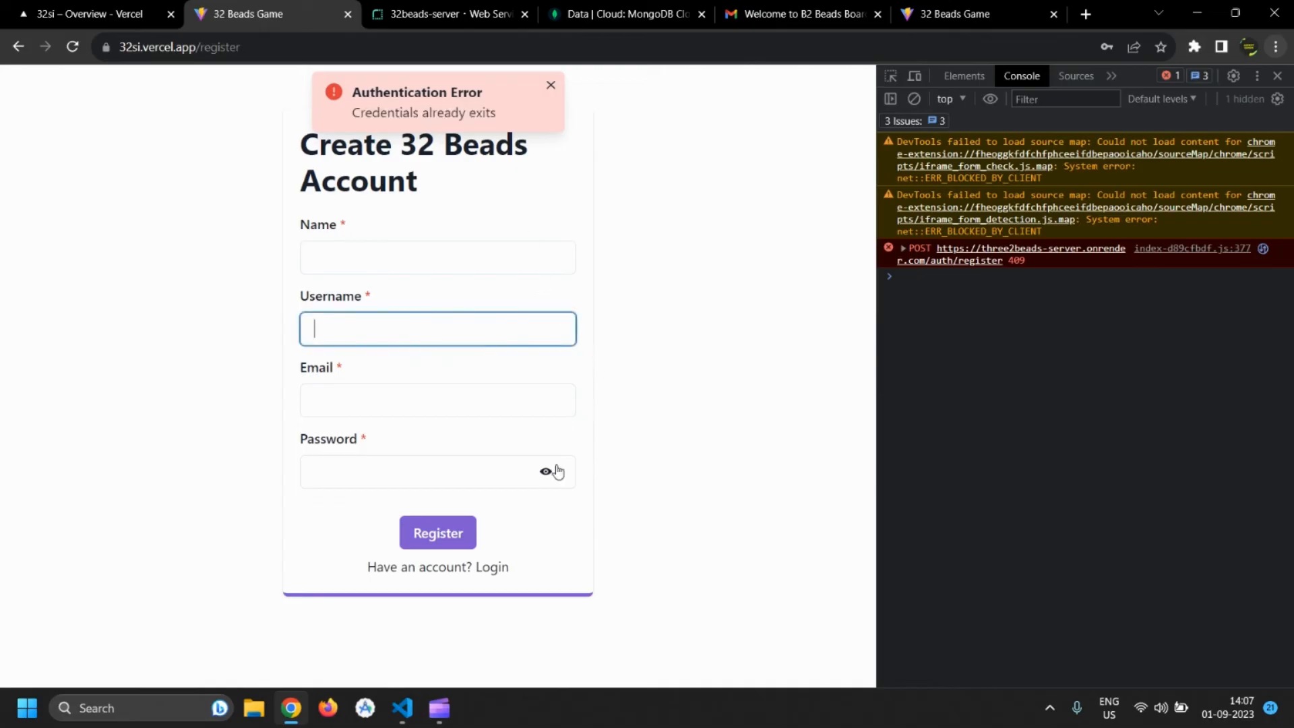
Step: Go to the login page and widen the page beside the DevTools console
click(490, 566)
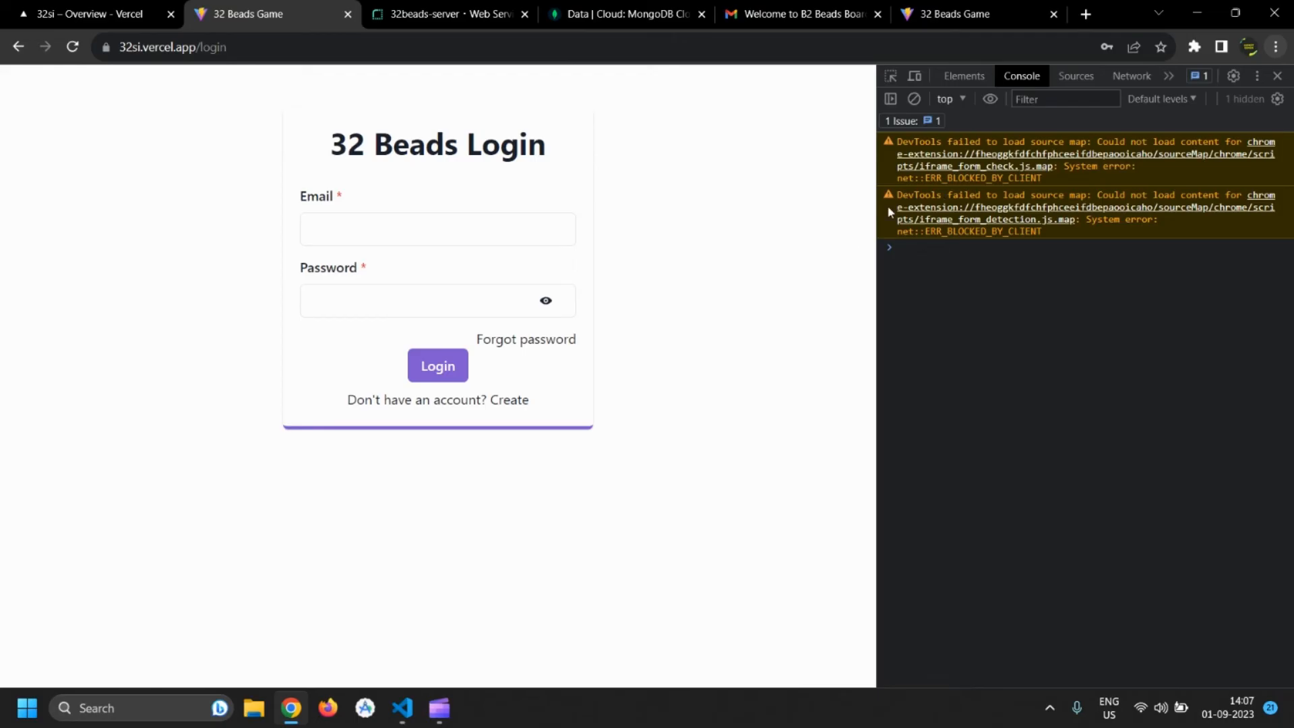
drag(874, 314, 919, 313)
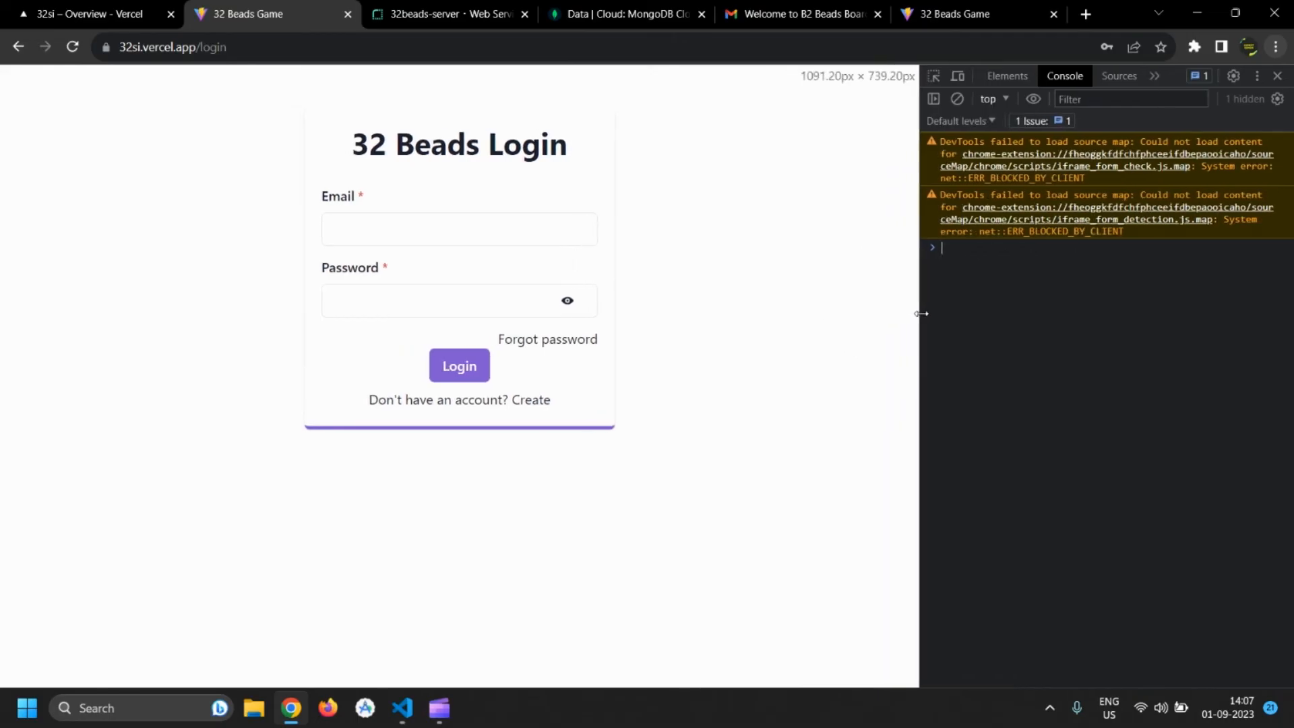
Step: Start the Forgot password flow and send a reset OTP to the account email
click(547, 339)
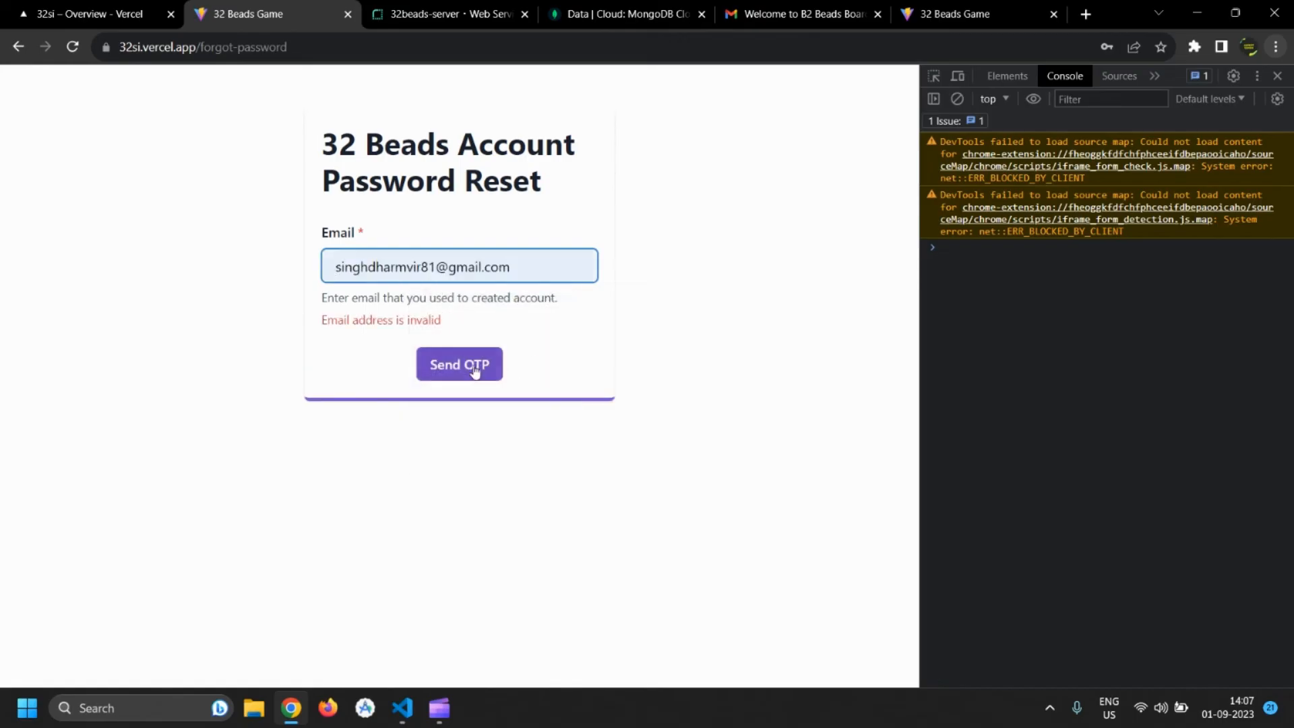
click(459, 364)
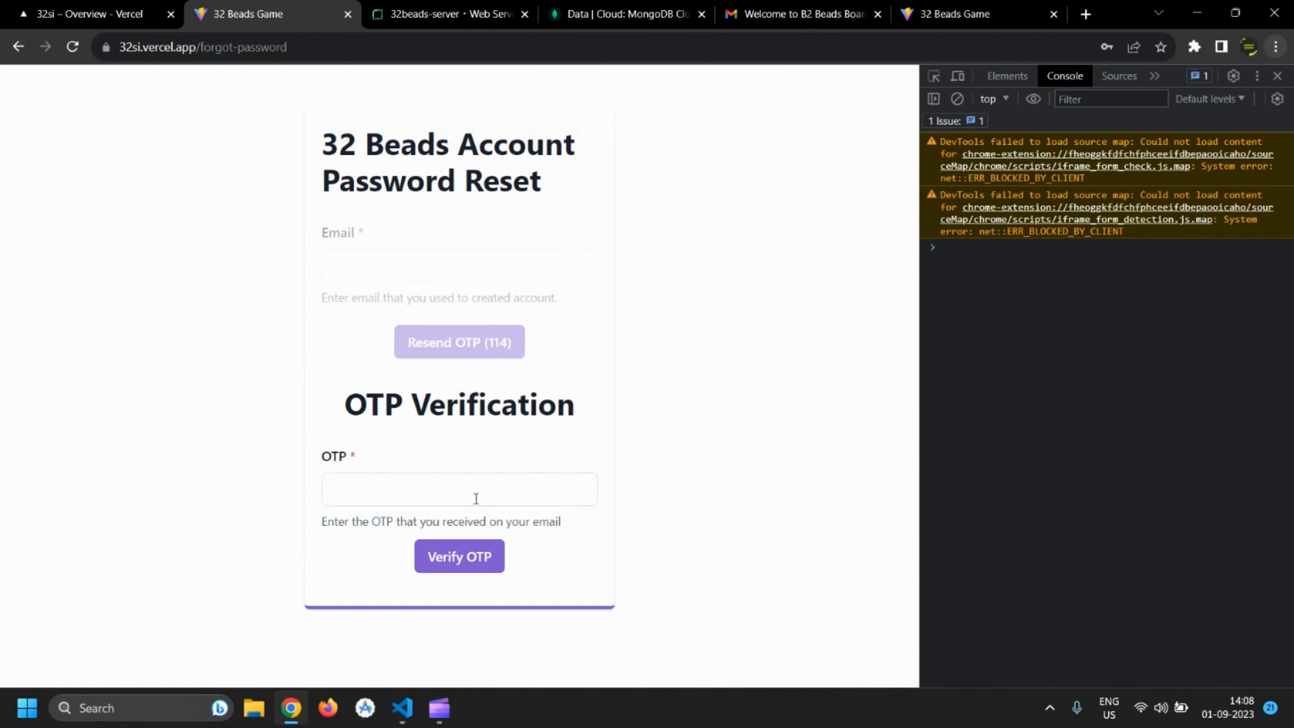
click(458, 487)
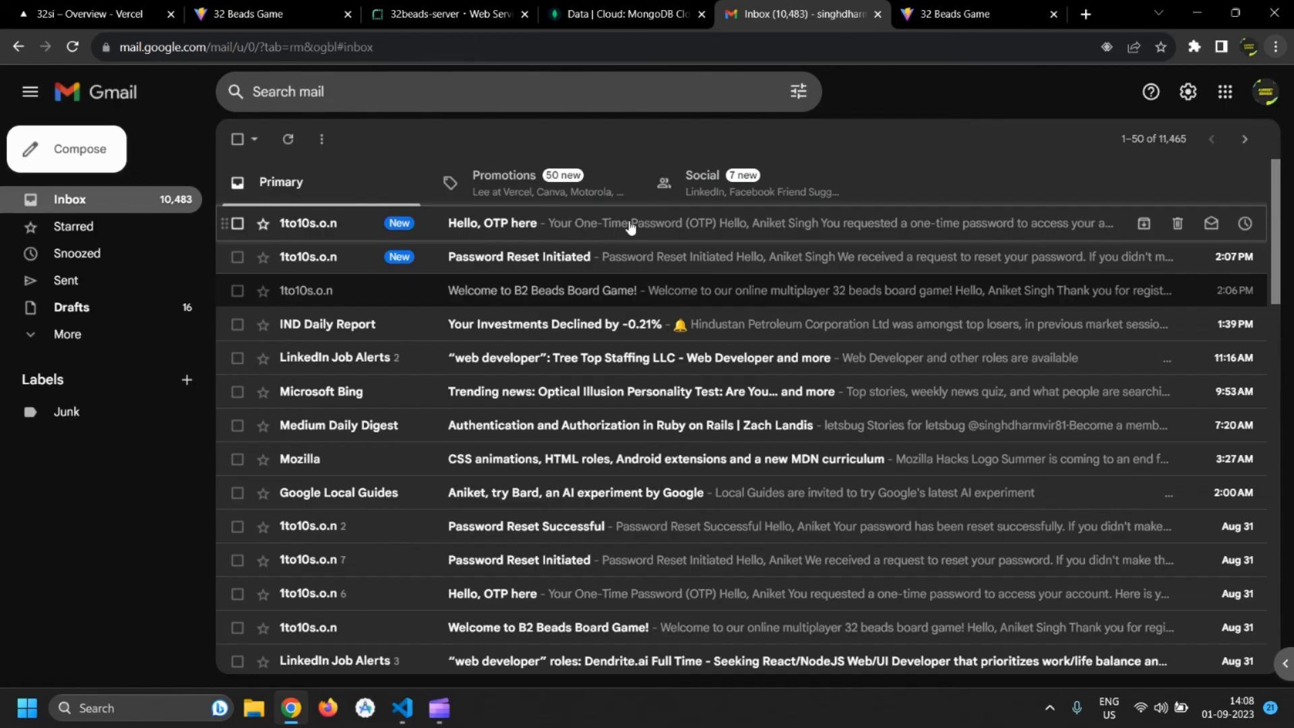
click(492, 223)
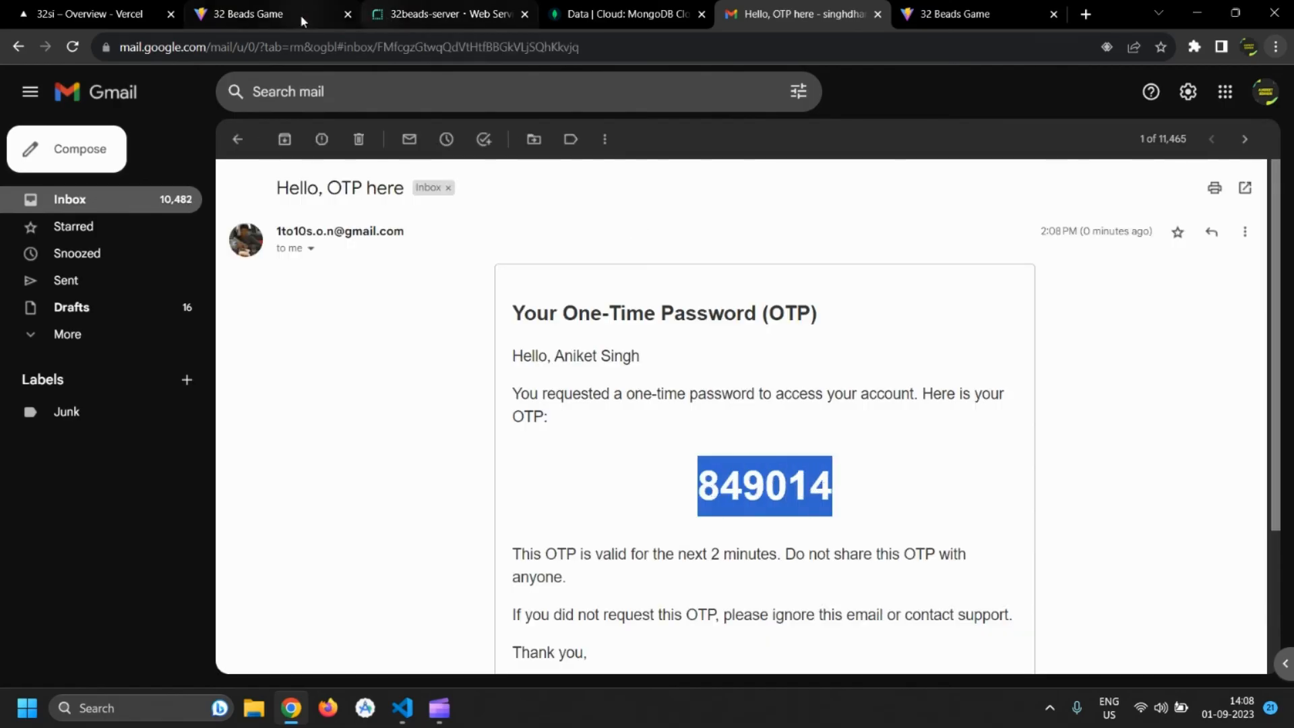
click(239, 14)
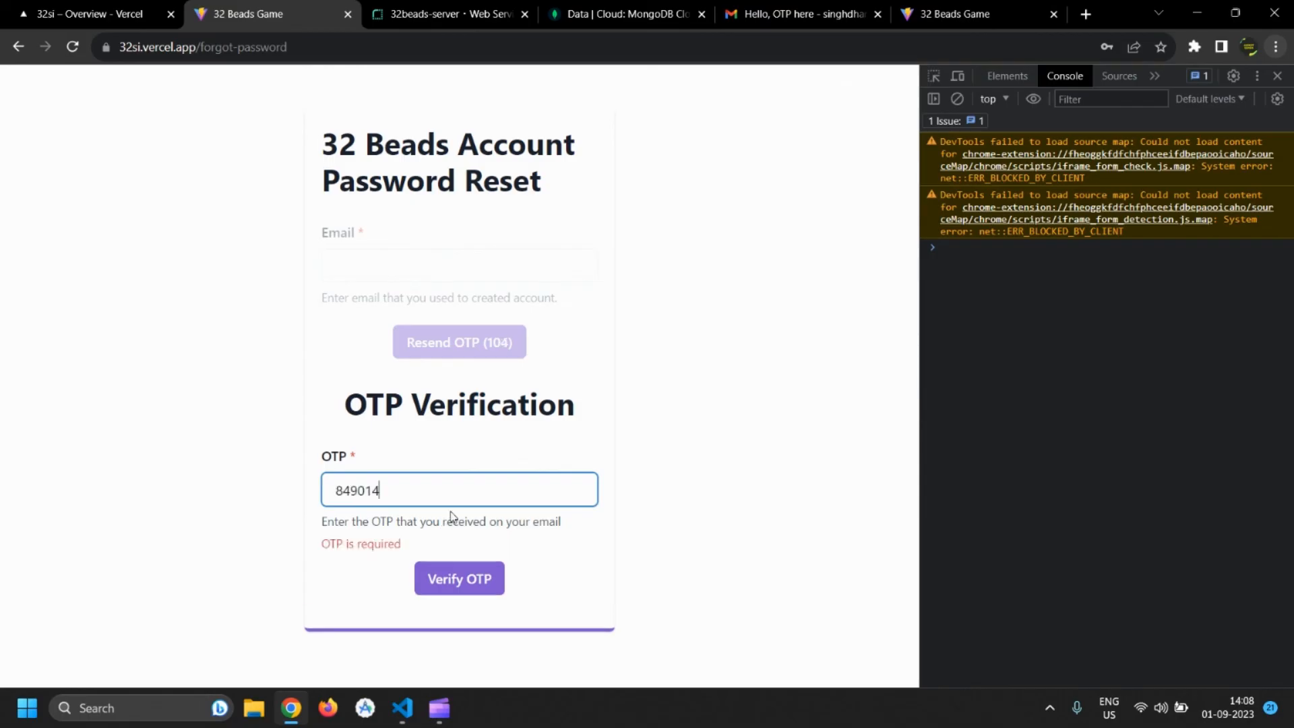
Step: Verify the OTP and enter the new password in both fields
click(459, 578)
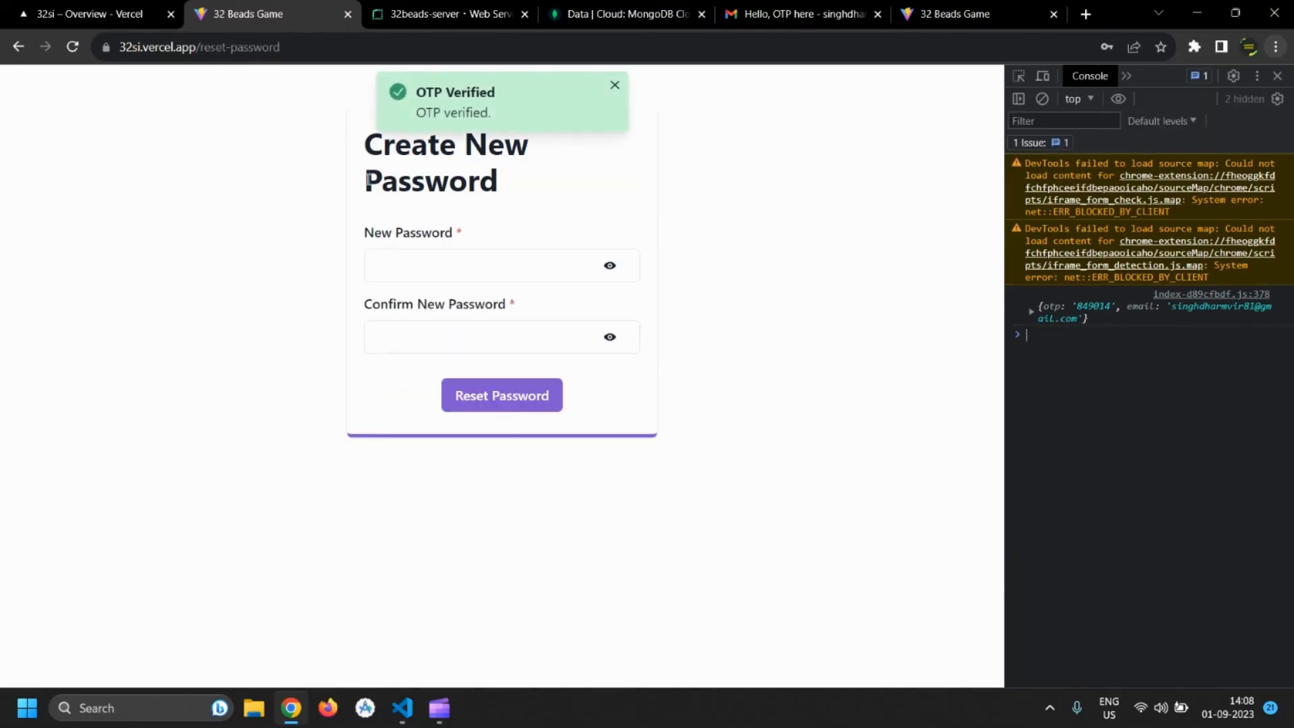
click(487, 265)
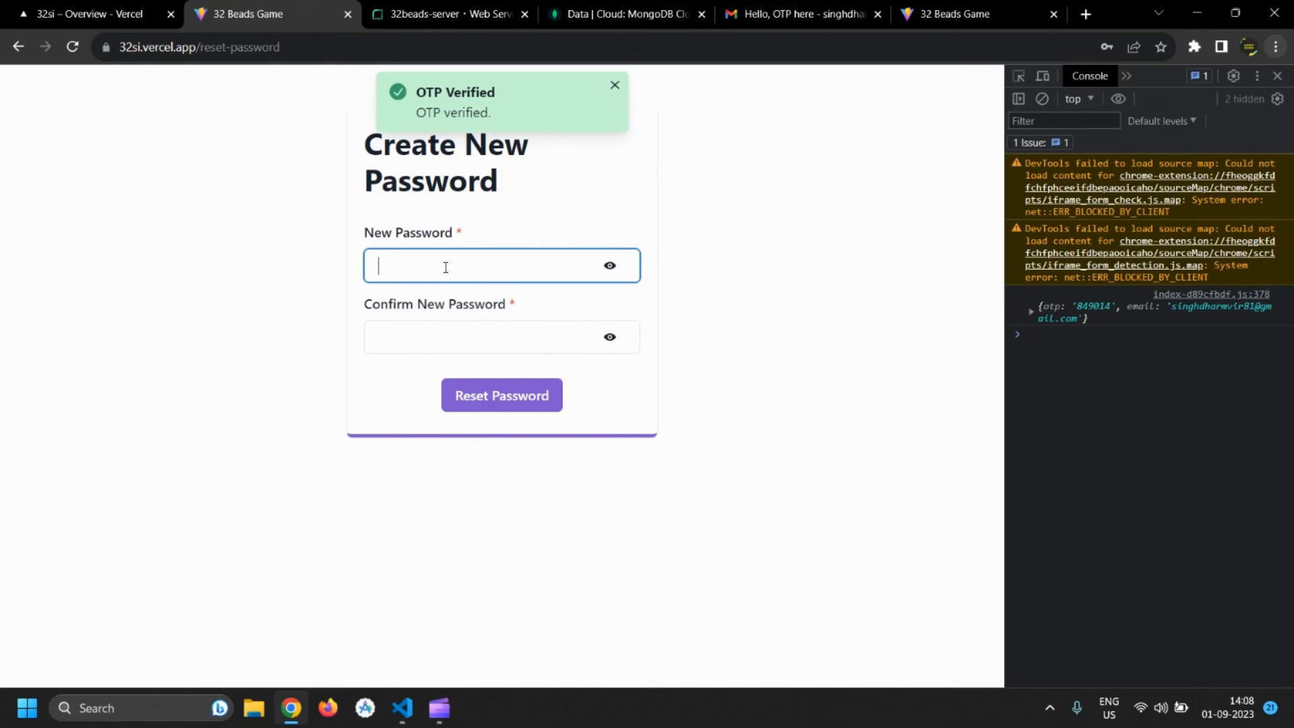
text(••)
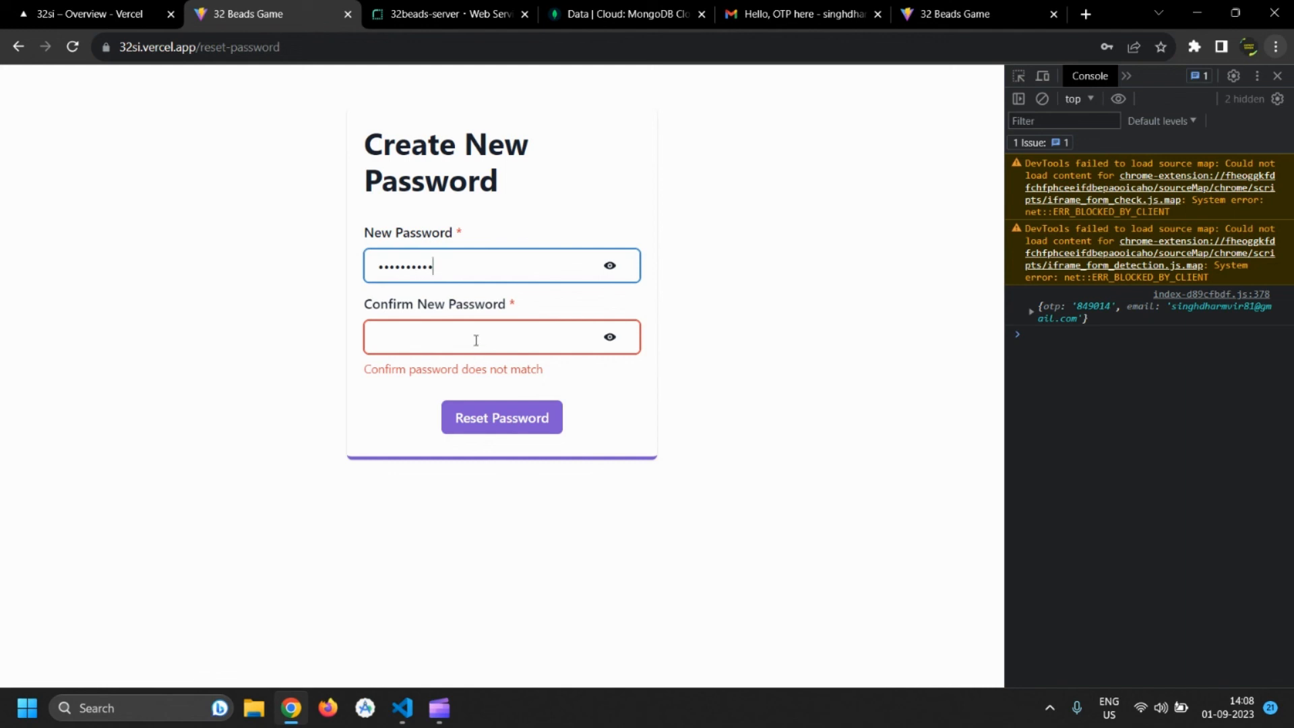
text(••••)
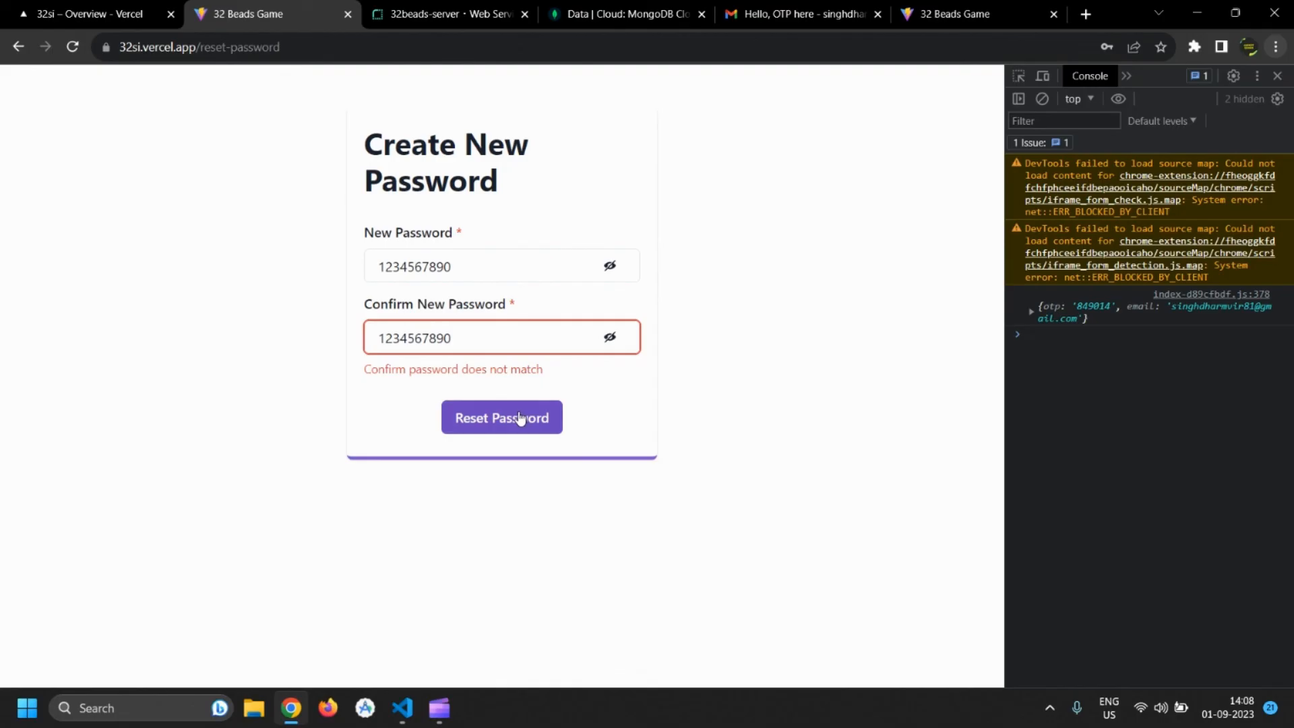
Step: Submit the Reset Password form, returning to the login page
click(501, 417)
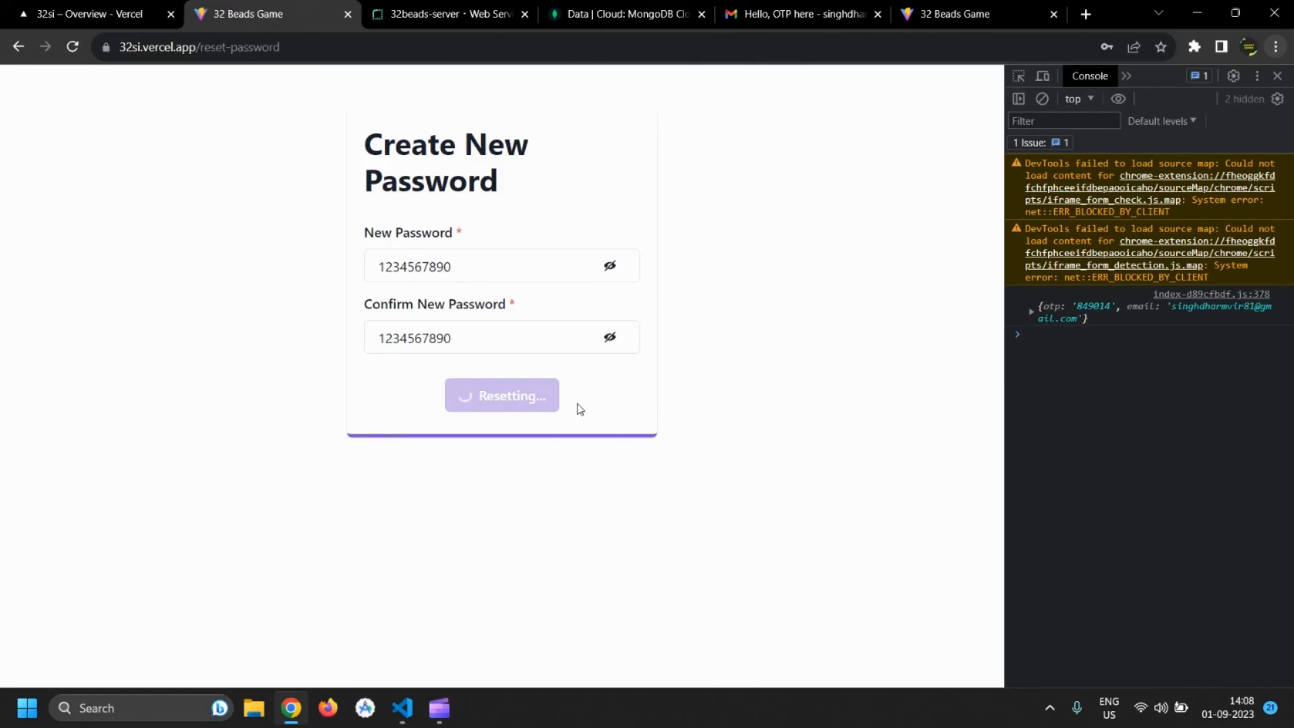
click(500, 396)
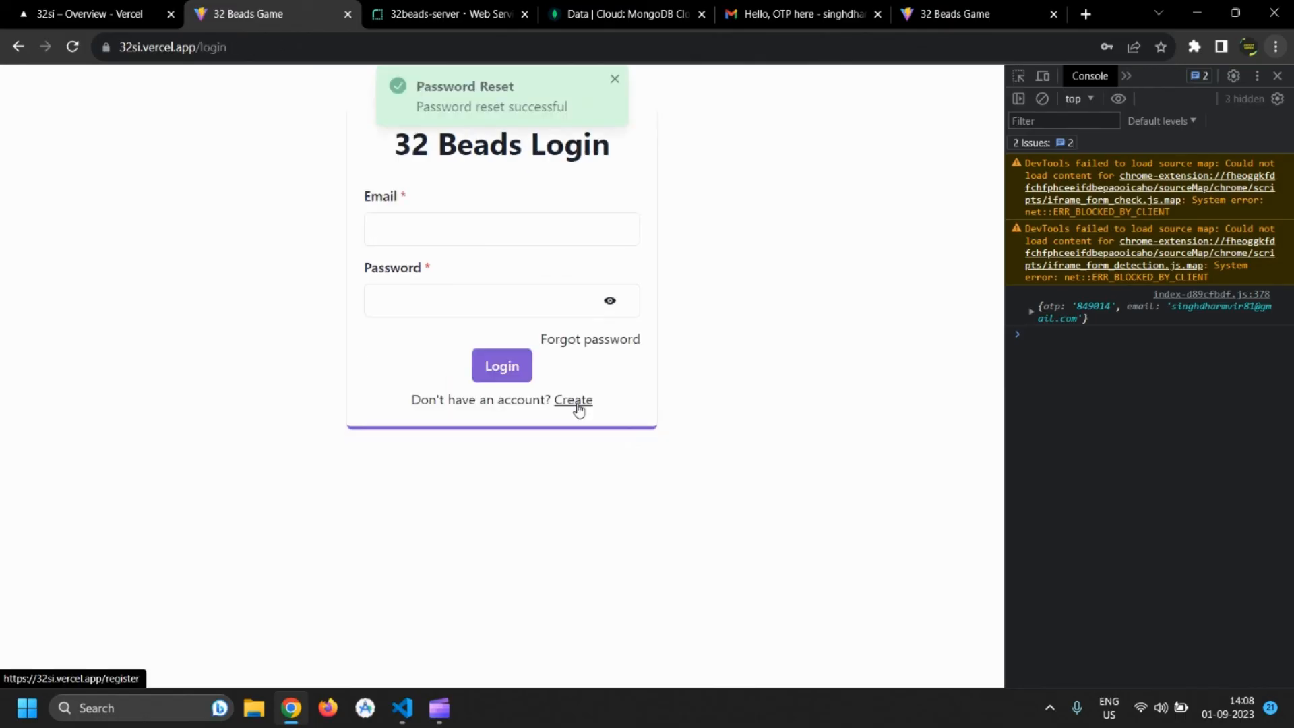
click(501, 228)
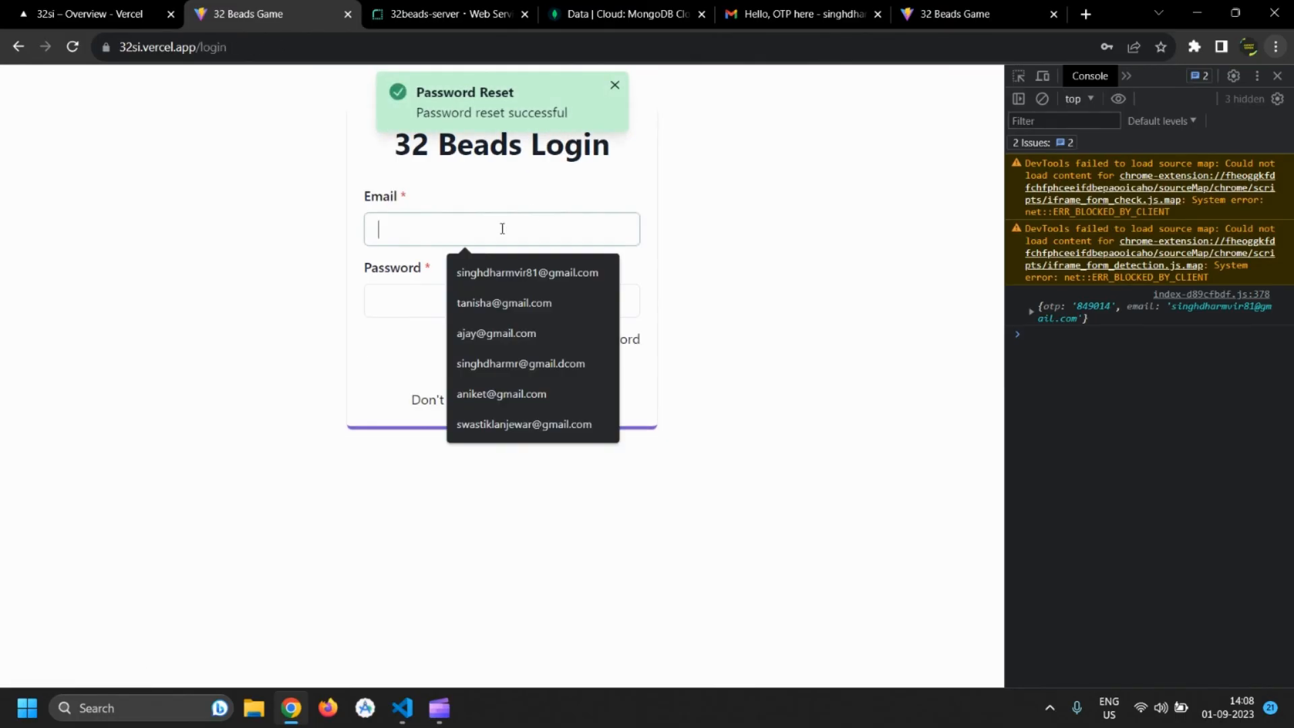
Step: Log in with the saved email and the reset password, then check Gmail
click(527, 273)
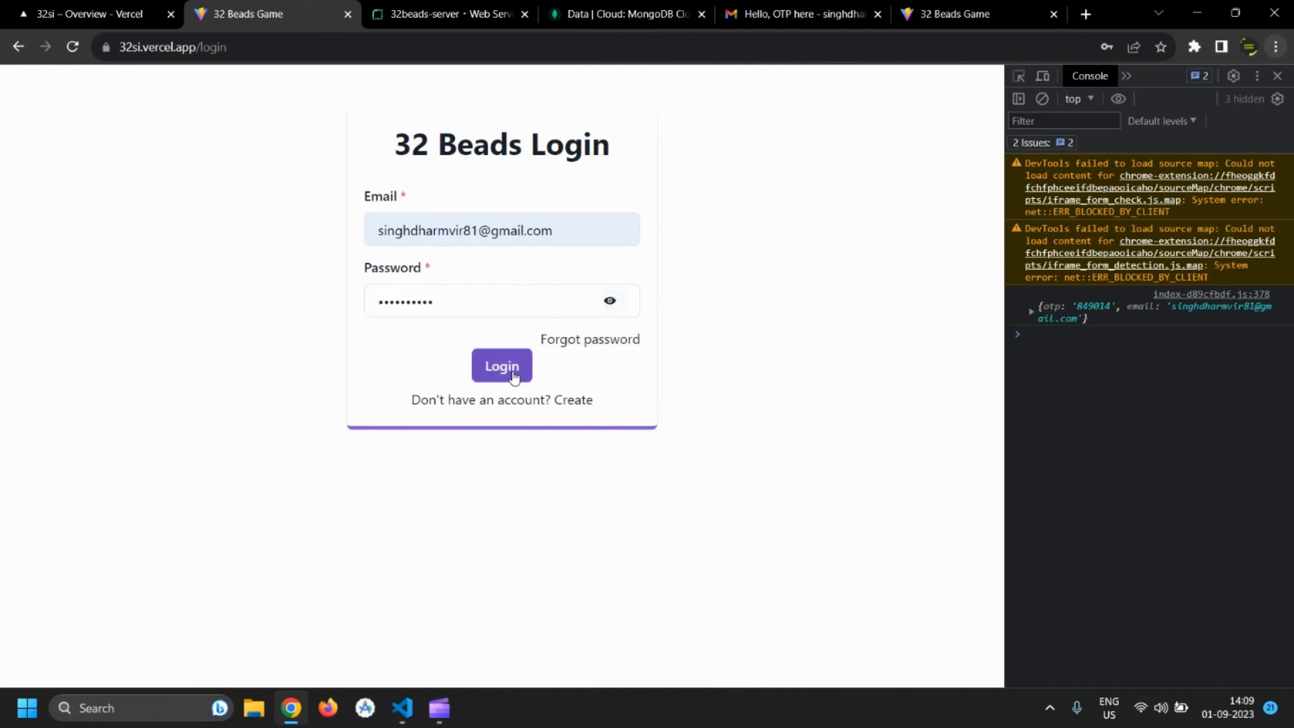
click(501, 366)
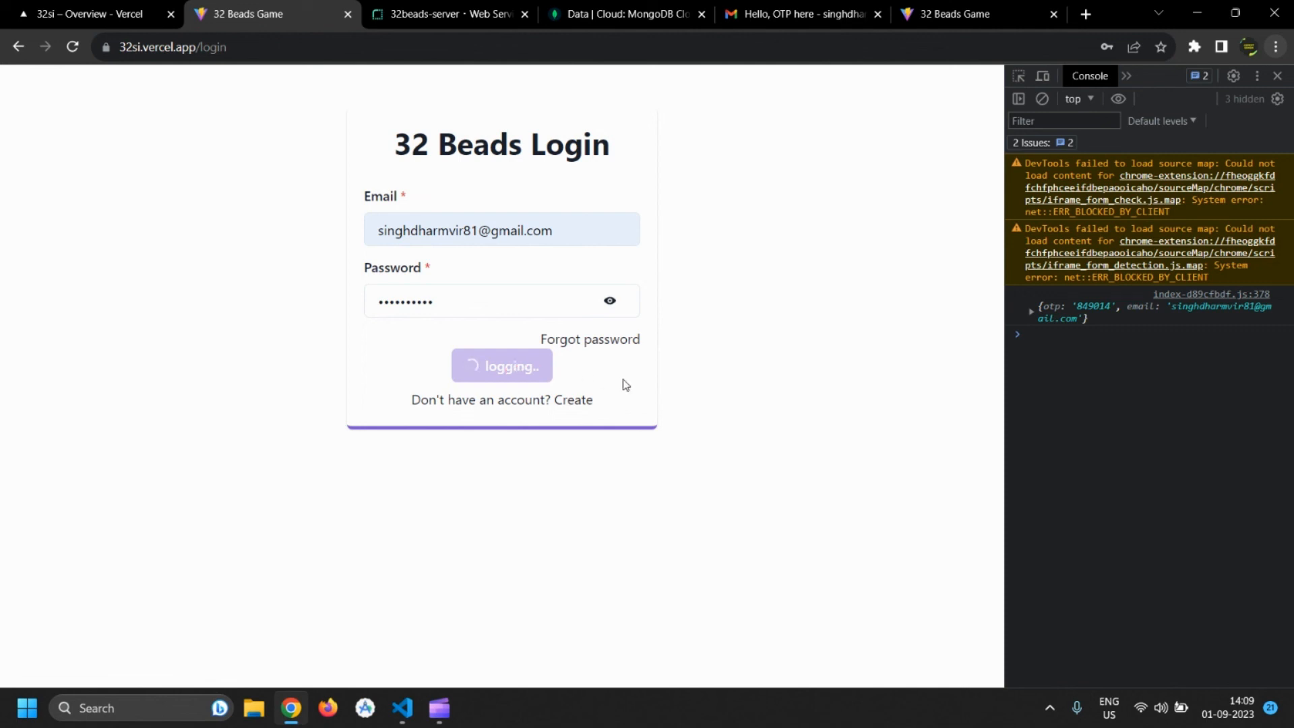
click(500, 365)
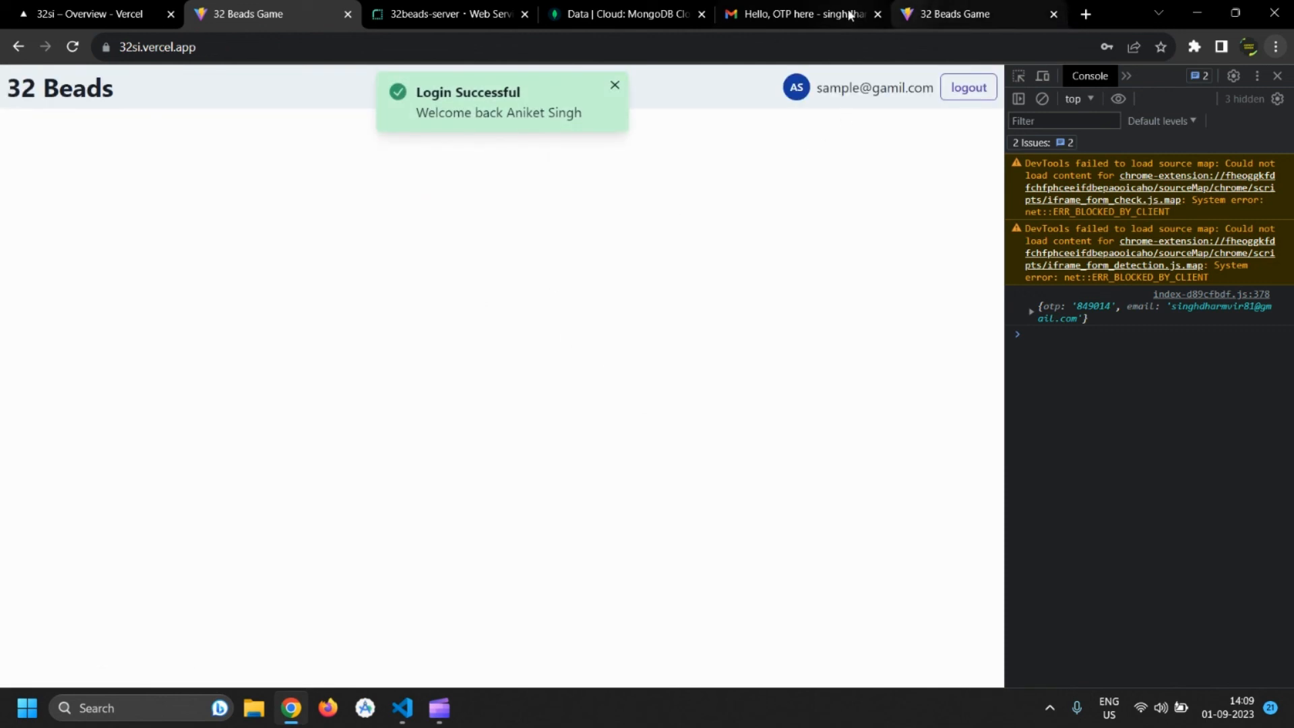
click(800, 14)
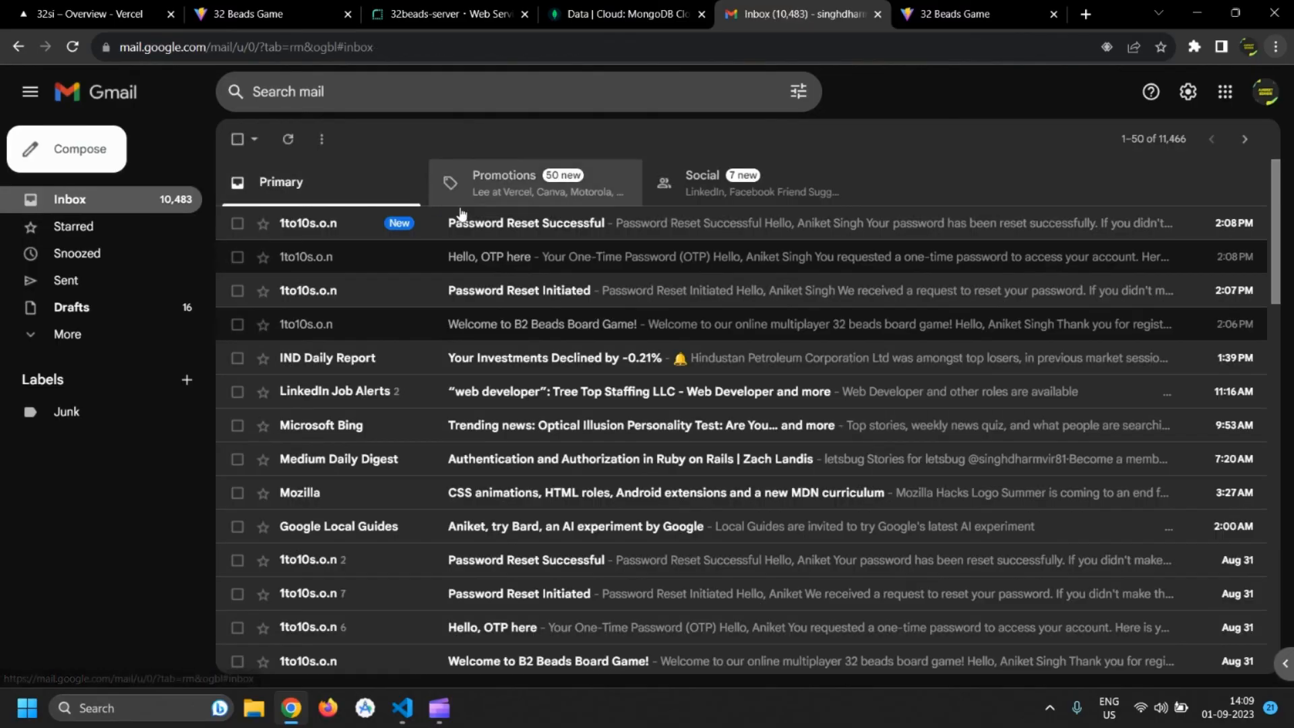
Step: Review the Password Reset Successful email and MongoDB Atlas users, then return to 32 Beads
click(525, 221)
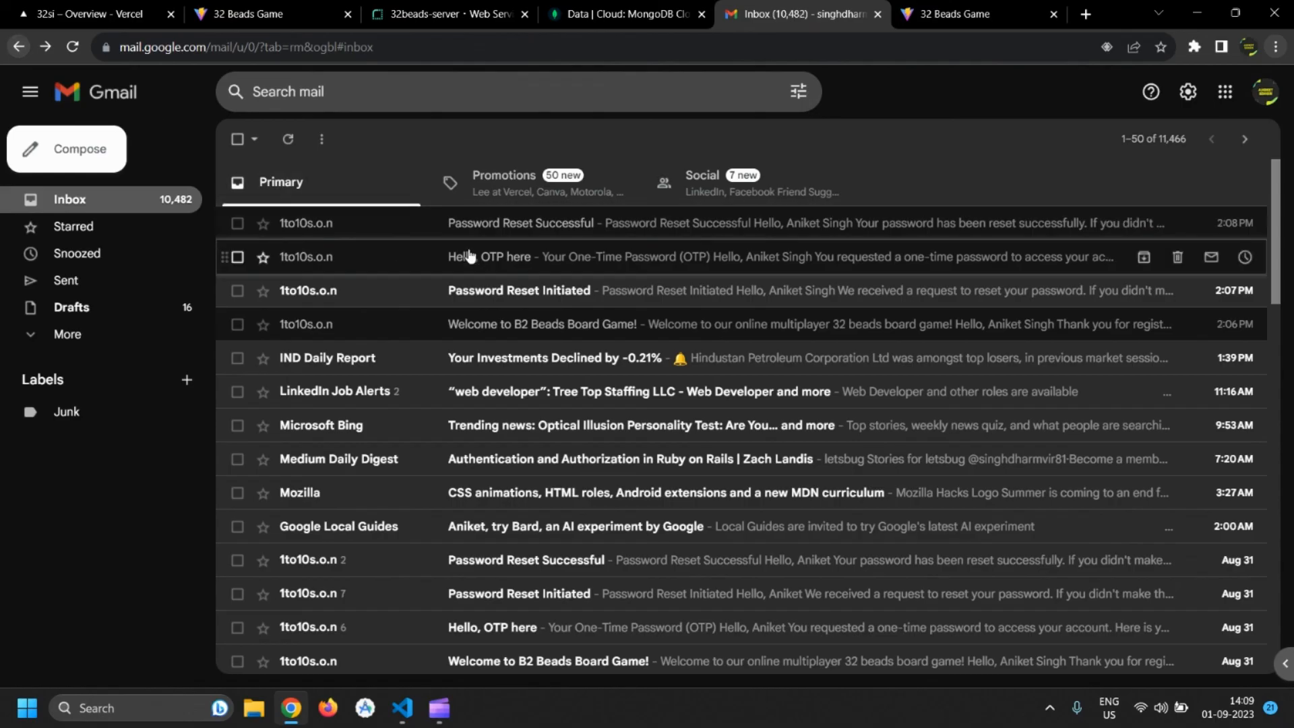
click(519, 290)
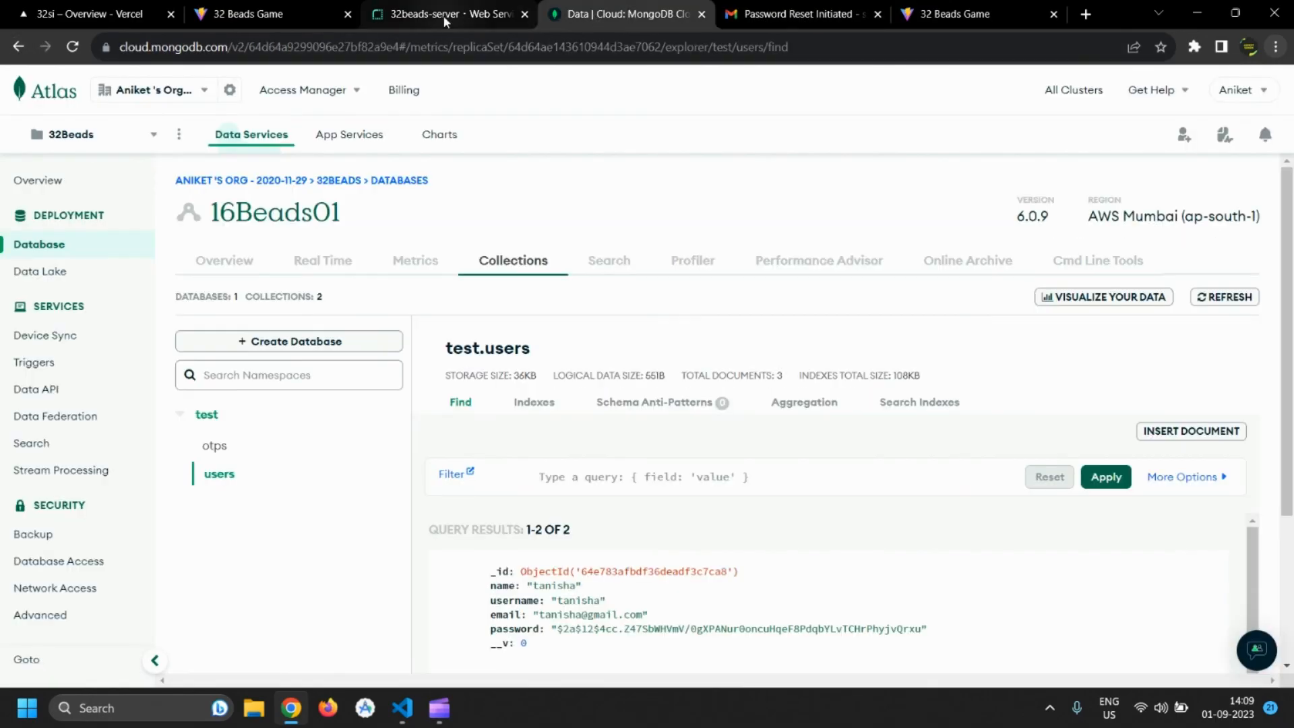
click(446, 14)
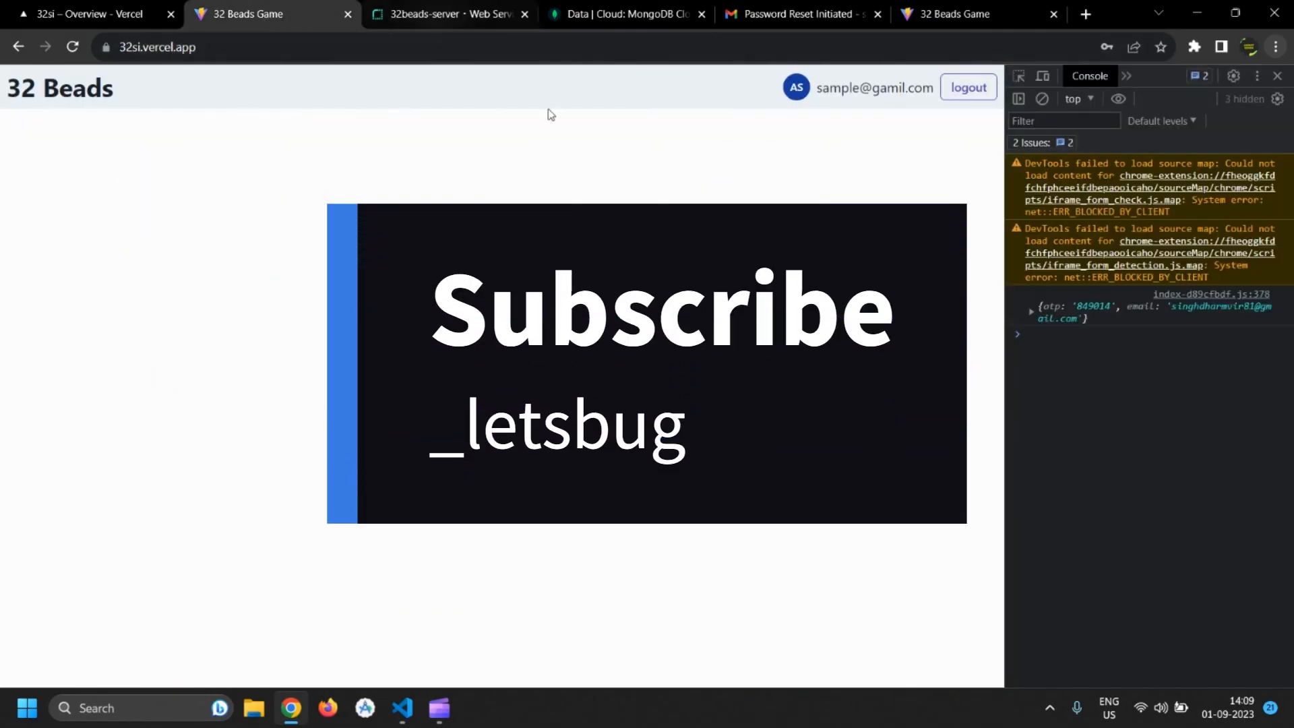
mouse_move(994, 353)
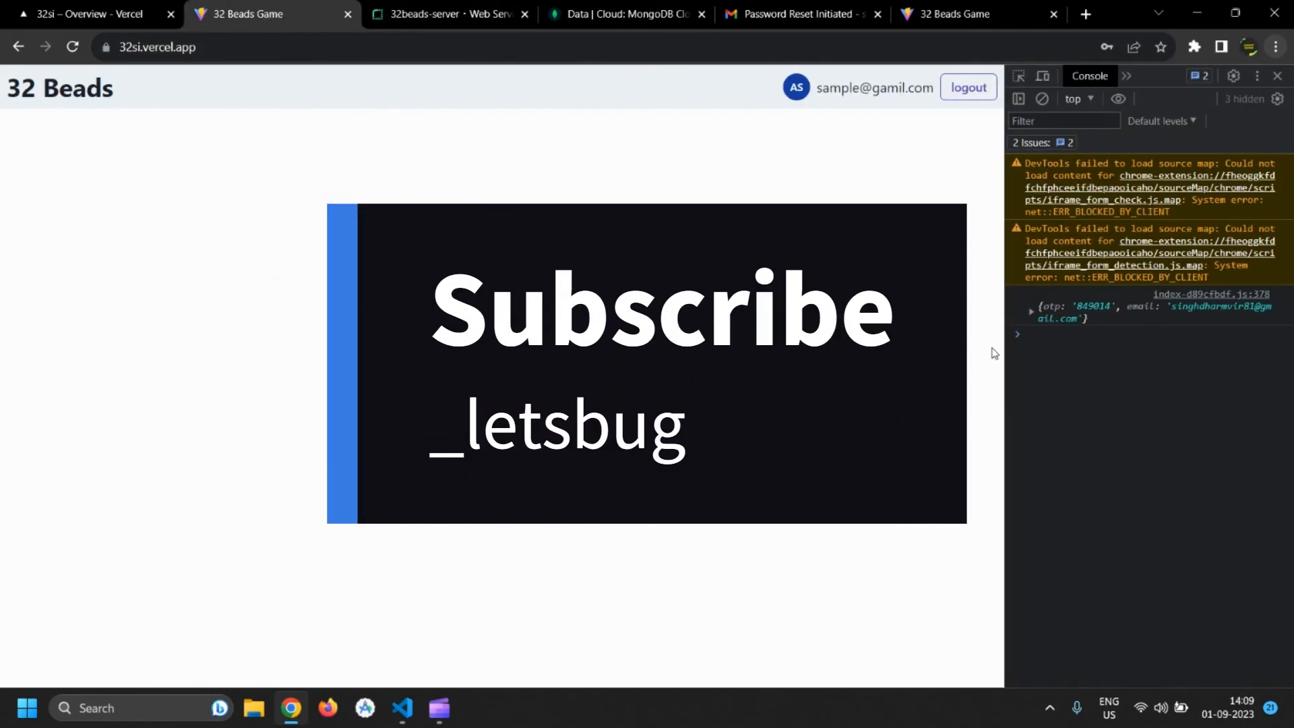